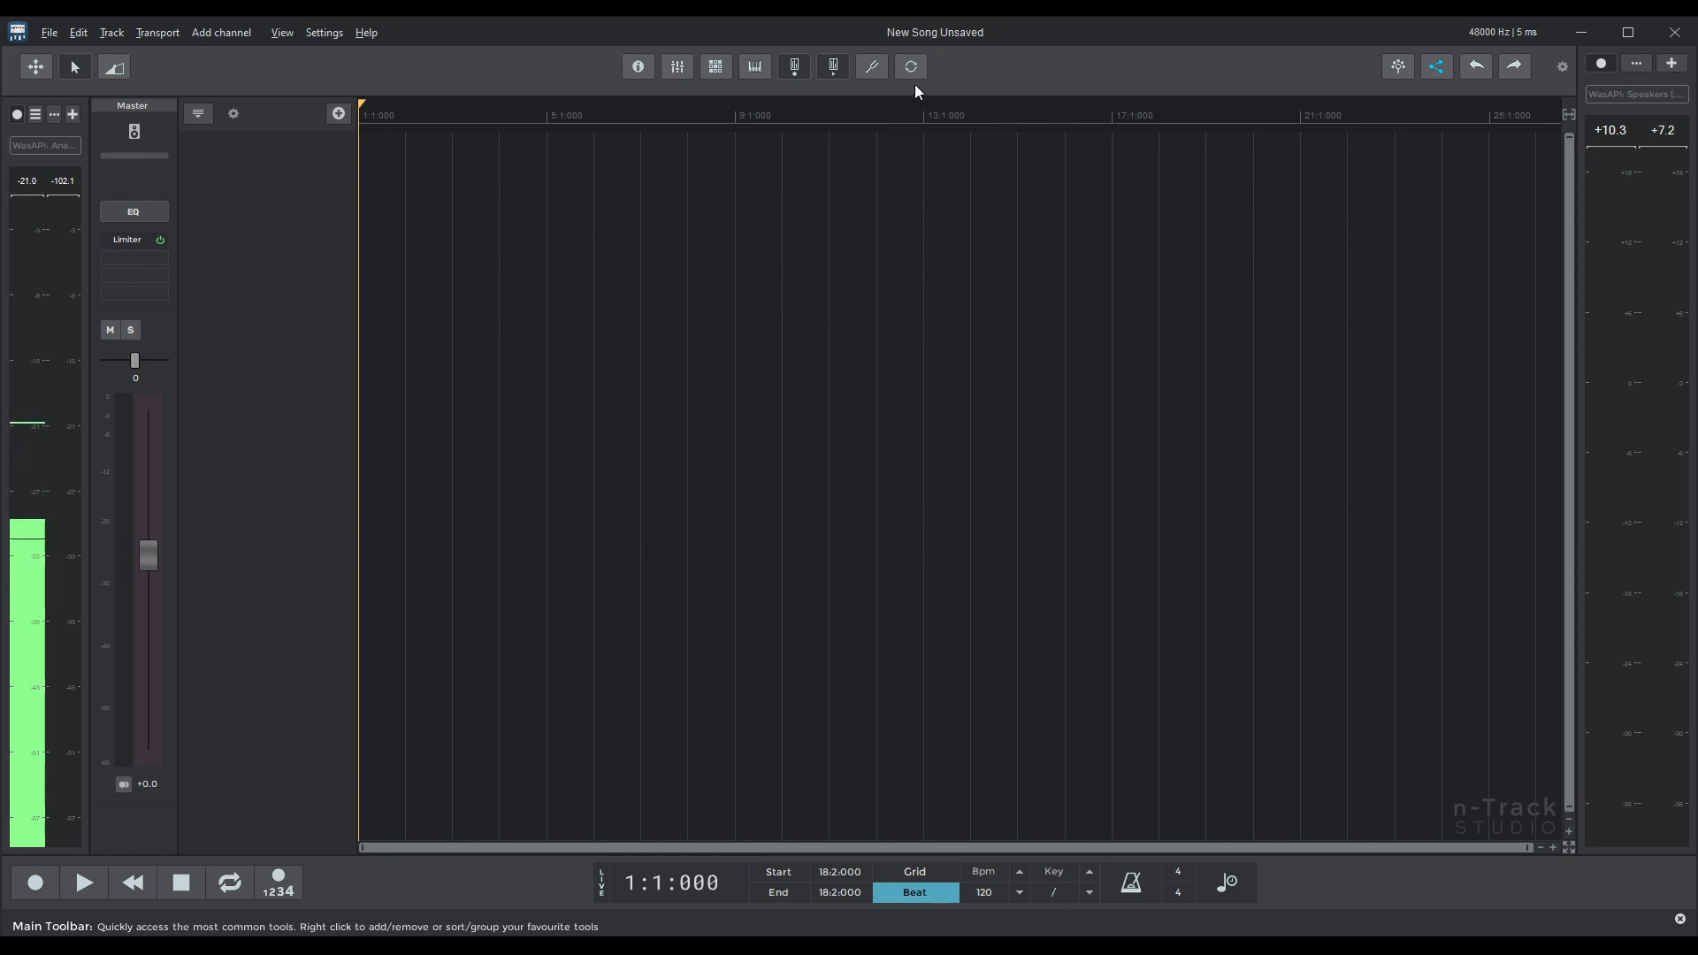
mouse_move(909, 66)
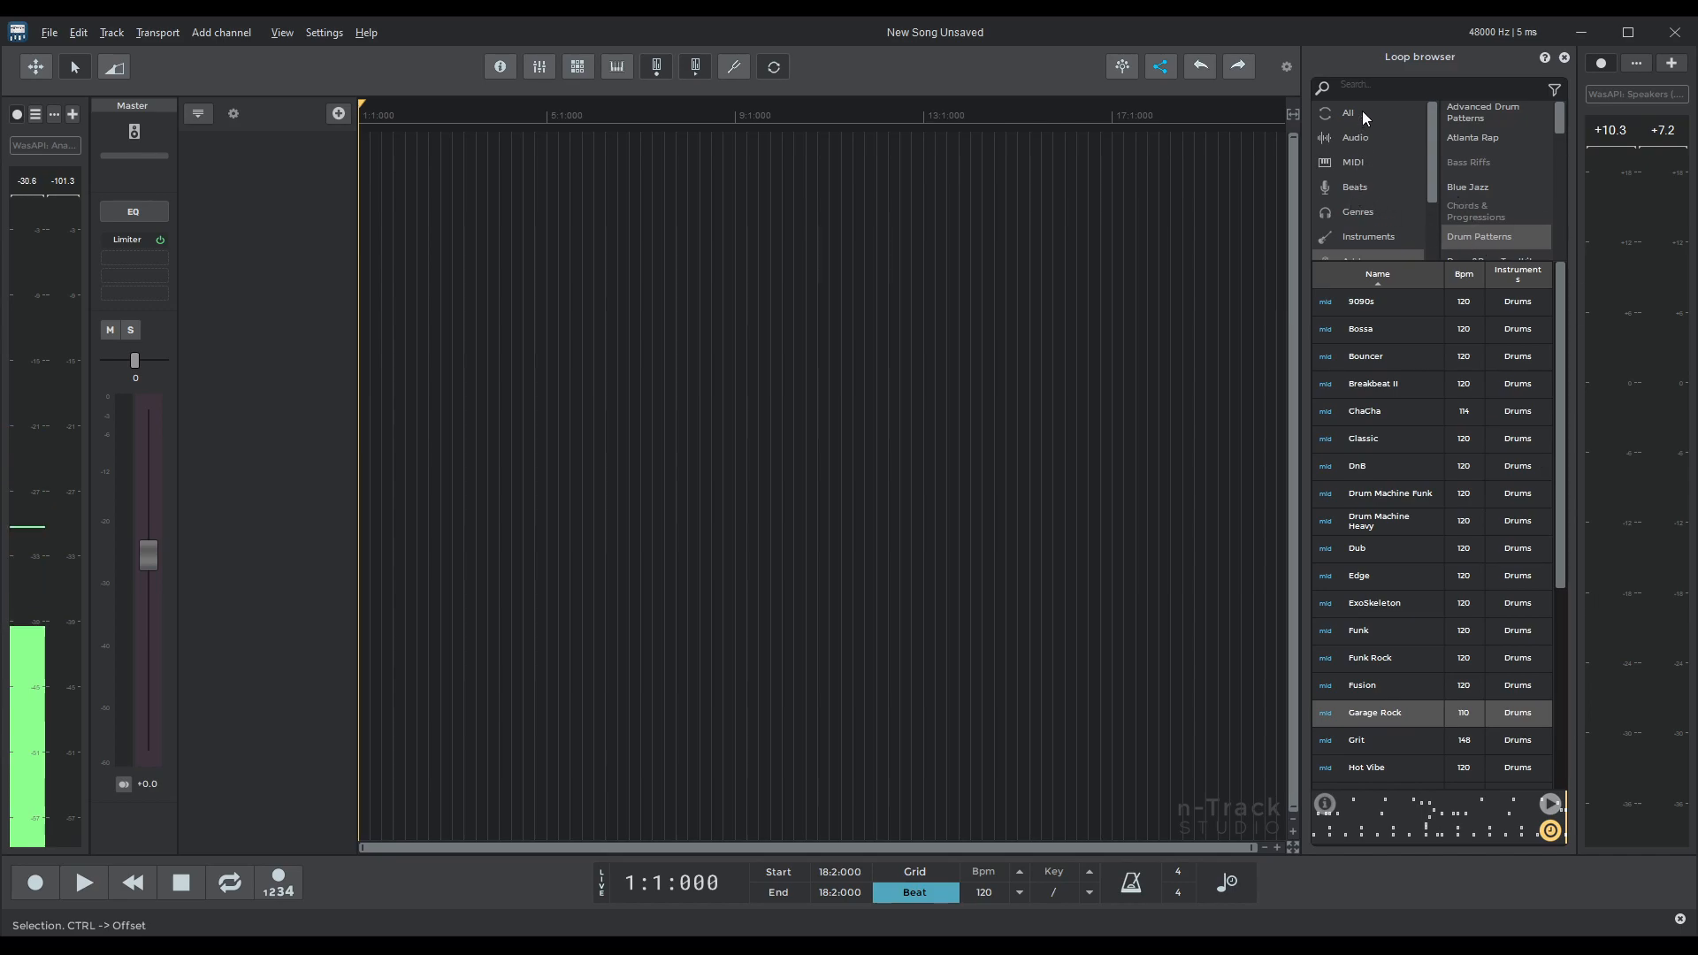
Show loops from every category and search the loop list for '808', then clear the search.
left_click(1349, 114)
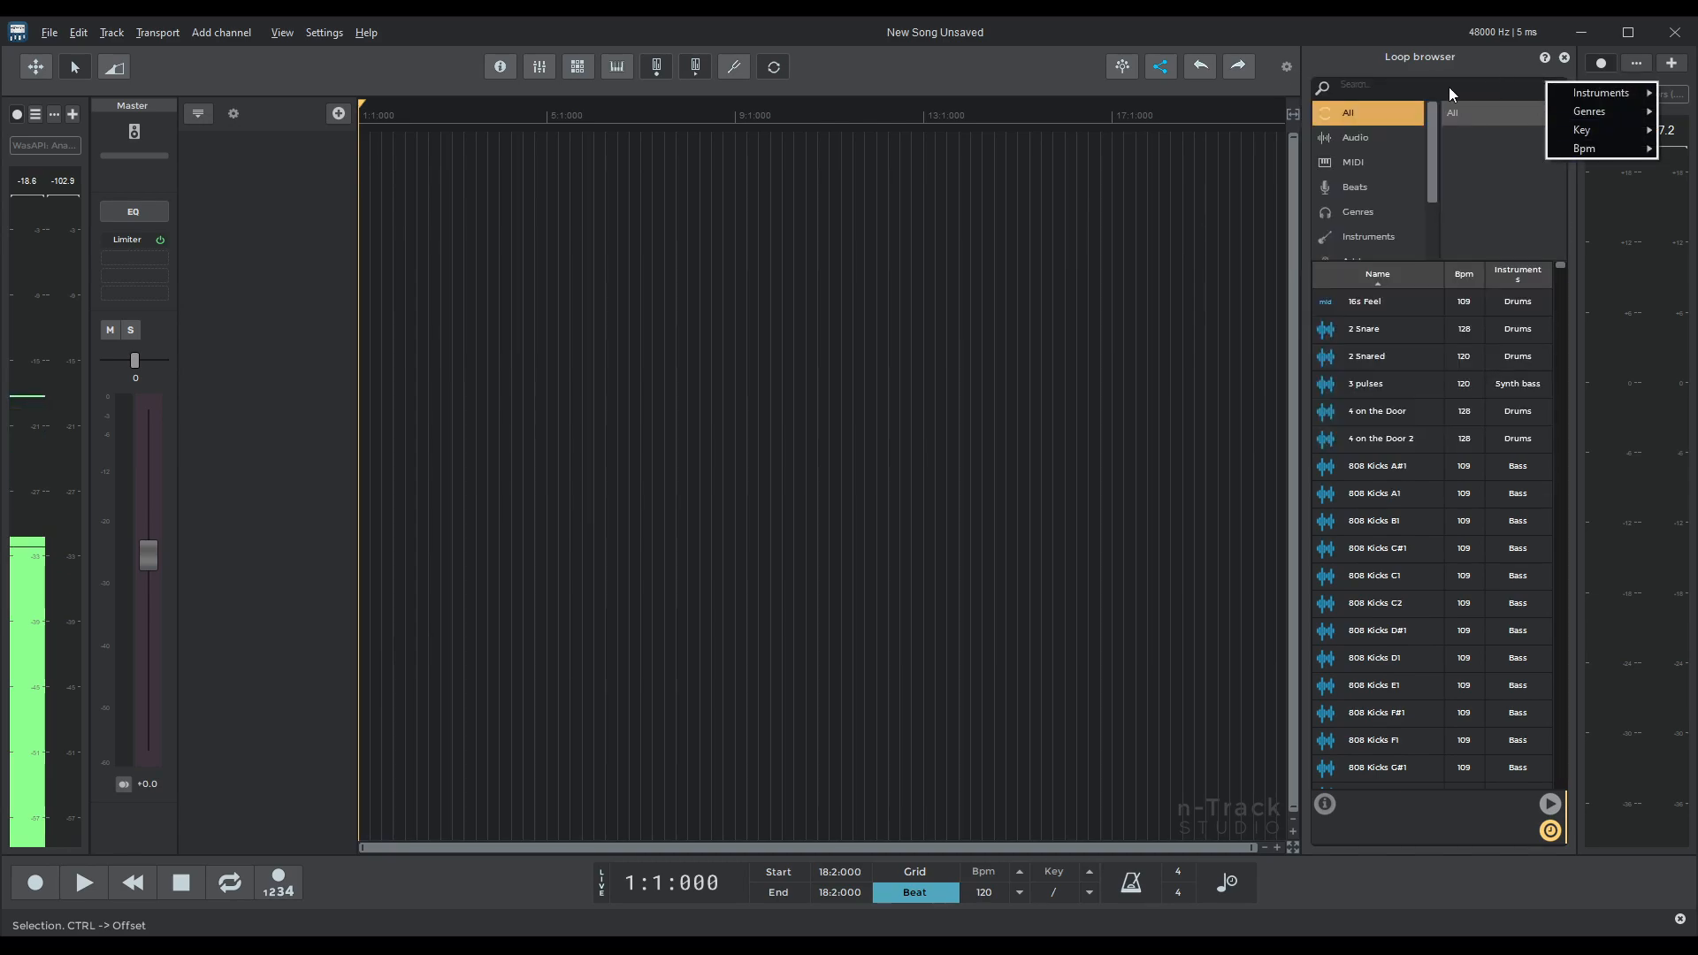
left_click(1408, 87)
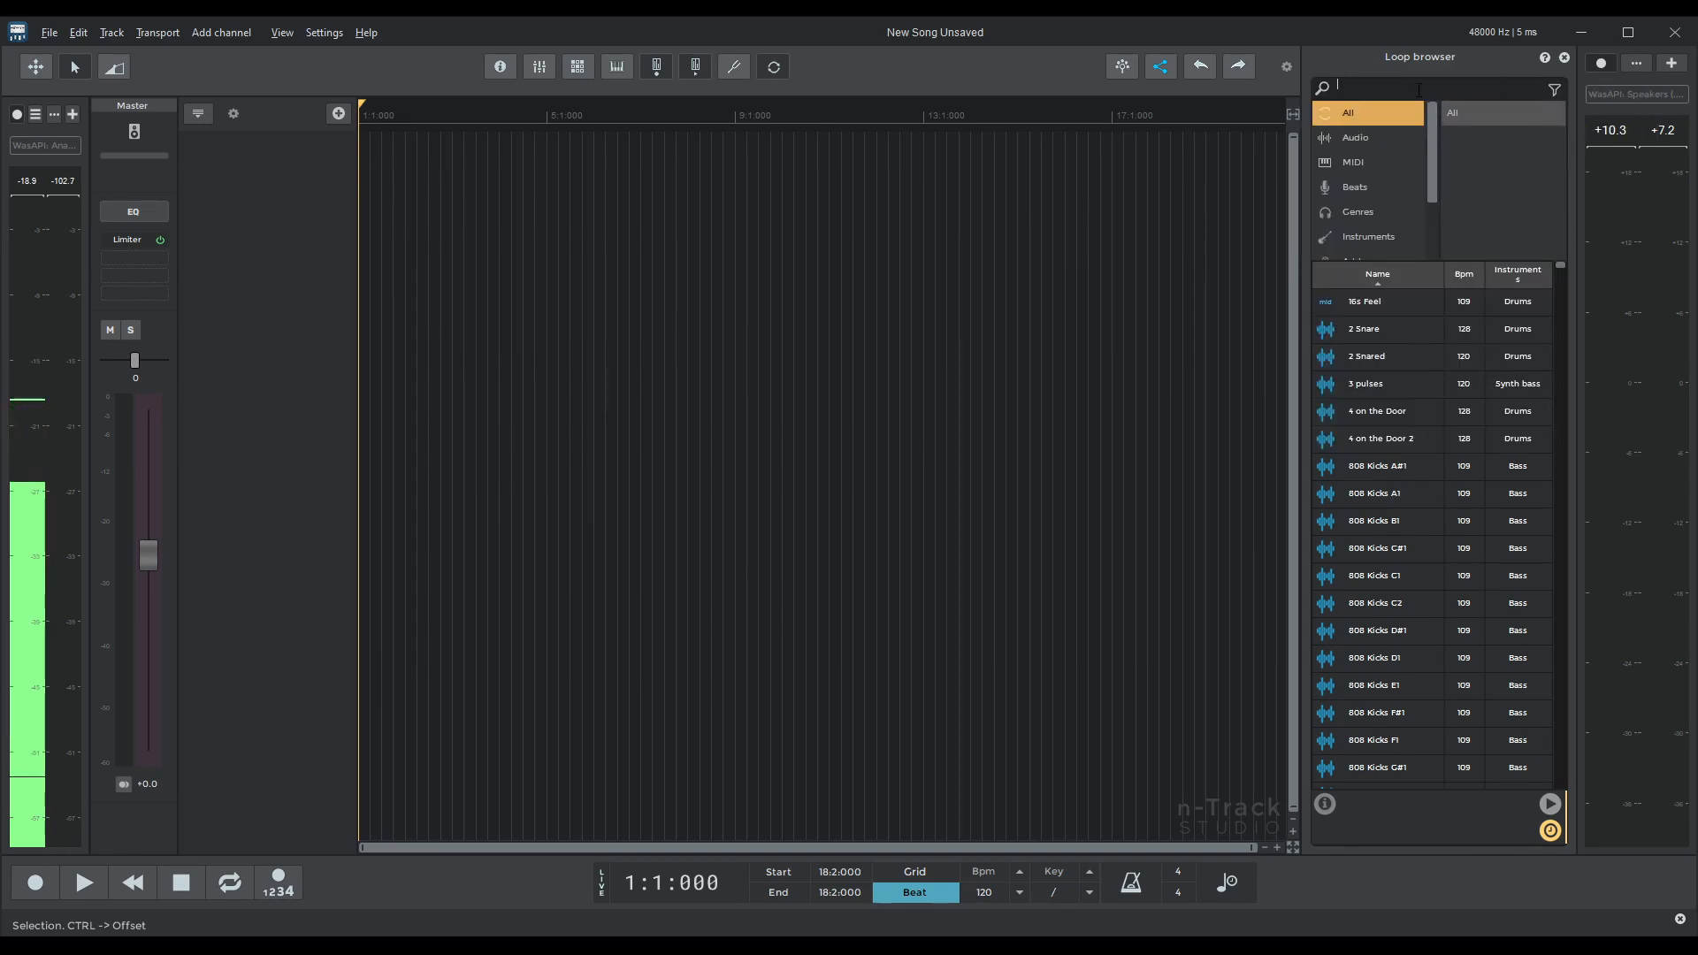
type("8")
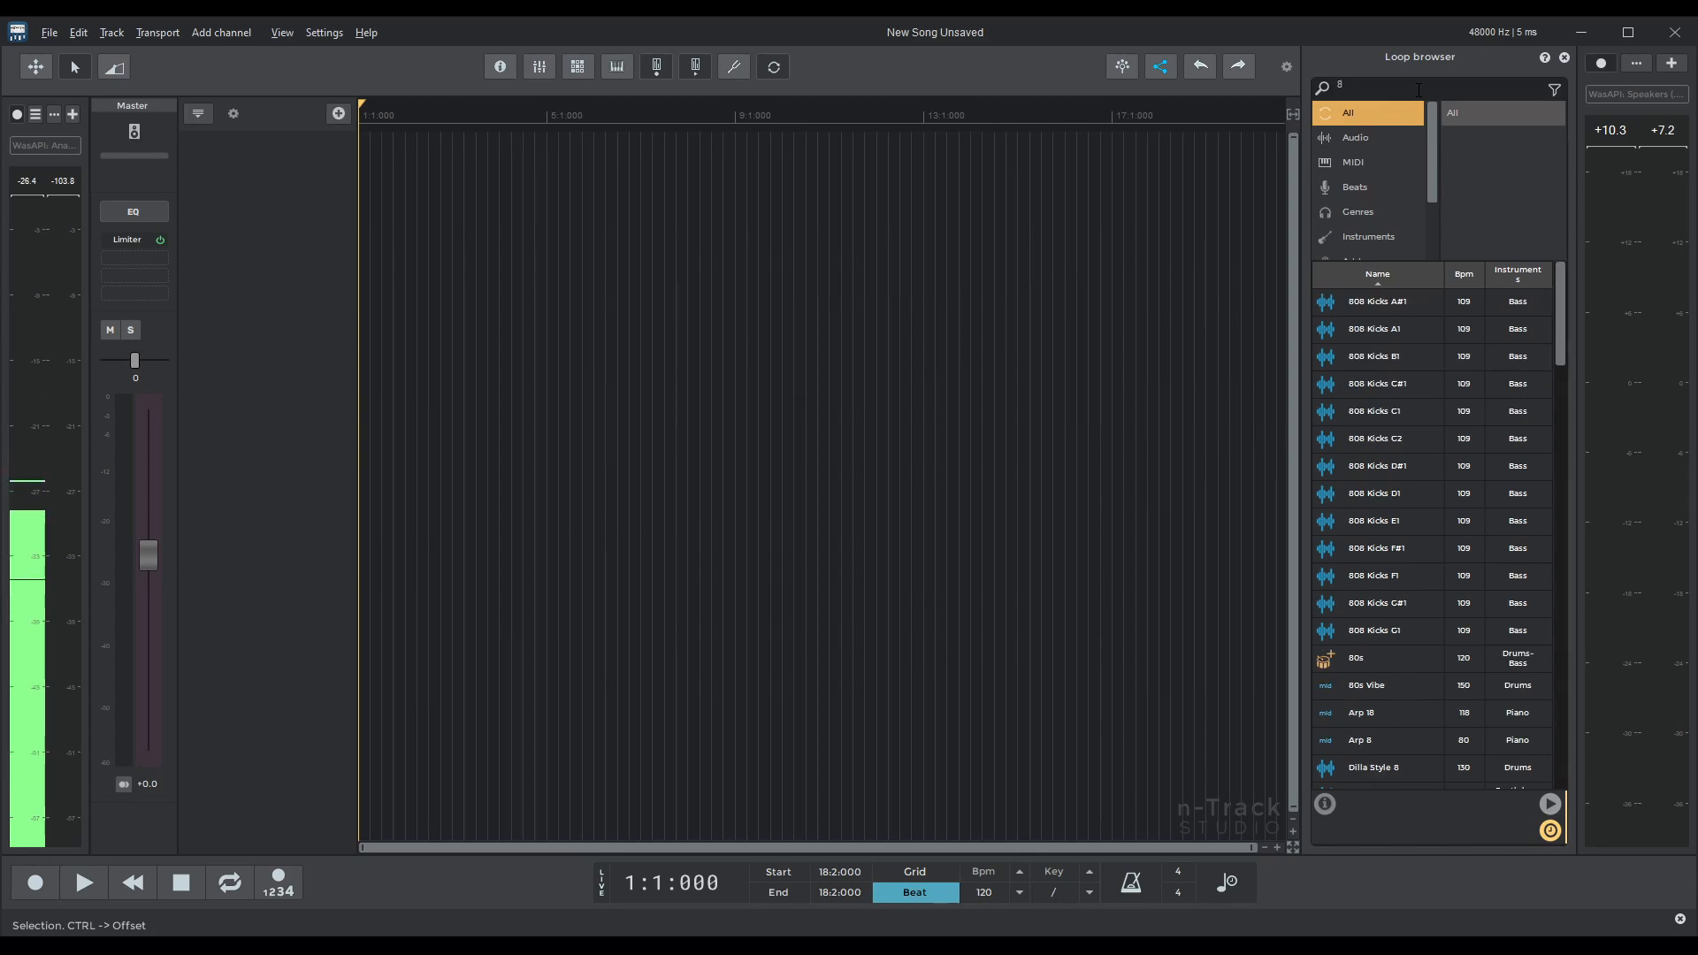
type("08")
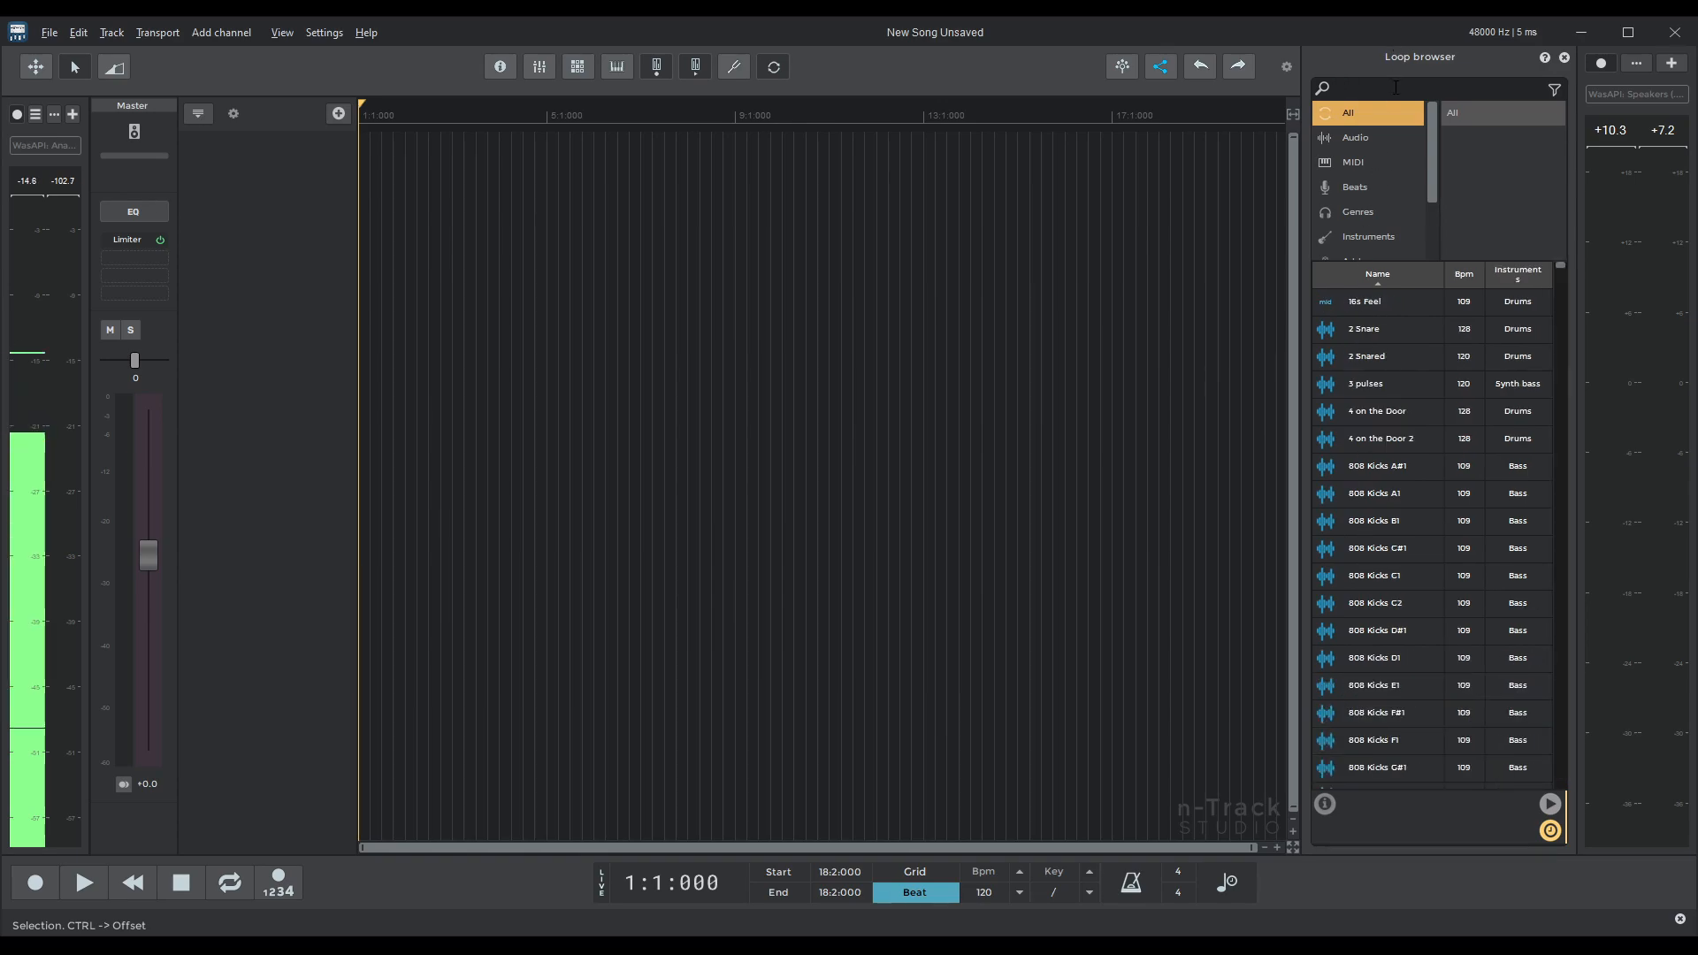
Browse the Instruments, My folders, Bpm and Add-ons groupings, ending on MIDI loops only.
left_click(1353, 161)
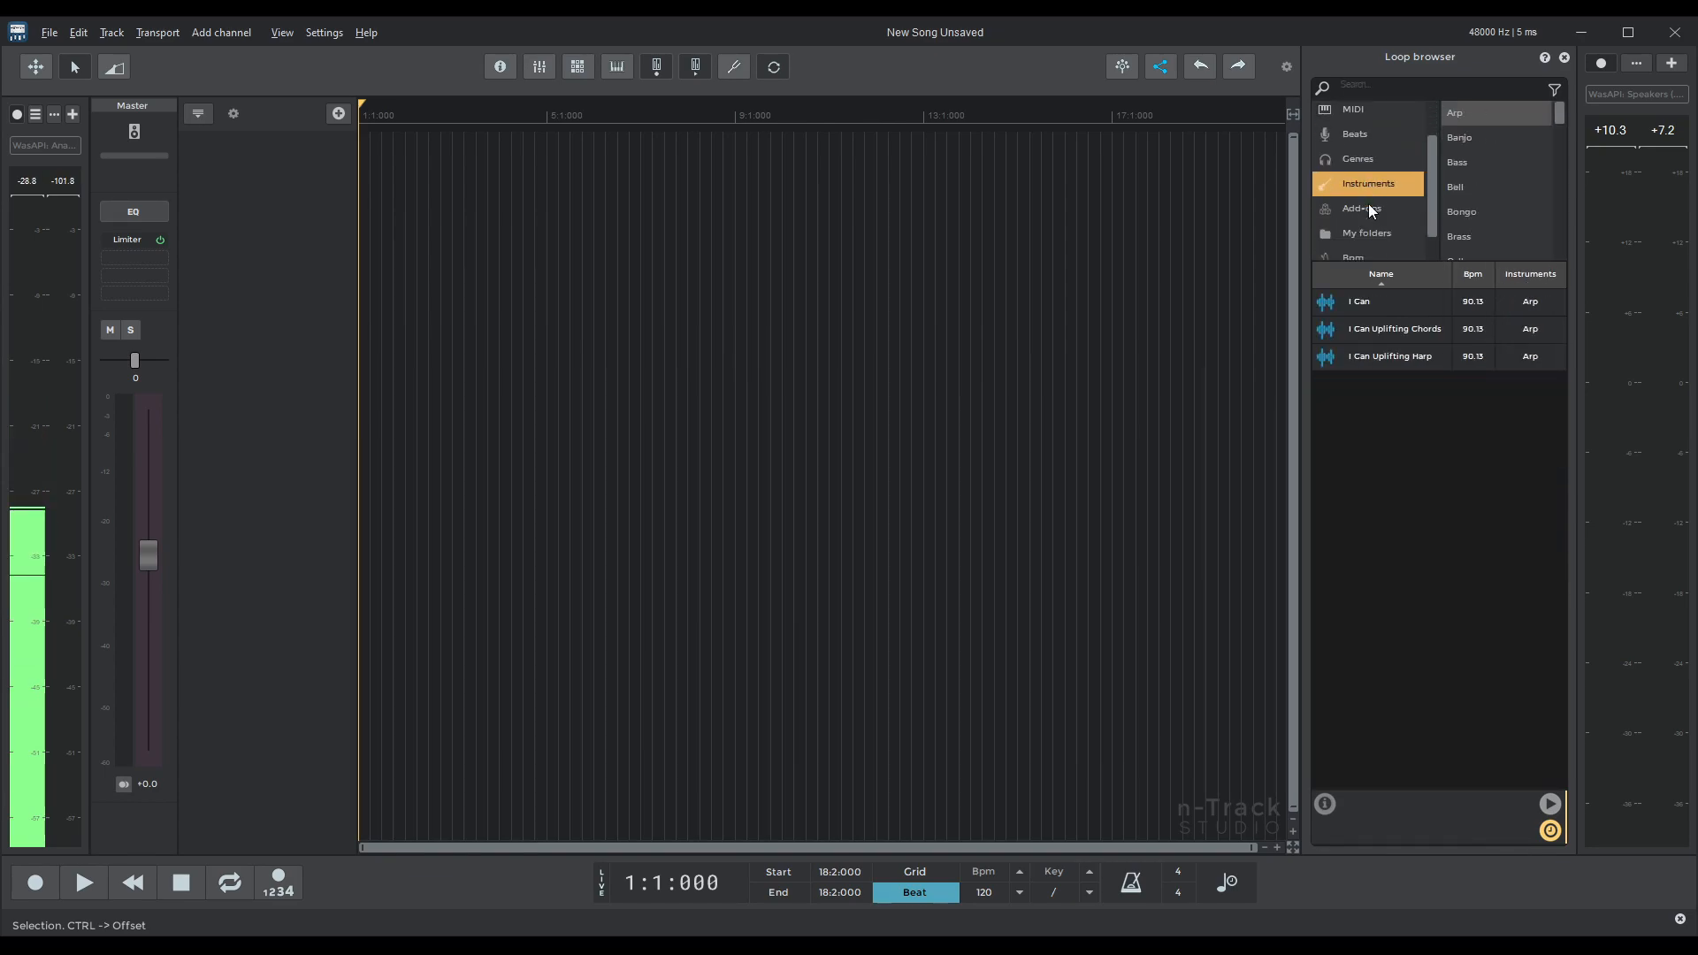
left_click(1367, 222)
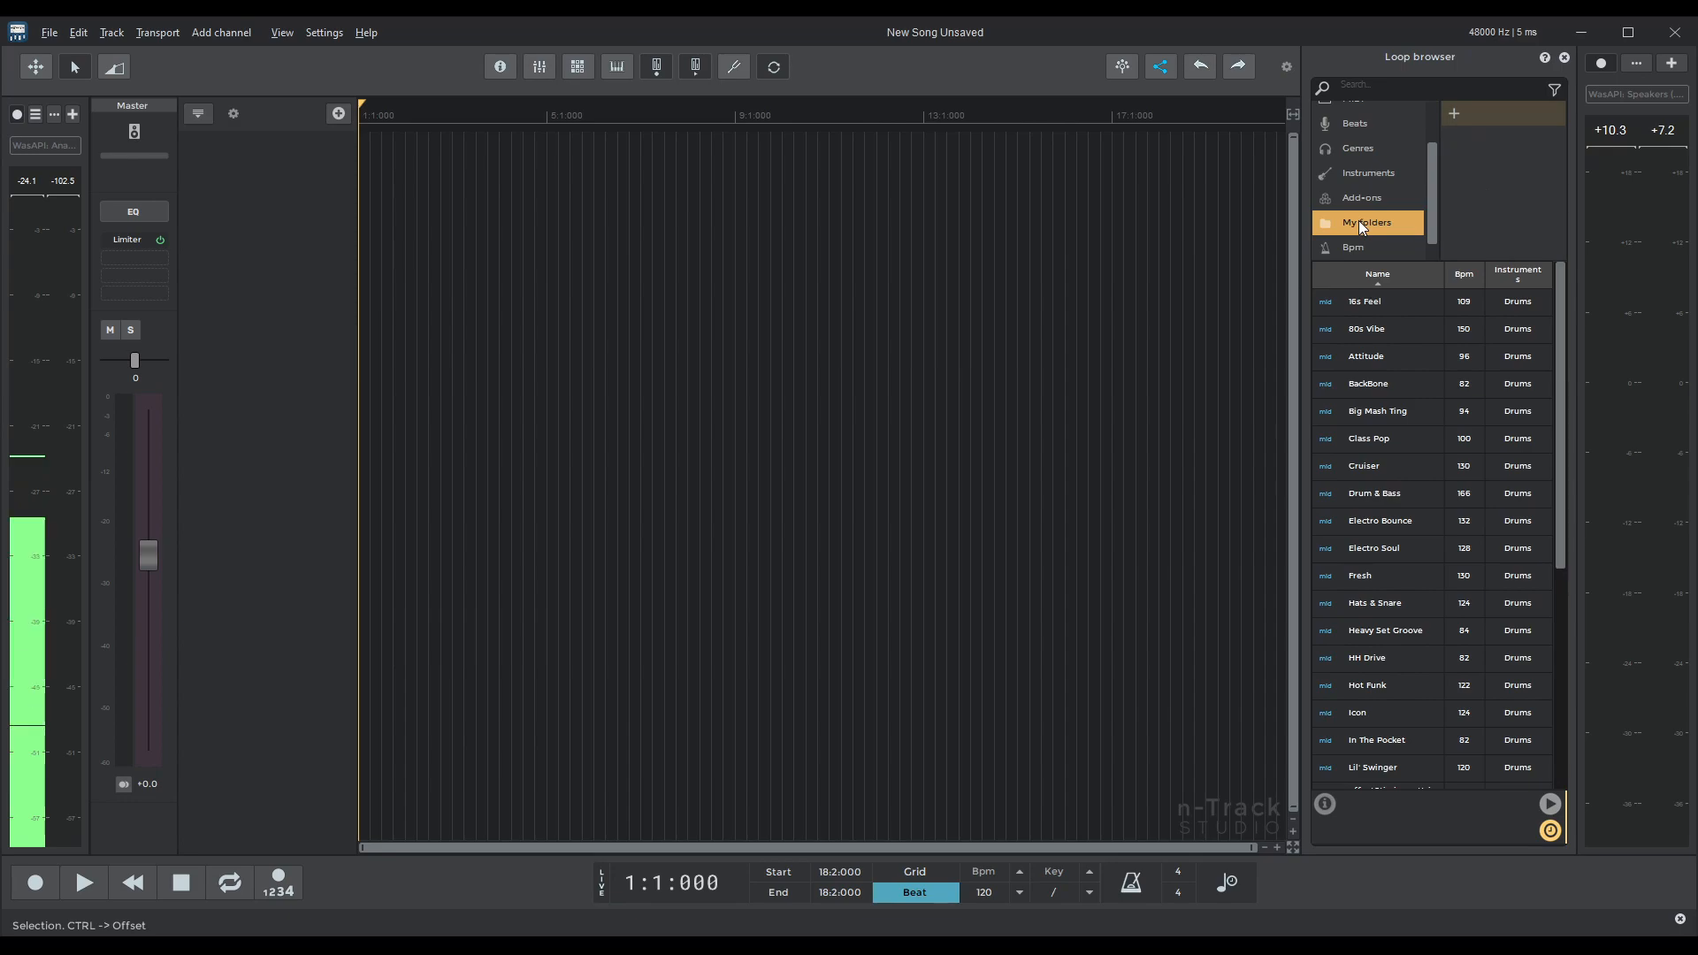
left_click(1353, 248)
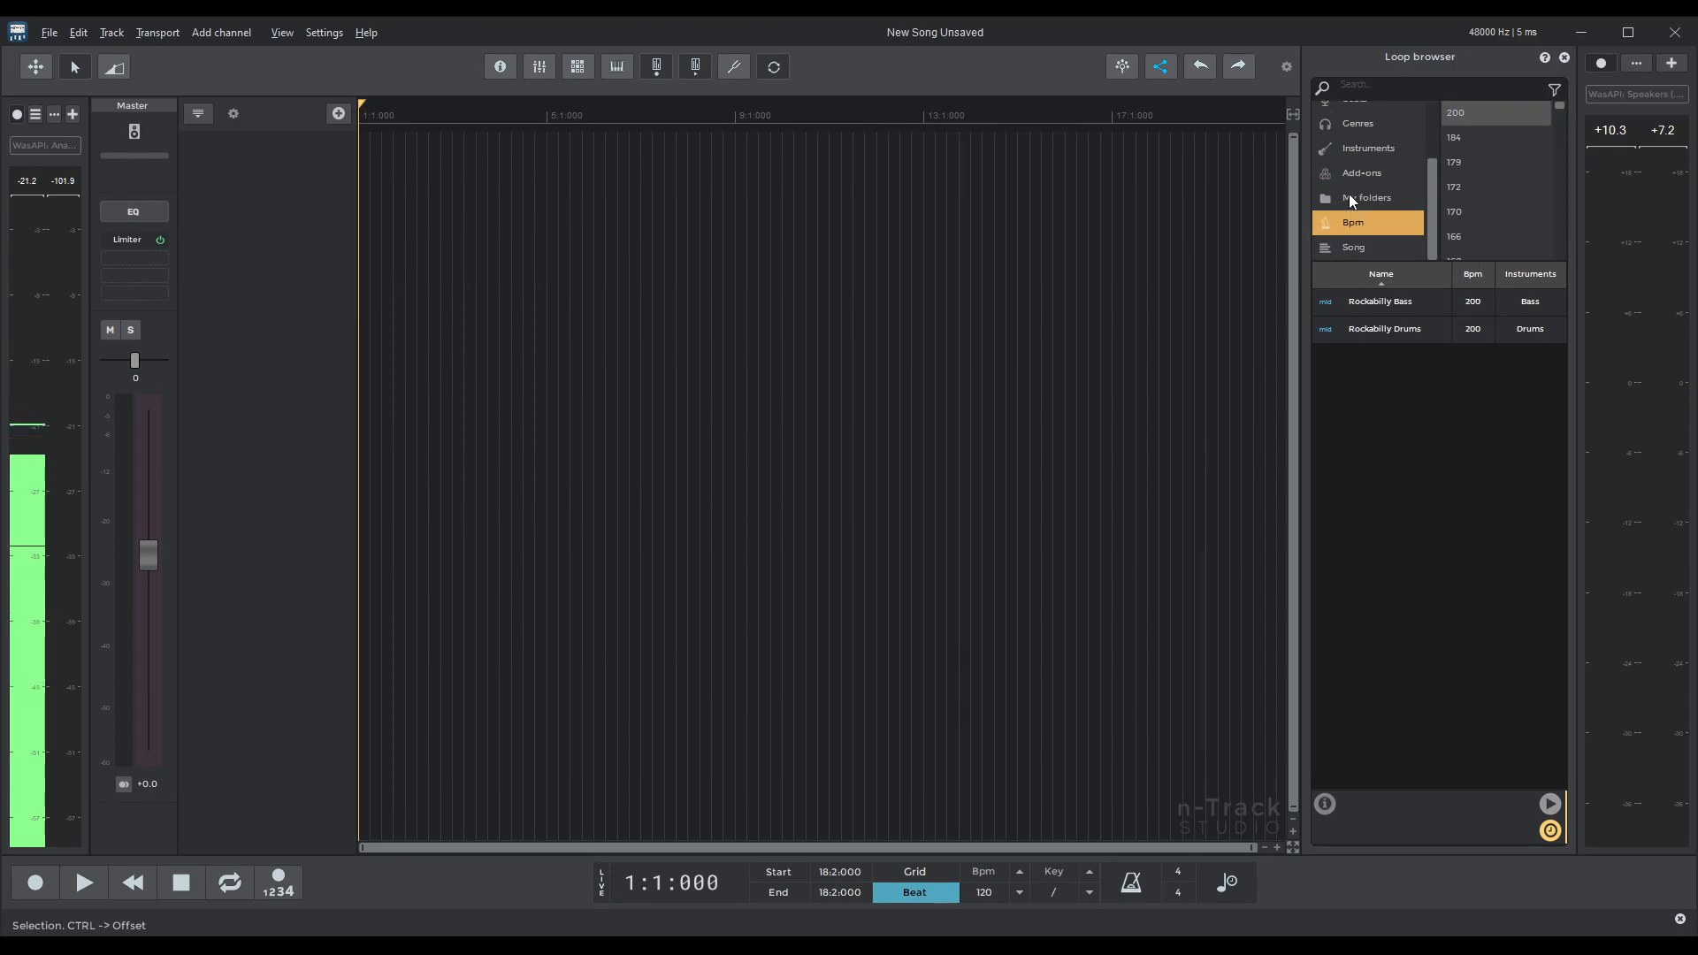
left_click(1362, 214)
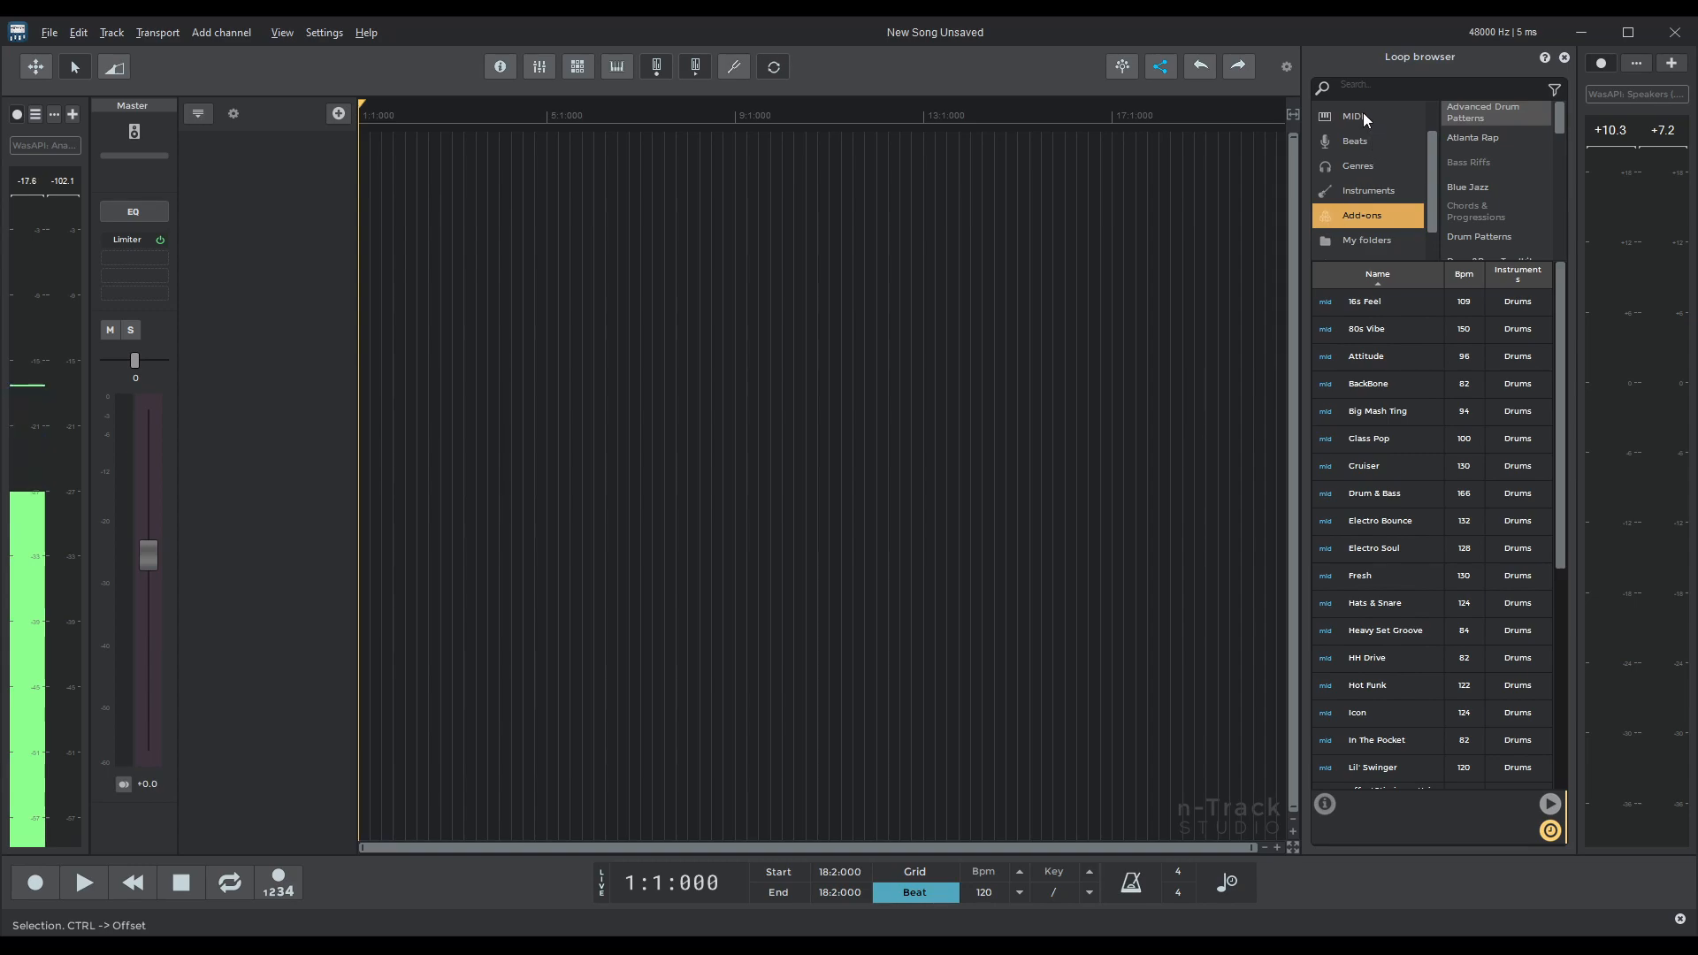
left_click(1355, 117)
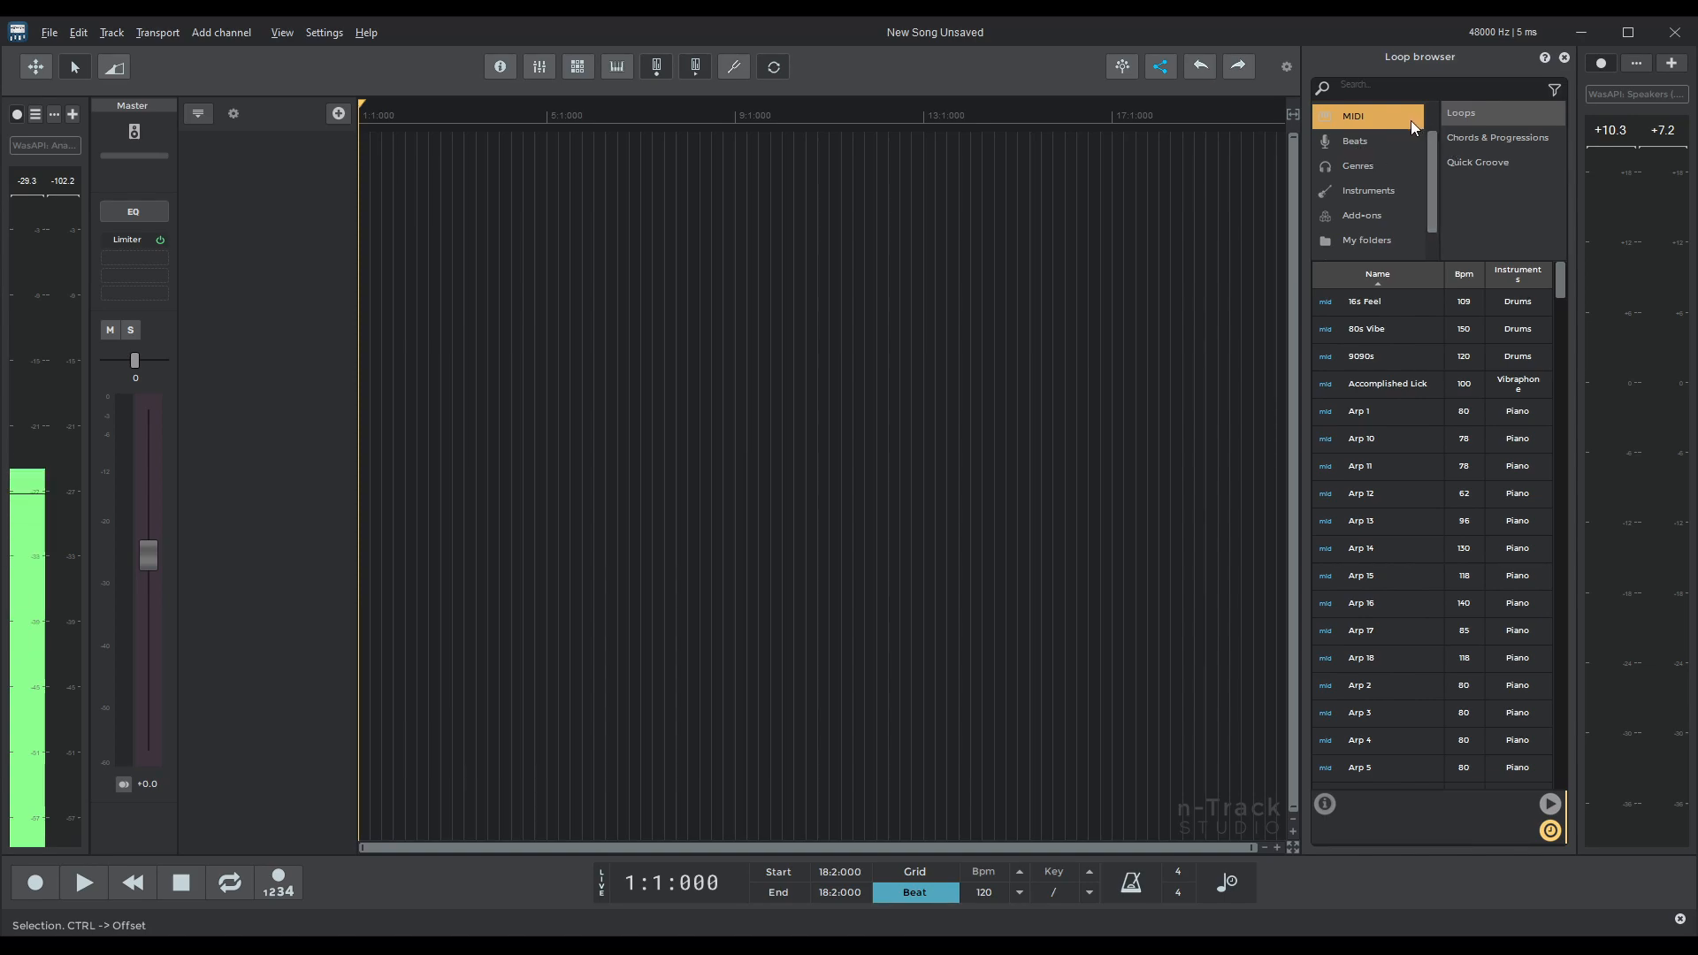
Download the free Chords & Progressions pack in the Add-on Manager and close the manager.
left_click(1500, 138)
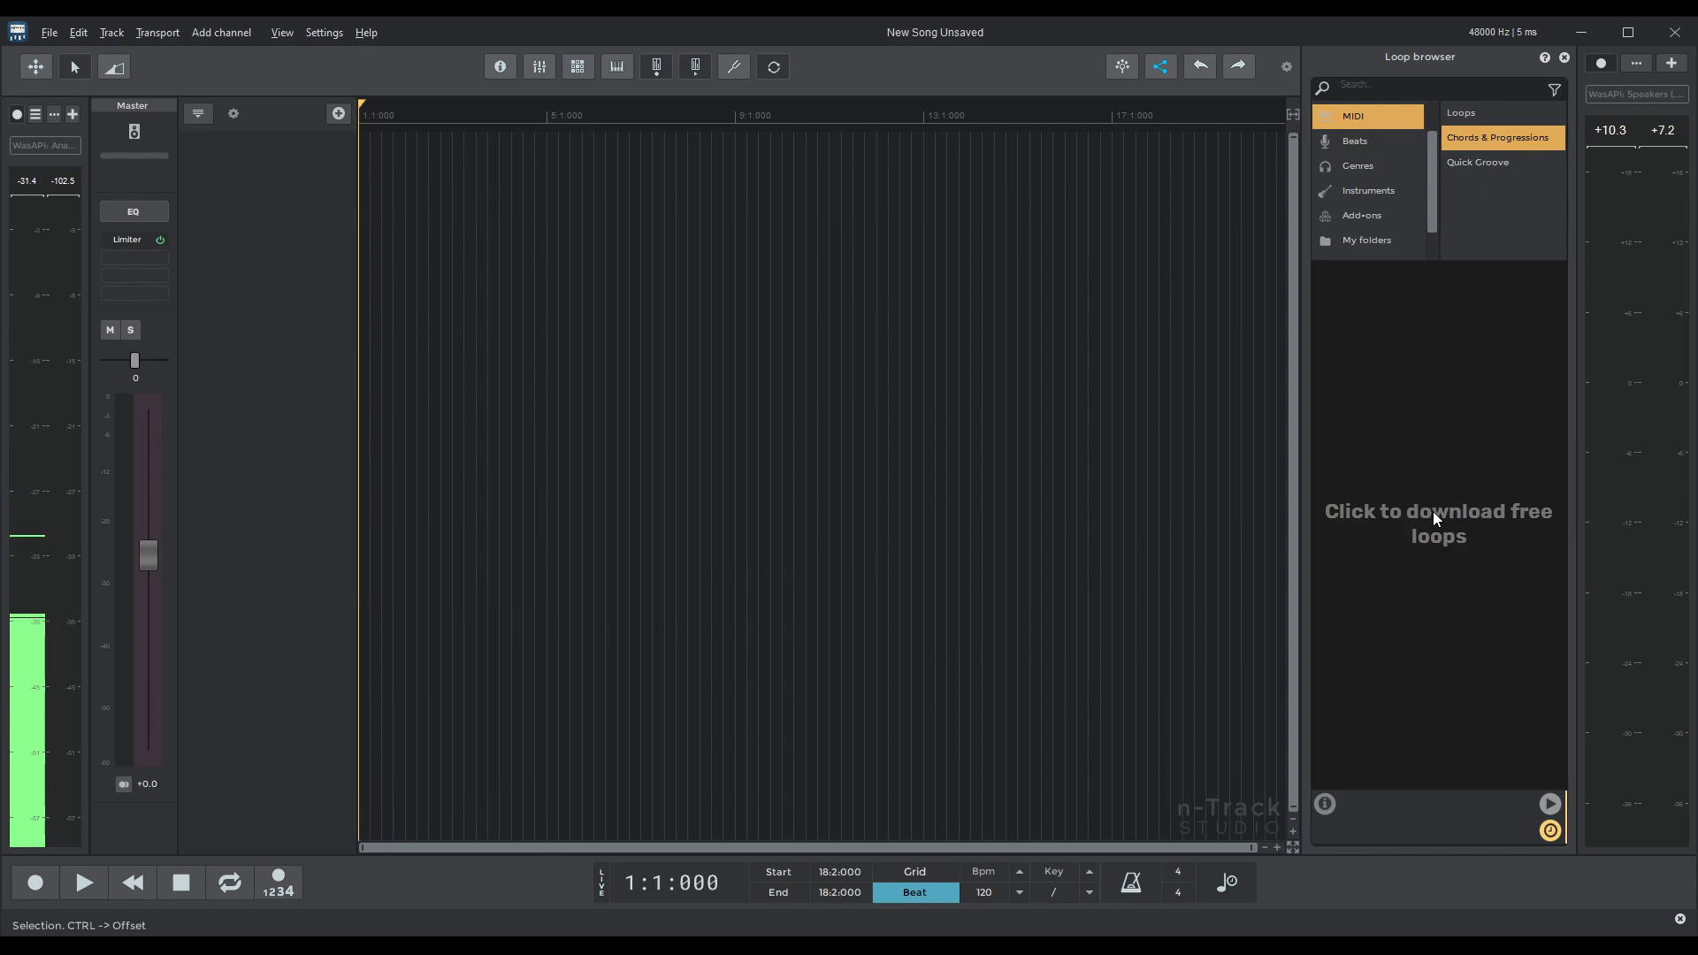
left_click(1436, 523)
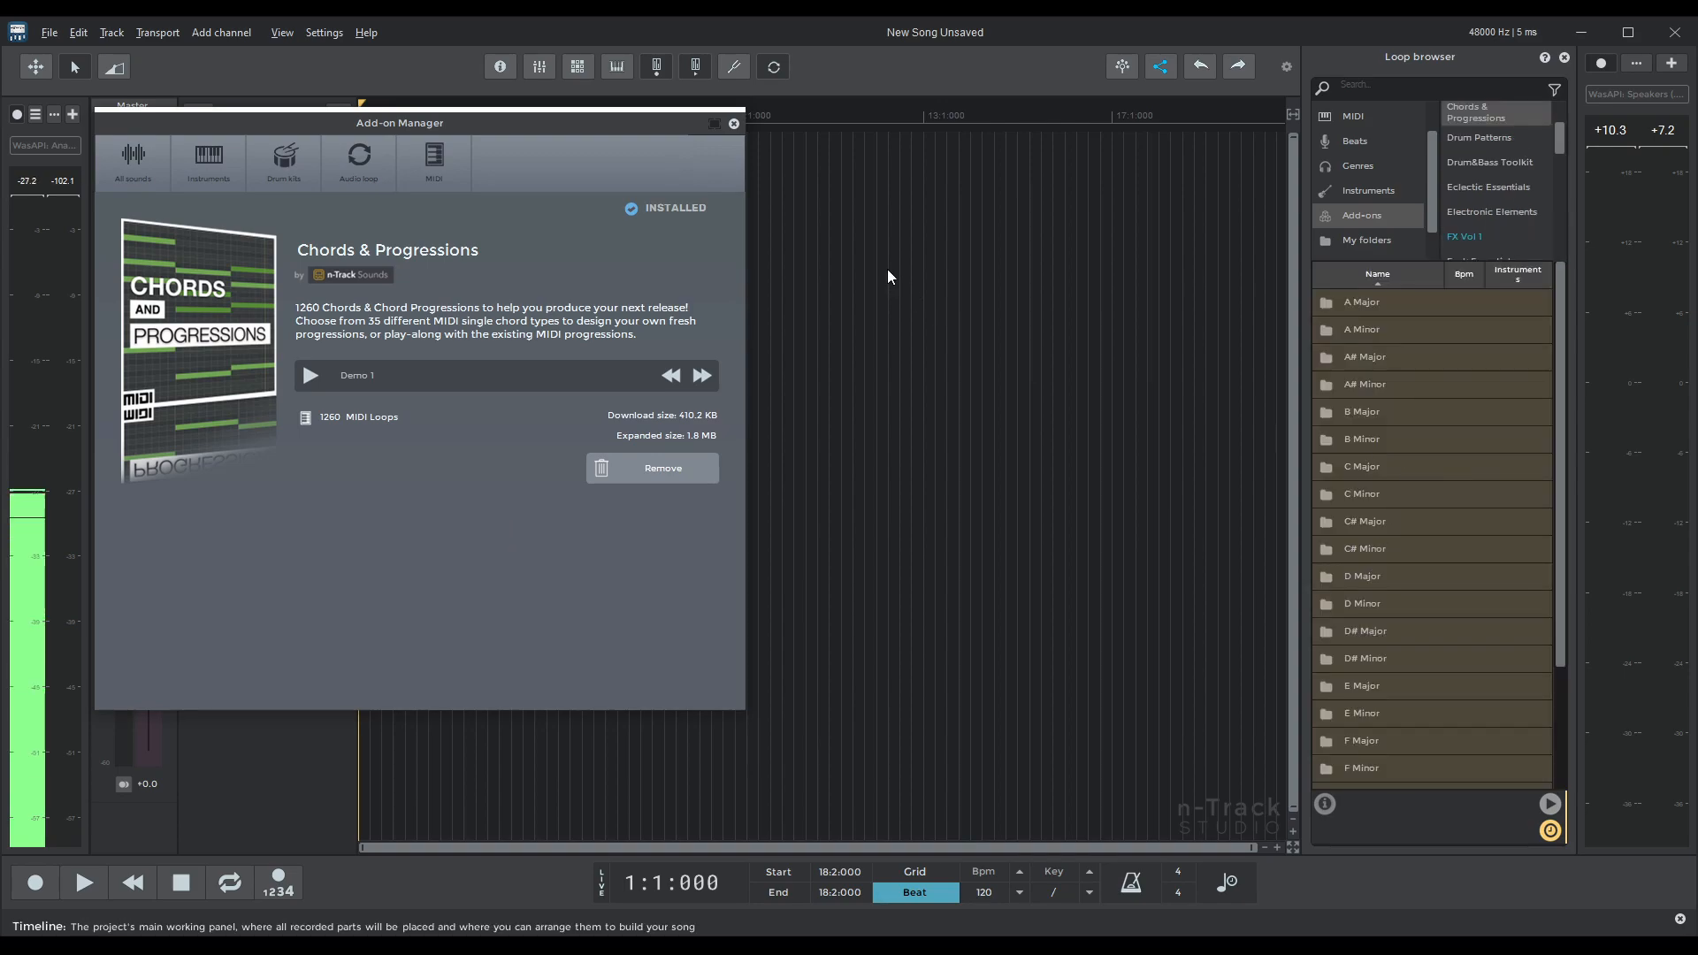
left_click(732, 122)
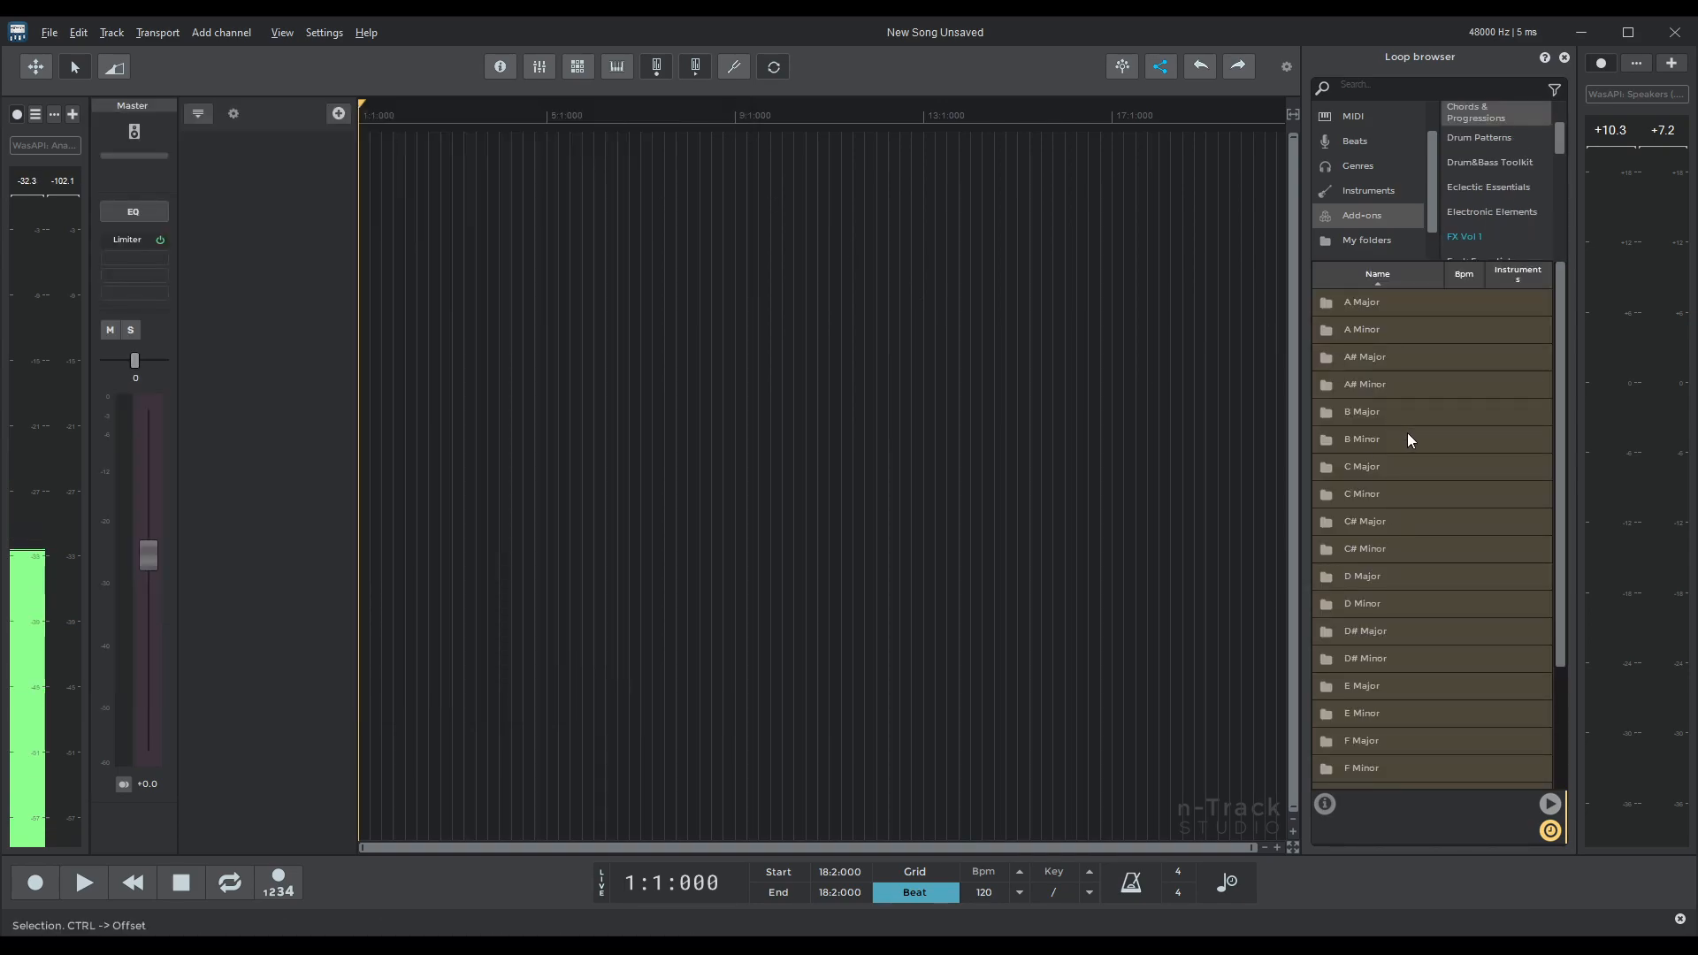
Open the B Minor key folder of Chords & Progressions and browse its Chords subfolder.
left_click(1350, 117)
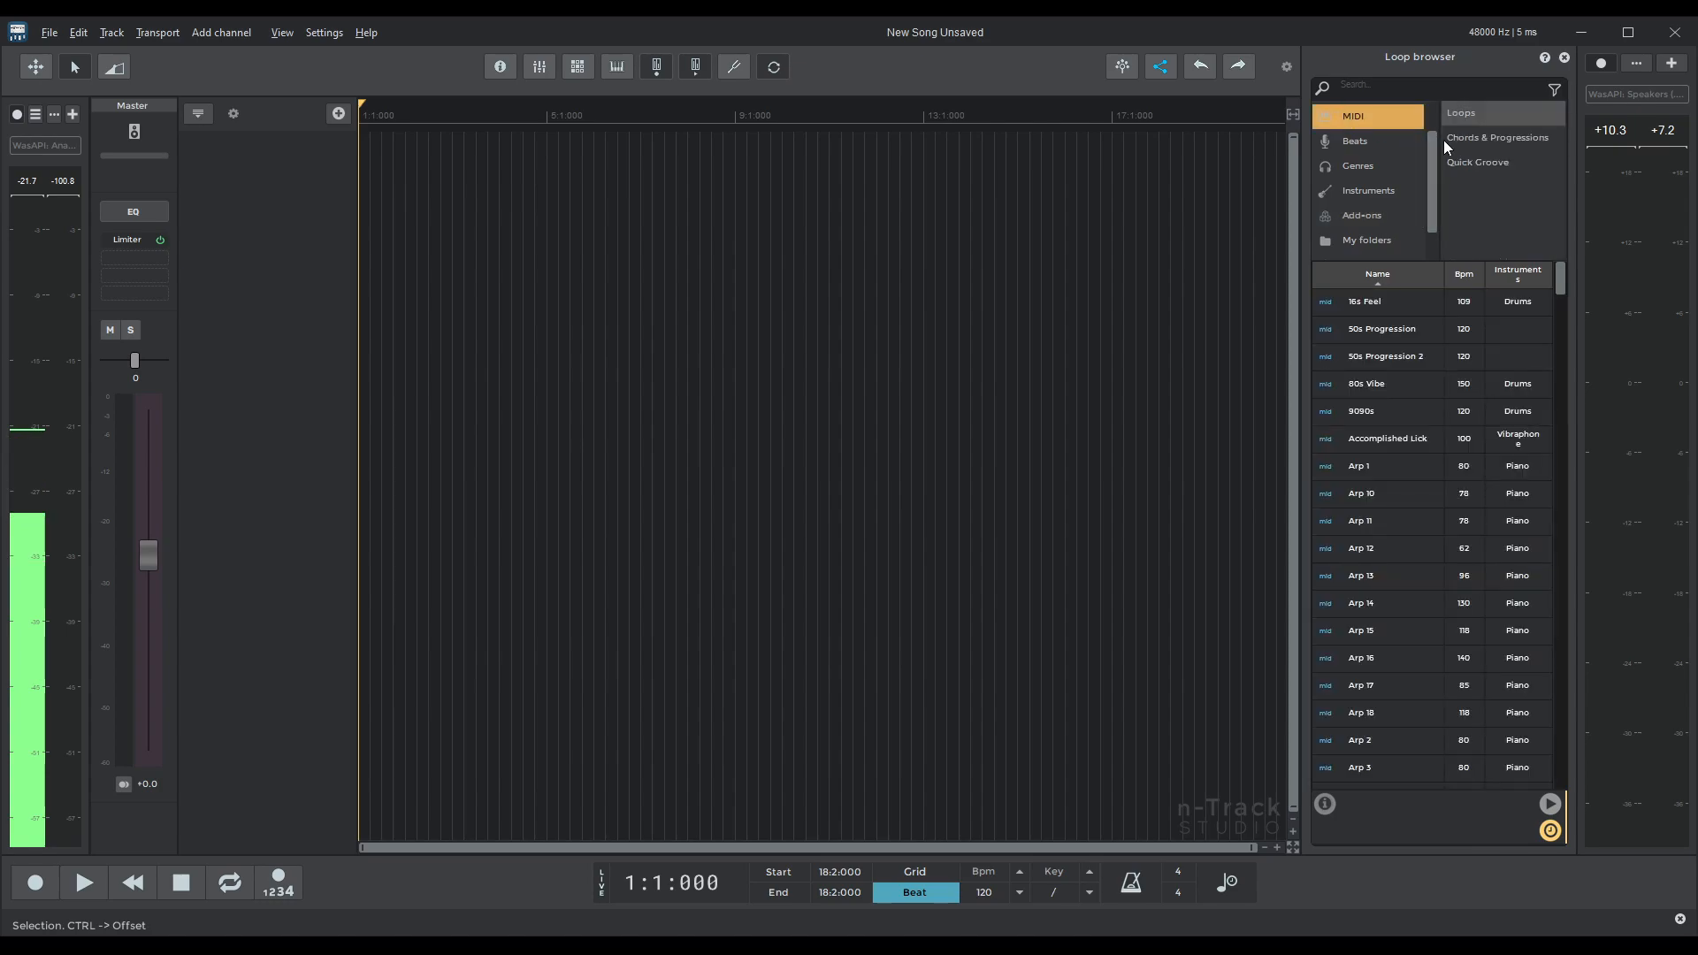
left_click(1498, 138)
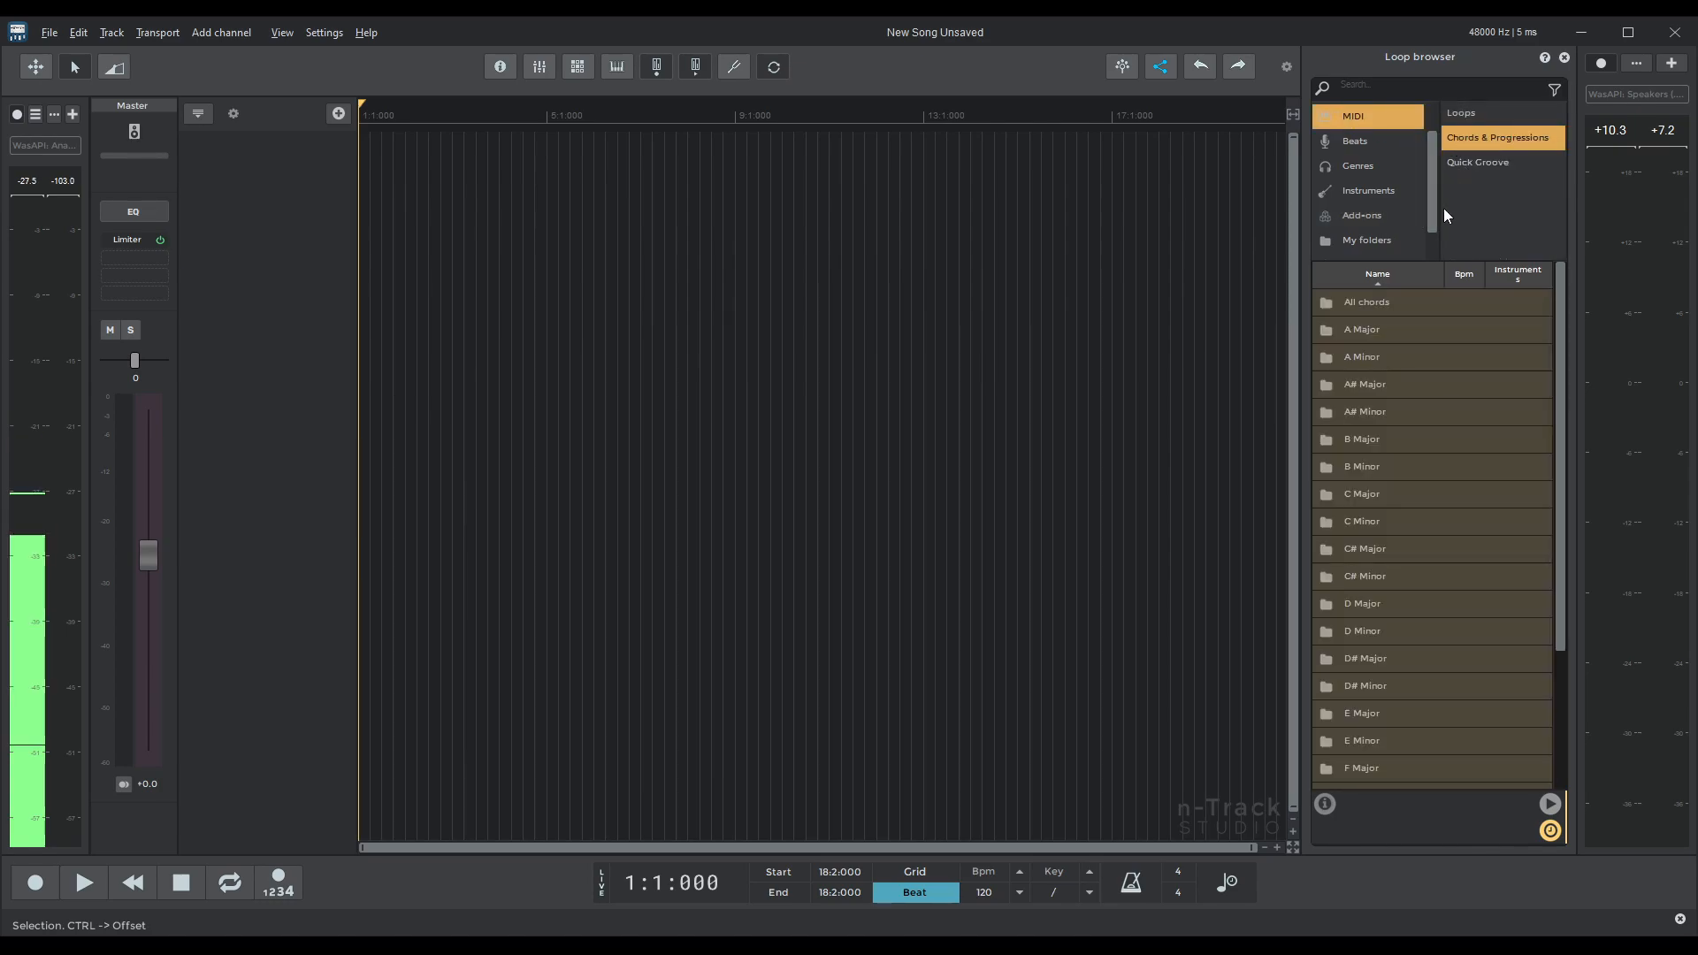
scroll("down", 3)
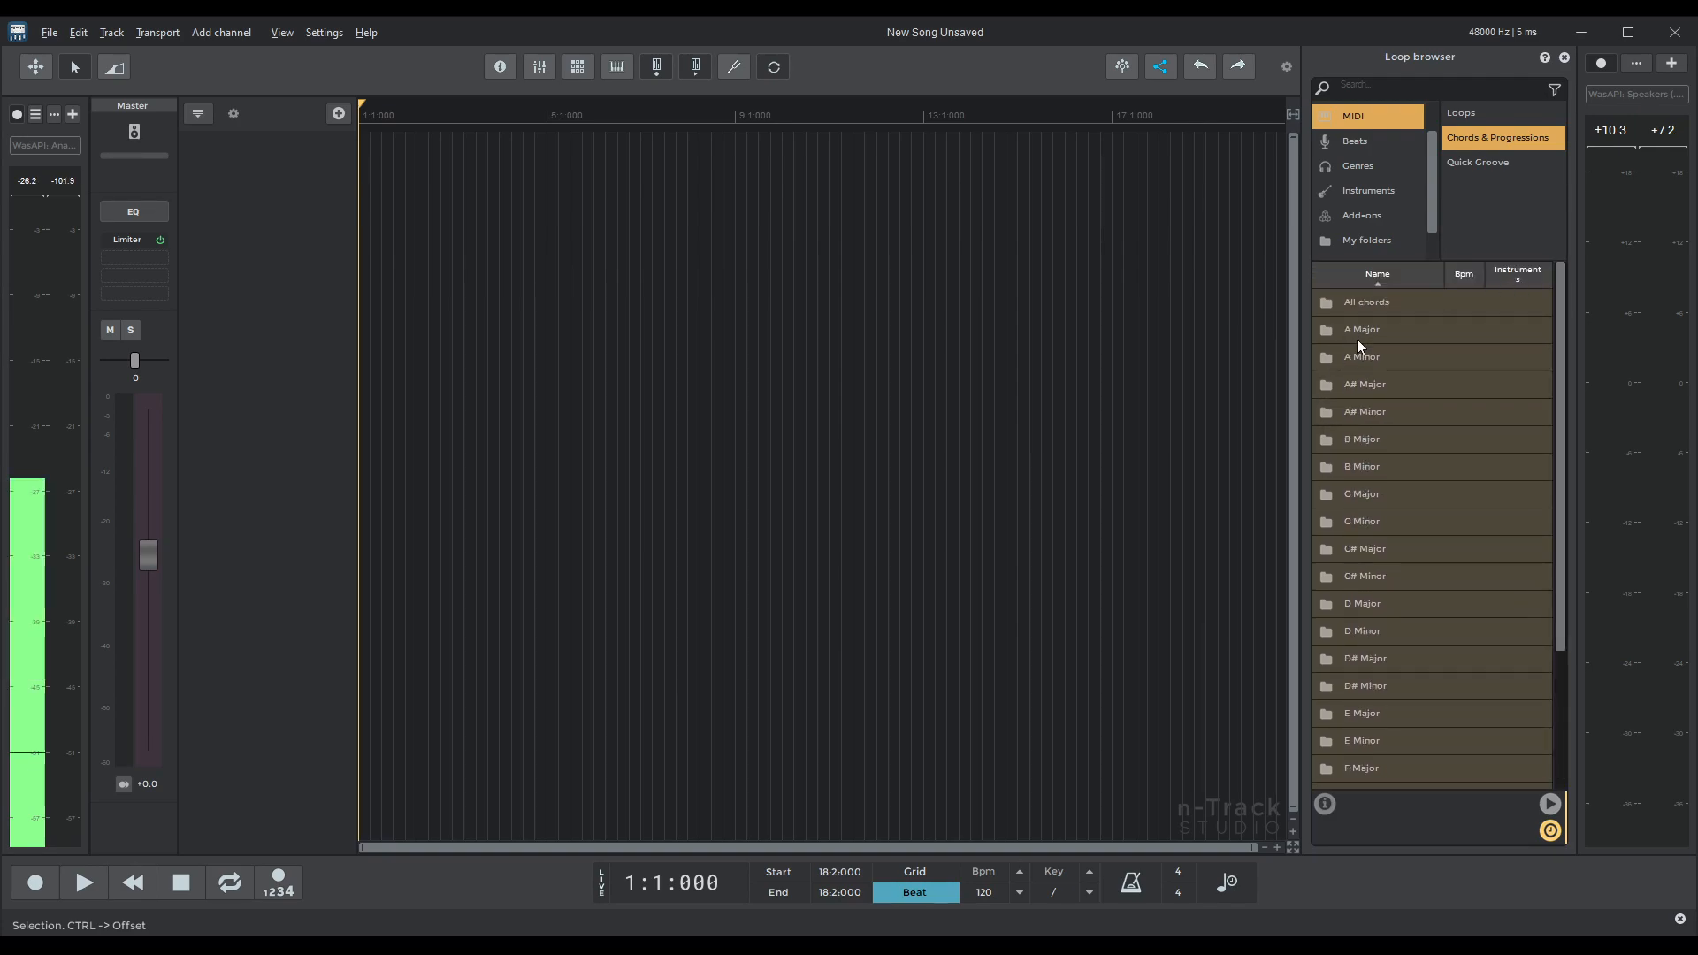
mouse_move(1367, 396)
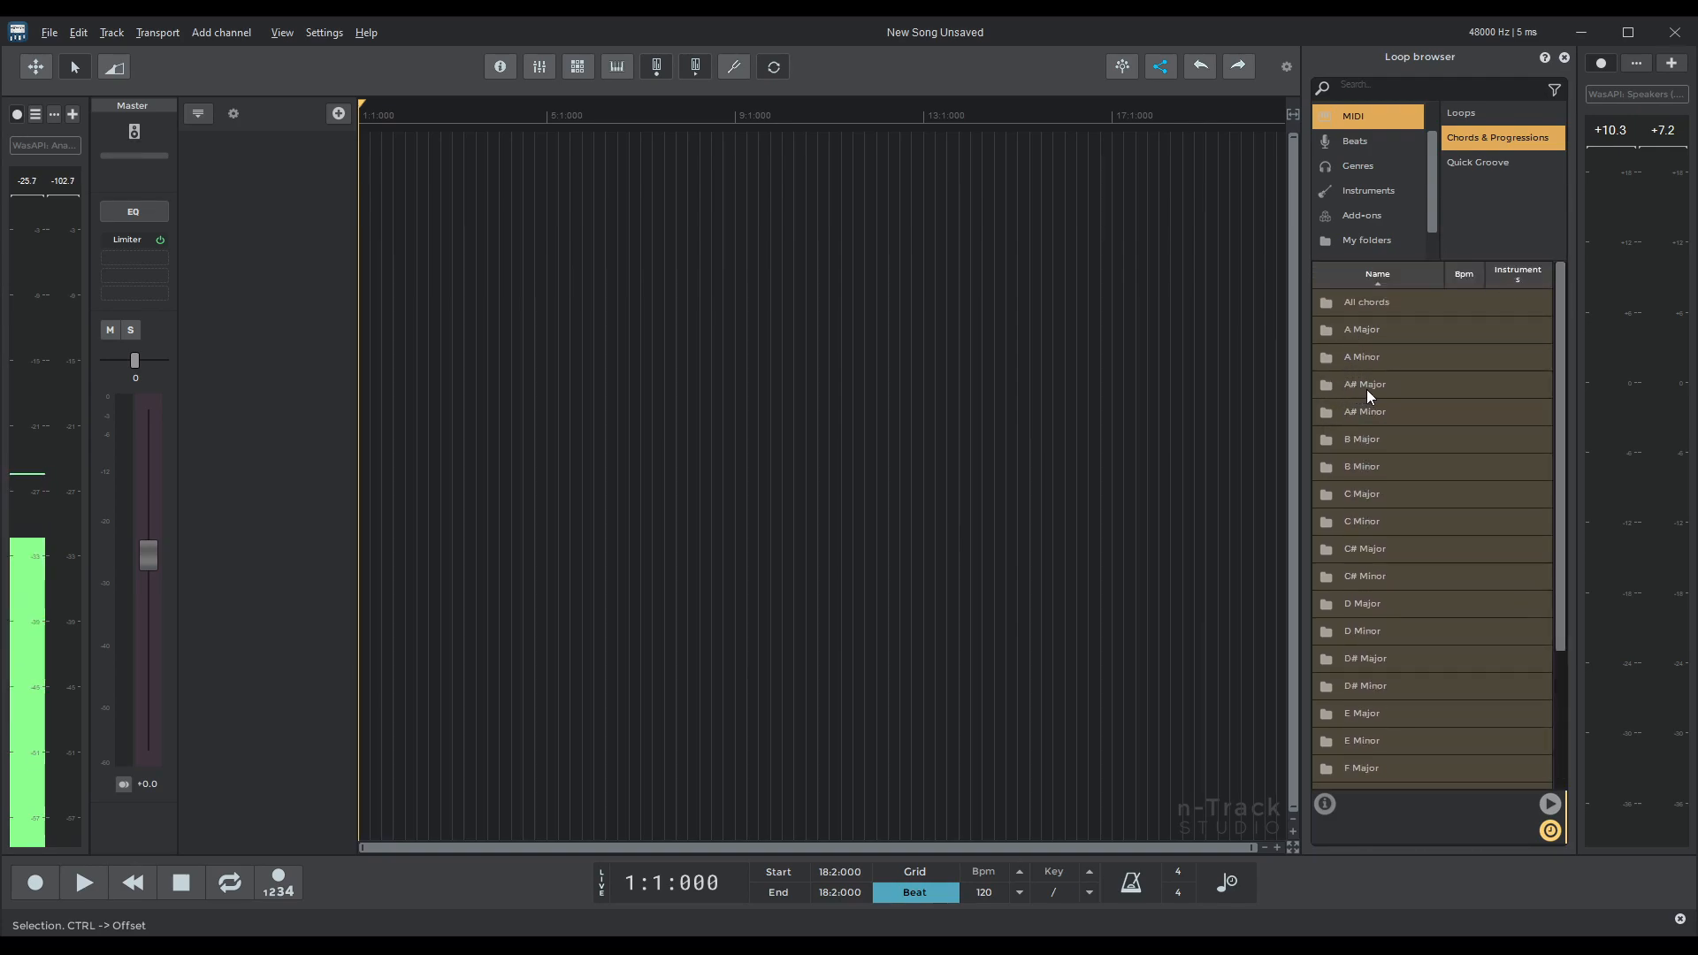
mouse_move(1440, 717)
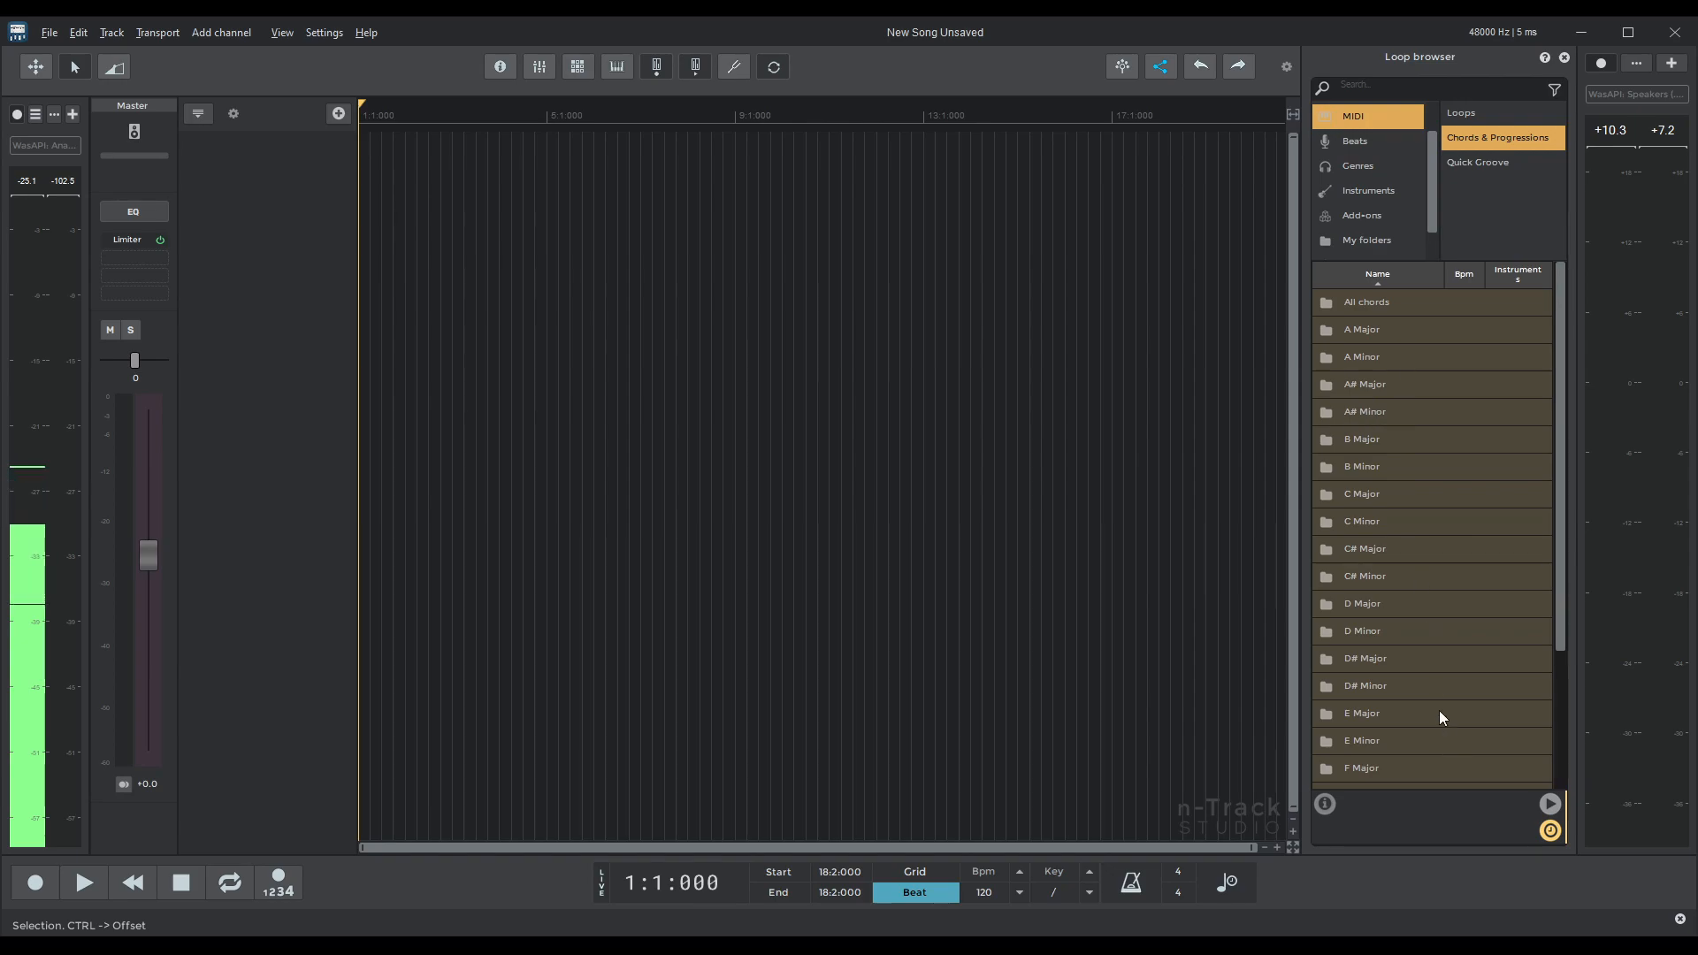
mouse_move(1441, 566)
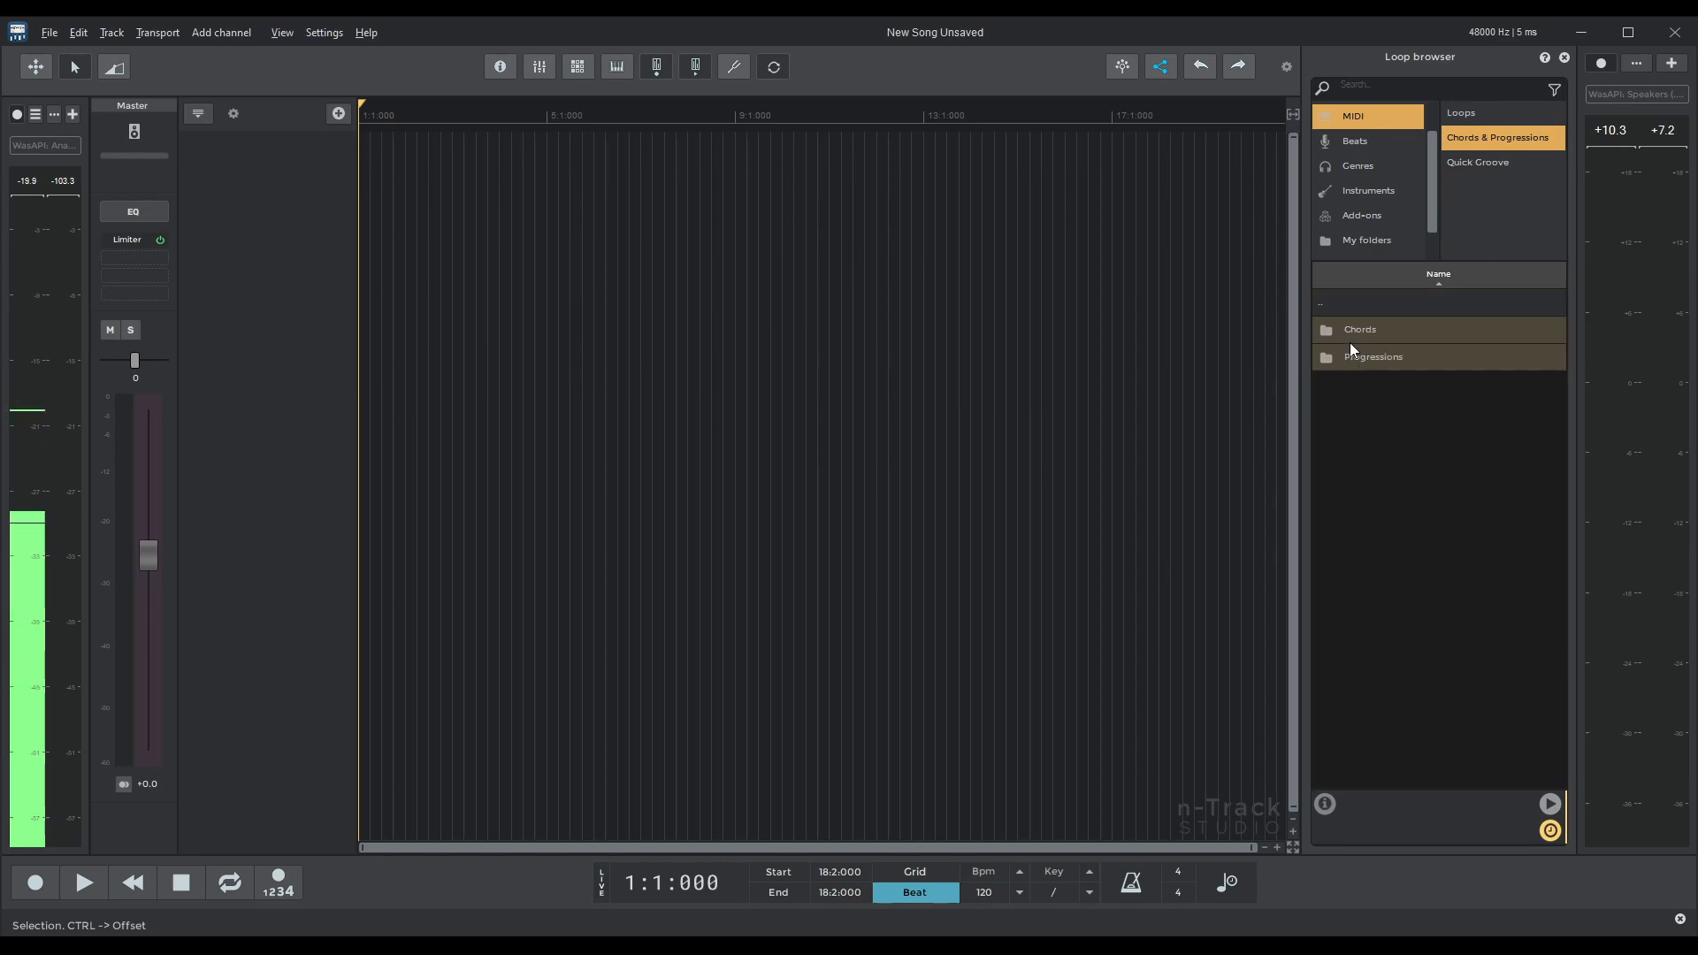
double_click(1360, 329)
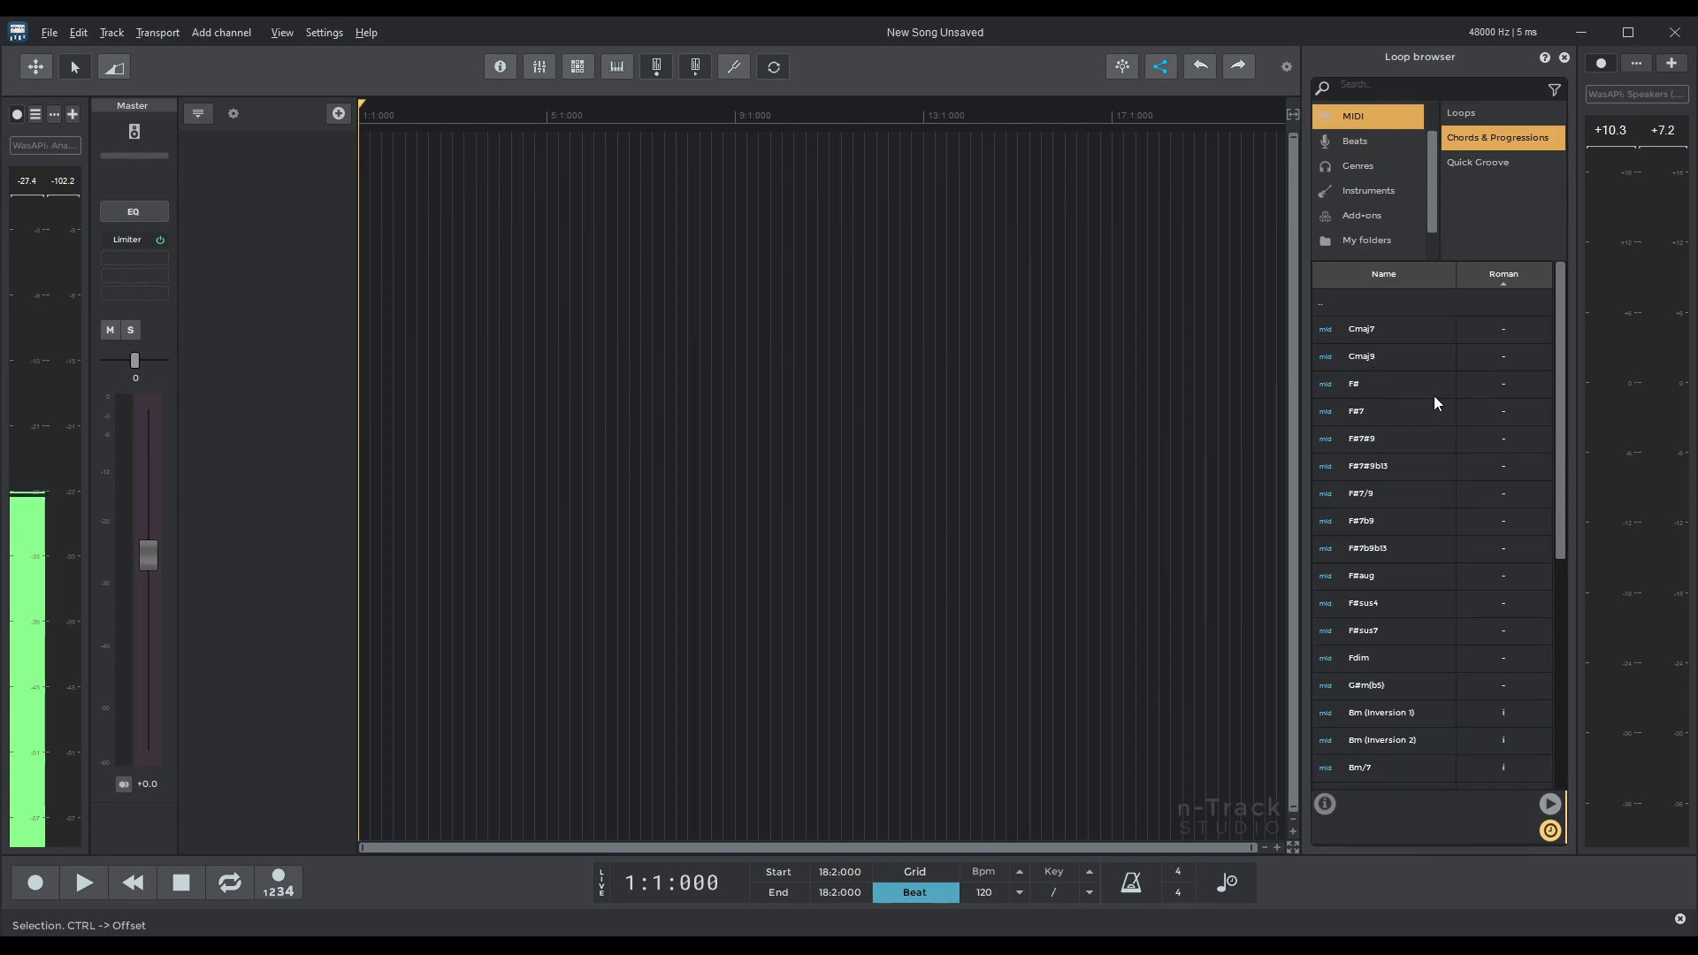
scroll("down", 3)
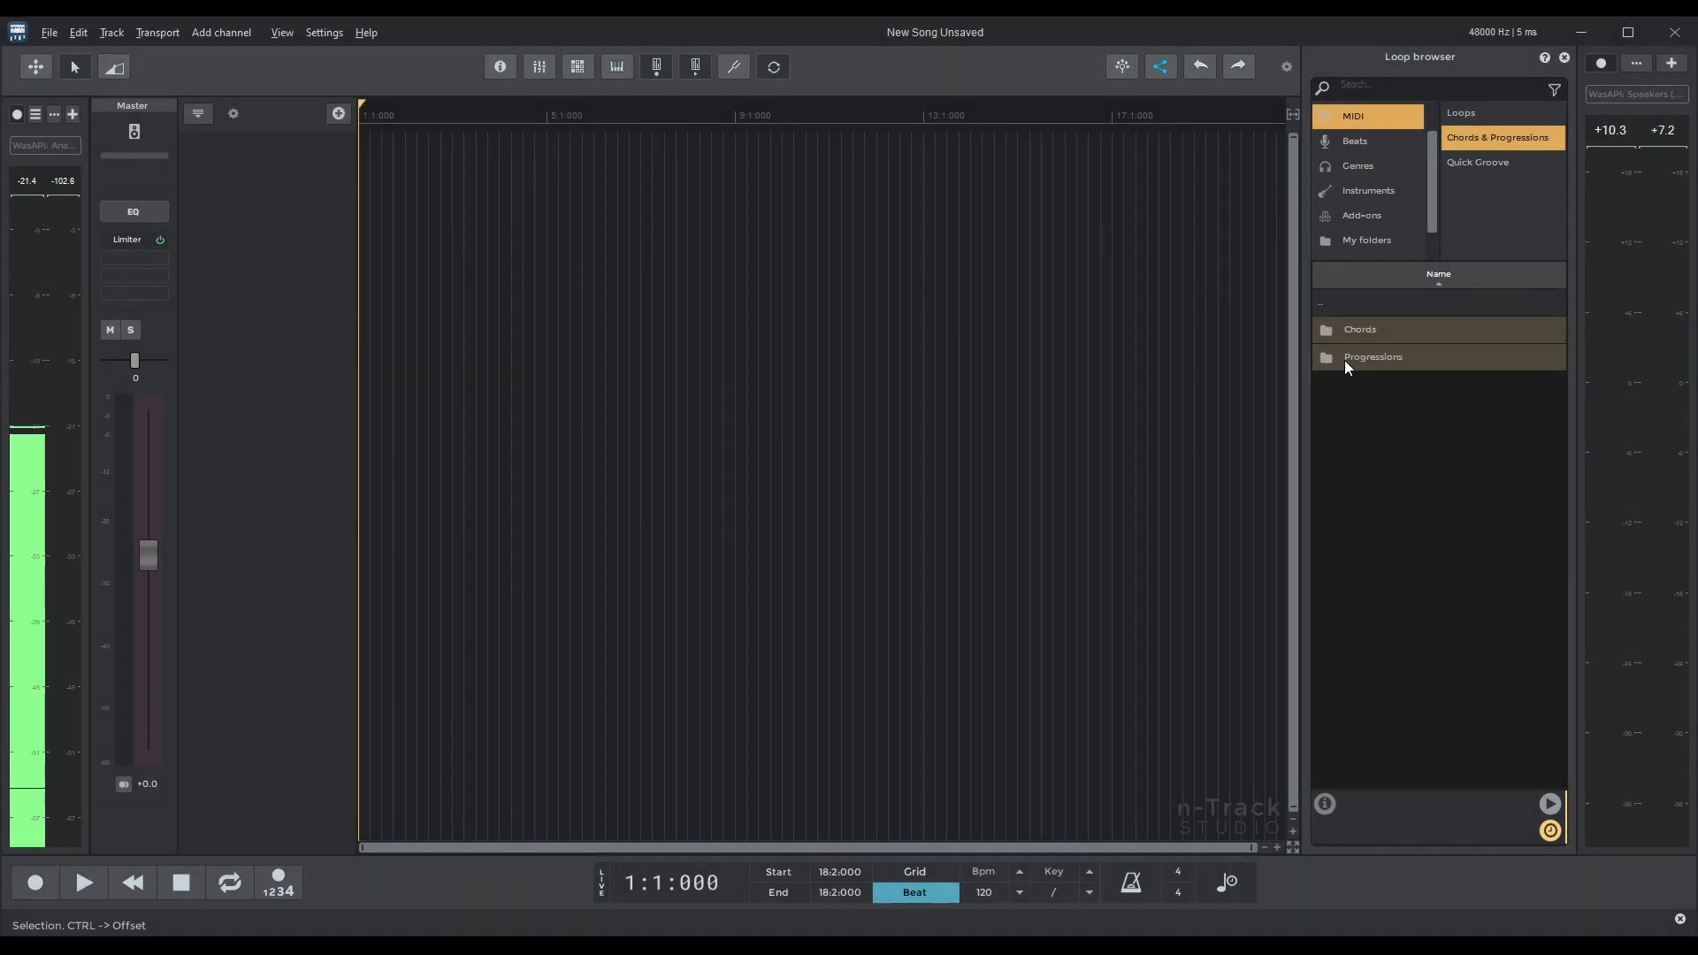
Open the B Minor Progressions folder and preview the Just Sad 2 progression.
double_click(1360, 329)
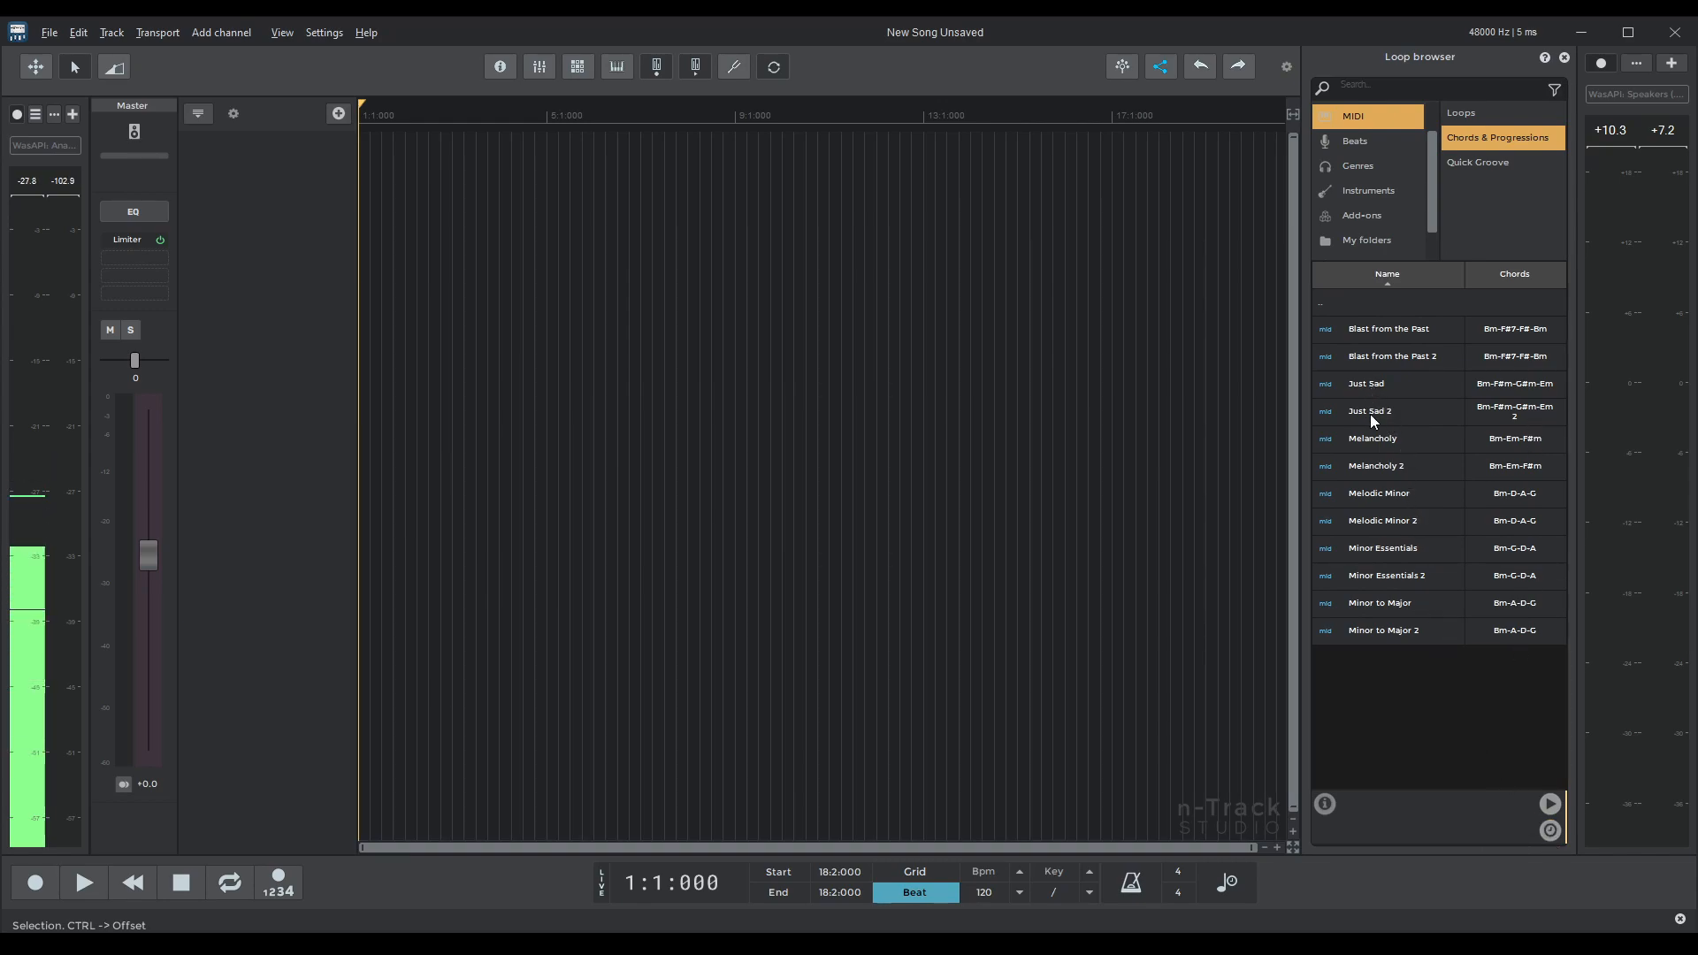
left_click(1386, 410)
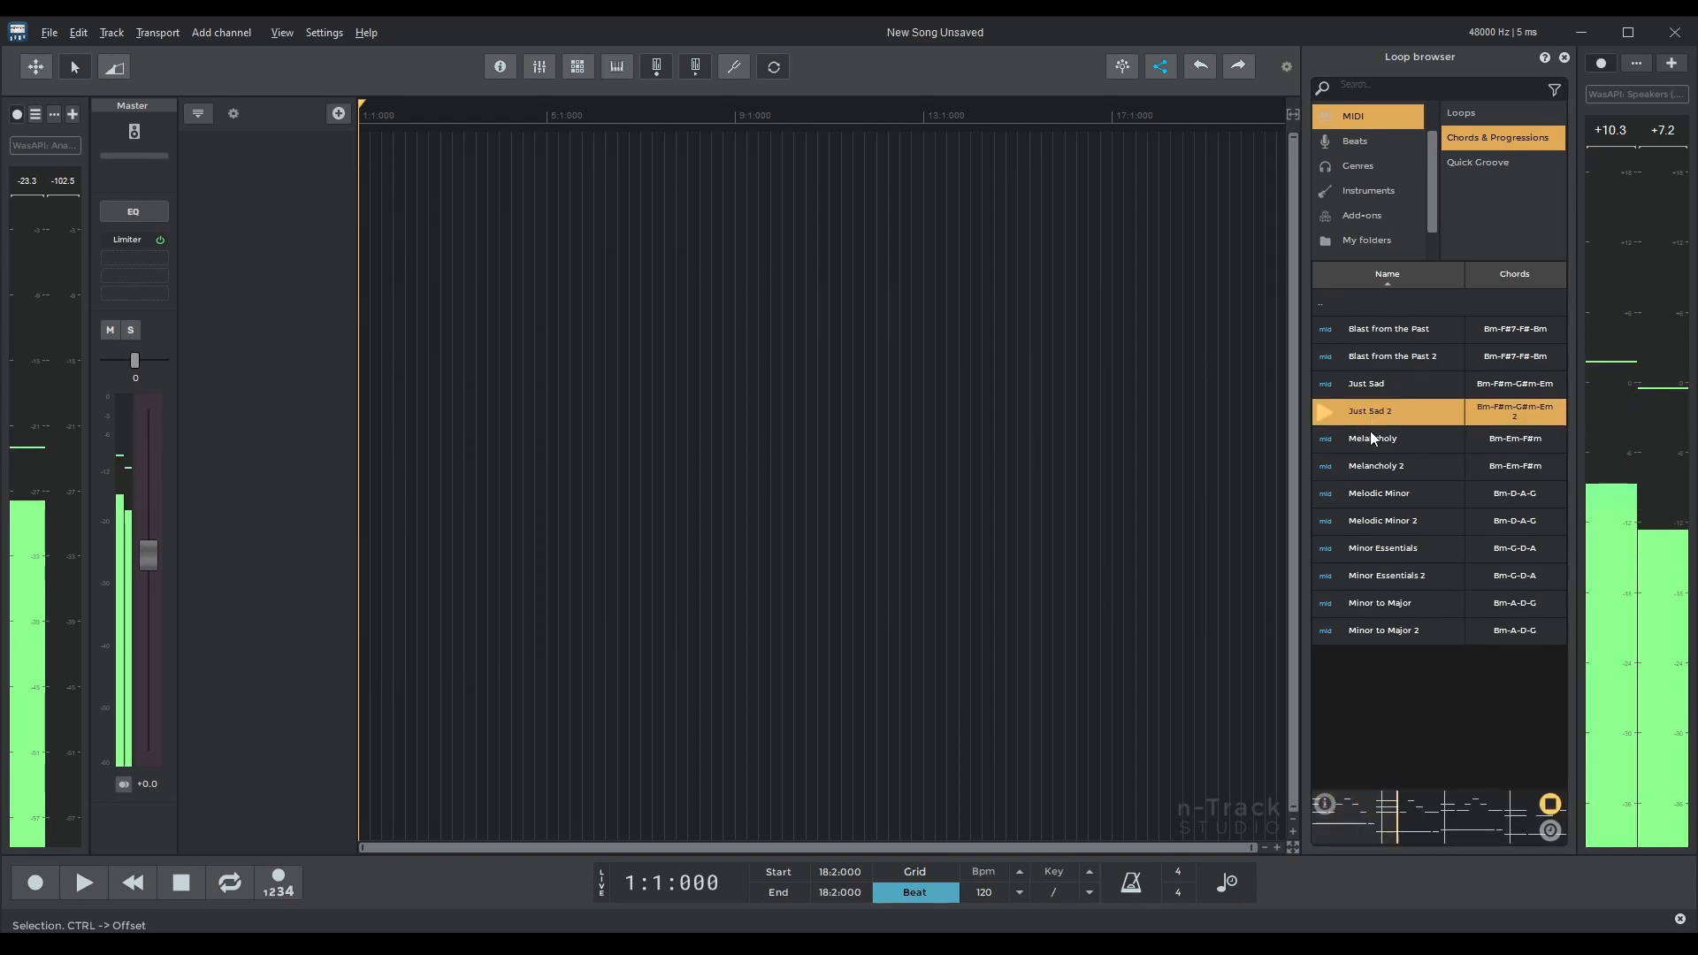
mouse_move(1360, 697)
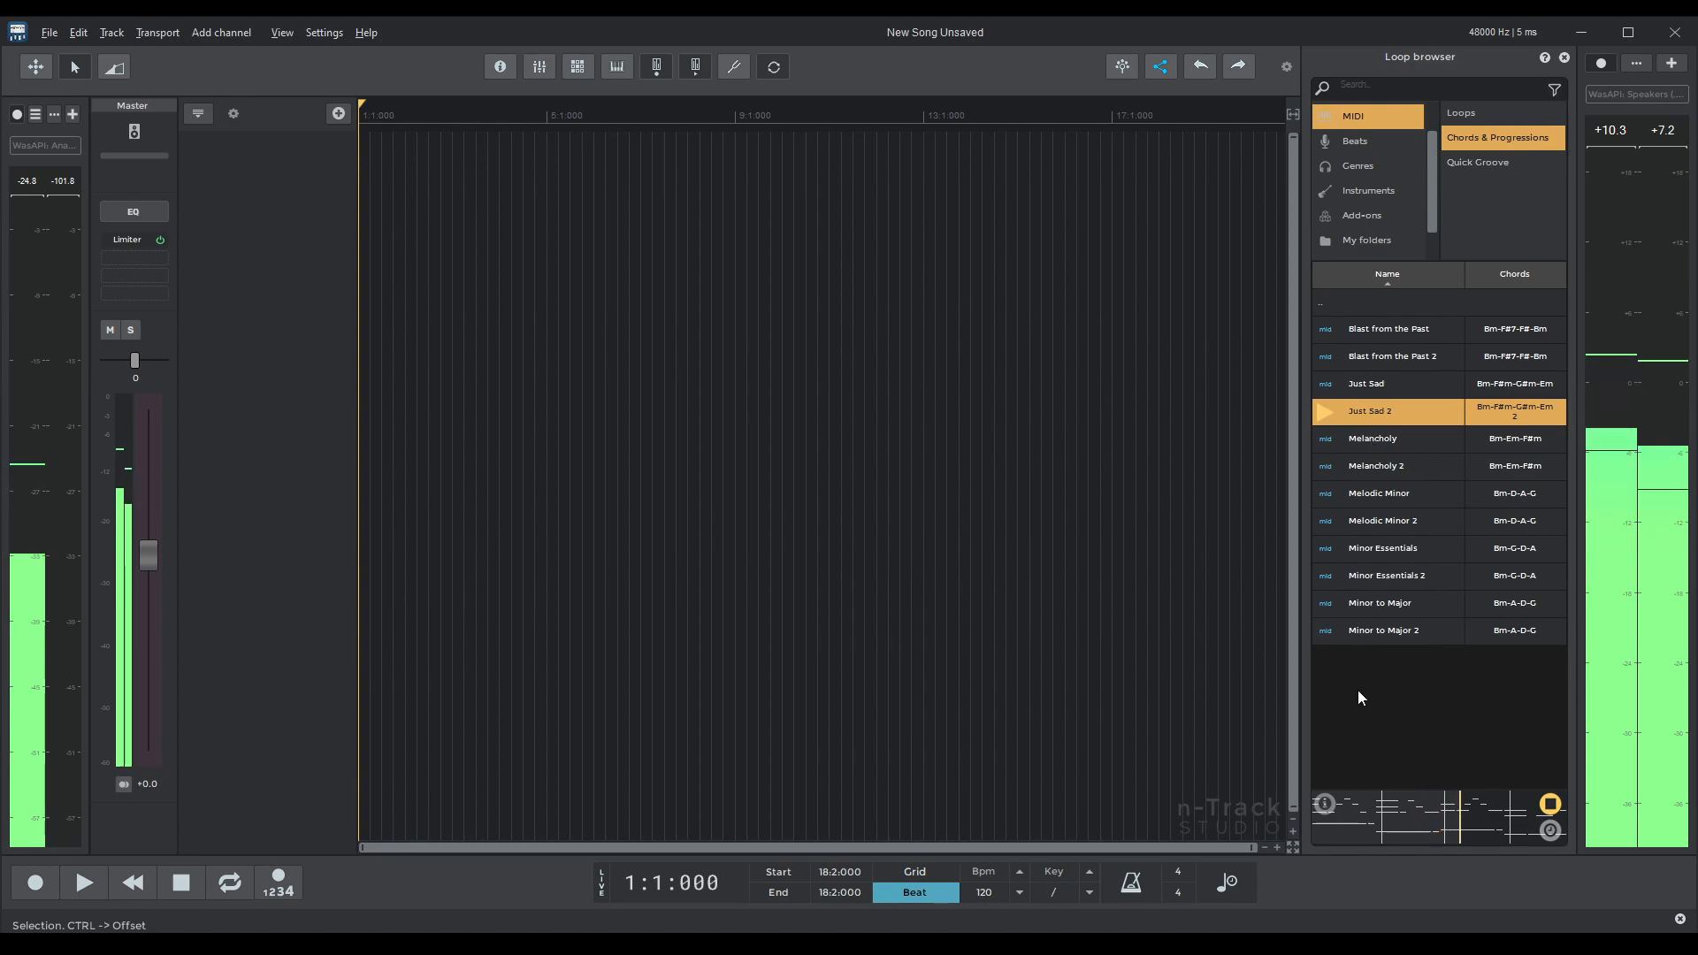
mouse_move(1178, 737)
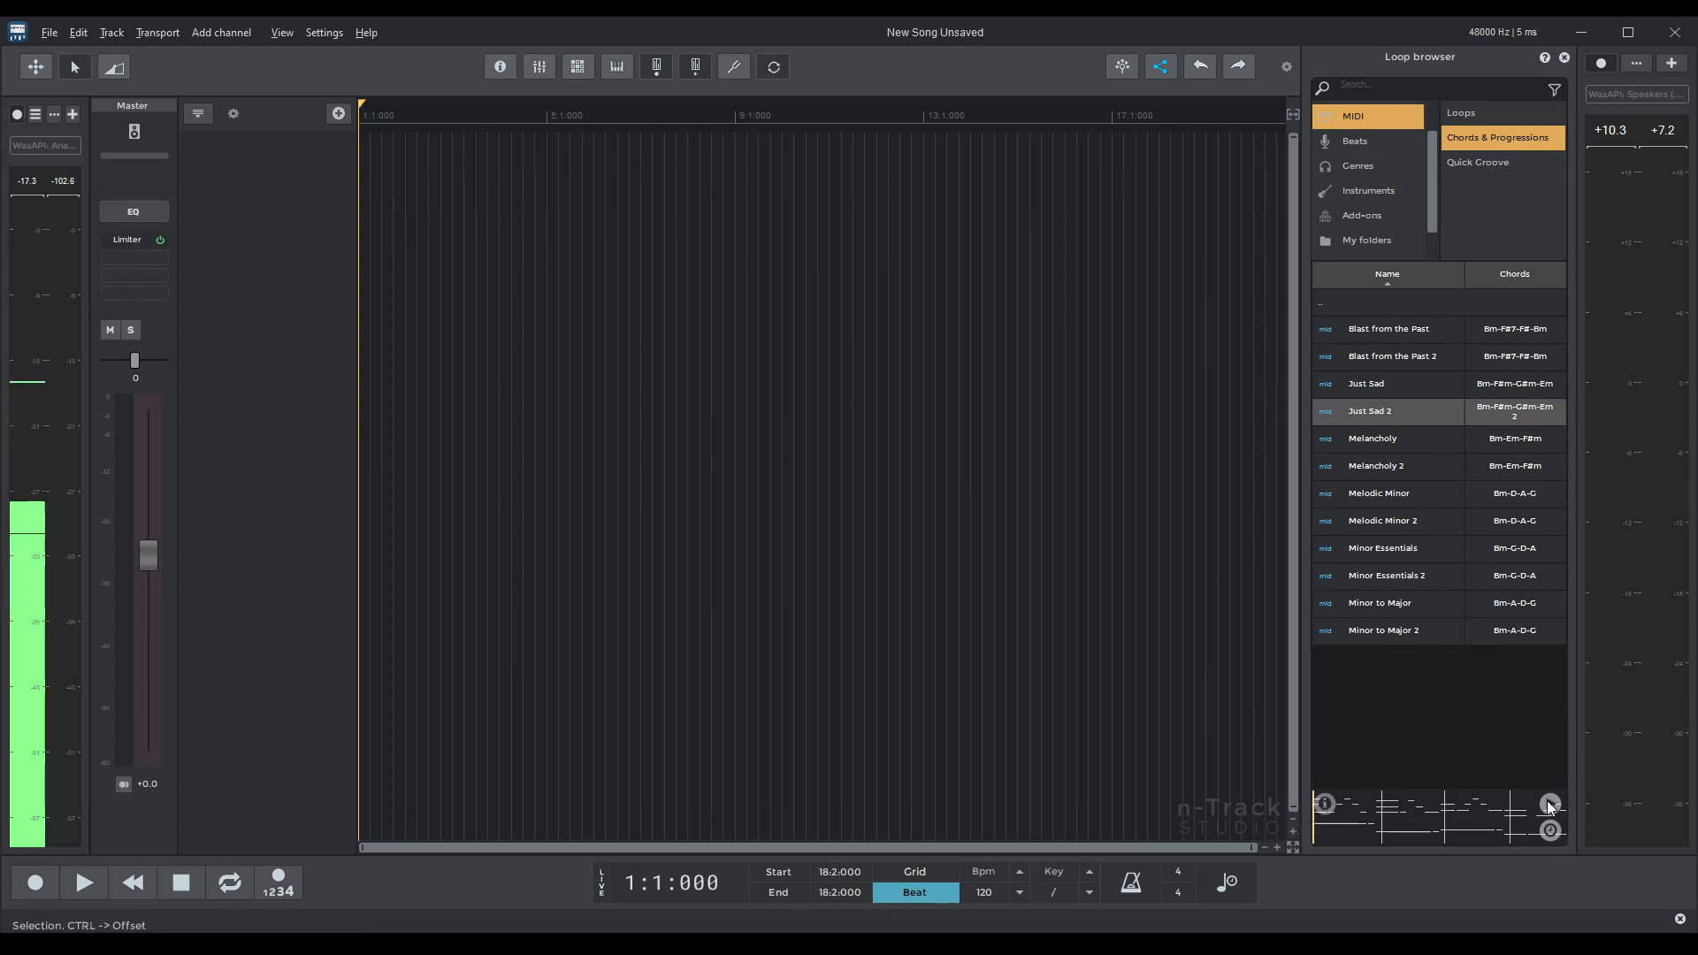
Sync the song tempo to 60 bpm, replay the preview, then load Just Sad 2 onto a new piano MIDI track.
left_click(1551, 831)
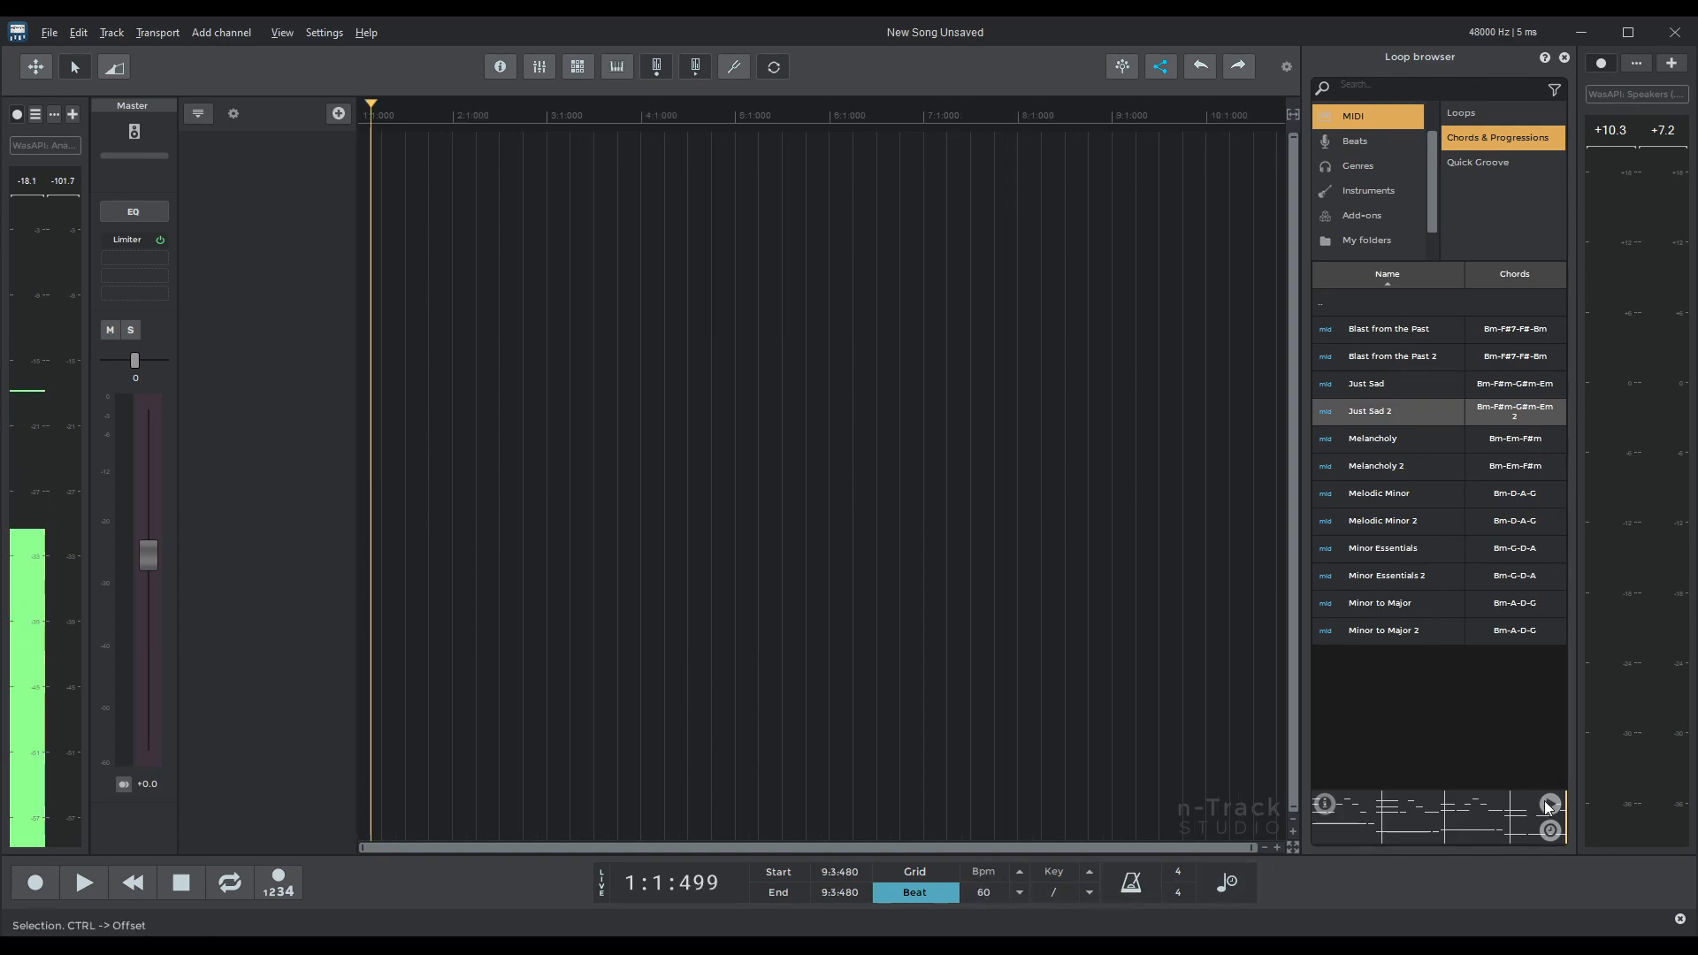
left_click(1548, 804)
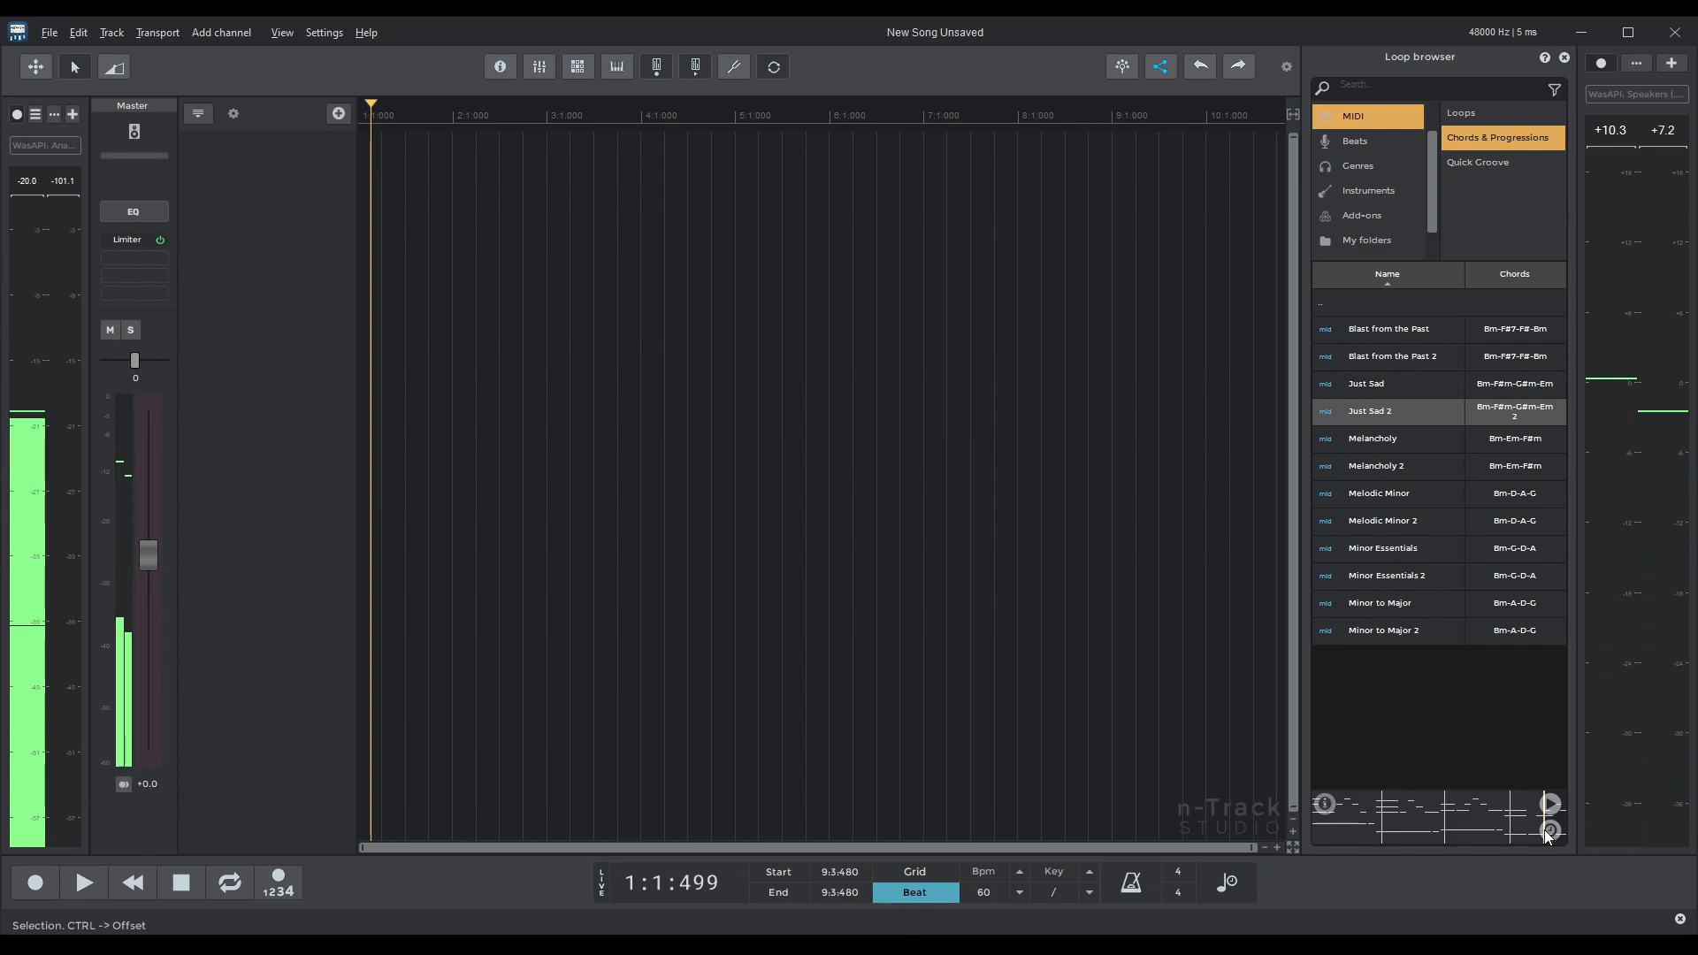
left_click(1549, 803)
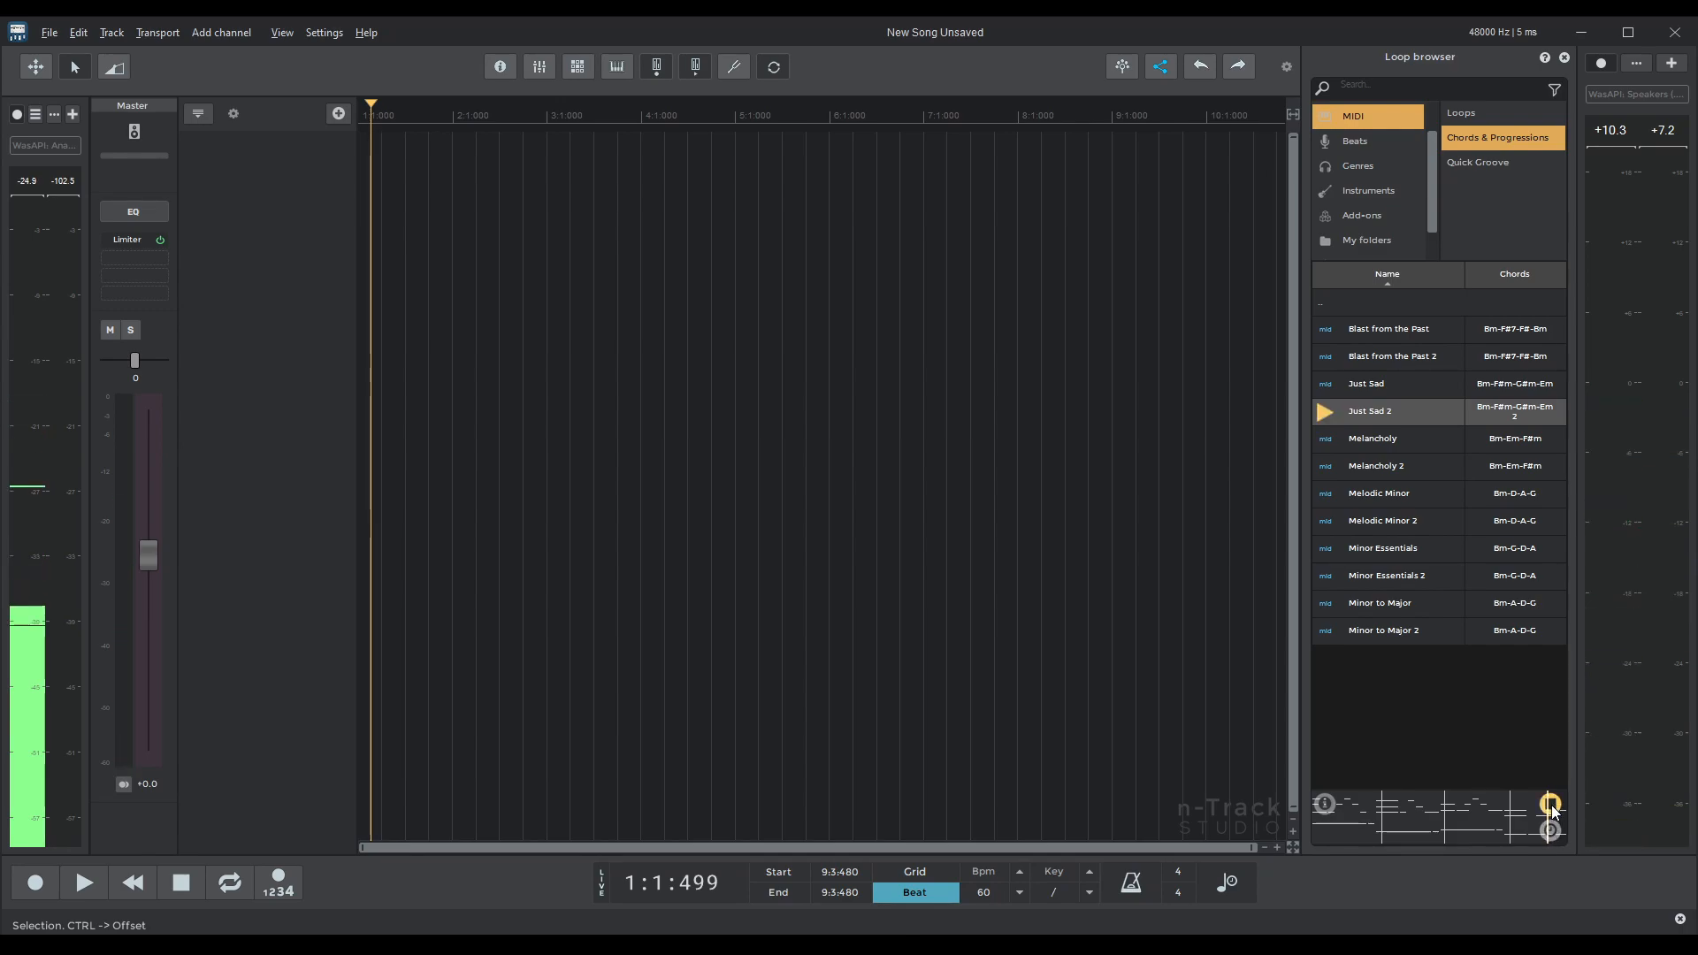
left_click(1550, 831)
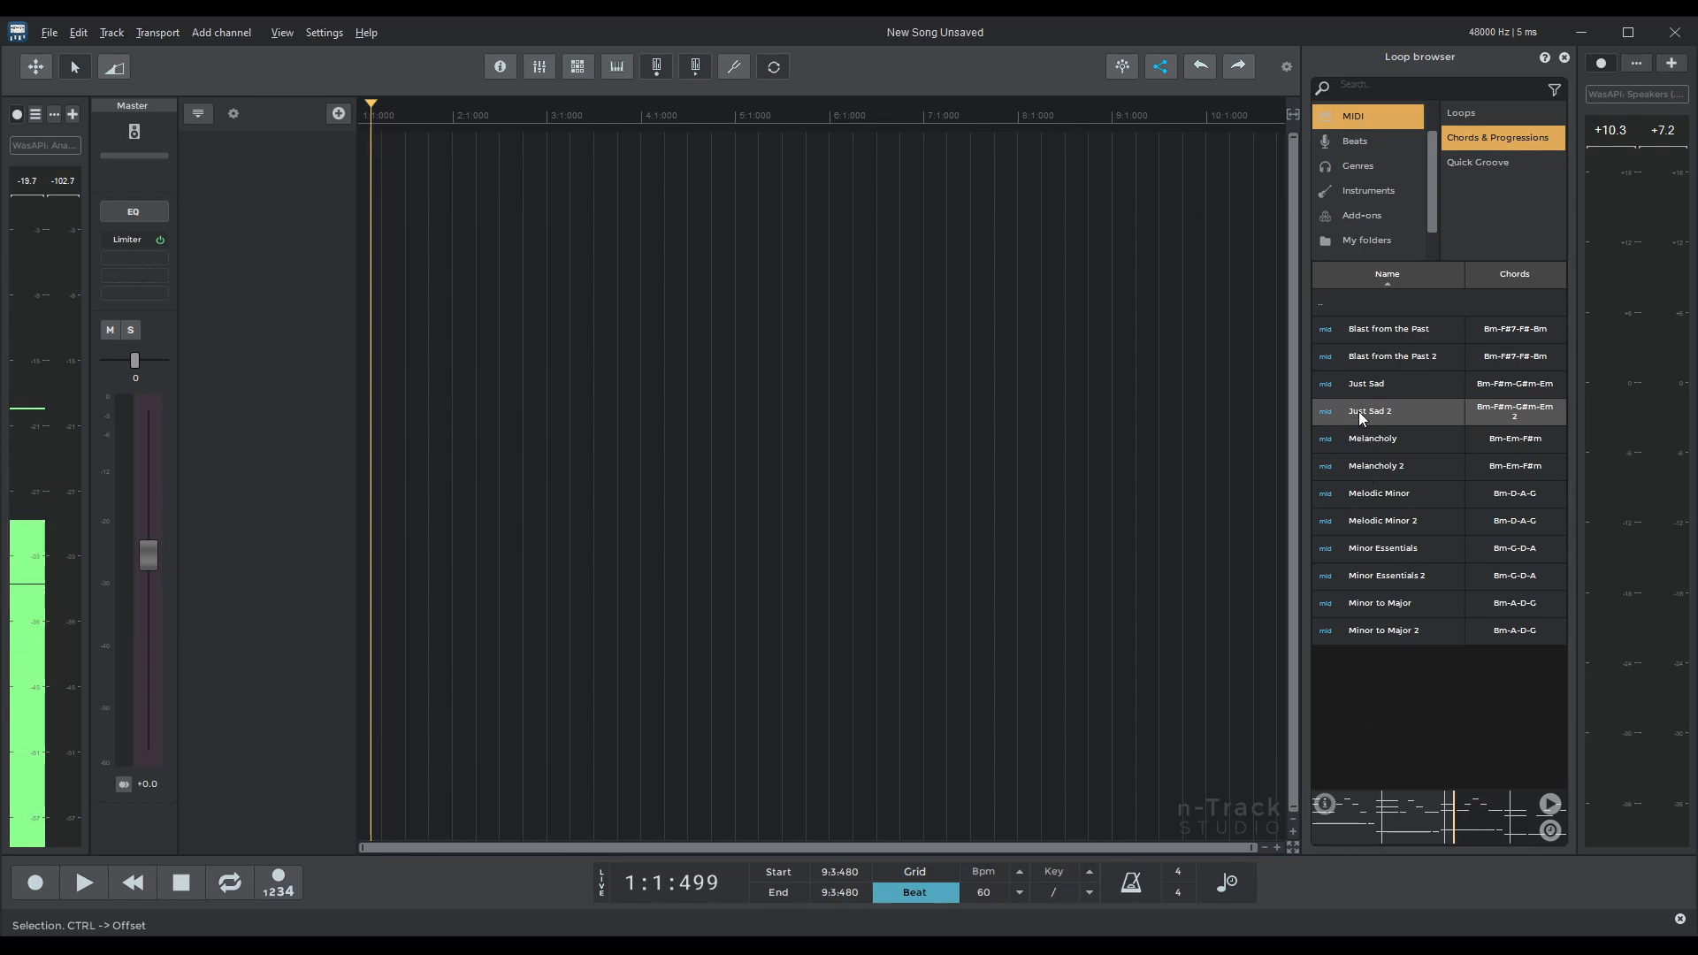
double_click(1367, 412)
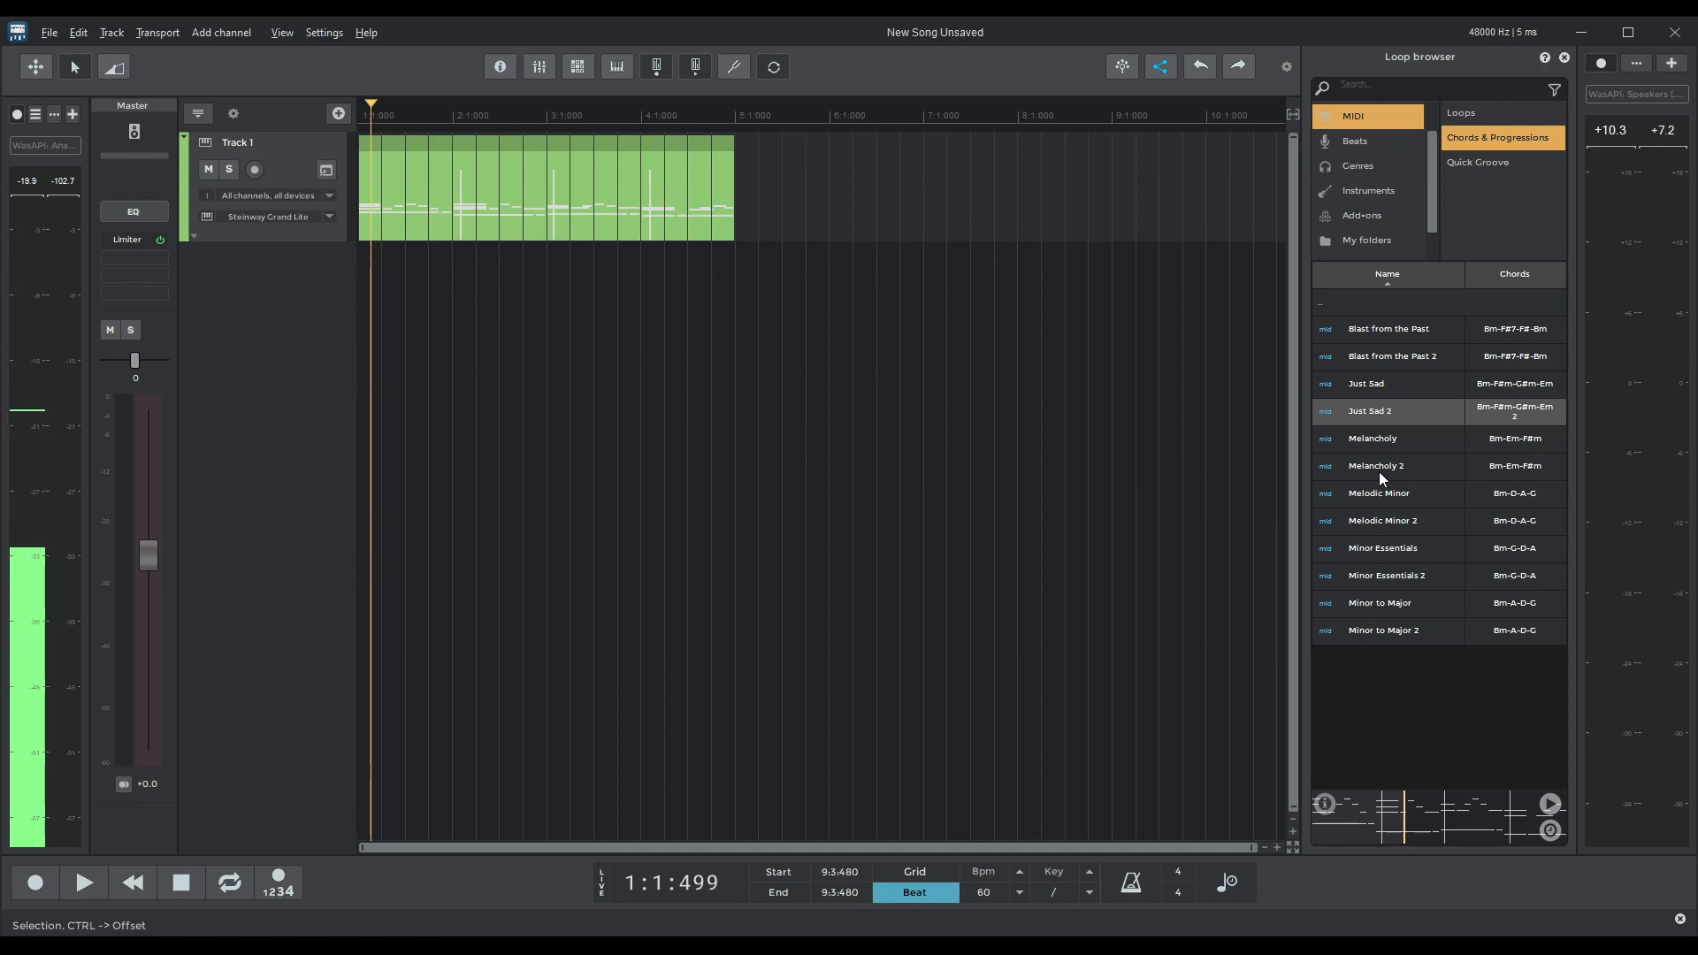
mouse_move(1018, 479)
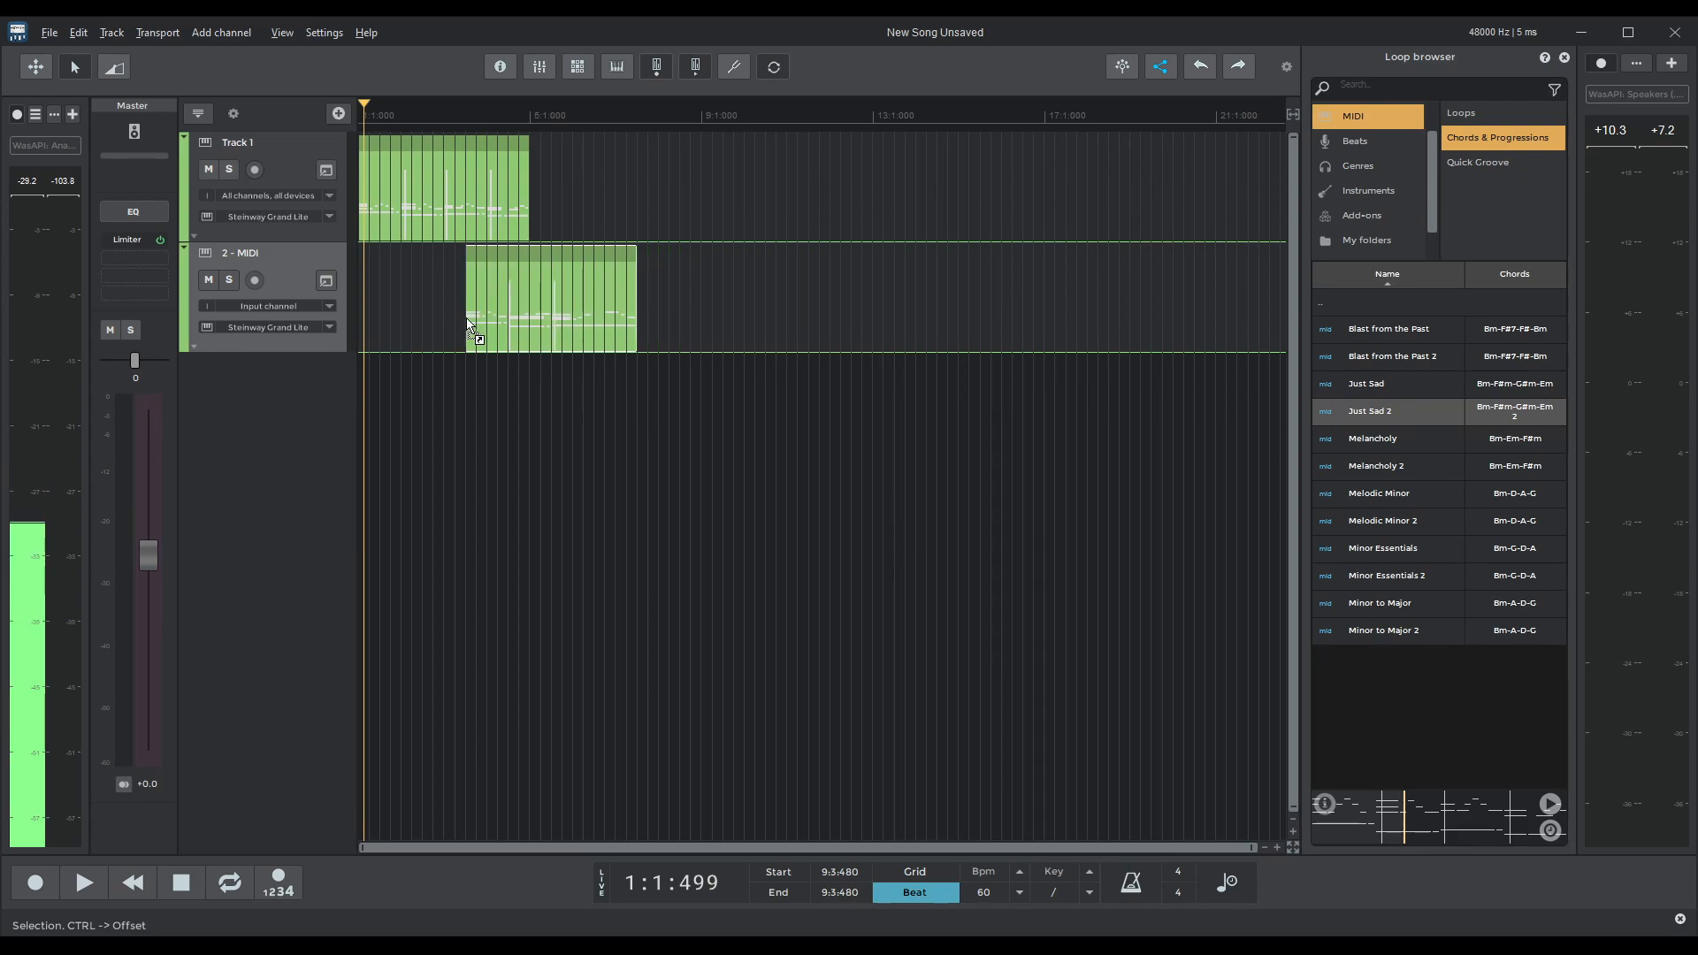
Copy the Just Sad 2 clip onto Track 1 at bar 9 and place another copy further along.
left_click_drag(547, 301, 785, 186)
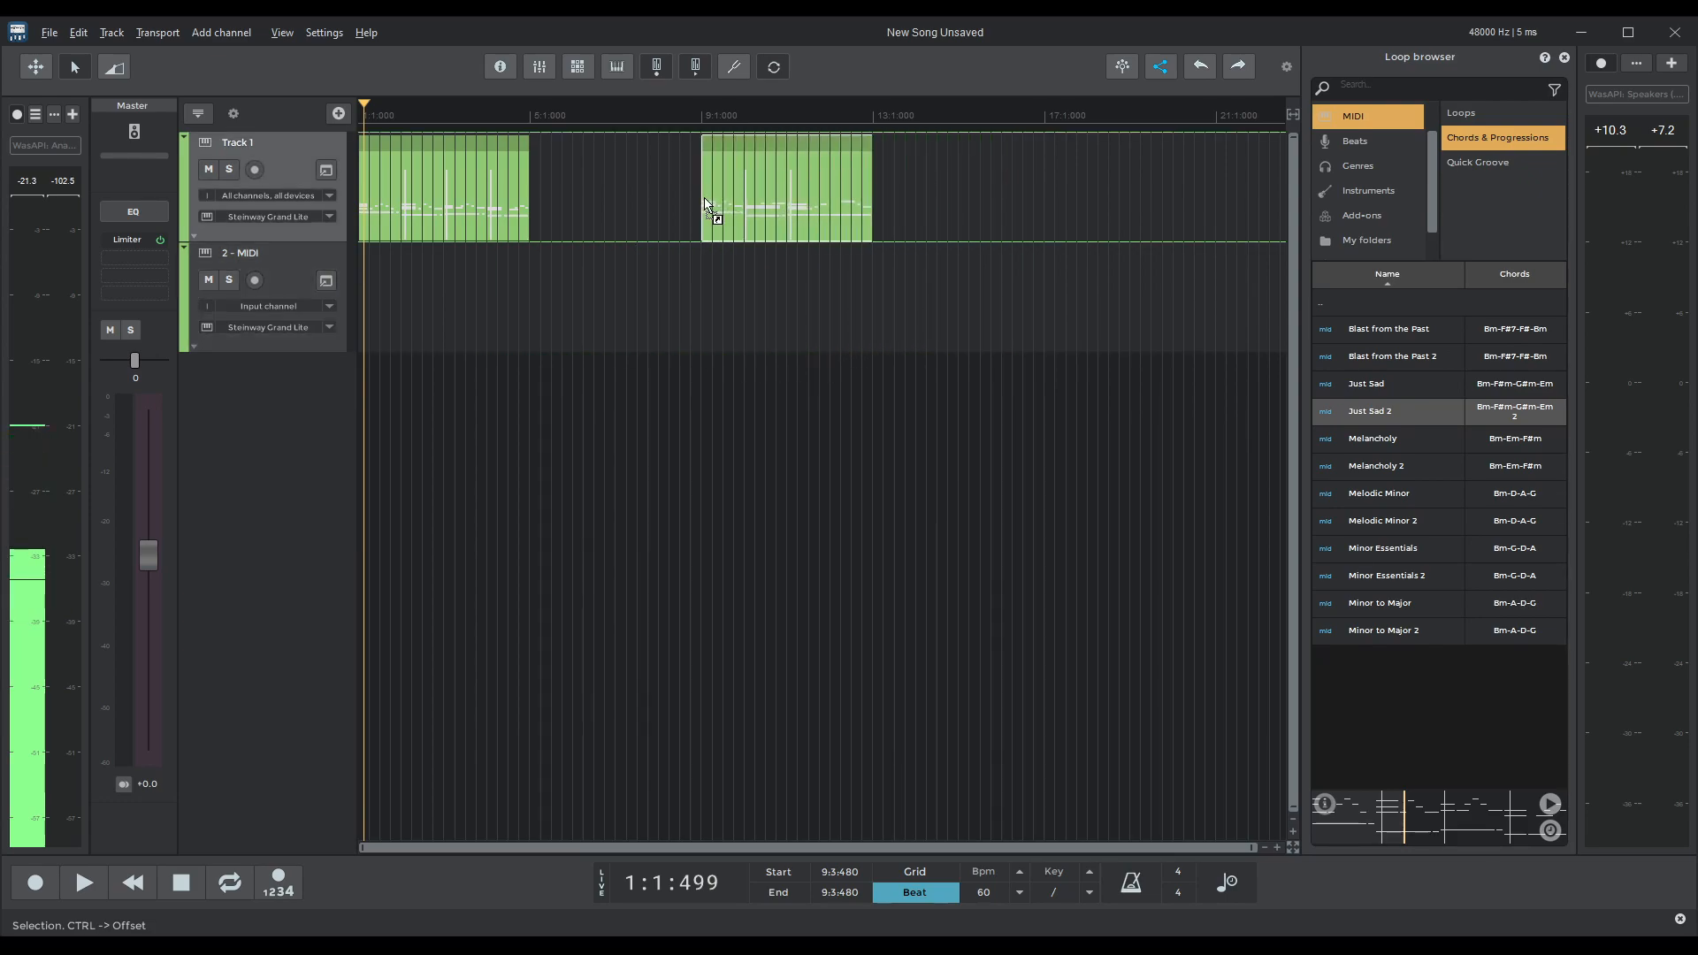
left_click_drag(715, 186, 810, 185)
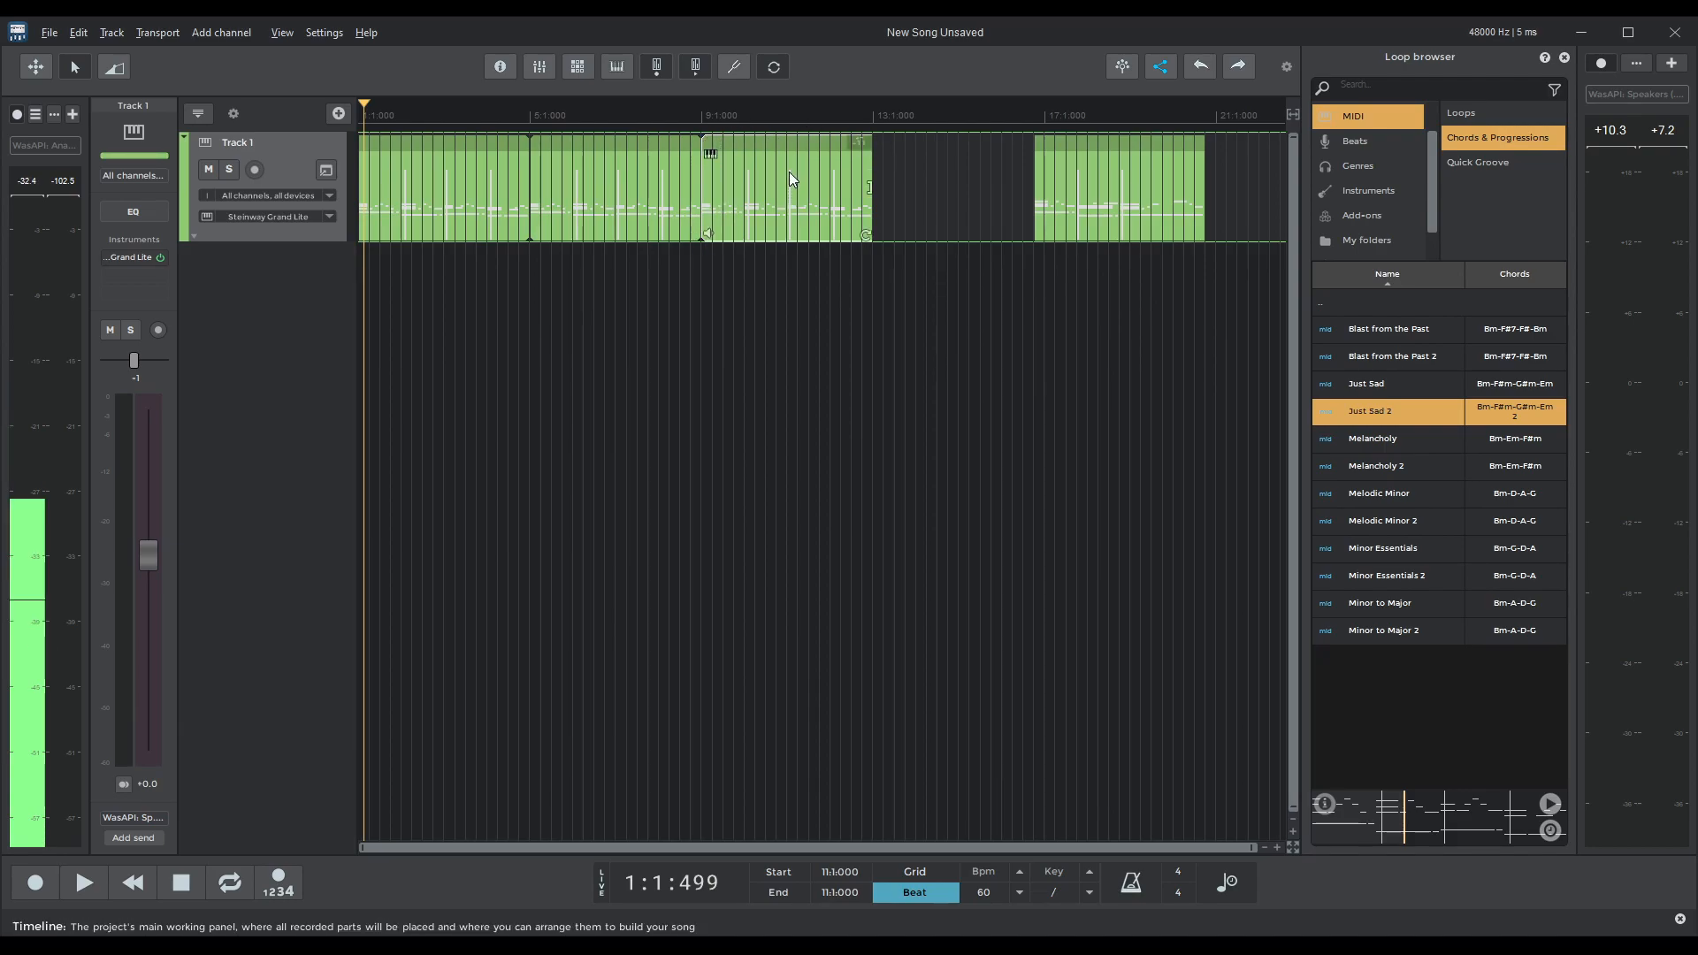
Bring up the context menu of the chord part on Track 1.
right_click(791, 180)
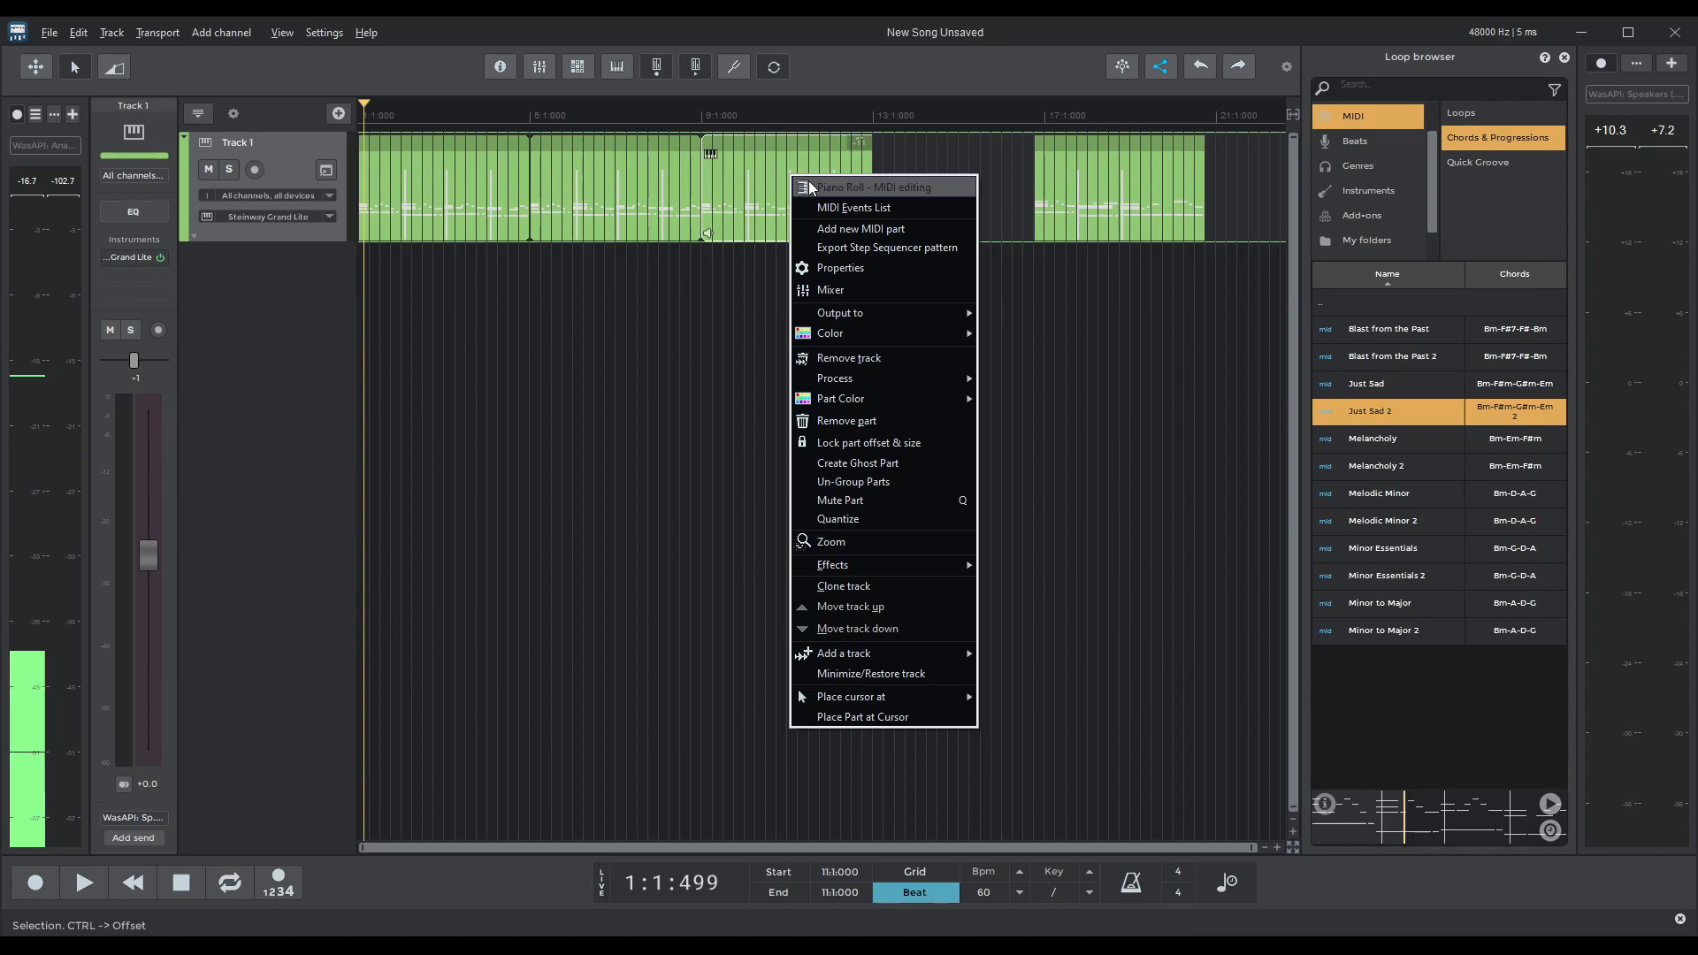
mouse_move(865, 501)
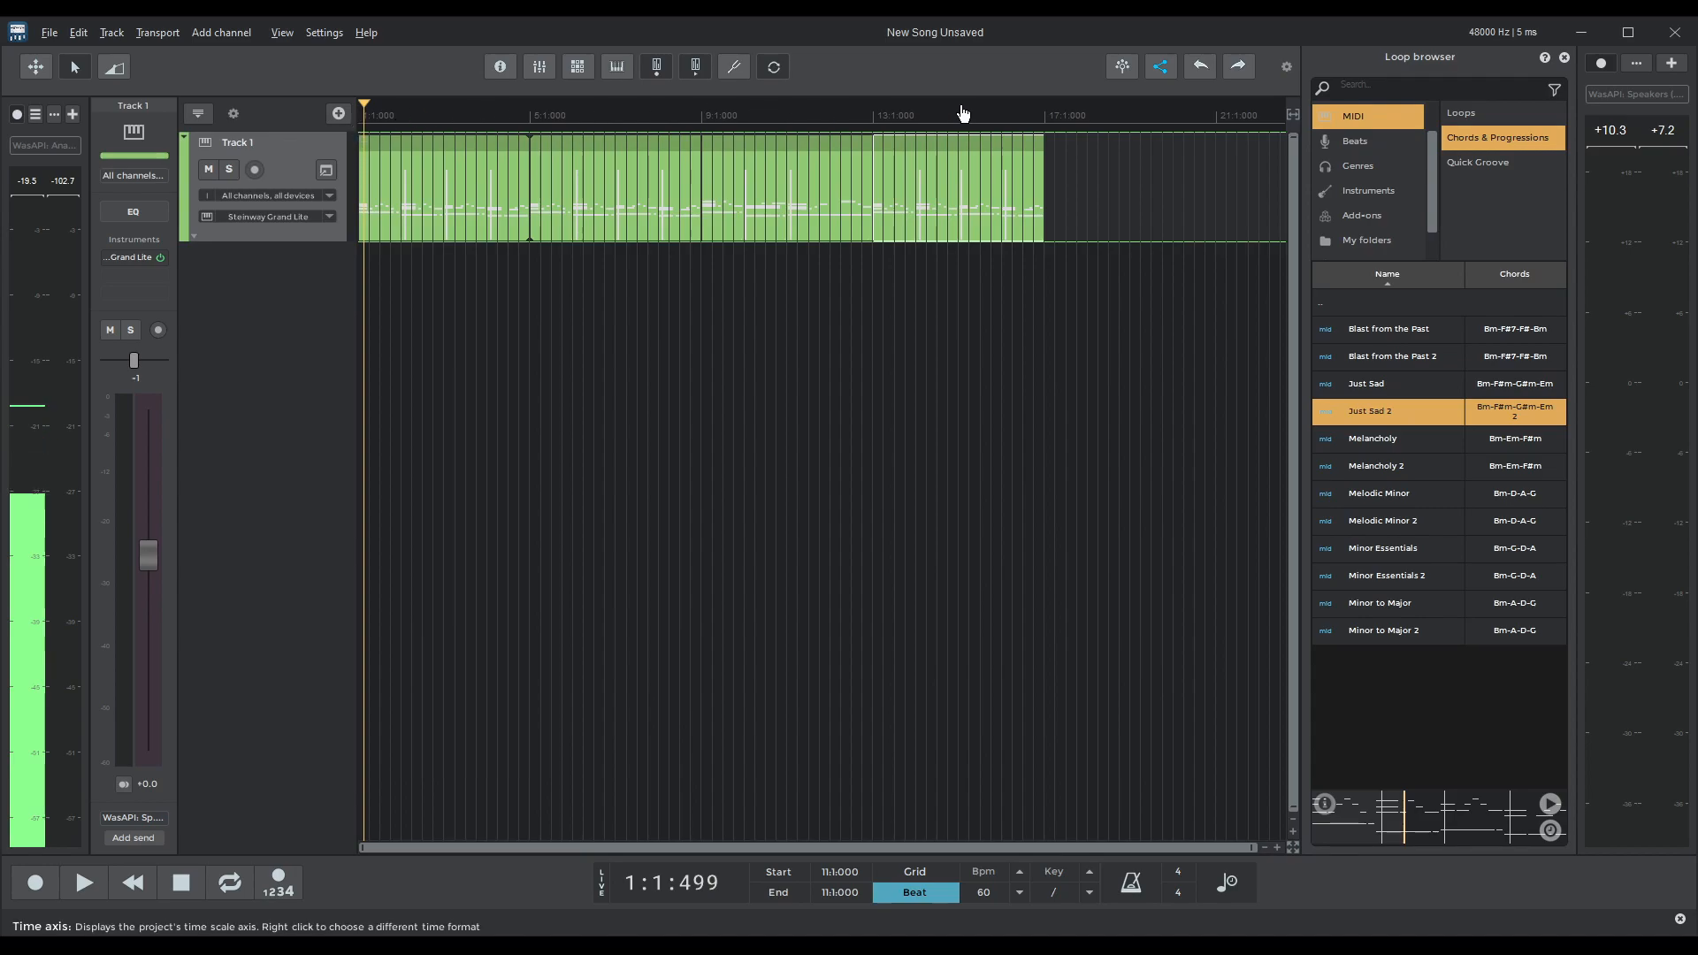
Set a loop region from bar 1 to bar 17 and start looped playback of the chords.
left_click_drag(365, 105, 787, 104)
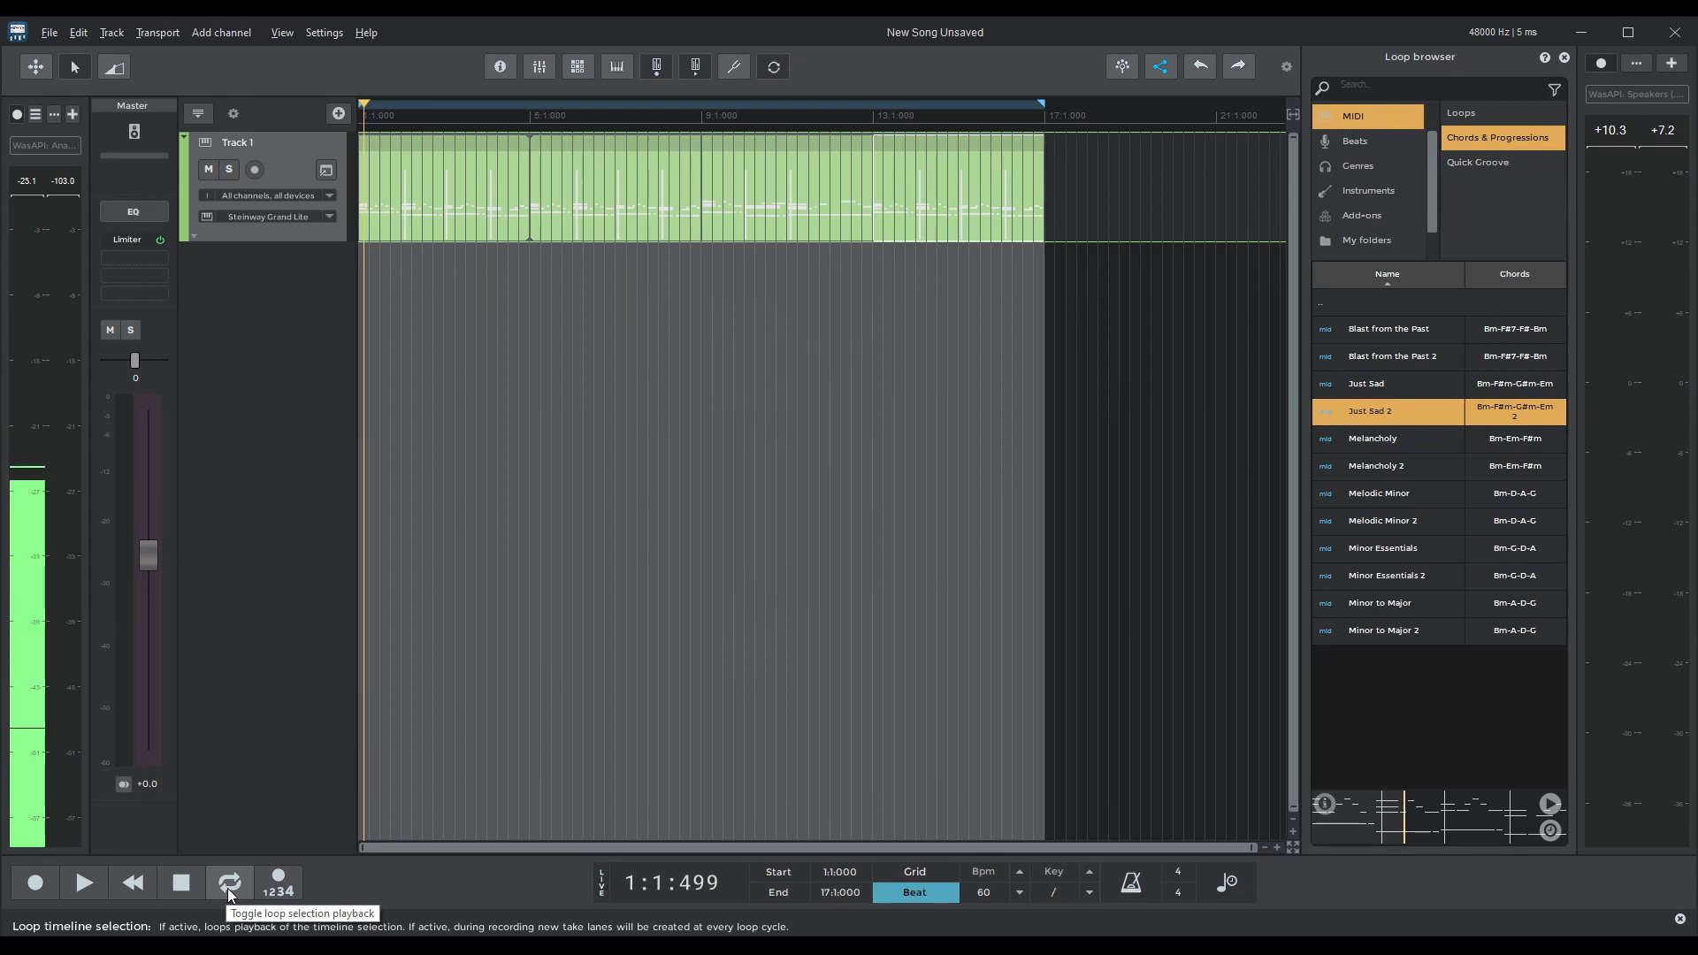
left_click(84, 883)
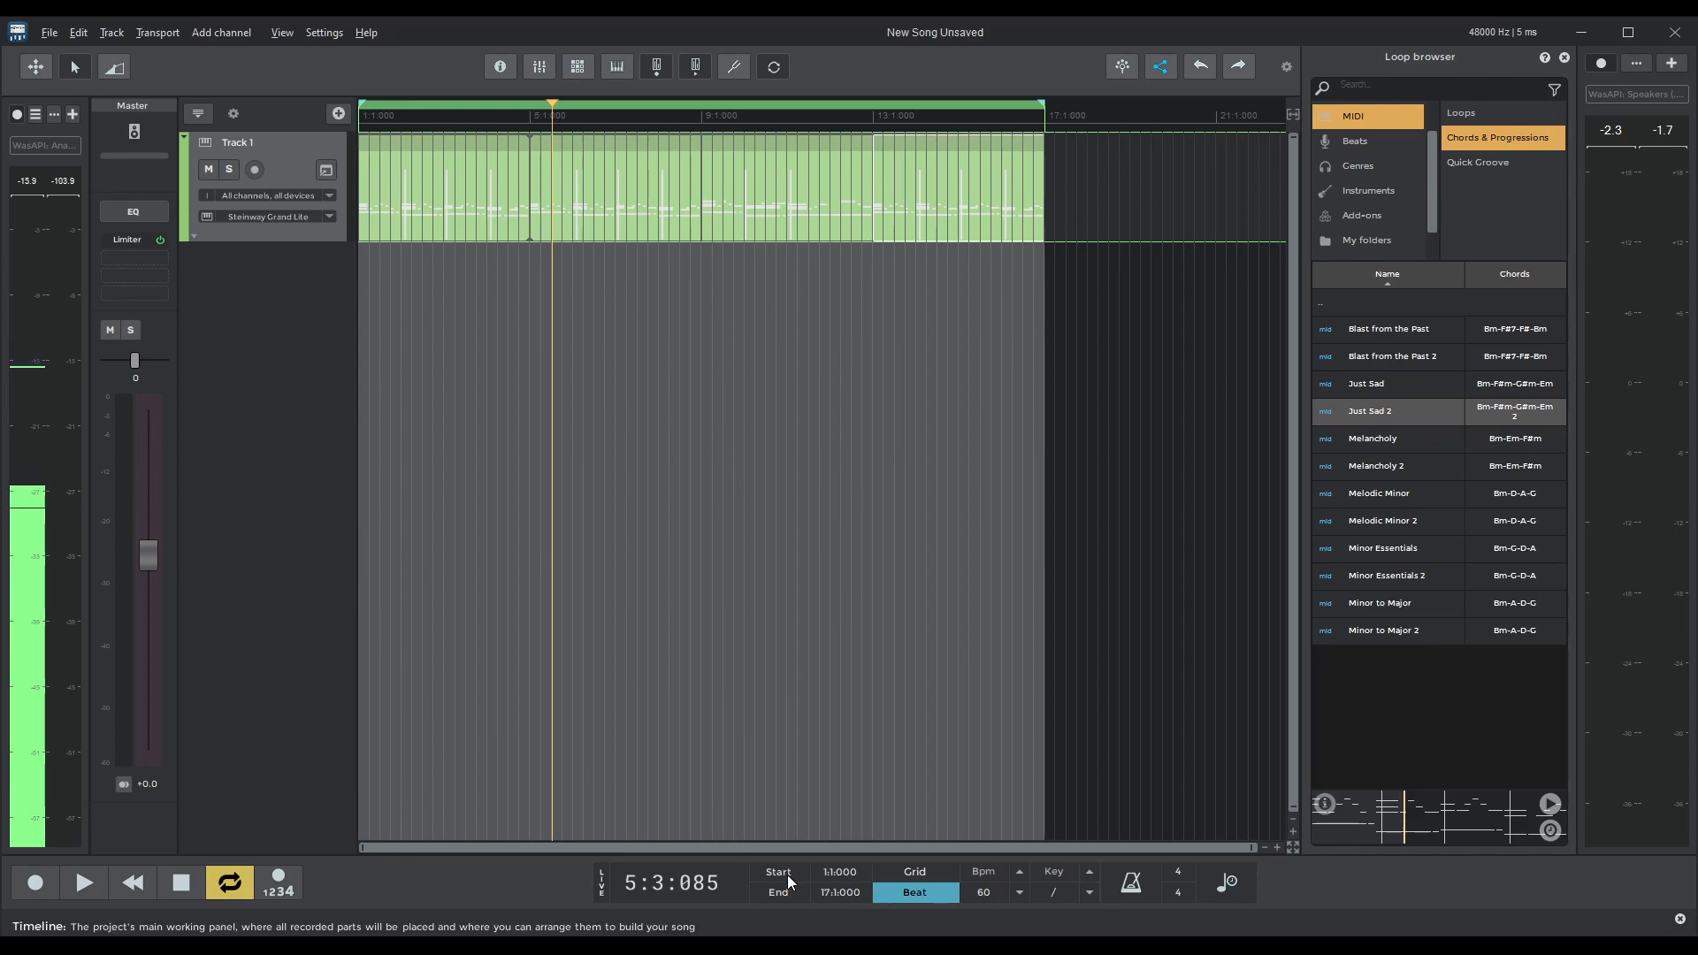
Set the tempo to 120 bpm and reset the loop region to bars 1–17.
left_click(986, 891)
type("120")
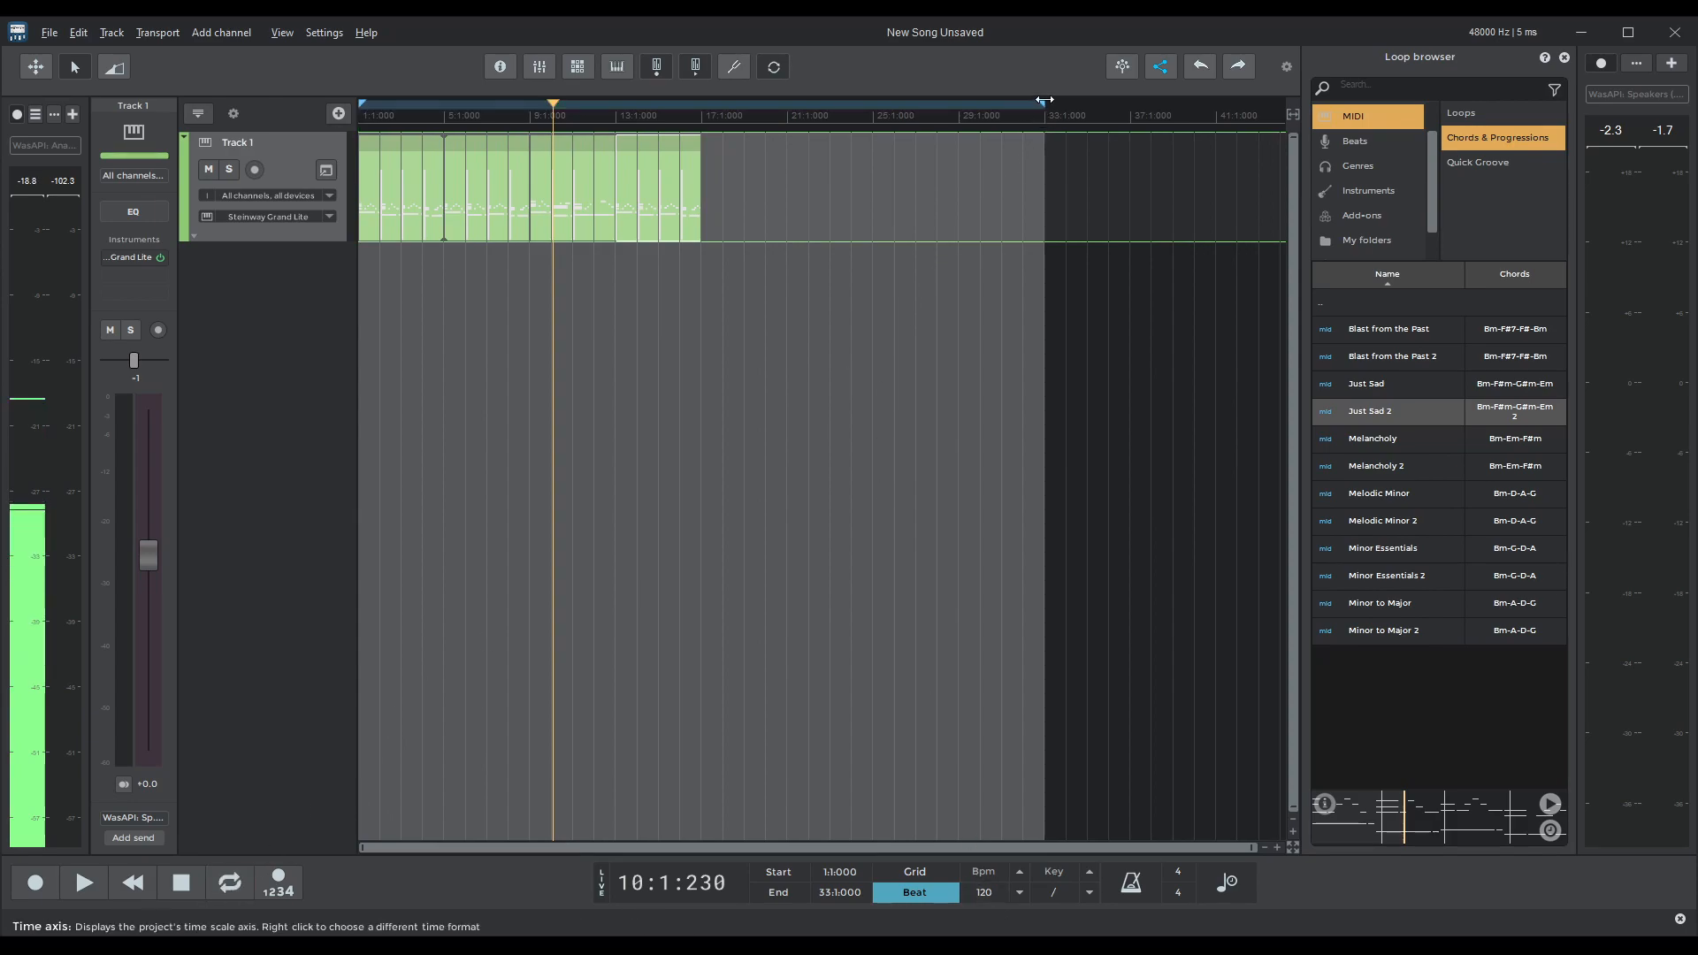
left_click_drag(1045, 101, 706, 101)
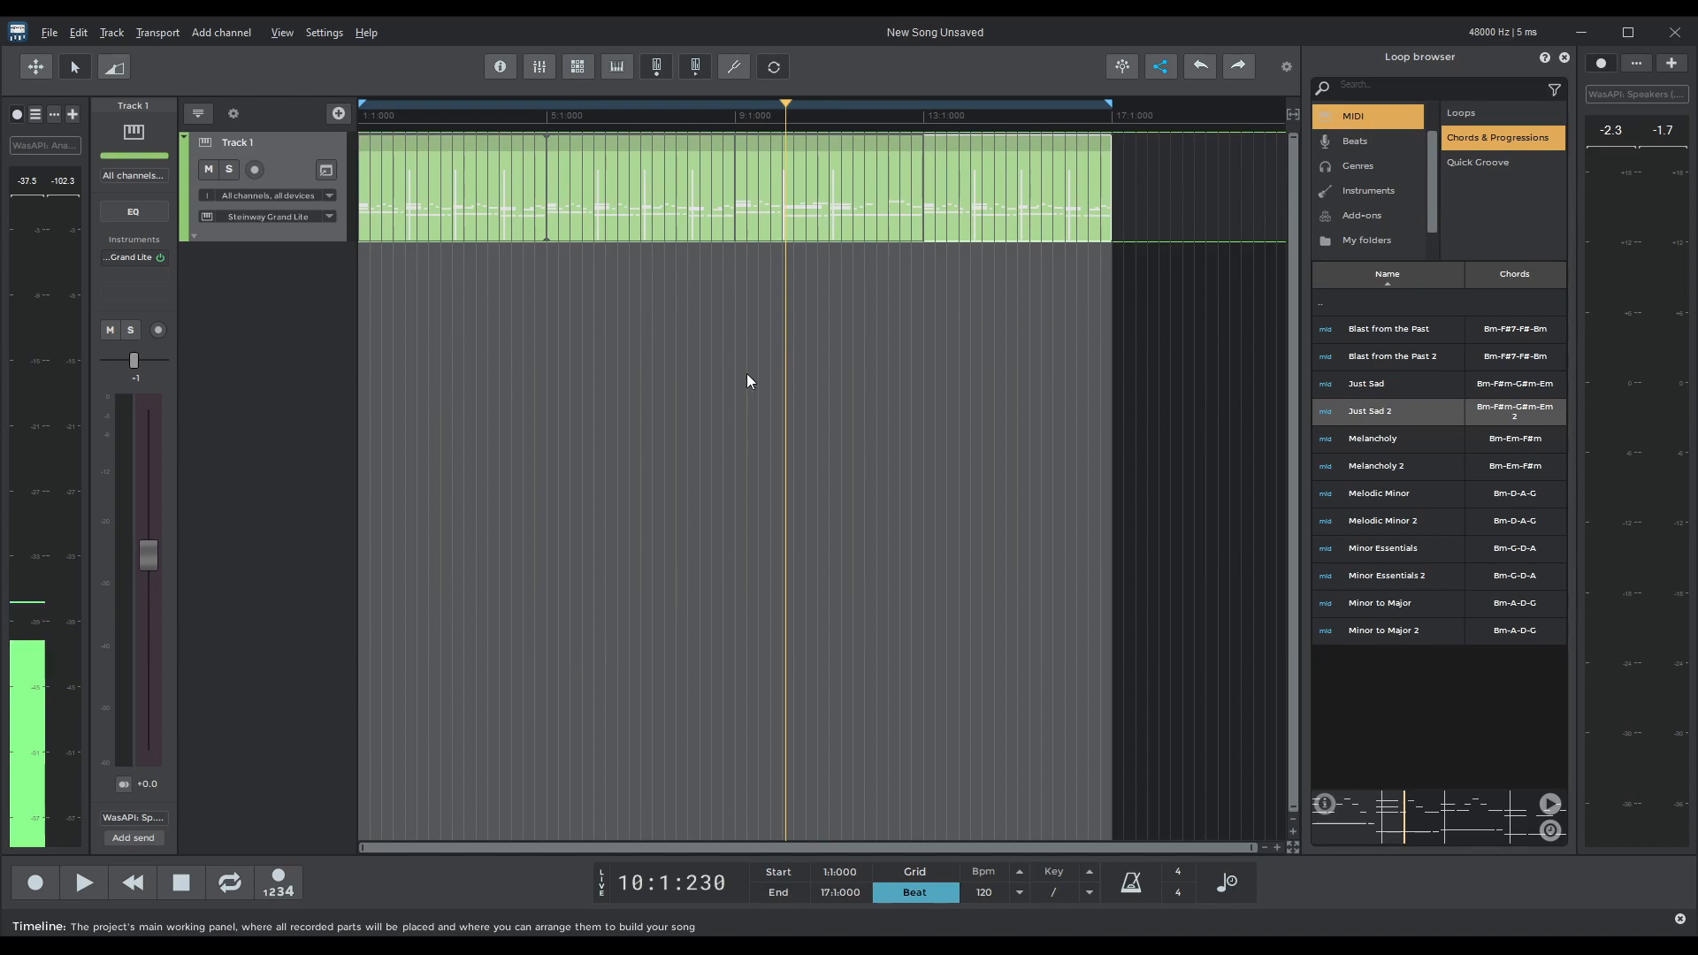
left_click(83, 883)
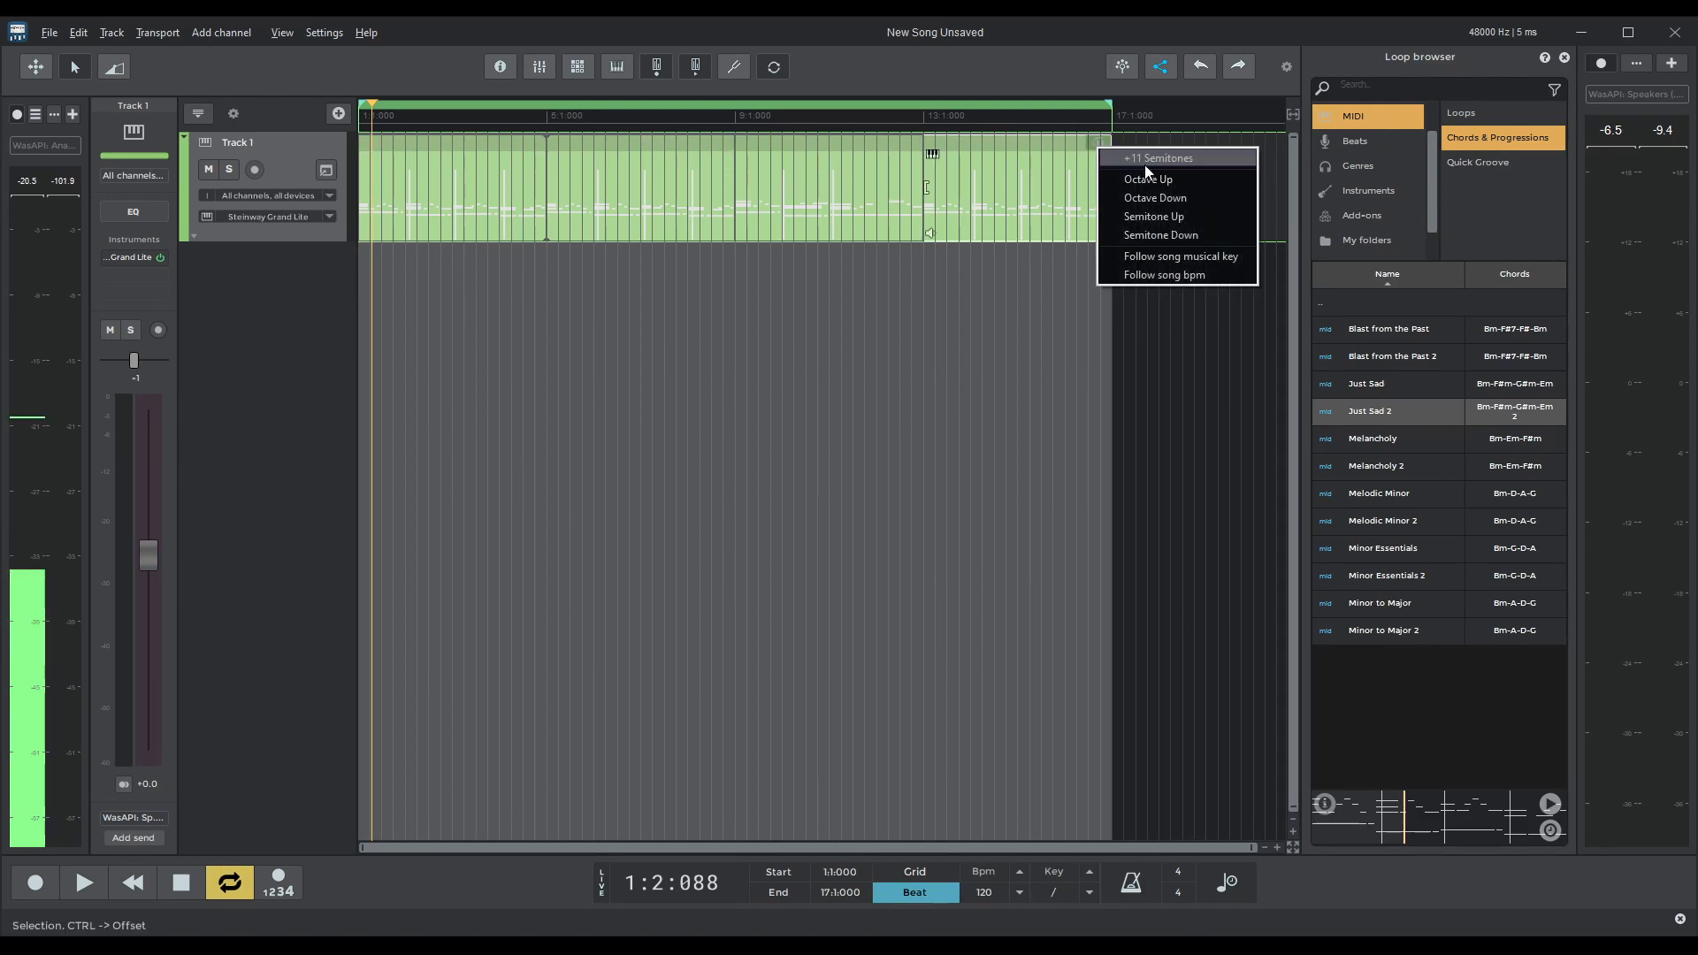
mouse_move(1153, 180)
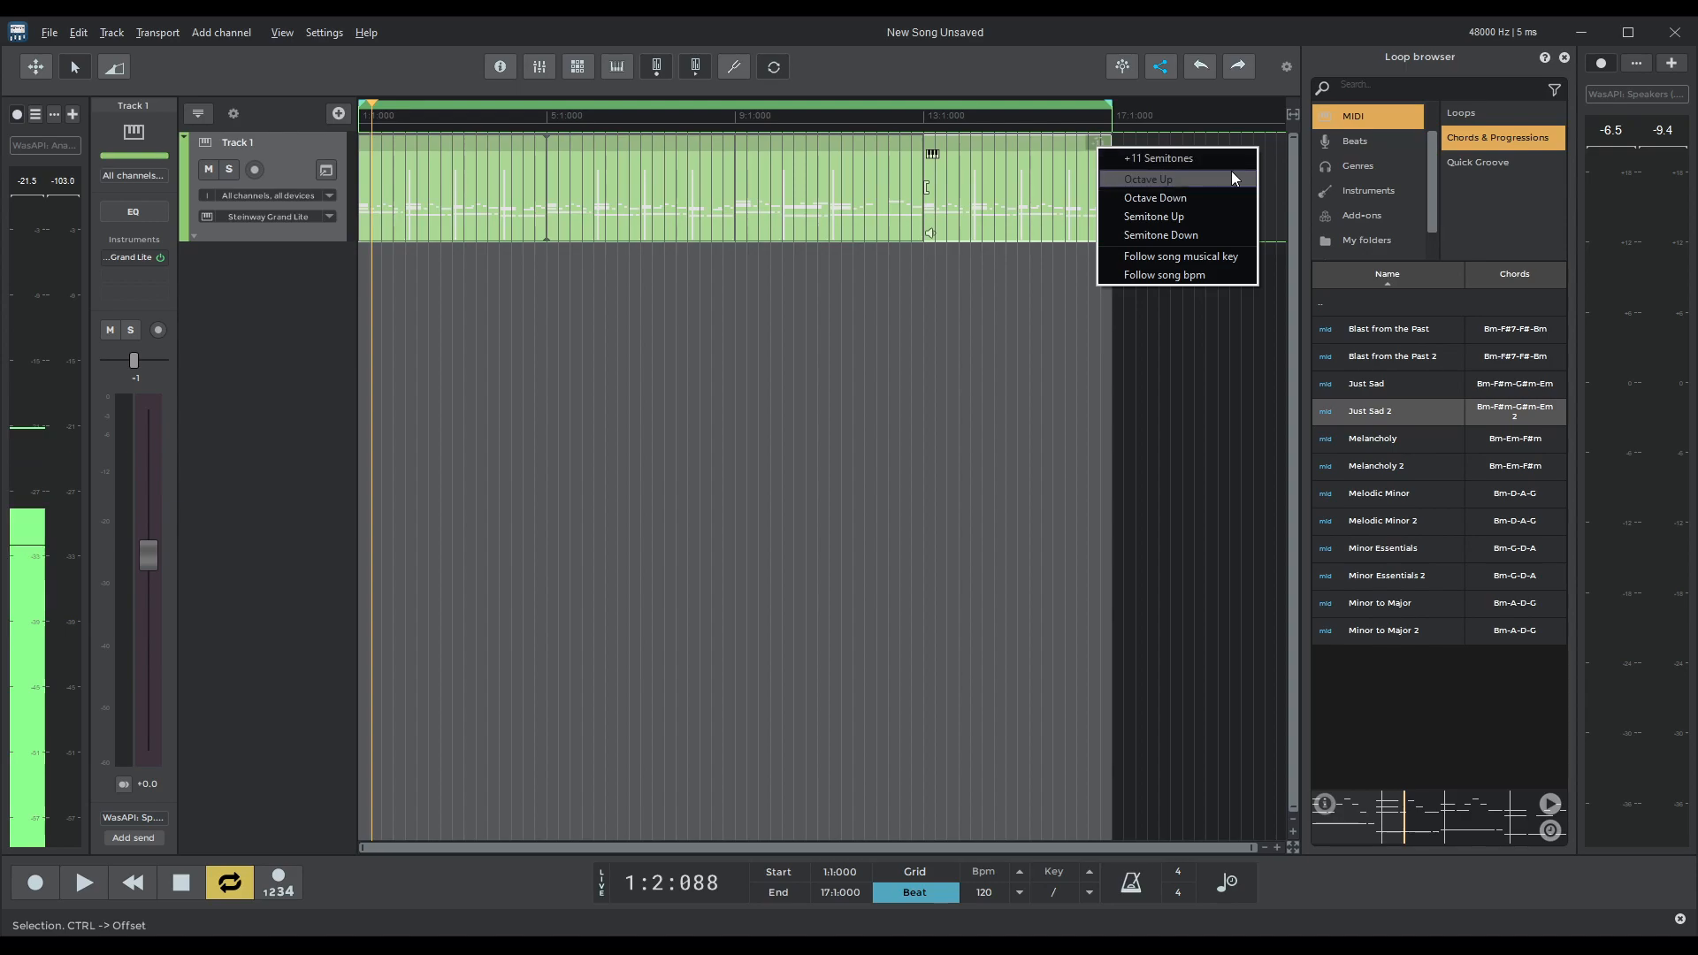
mouse_move(1450, 534)
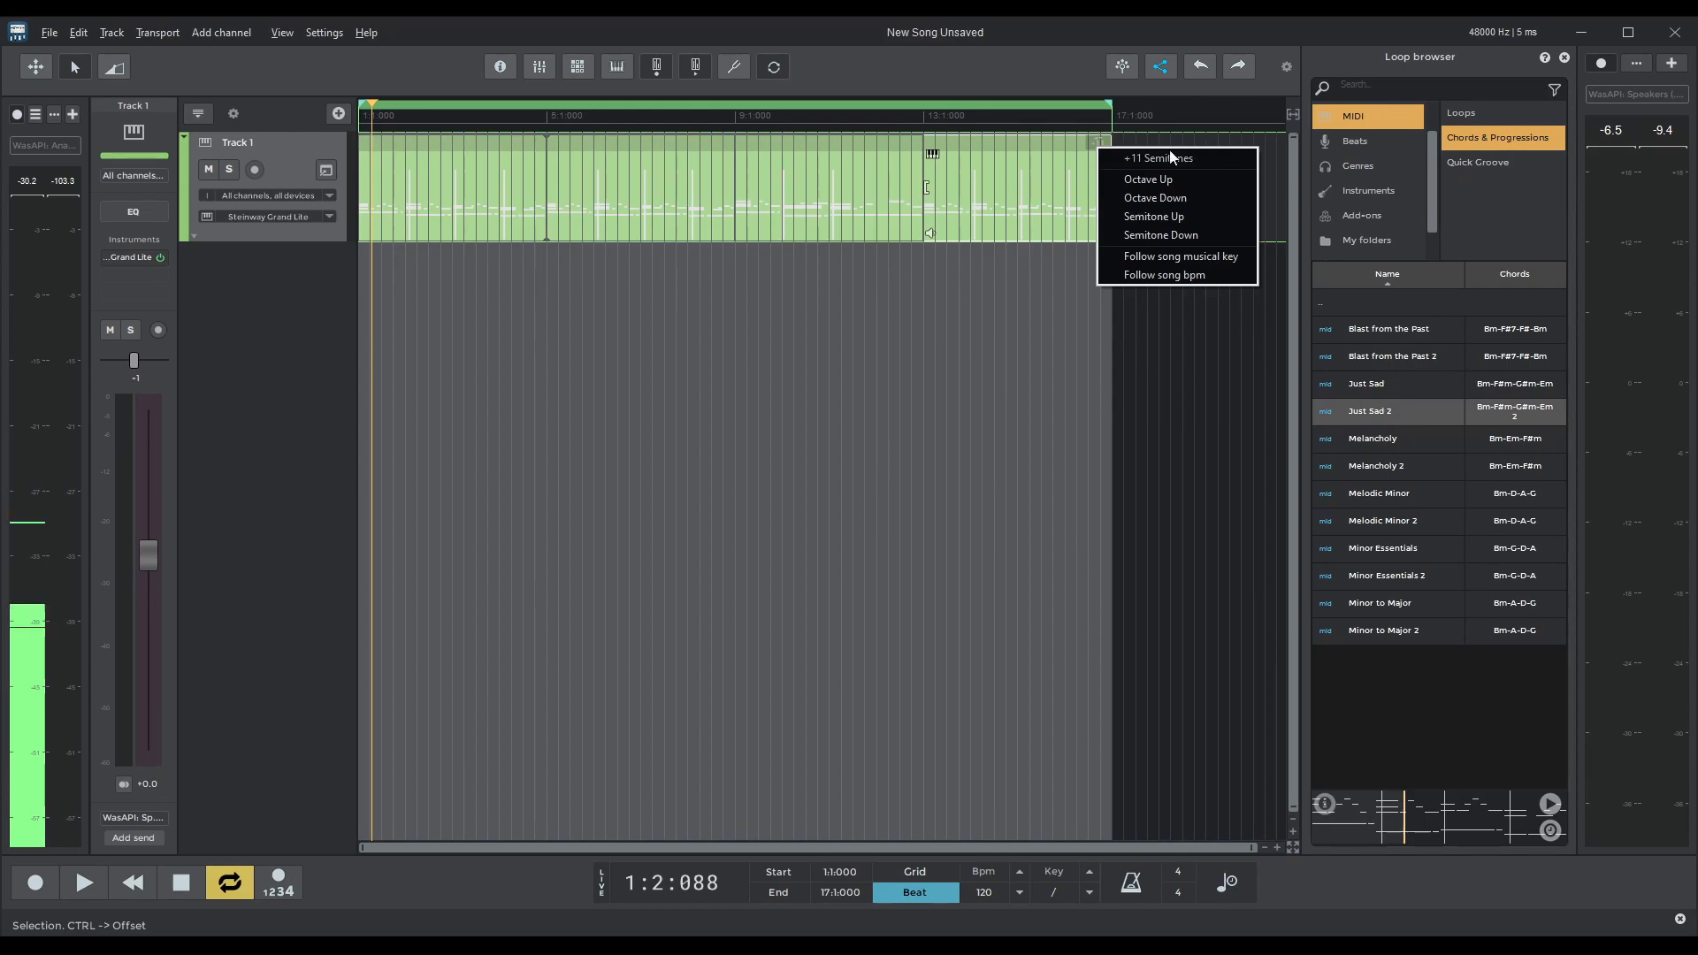
mouse_move(1147, 179)
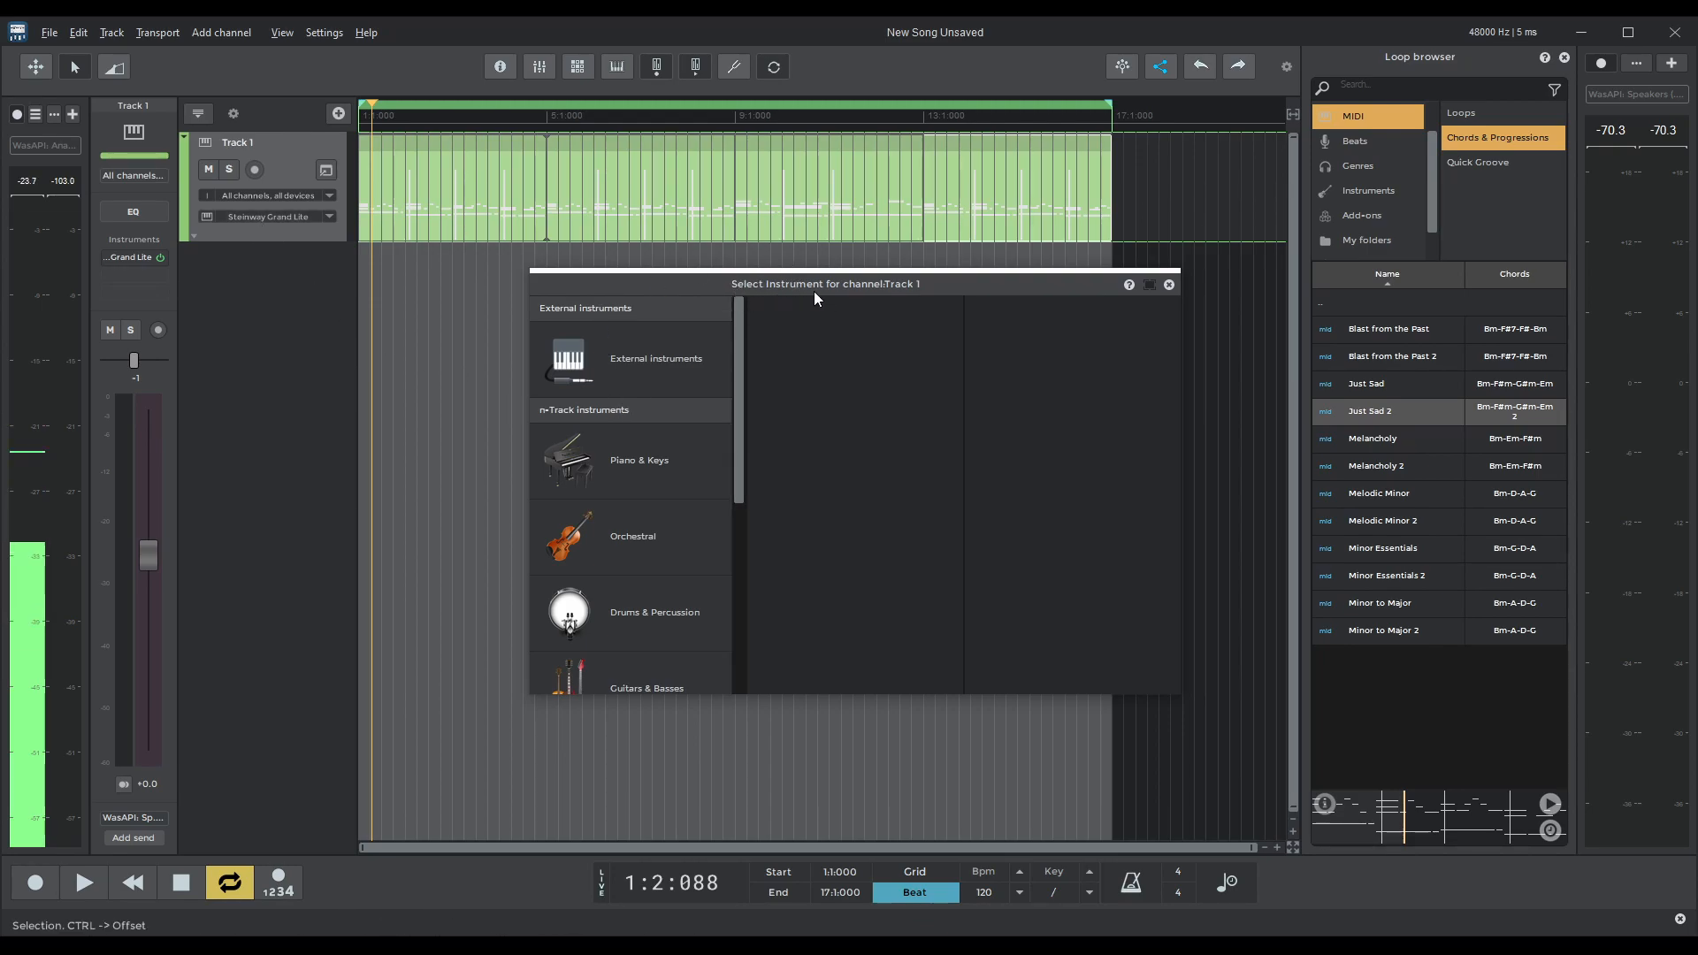
Assign the Rhodes electric piano from Piano & Keys to Track 1 and play the chords.
left_click(638, 460)
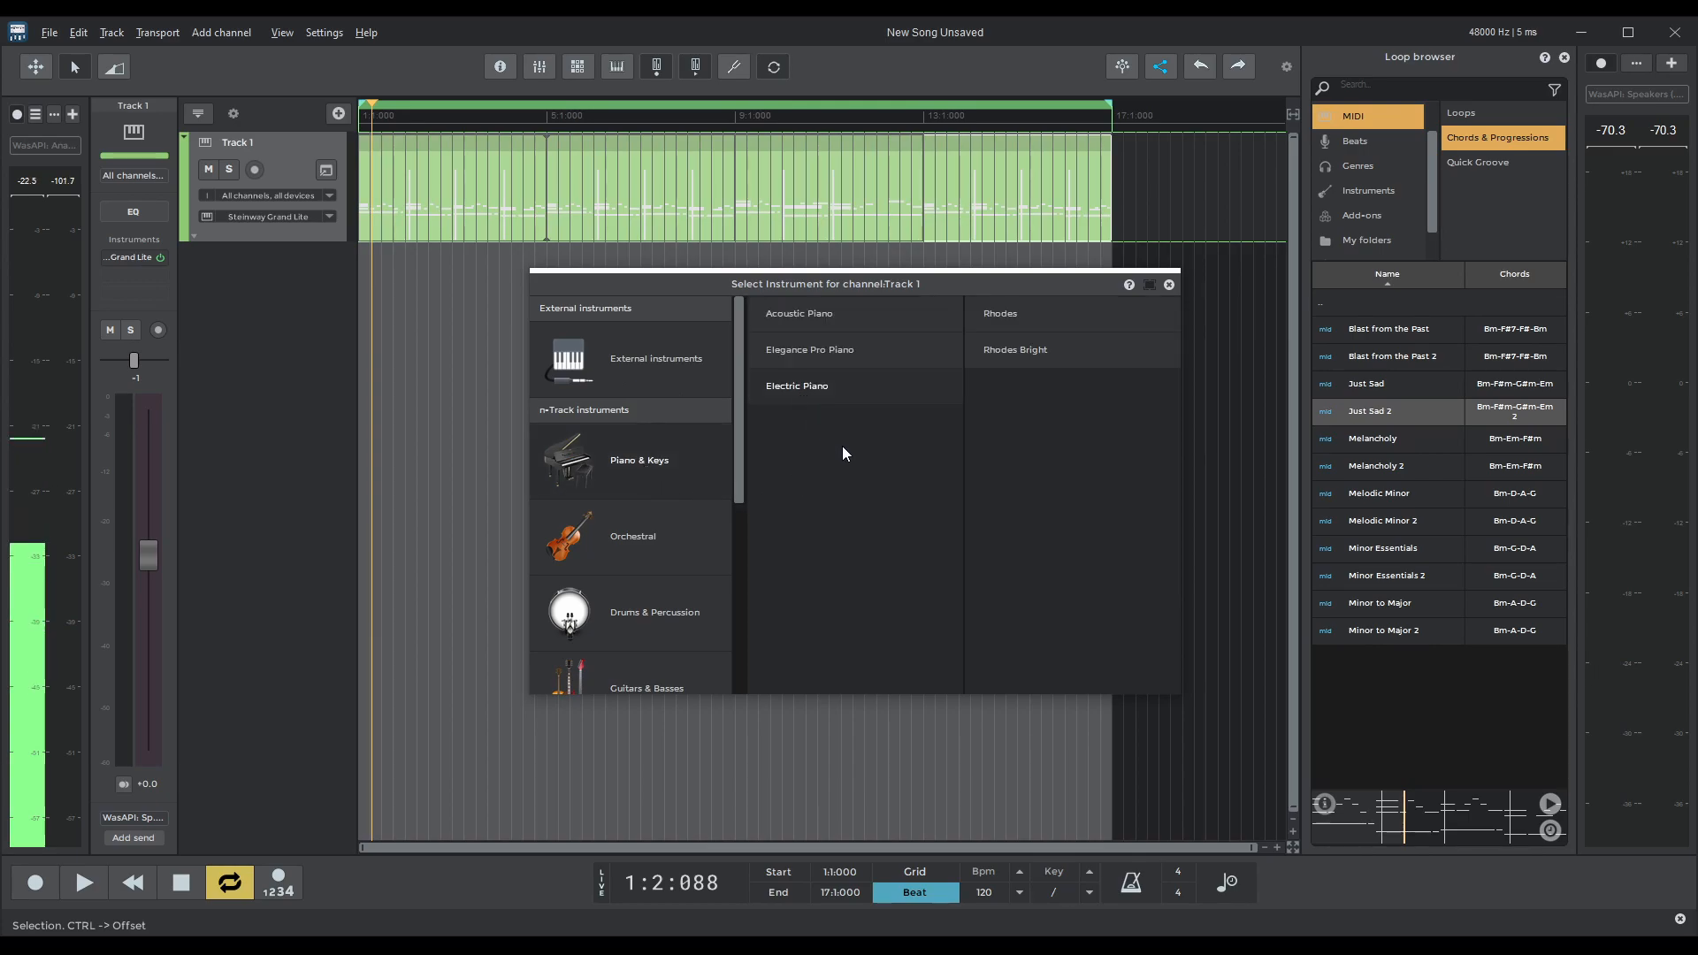
left_click(997, 314)
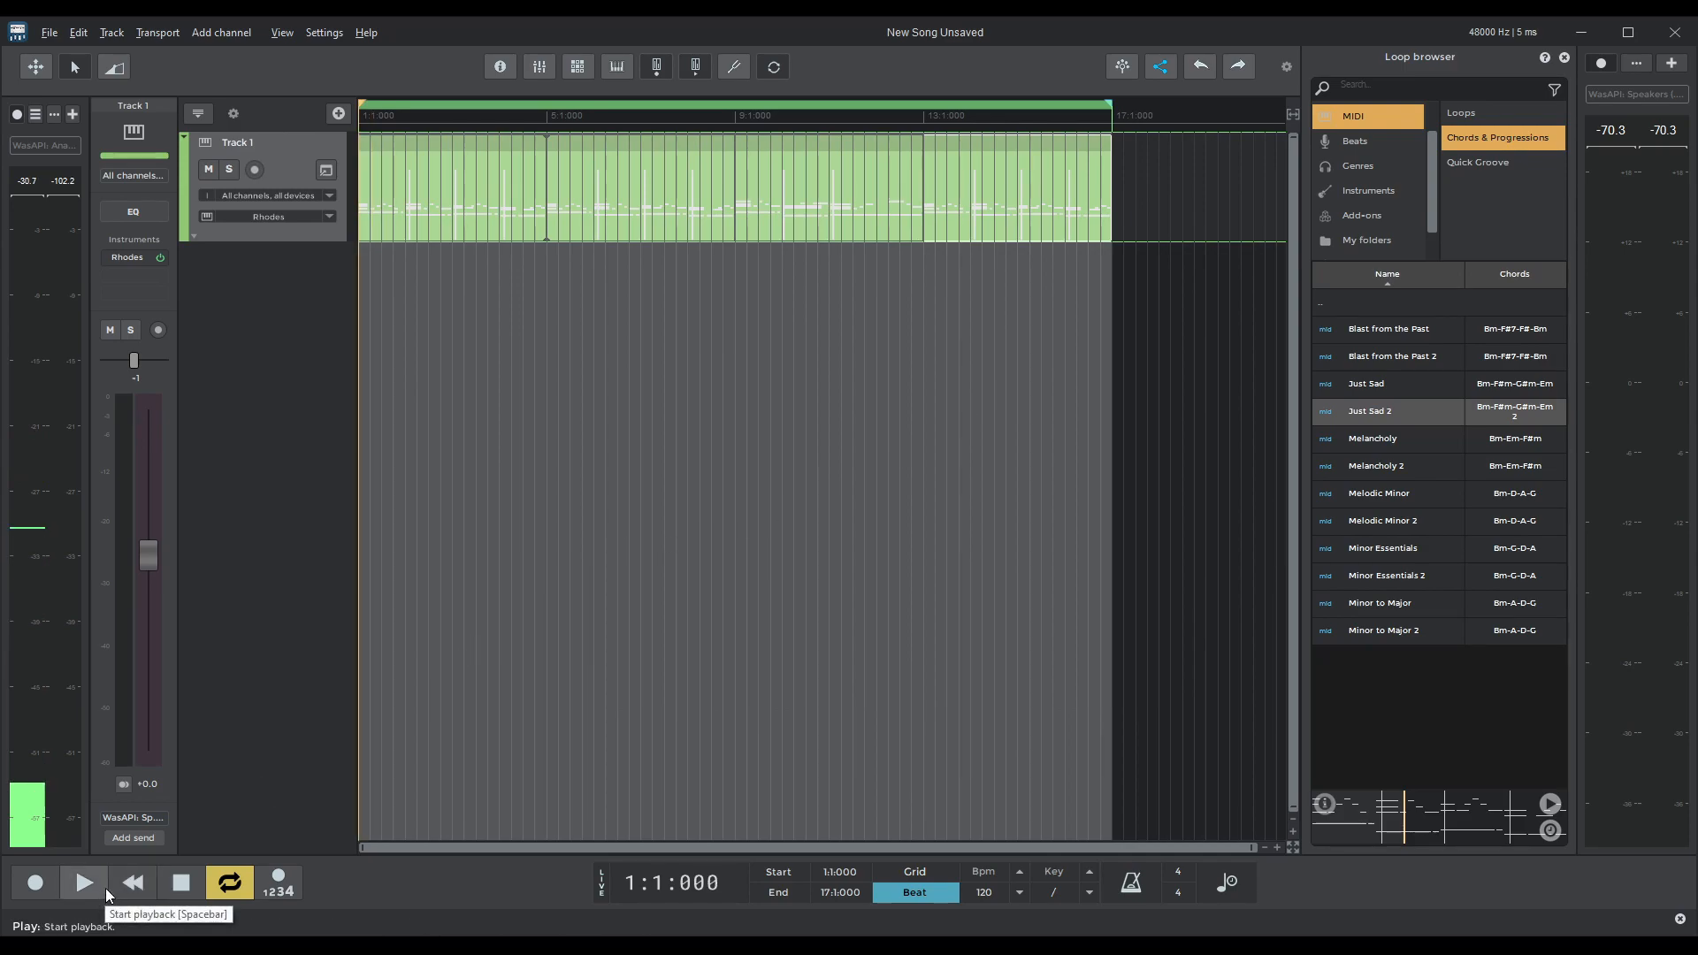
left_click(83, 881)
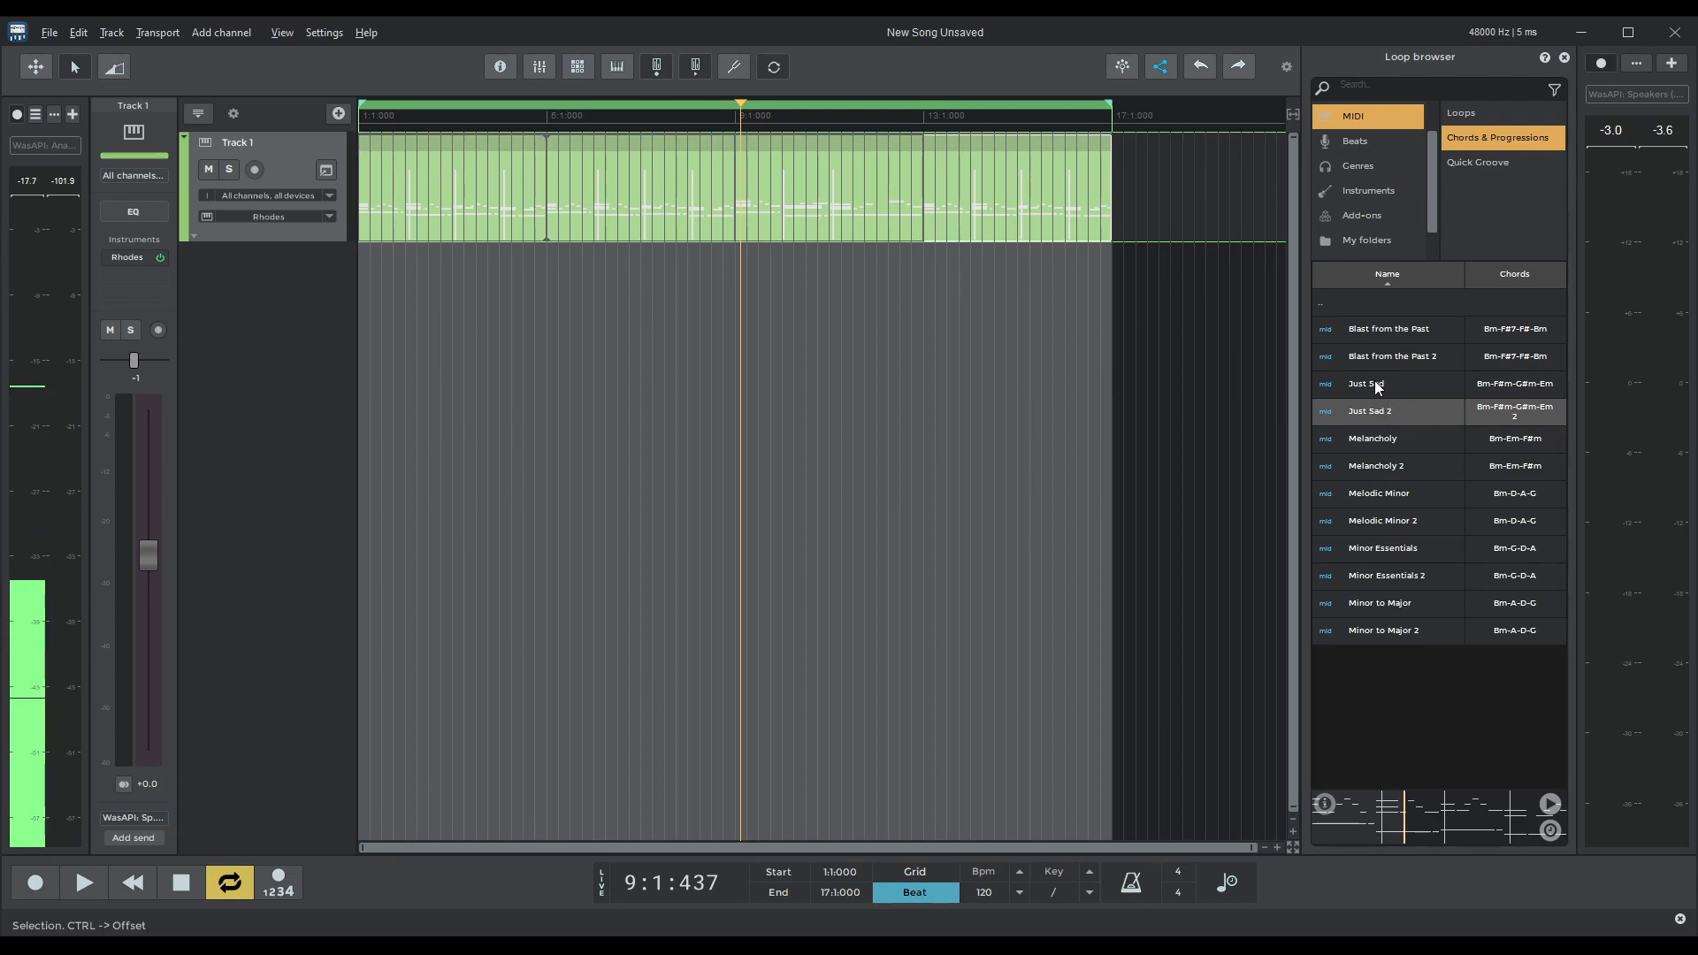
Add the Just Sad loop as a second Rhodes track, raise it an octave and repeat it to bar 17.
left_click(1386, 382)
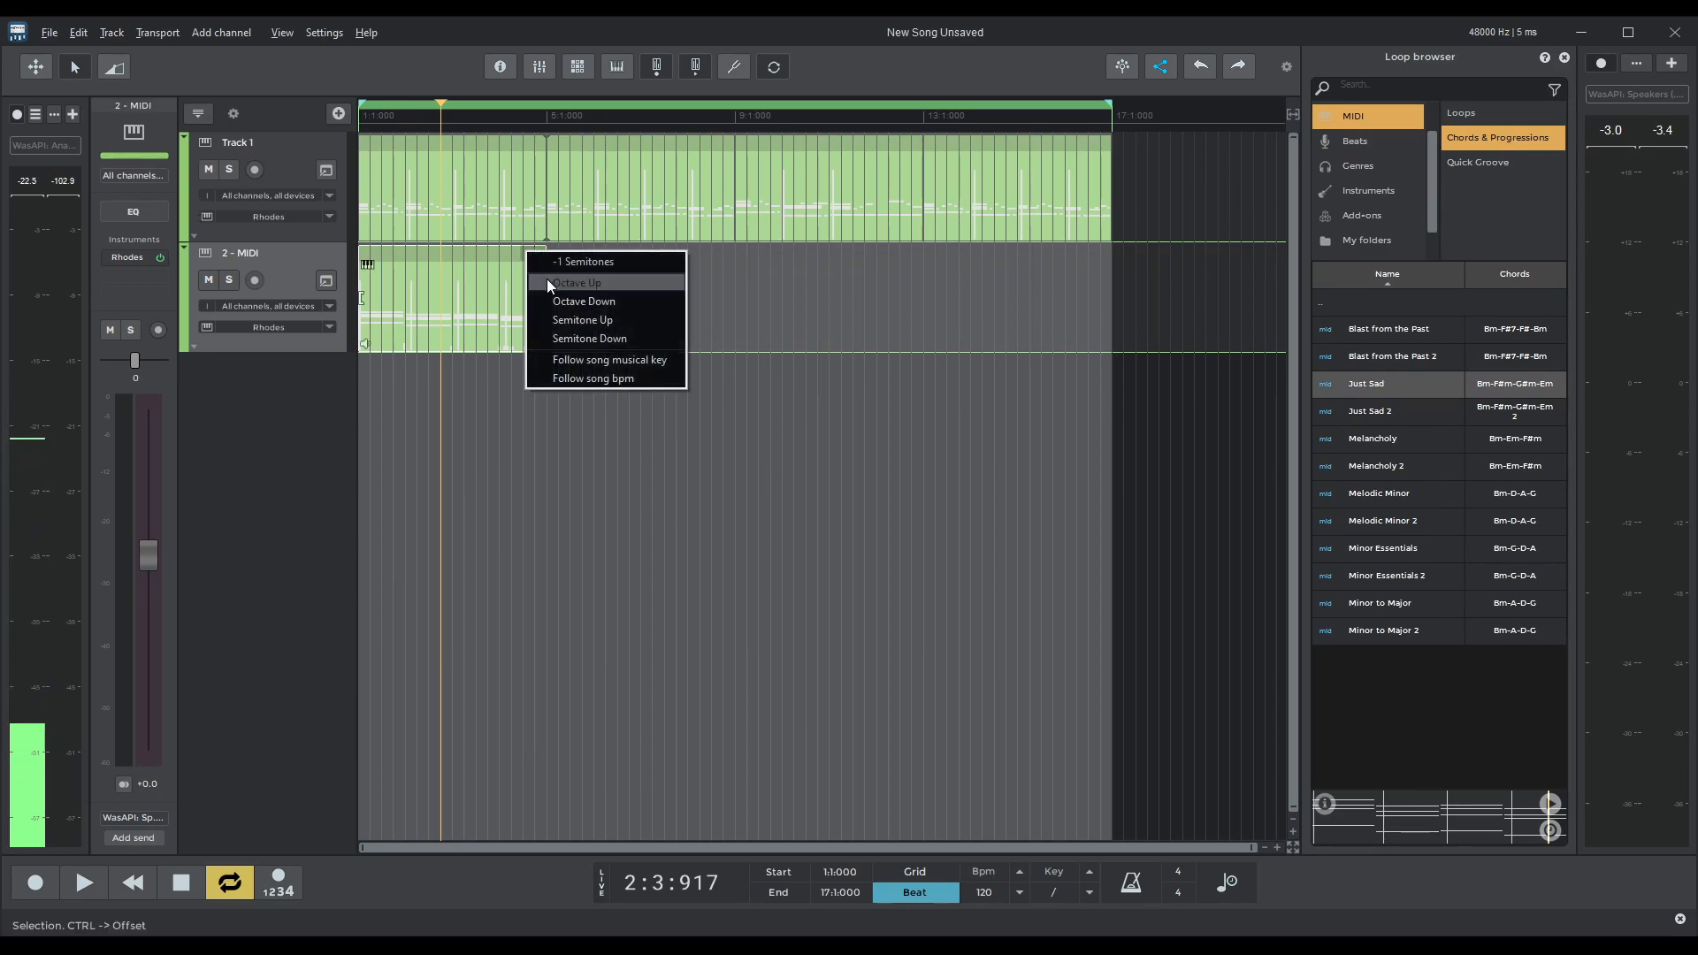
left_click(576, 283)
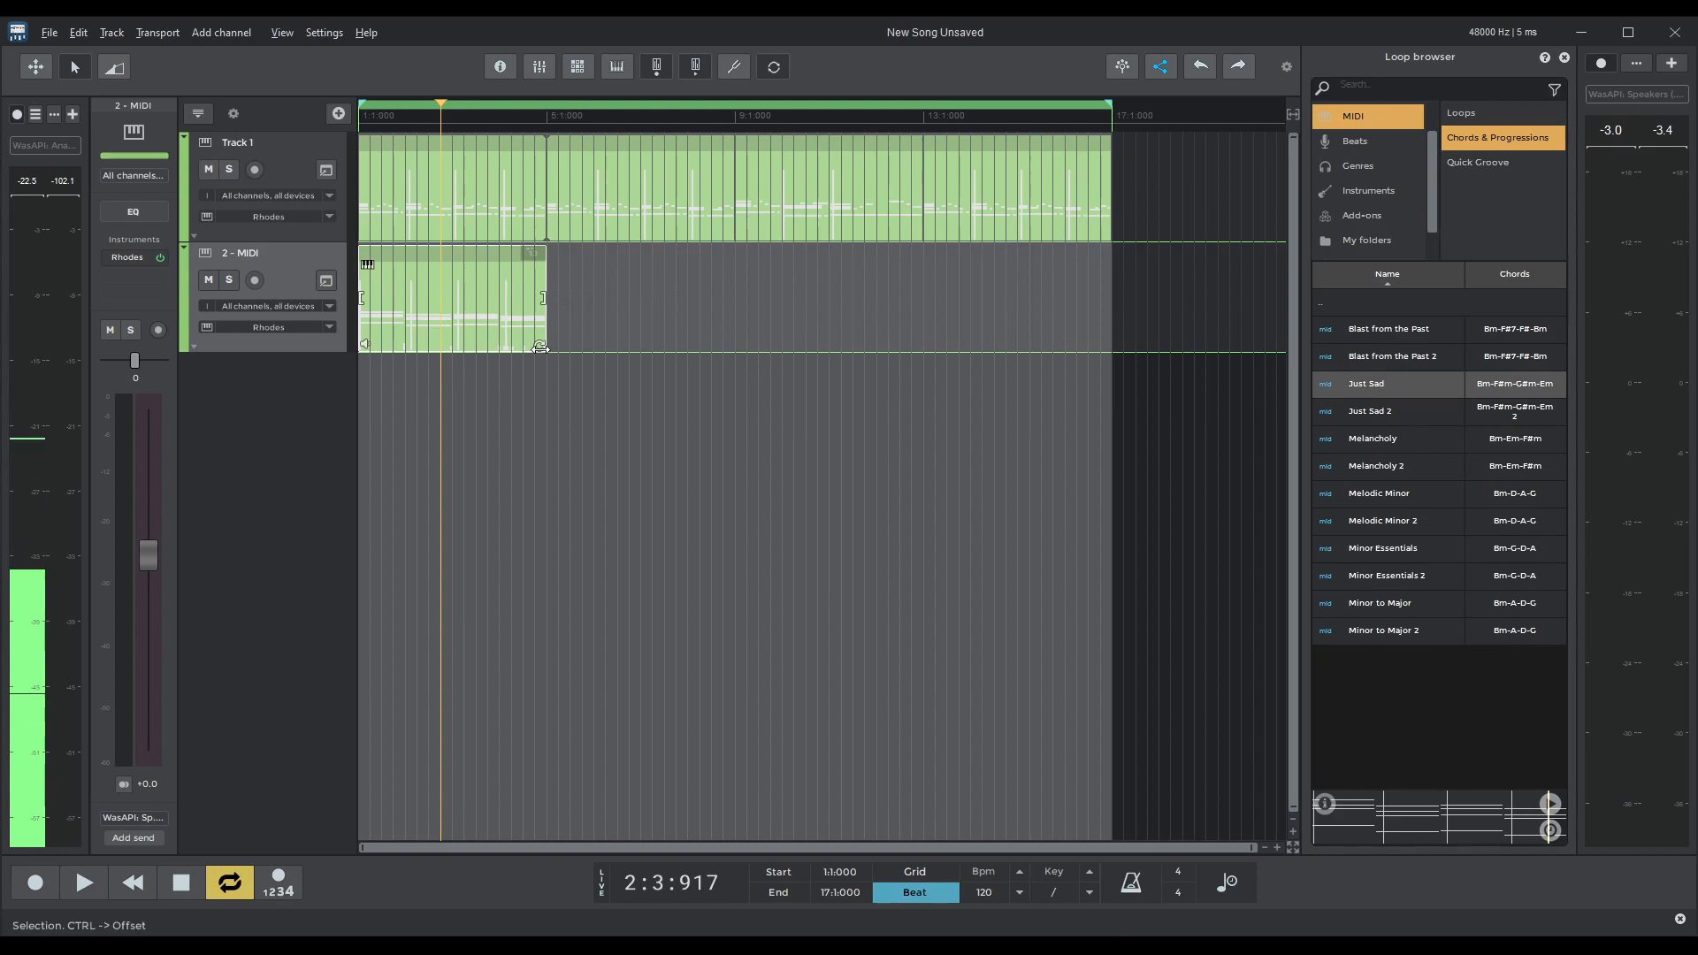
left_click_drag(544, 349, 939, 348)
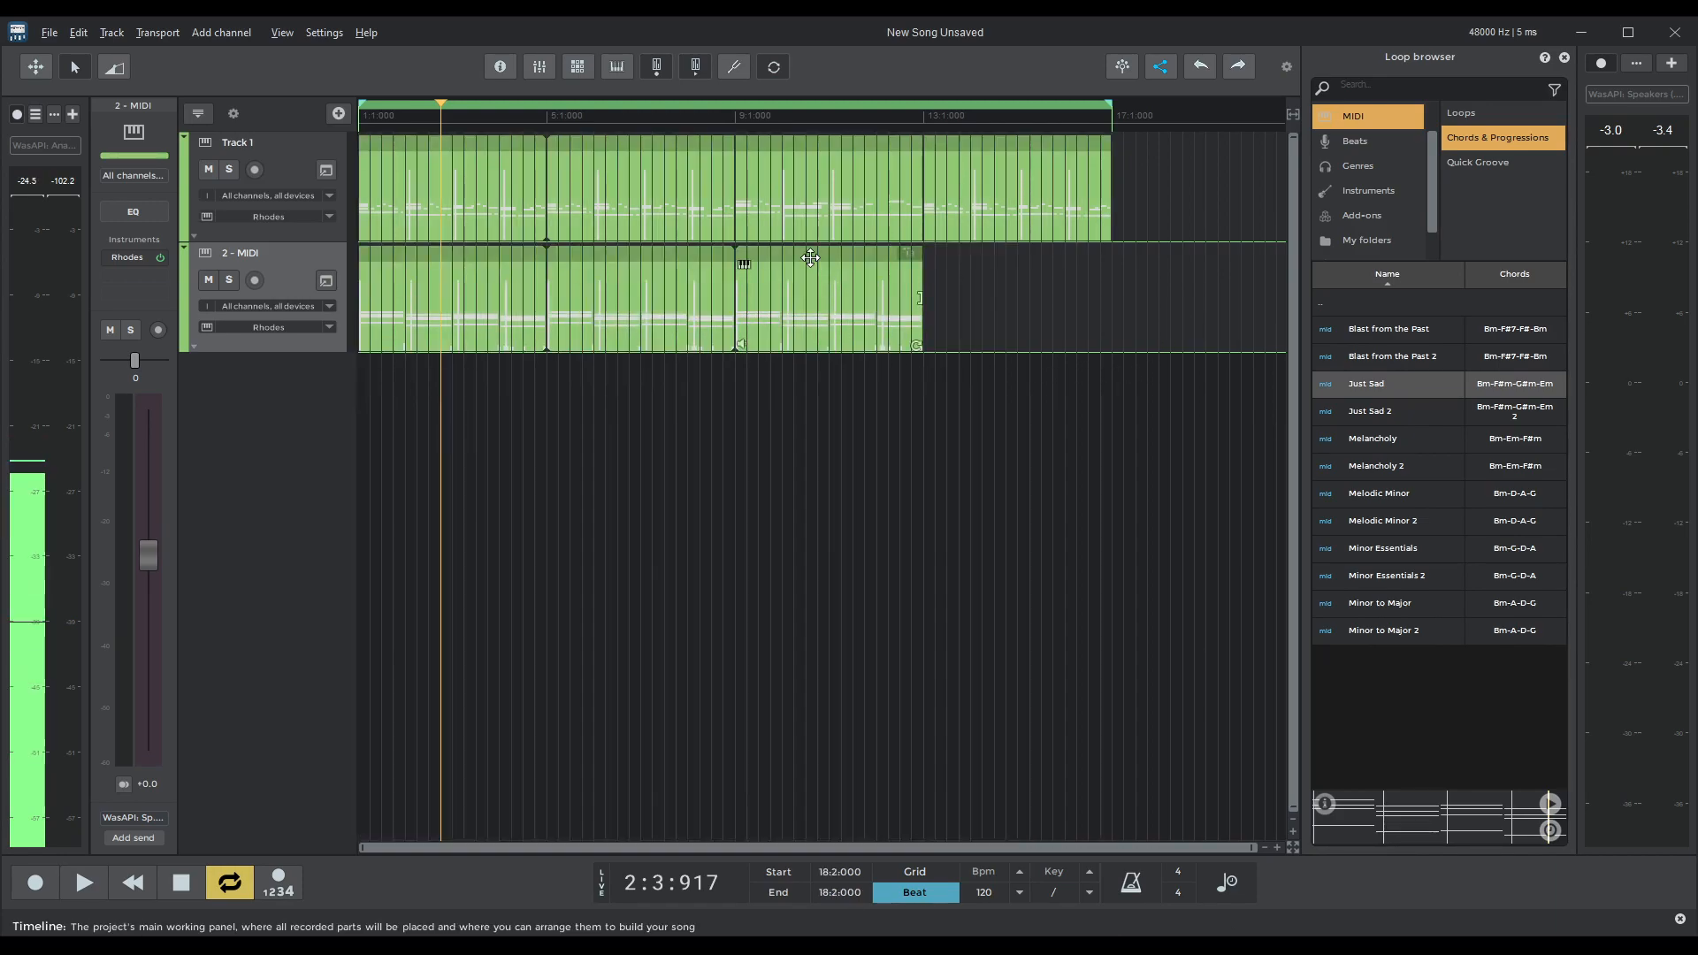
right_click(810, 260)
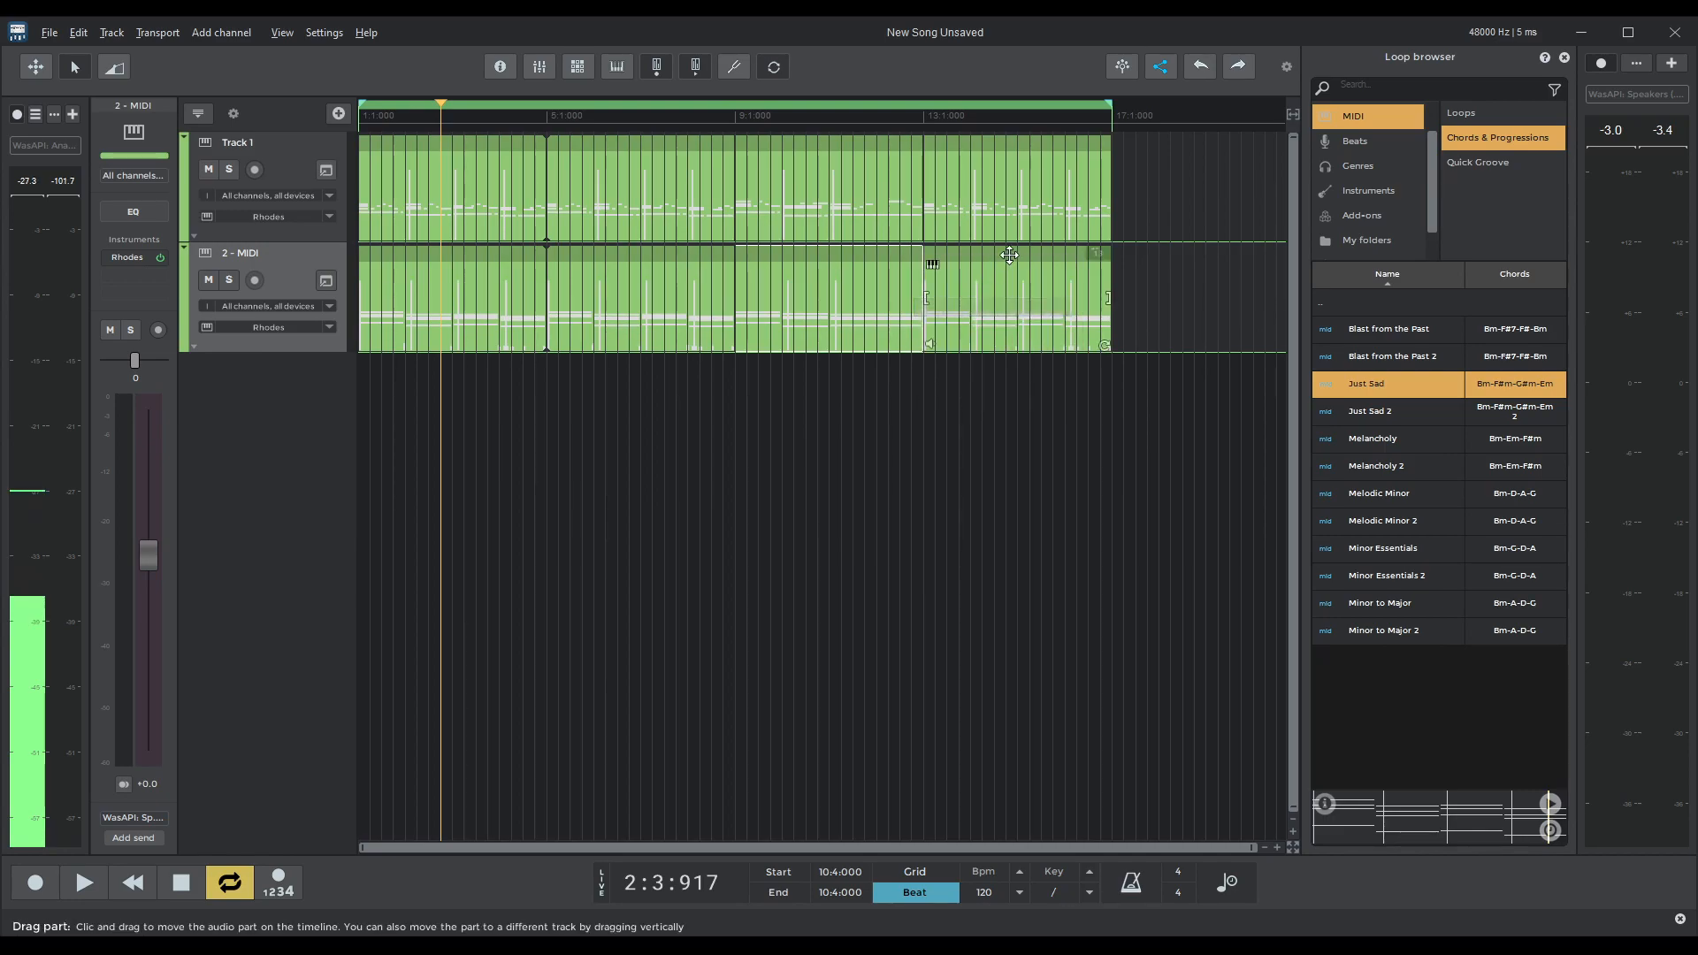
Raise the last Just Sad copy by an octave and play both Rhodes tracks together.
right_click(1009, 255)
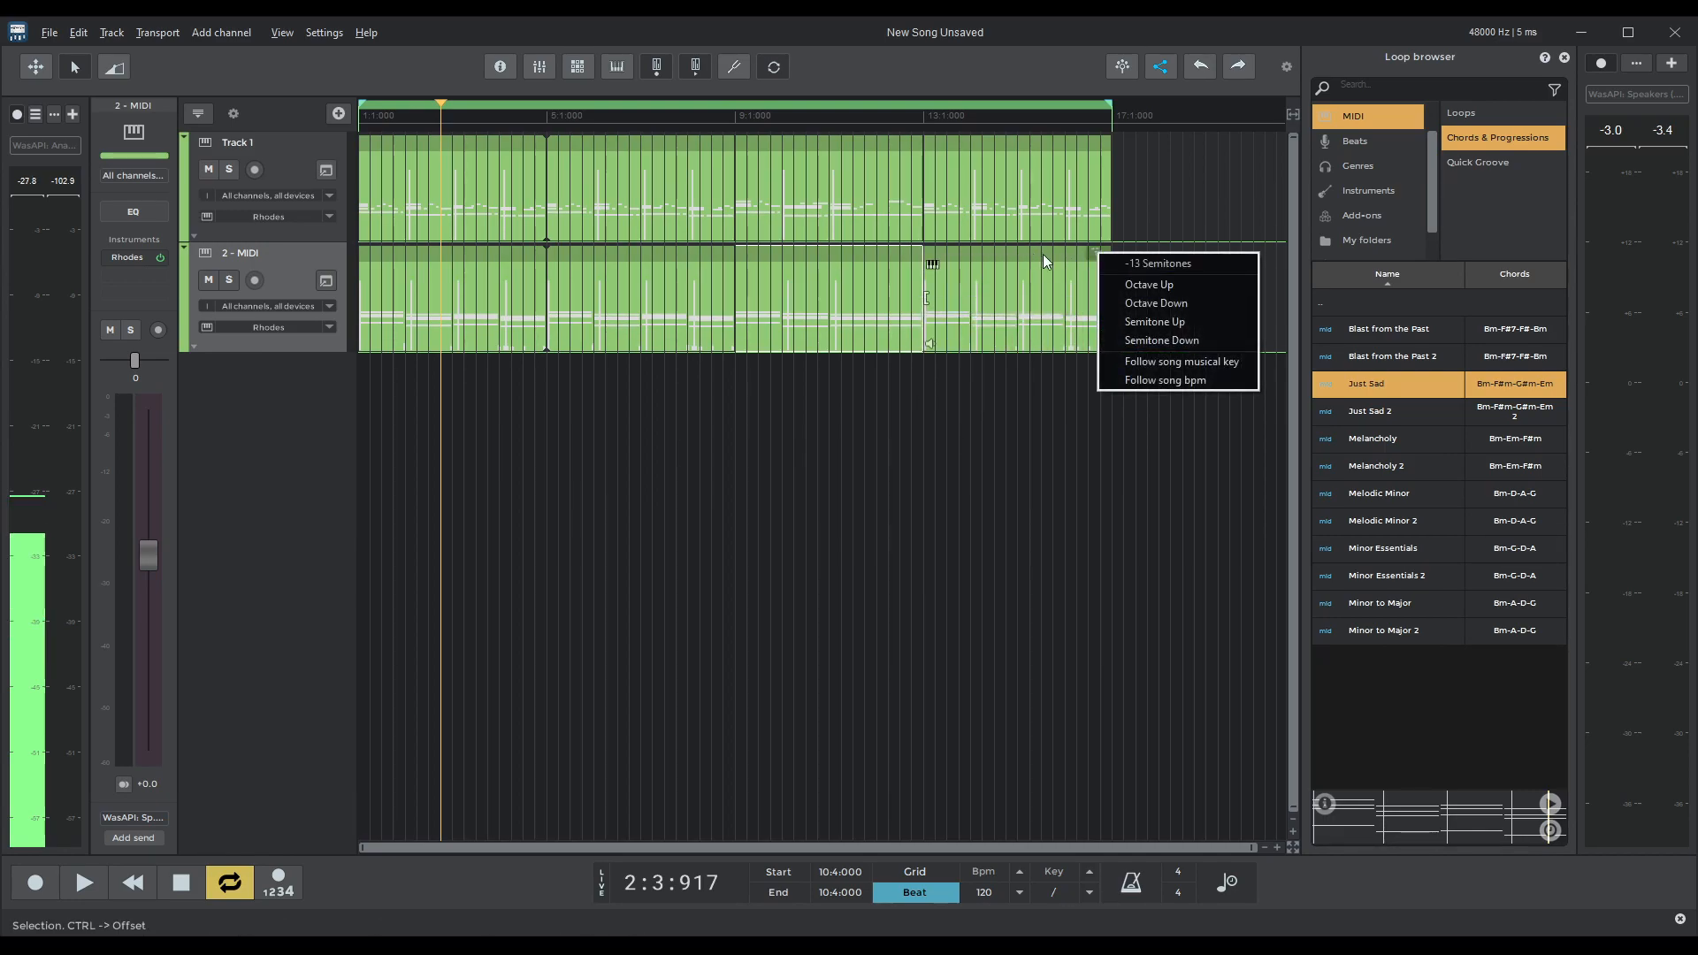
left_click(83, 882)
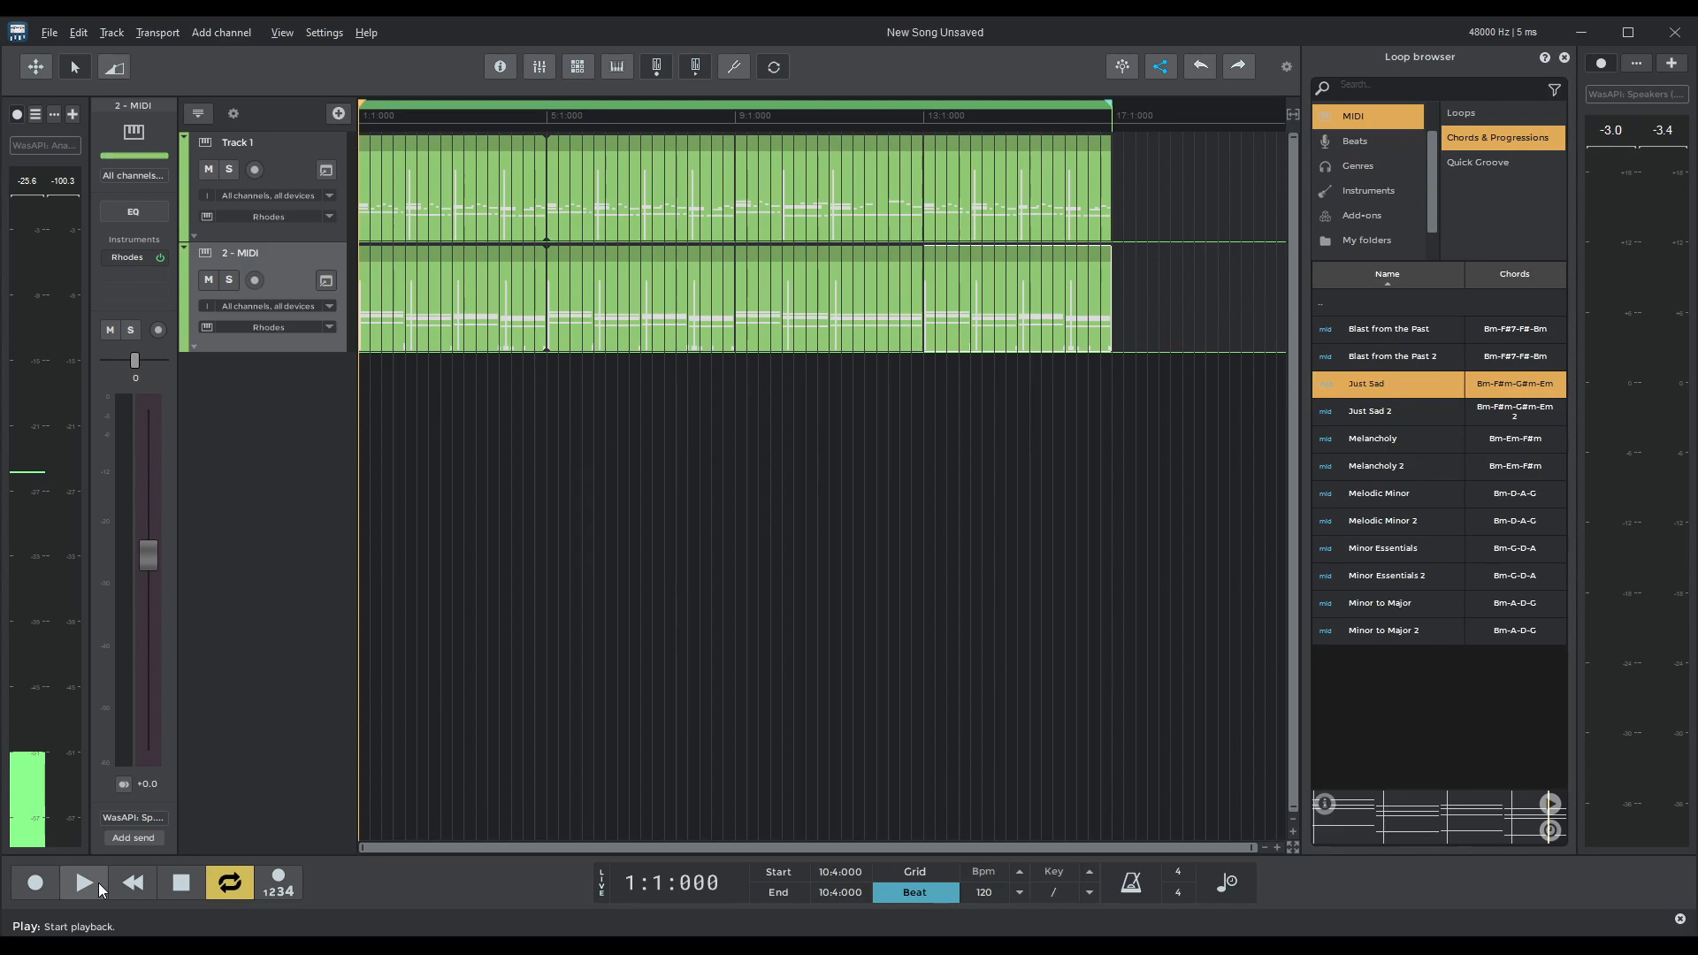
left_click(83, 883)
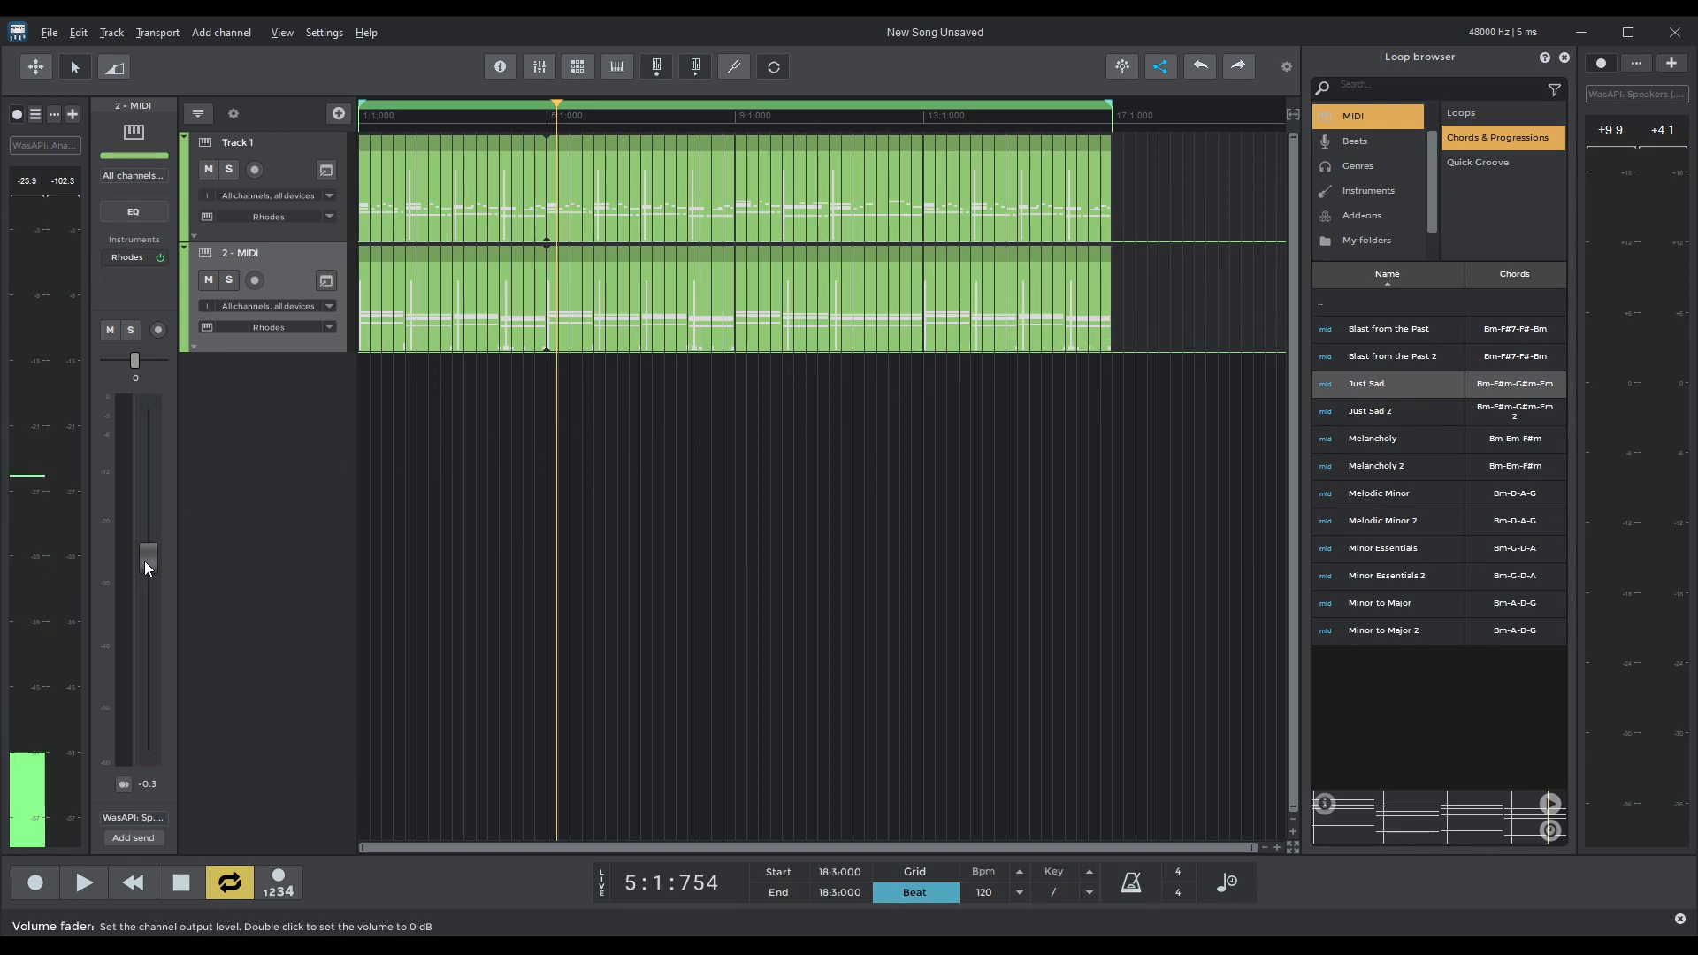
Lower the second Rhodes track's fader to -6.0 dB and replay the song from the start.
left_click_drag(148, 550, 149, 582)
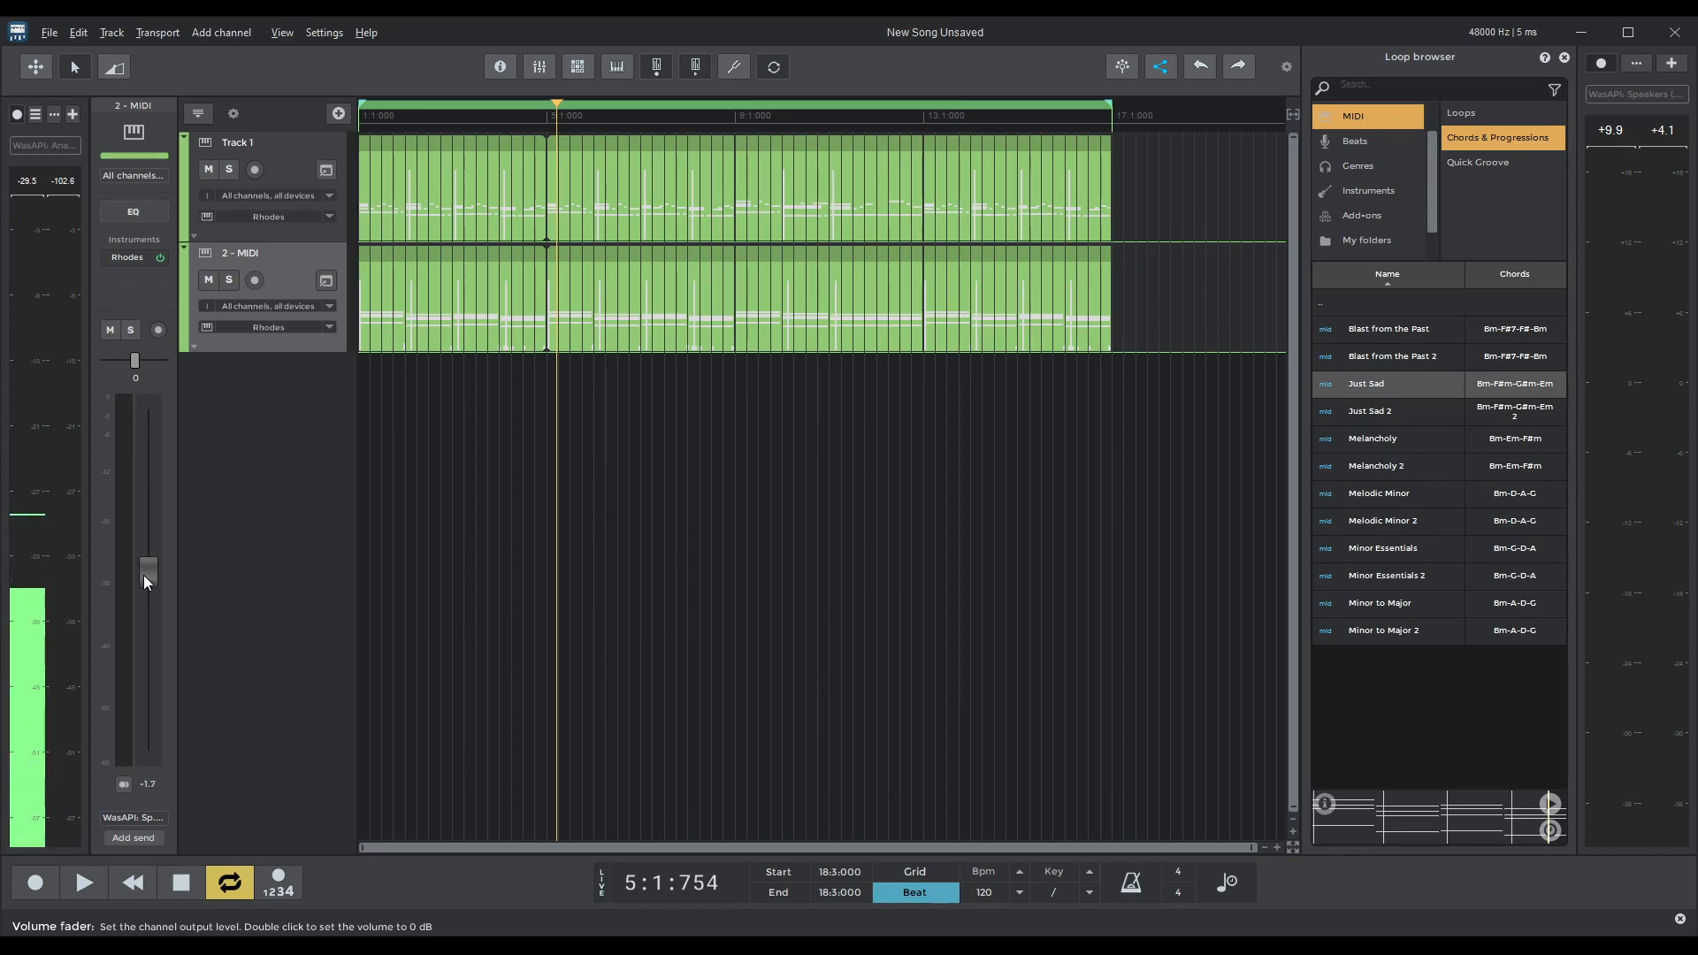
left_click_drag(148, 567, 148, 612)
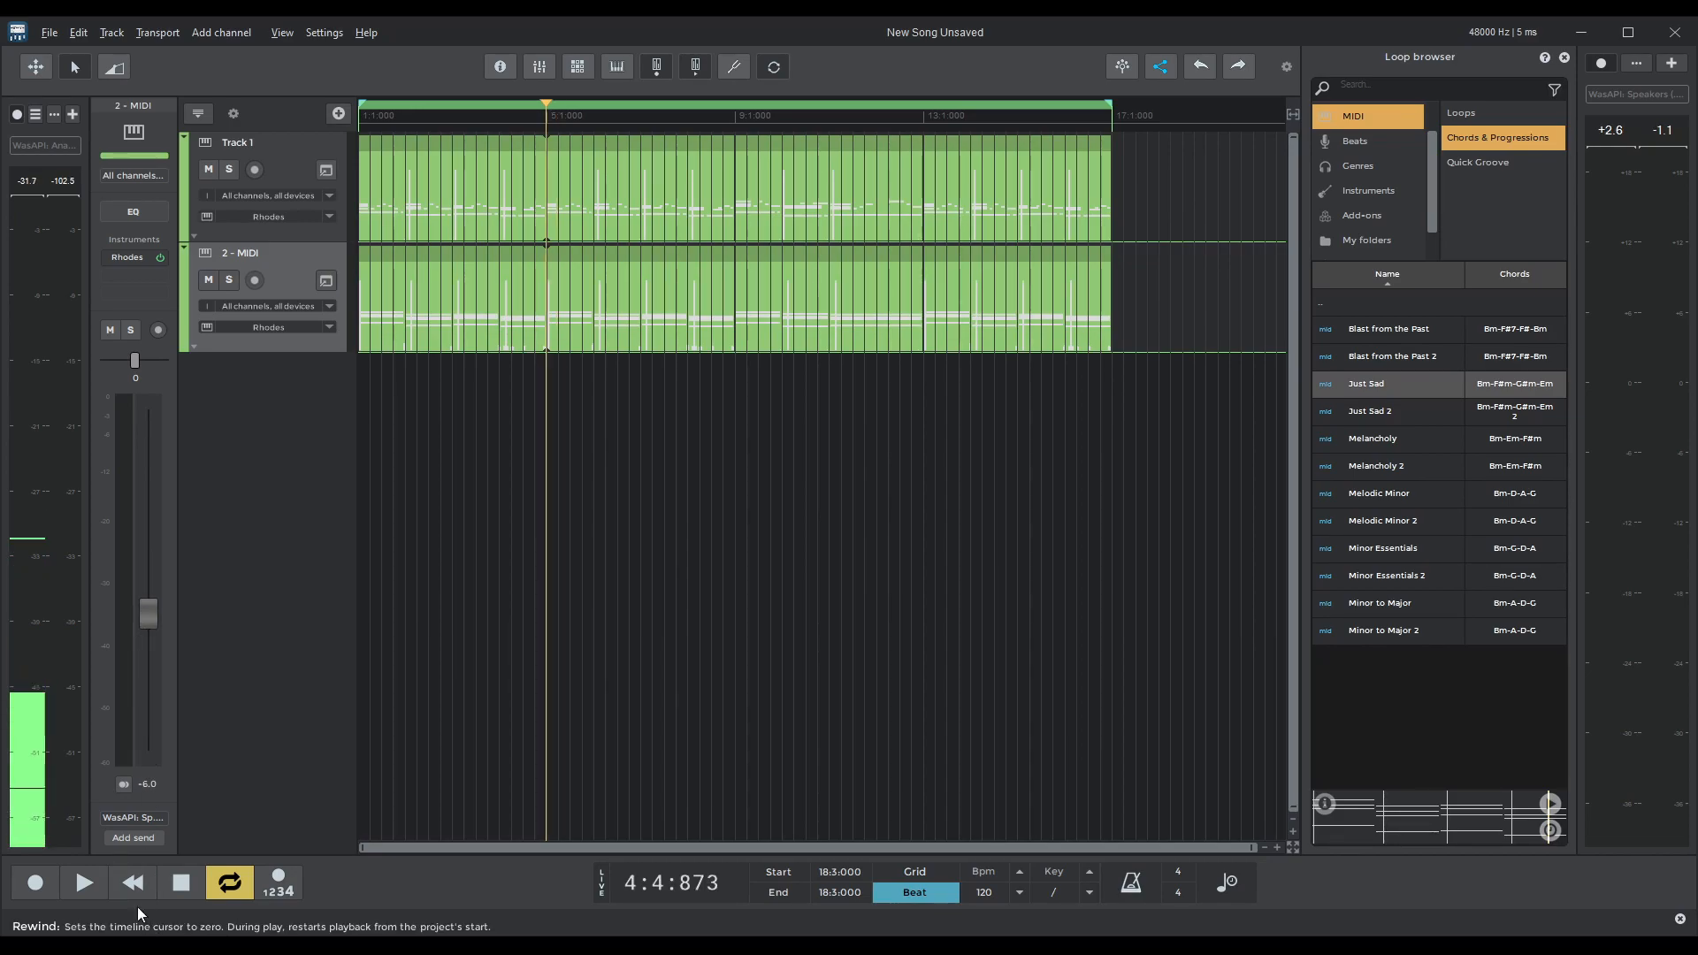
left_click(83, 882)
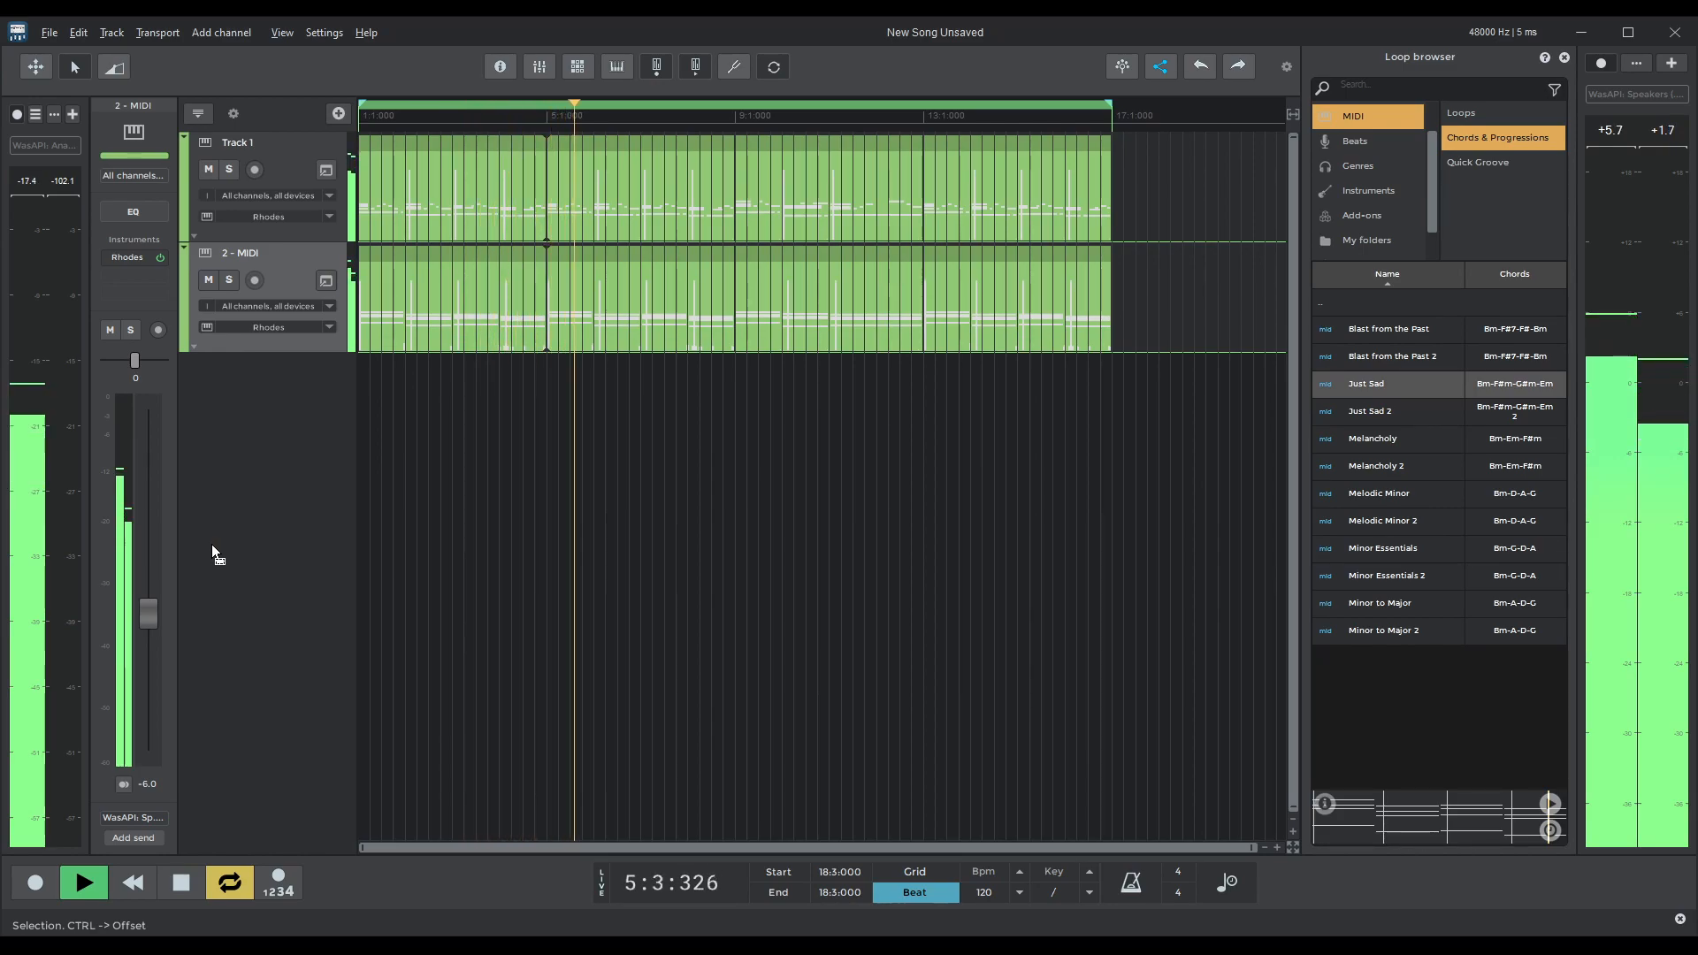
left_click(83, 882)
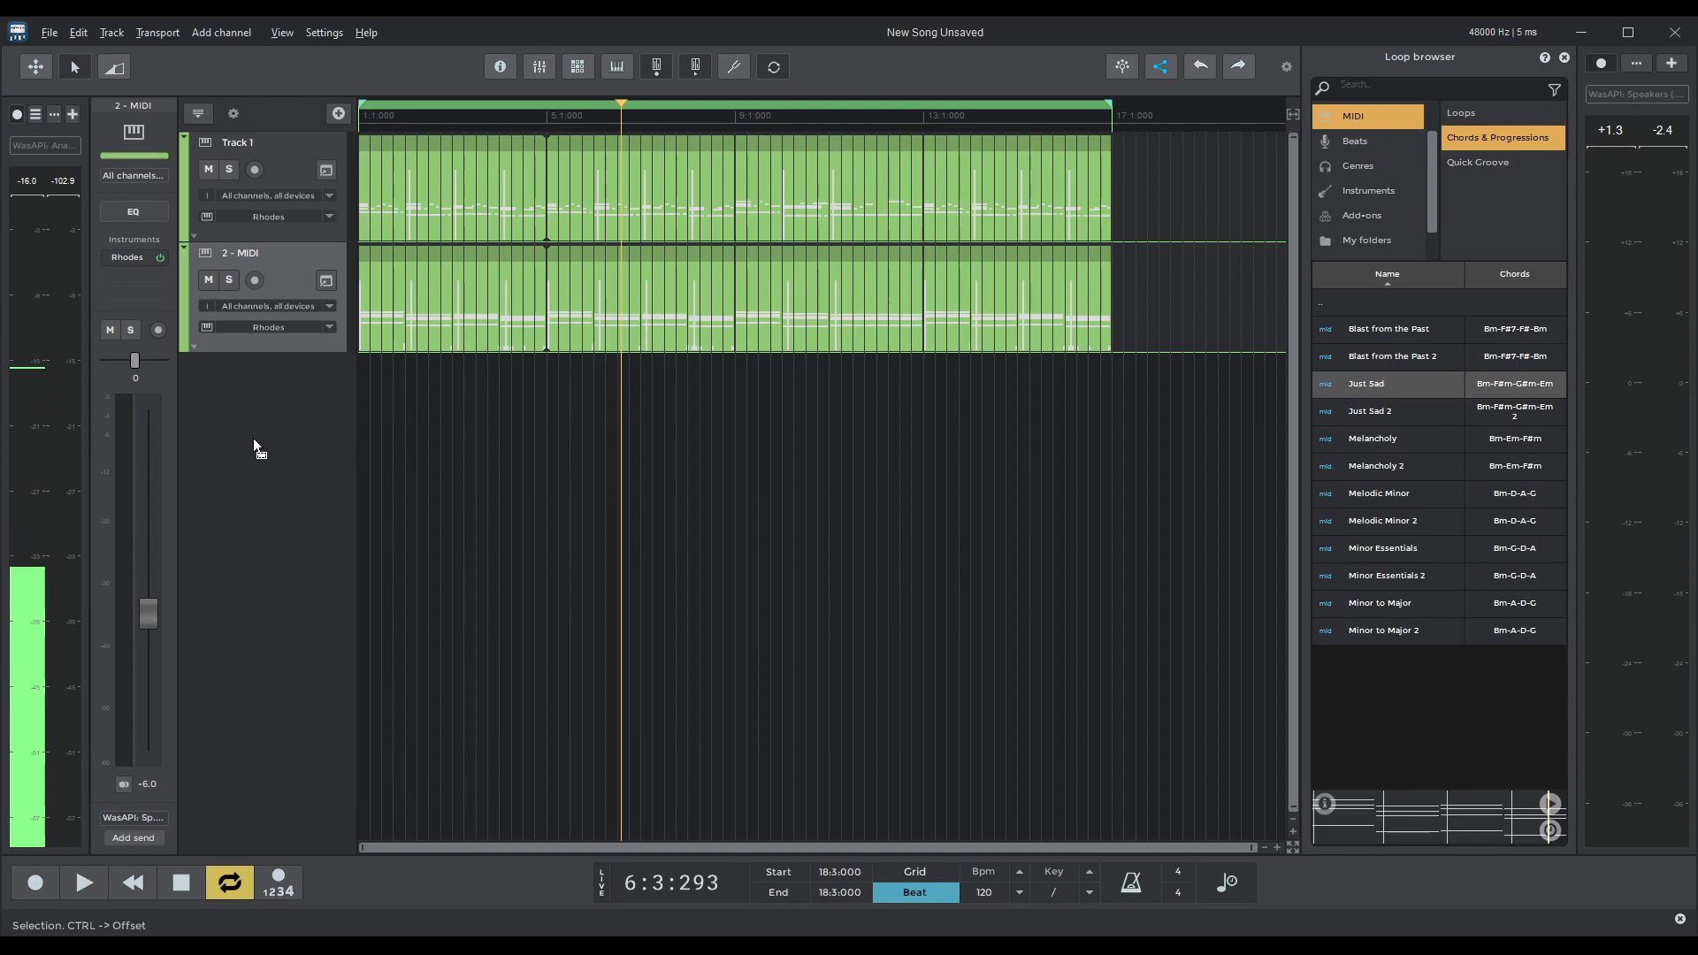
Add the Live Acoustic pattern from Add-ons > Drum Patterns as a third MIDI track.
scroll("down", 3)
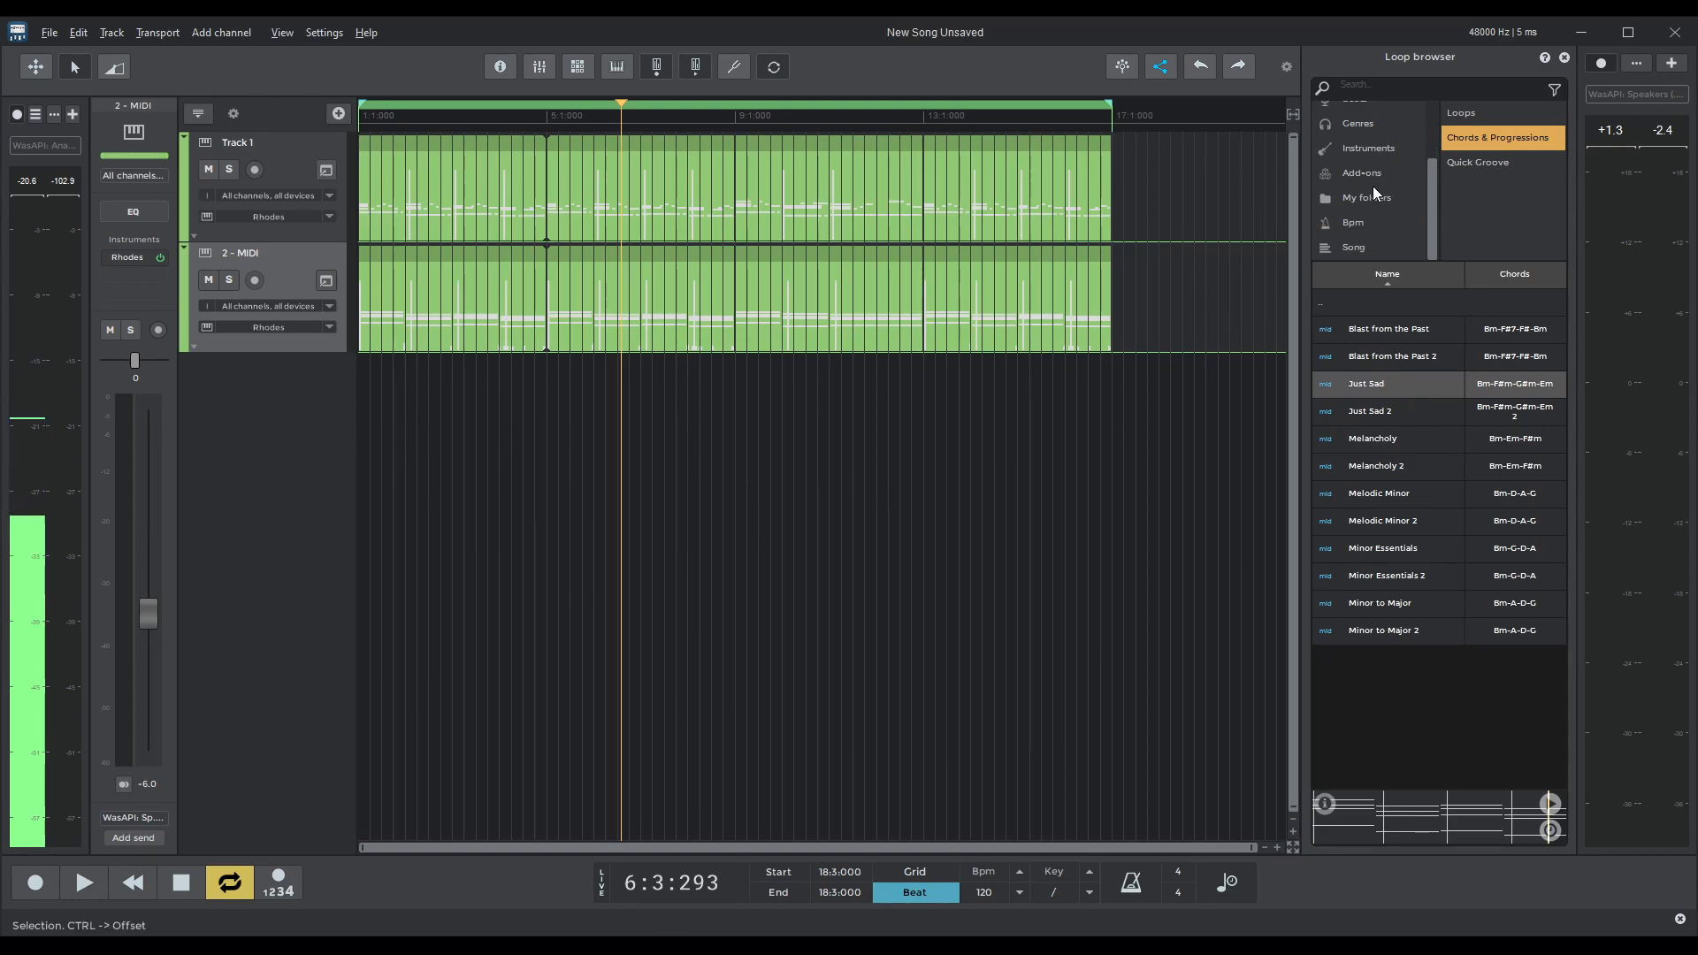
left_click(1362, 172)
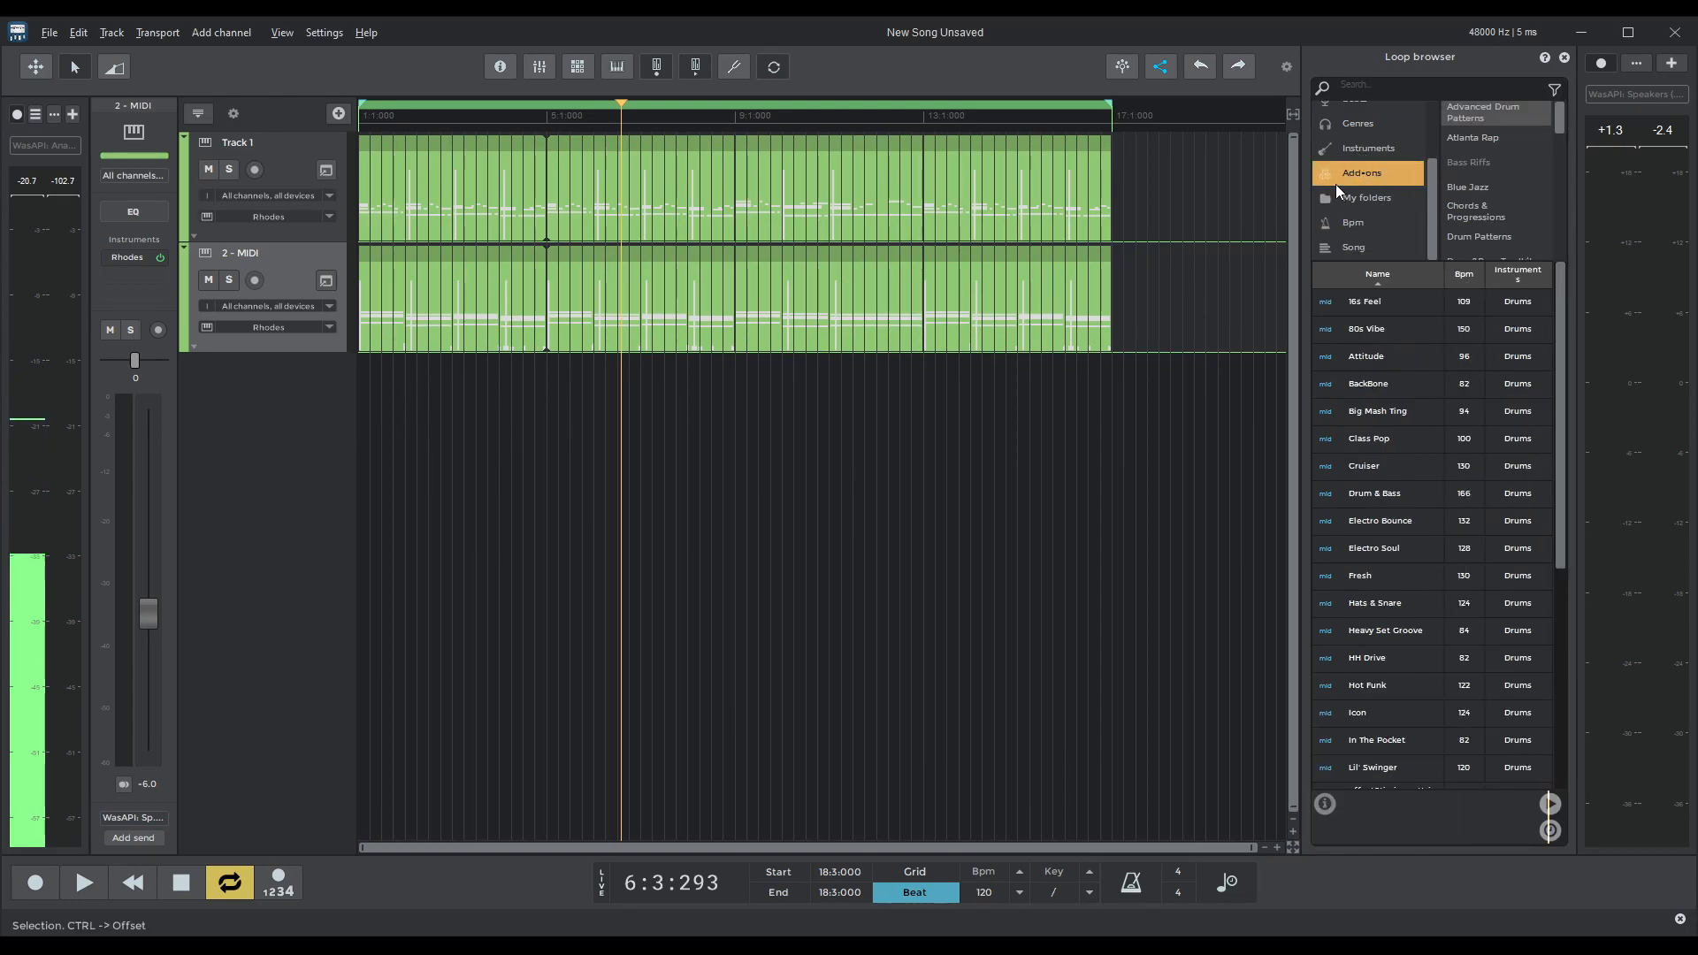
left_click(1478, 206)
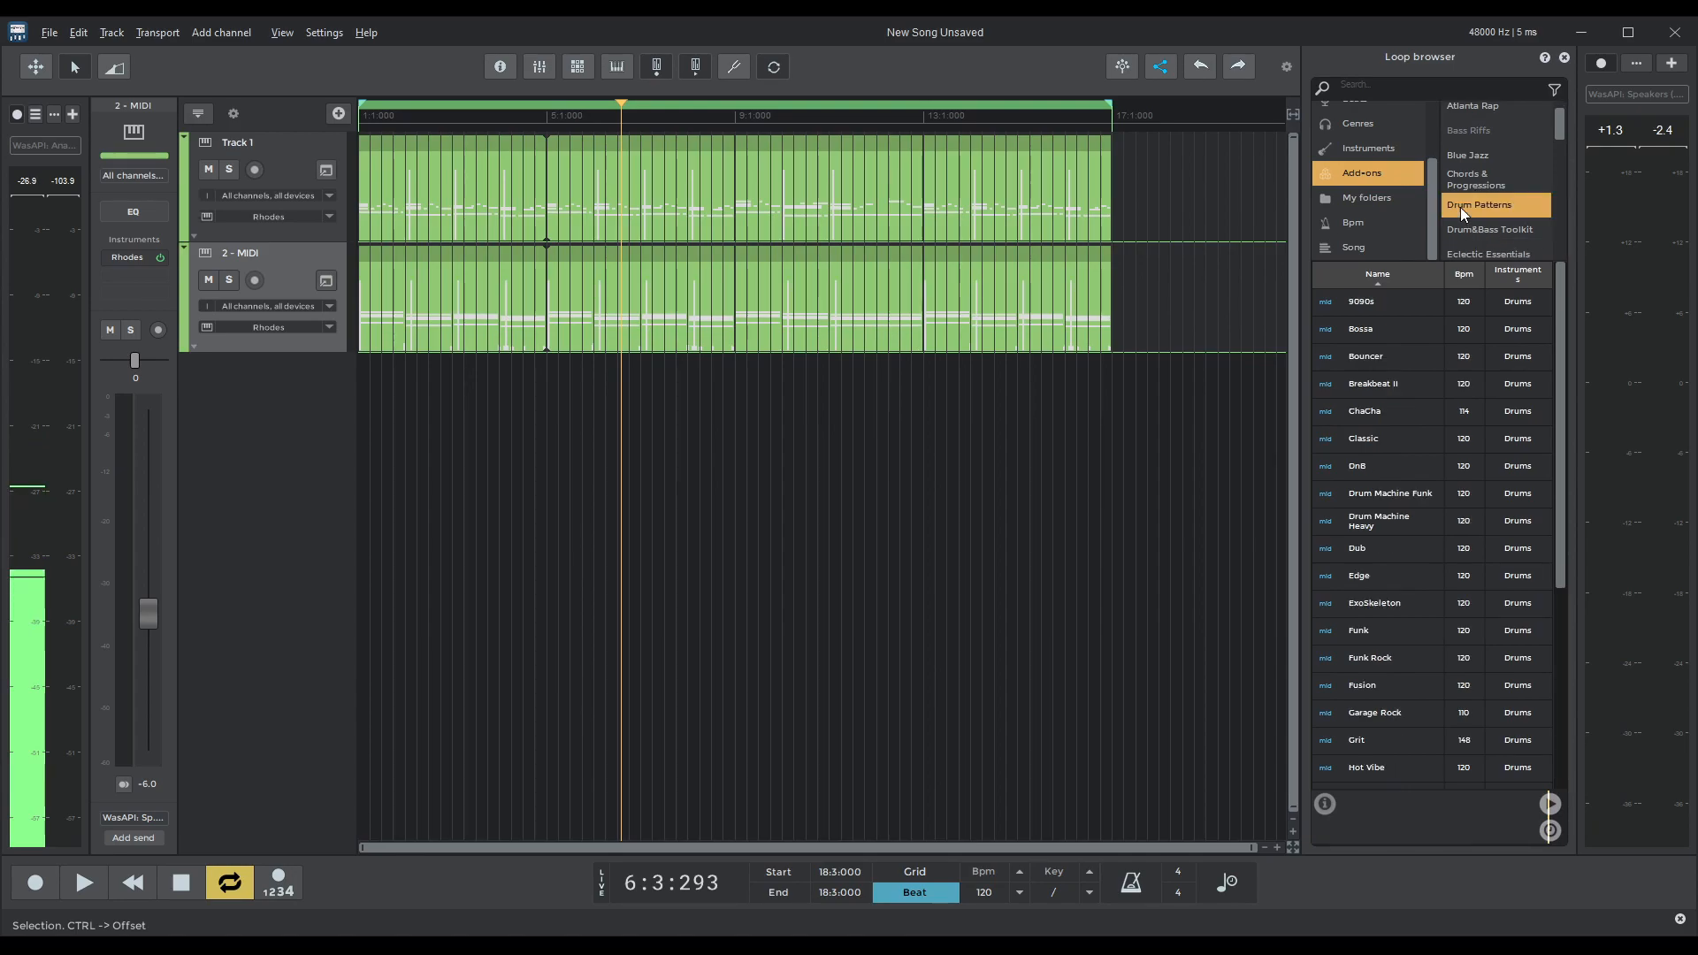
scroll("down", 3)
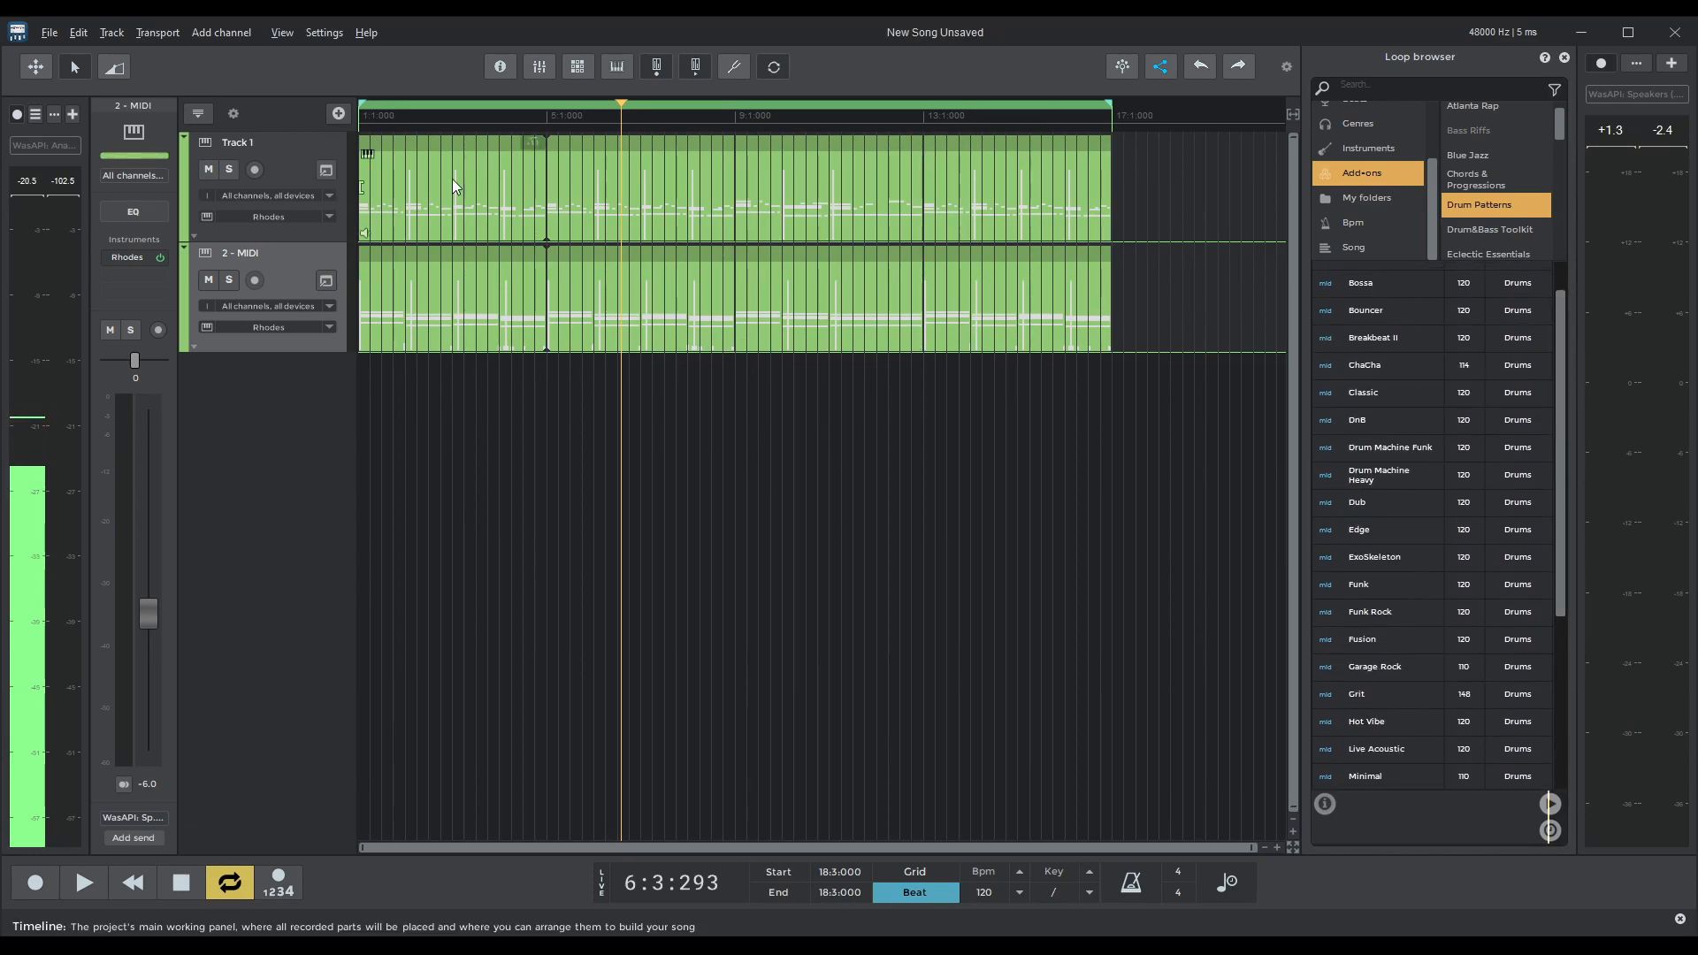
left_click(133, 882)
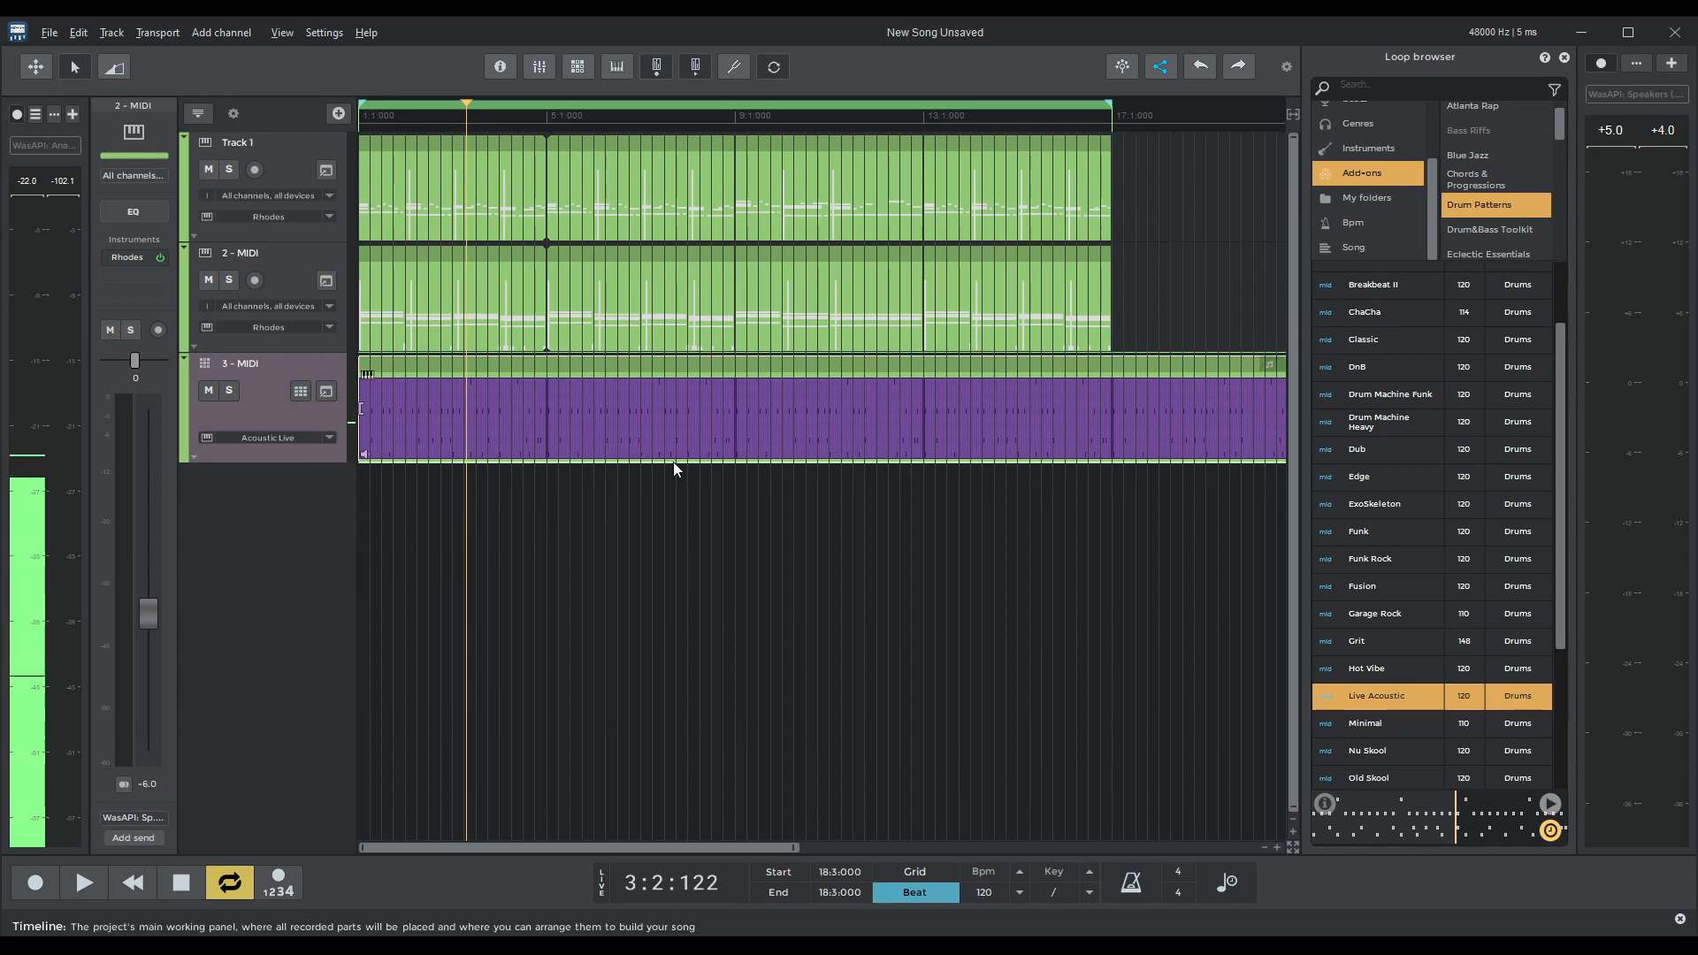
left_click(133, 880)
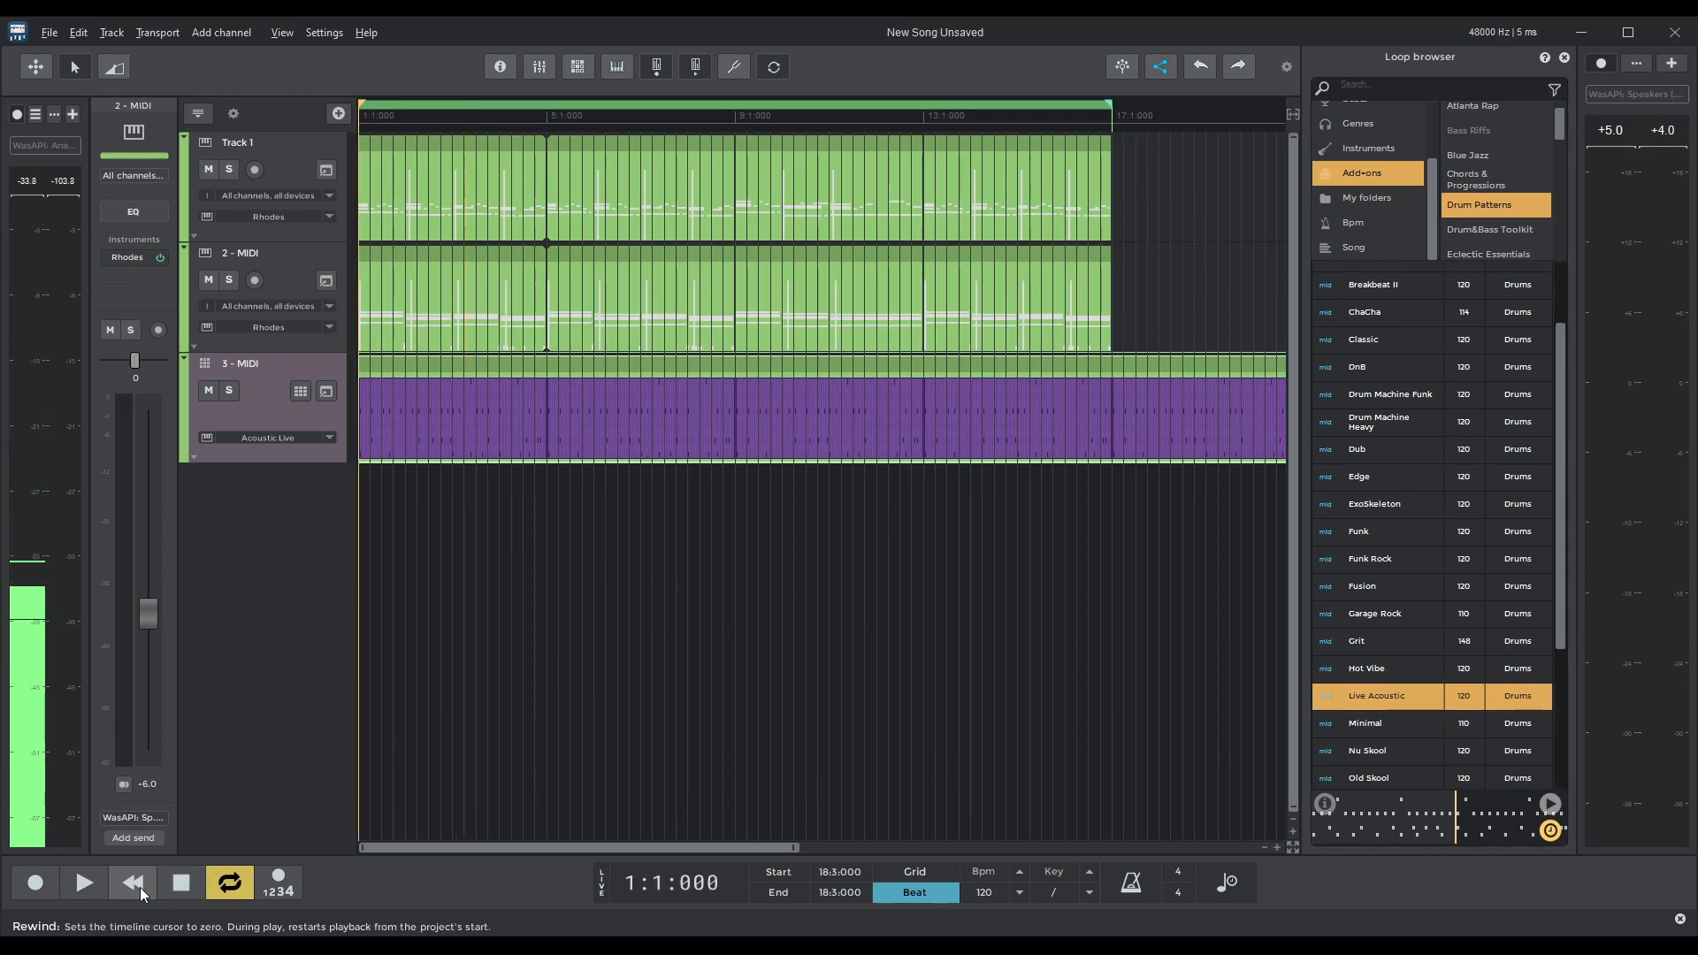
left_click(83, 883)
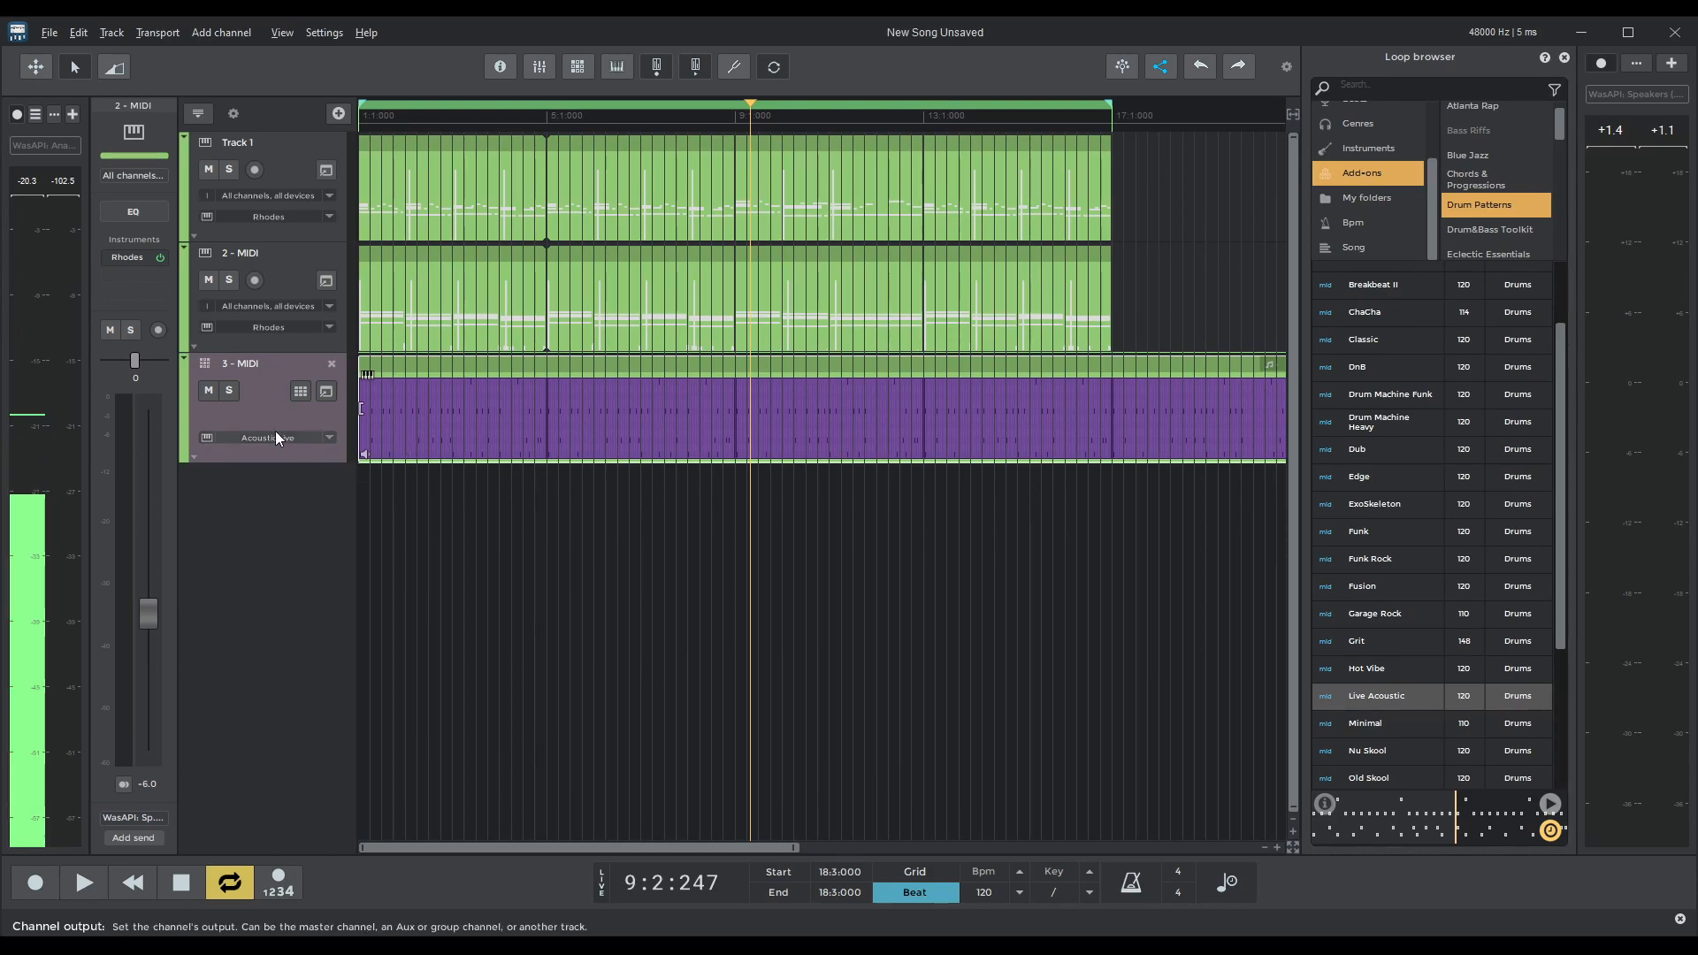
Switch the drum track to the Electronics Roland TR808 kit from Drum Essentials and restart playback.
left_click(264, 437)
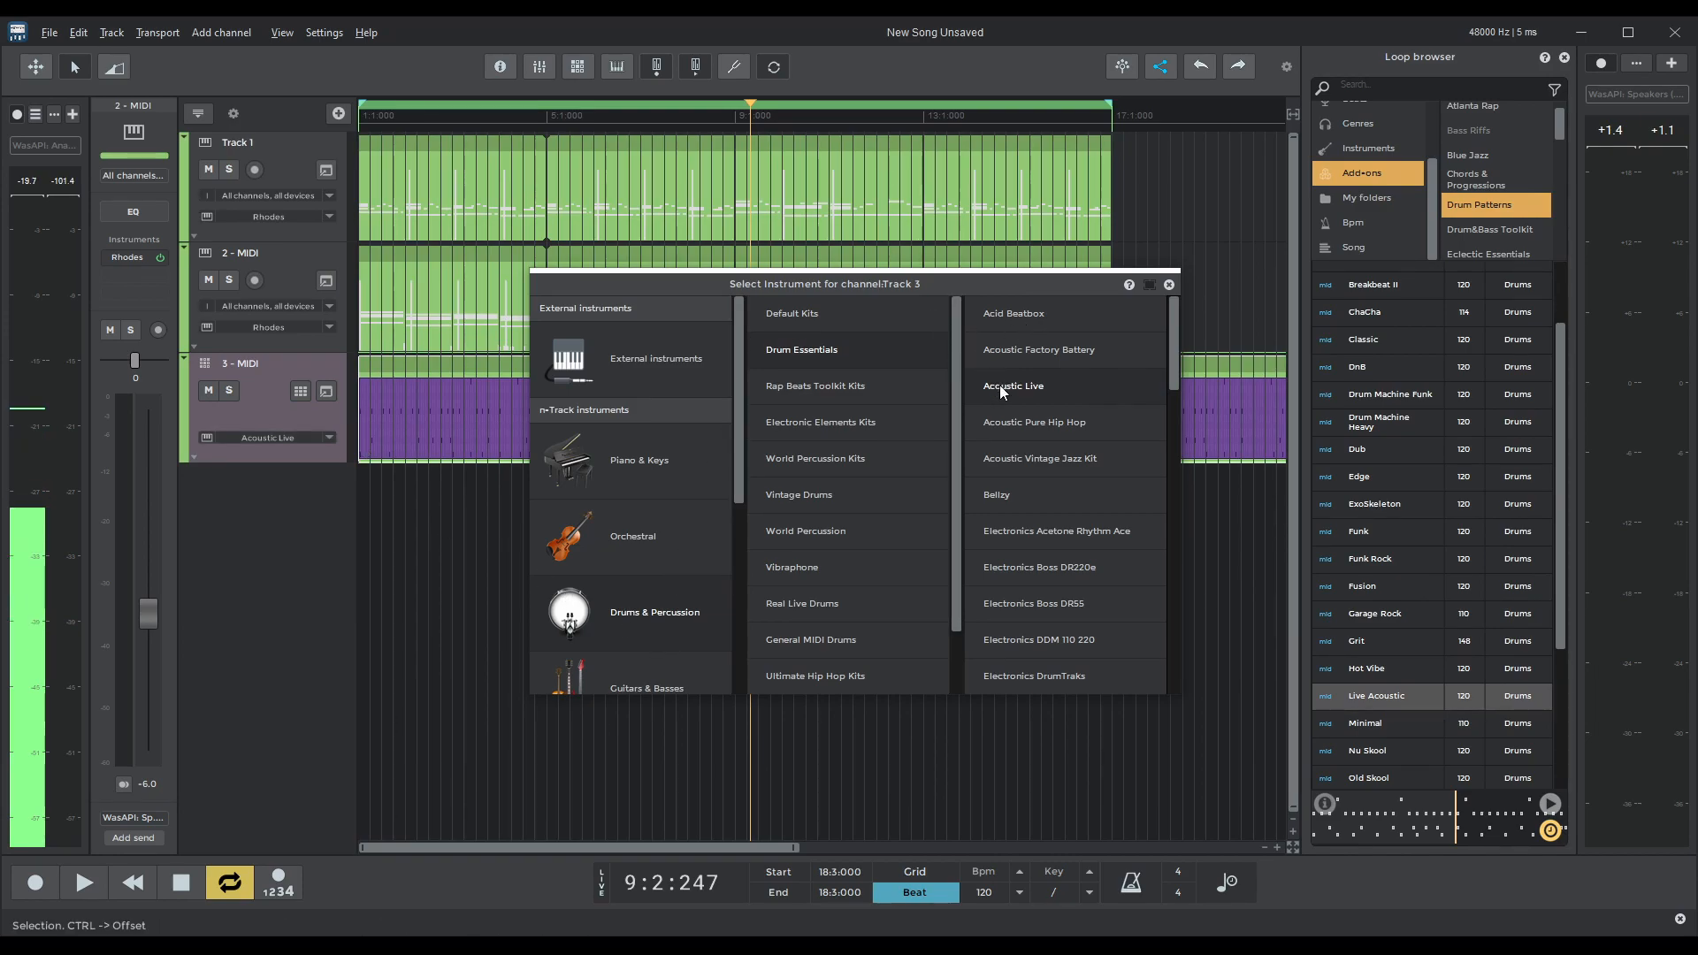
mouse_move(1160, 366)
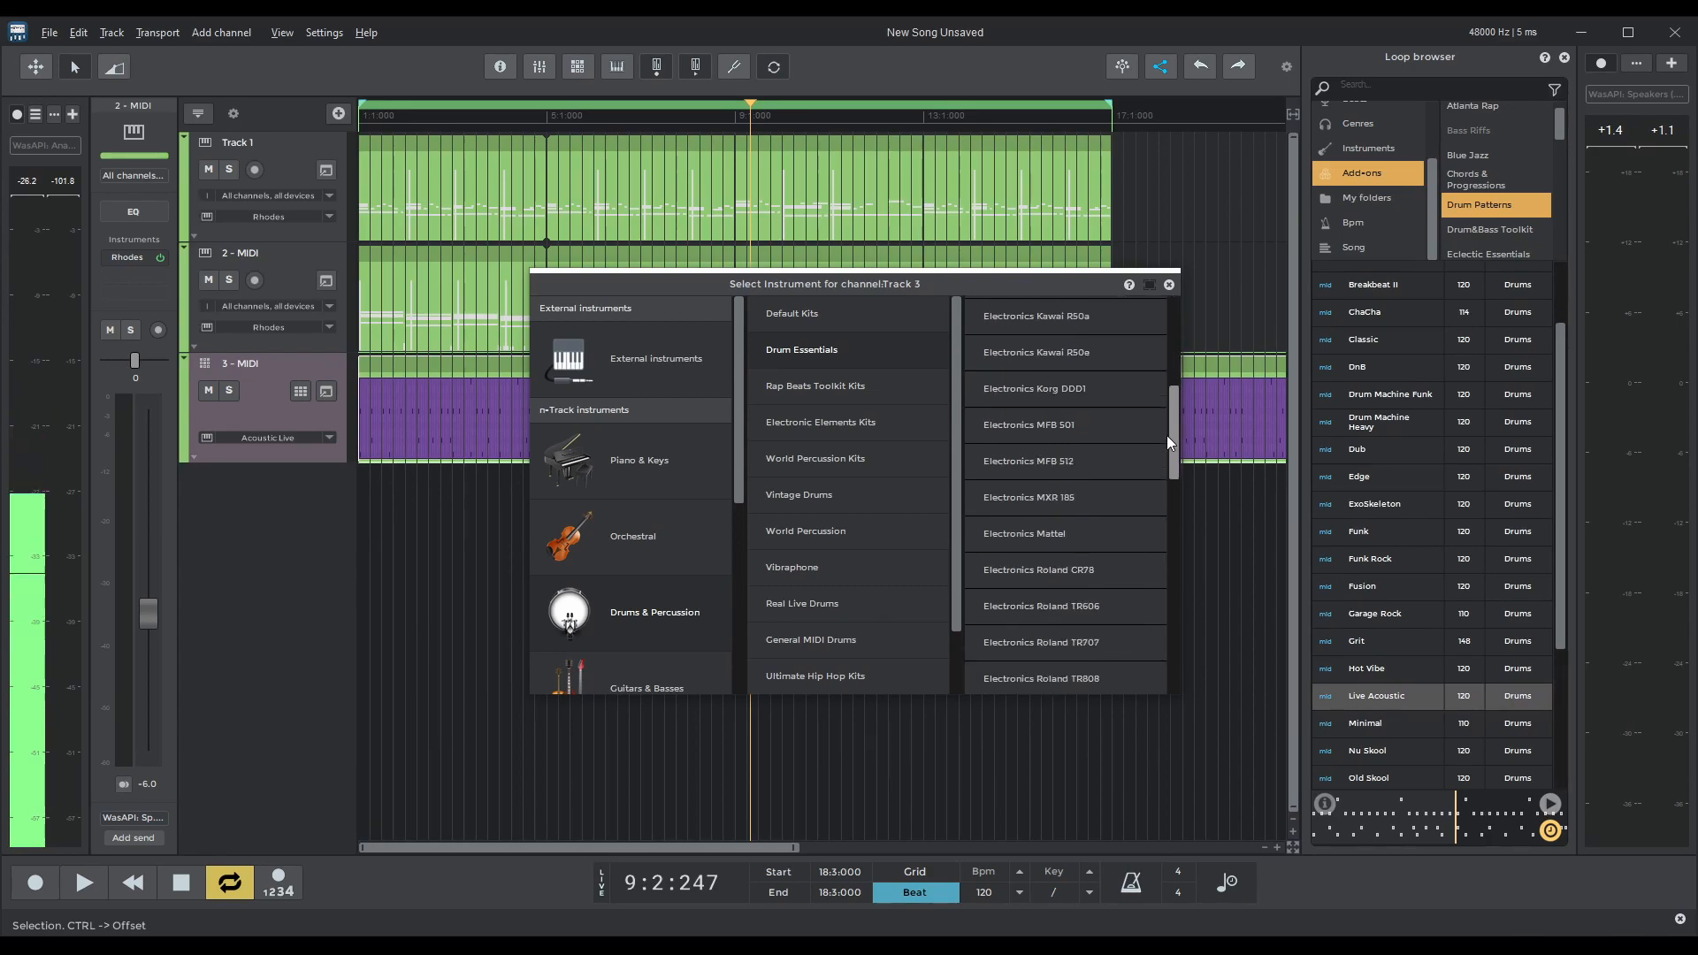
scroll("down", 3)
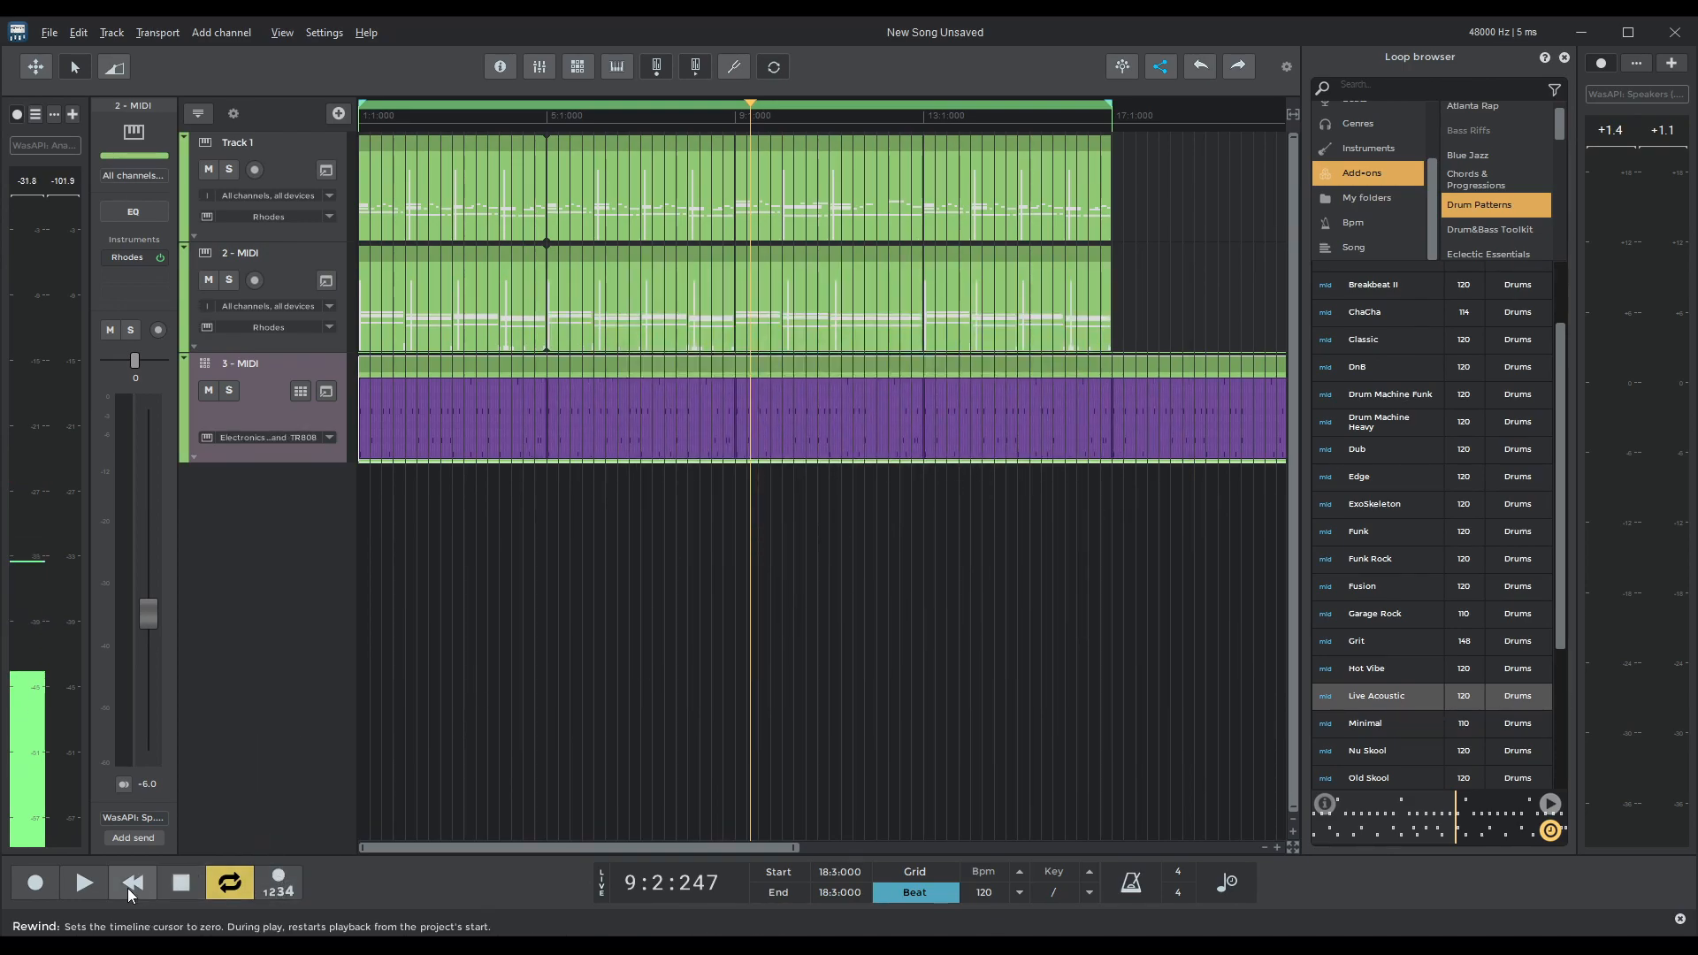
left_click(83, 882)
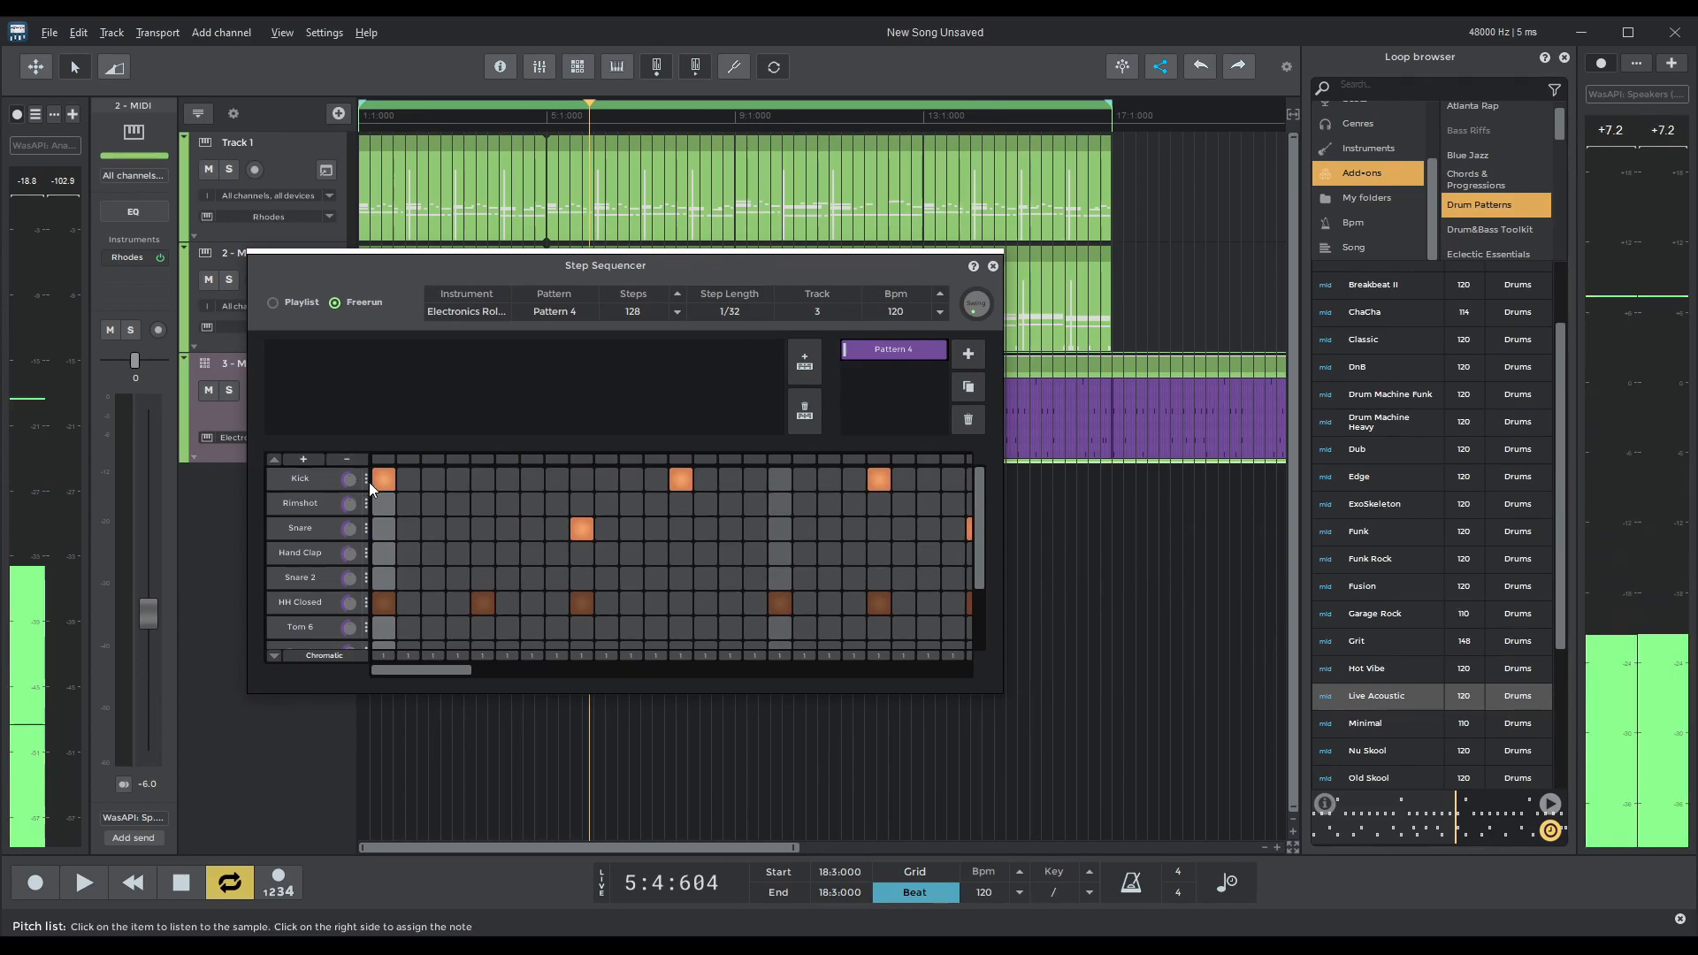
Set the sequencer's Kick row to the Kick 2 sound and play from the start.
right_click(301, 503)
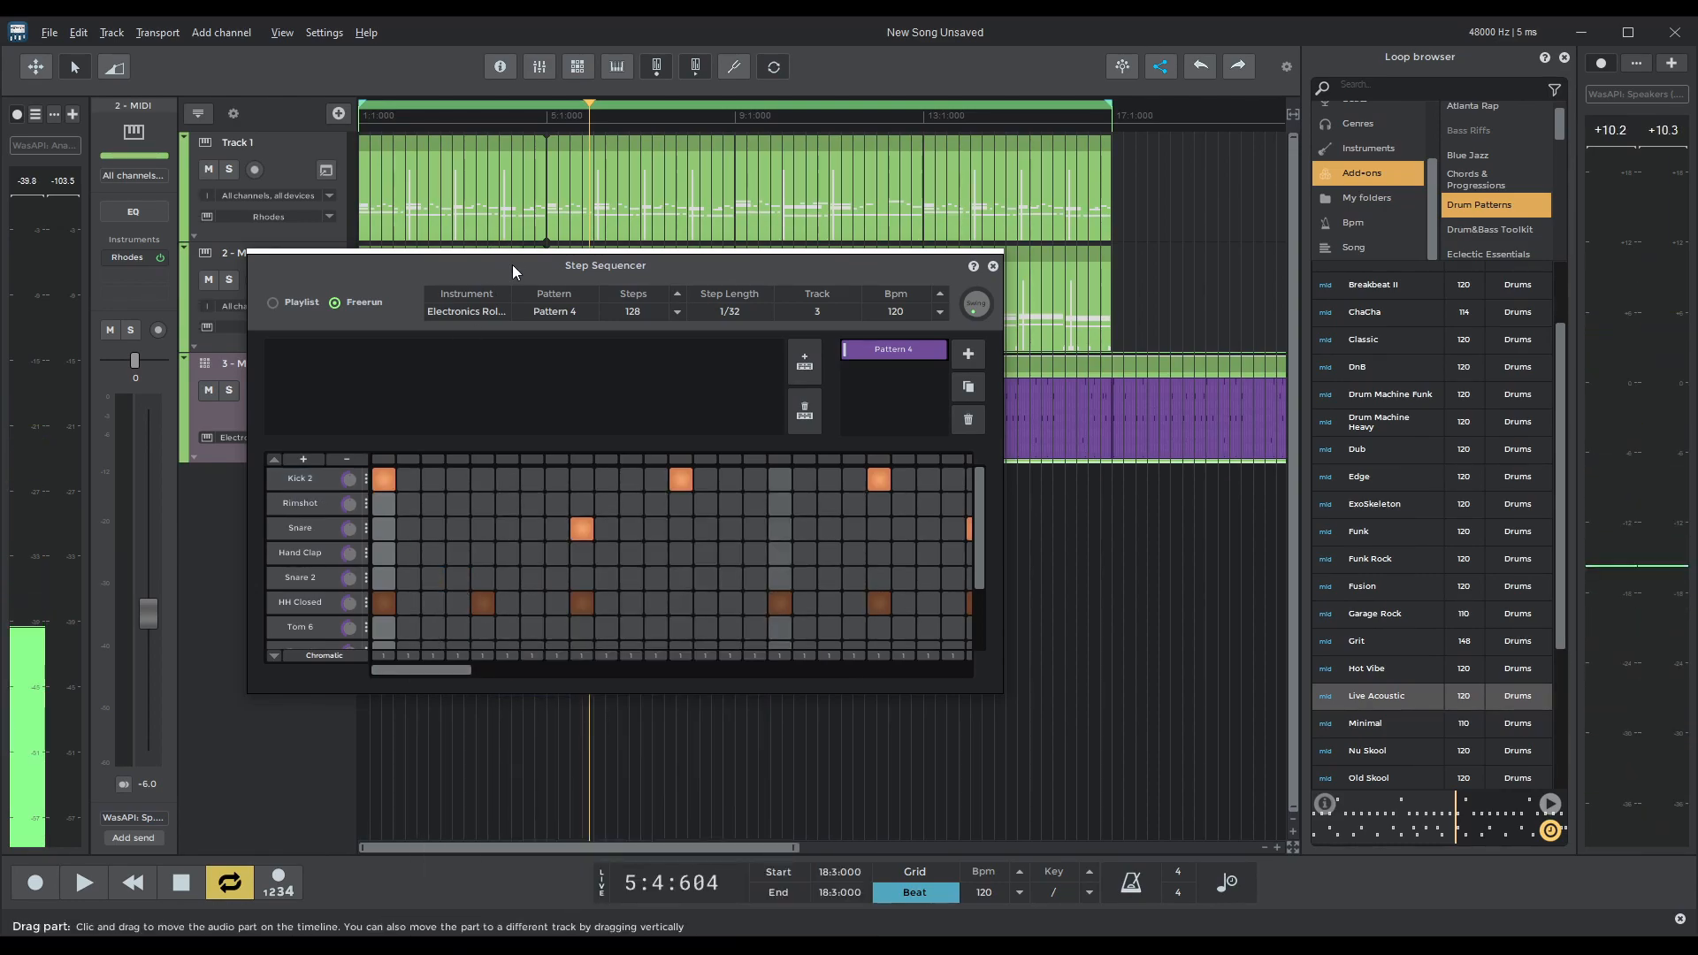
left_click(84, 882)
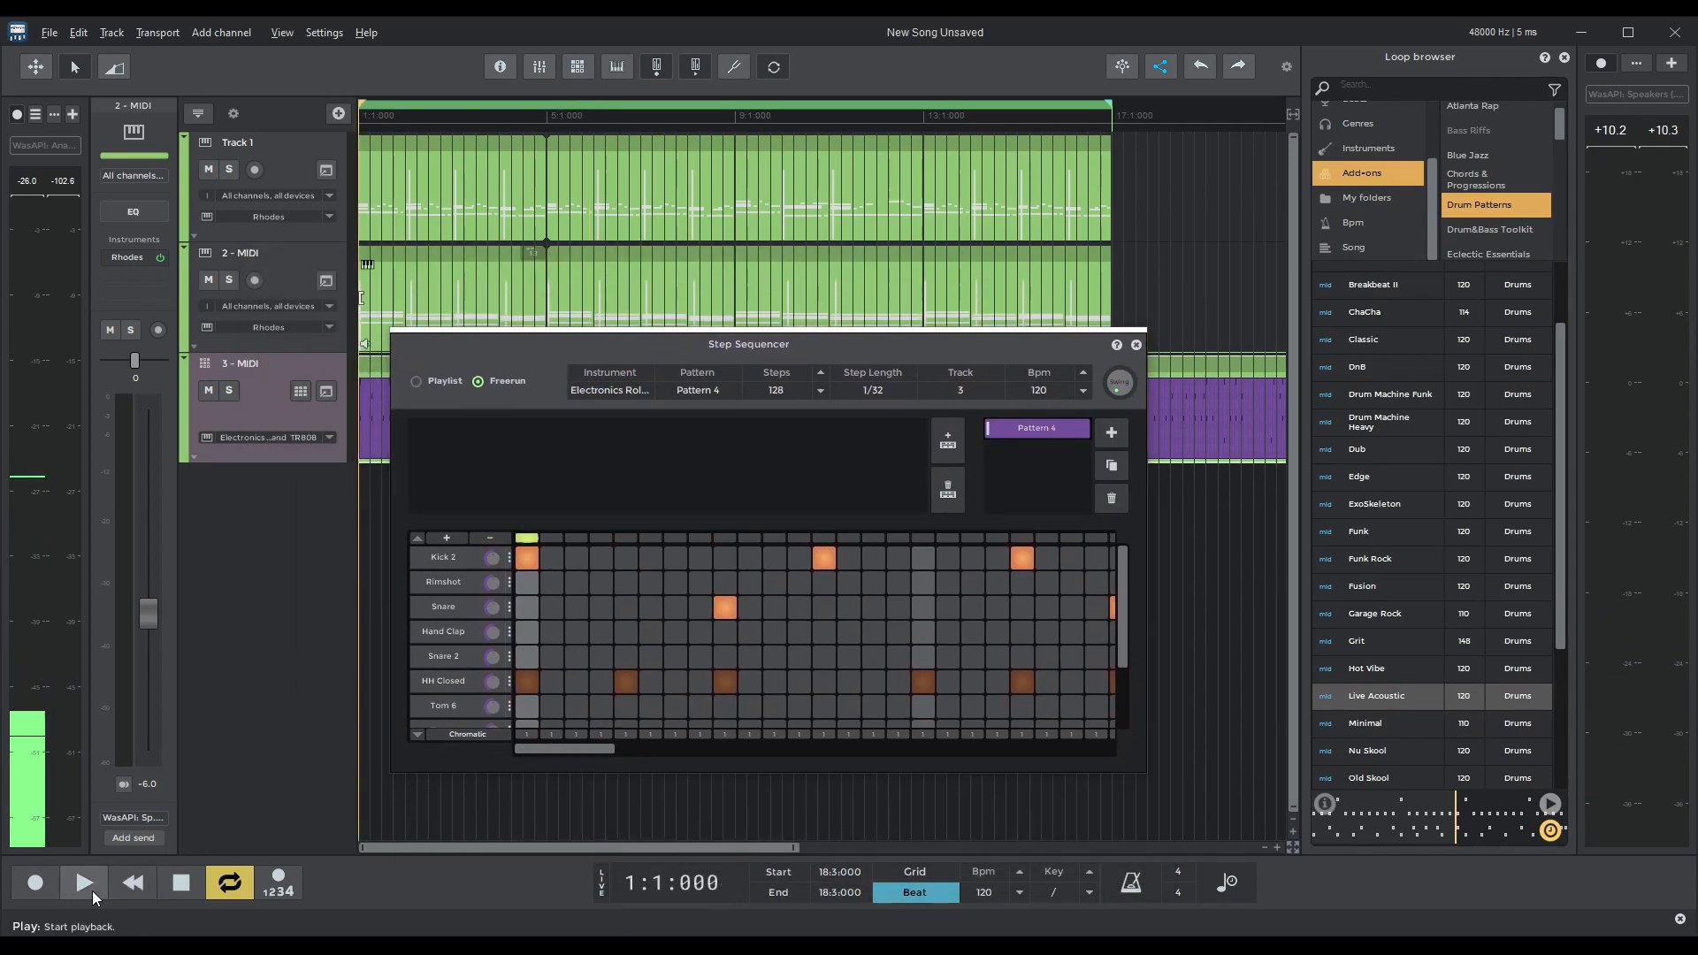
left_click(83, 881)
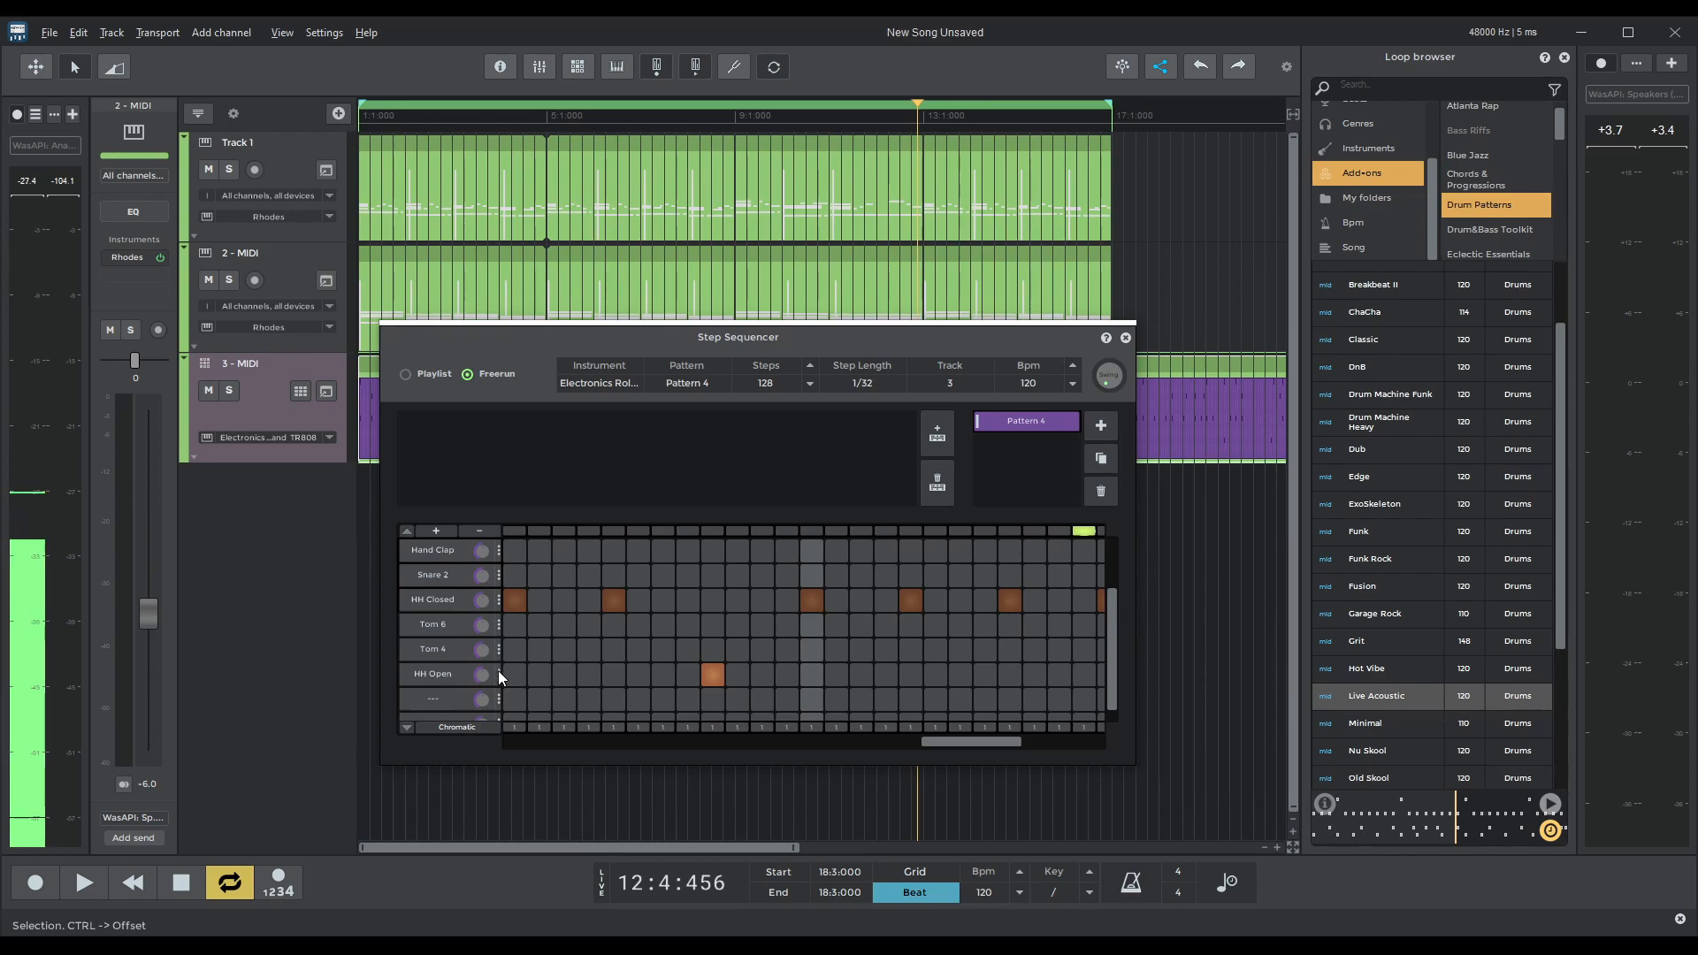
Change the HH Open row to Hand Clap, replay the song and move the sequencer window lower.
right_click(497, 674)
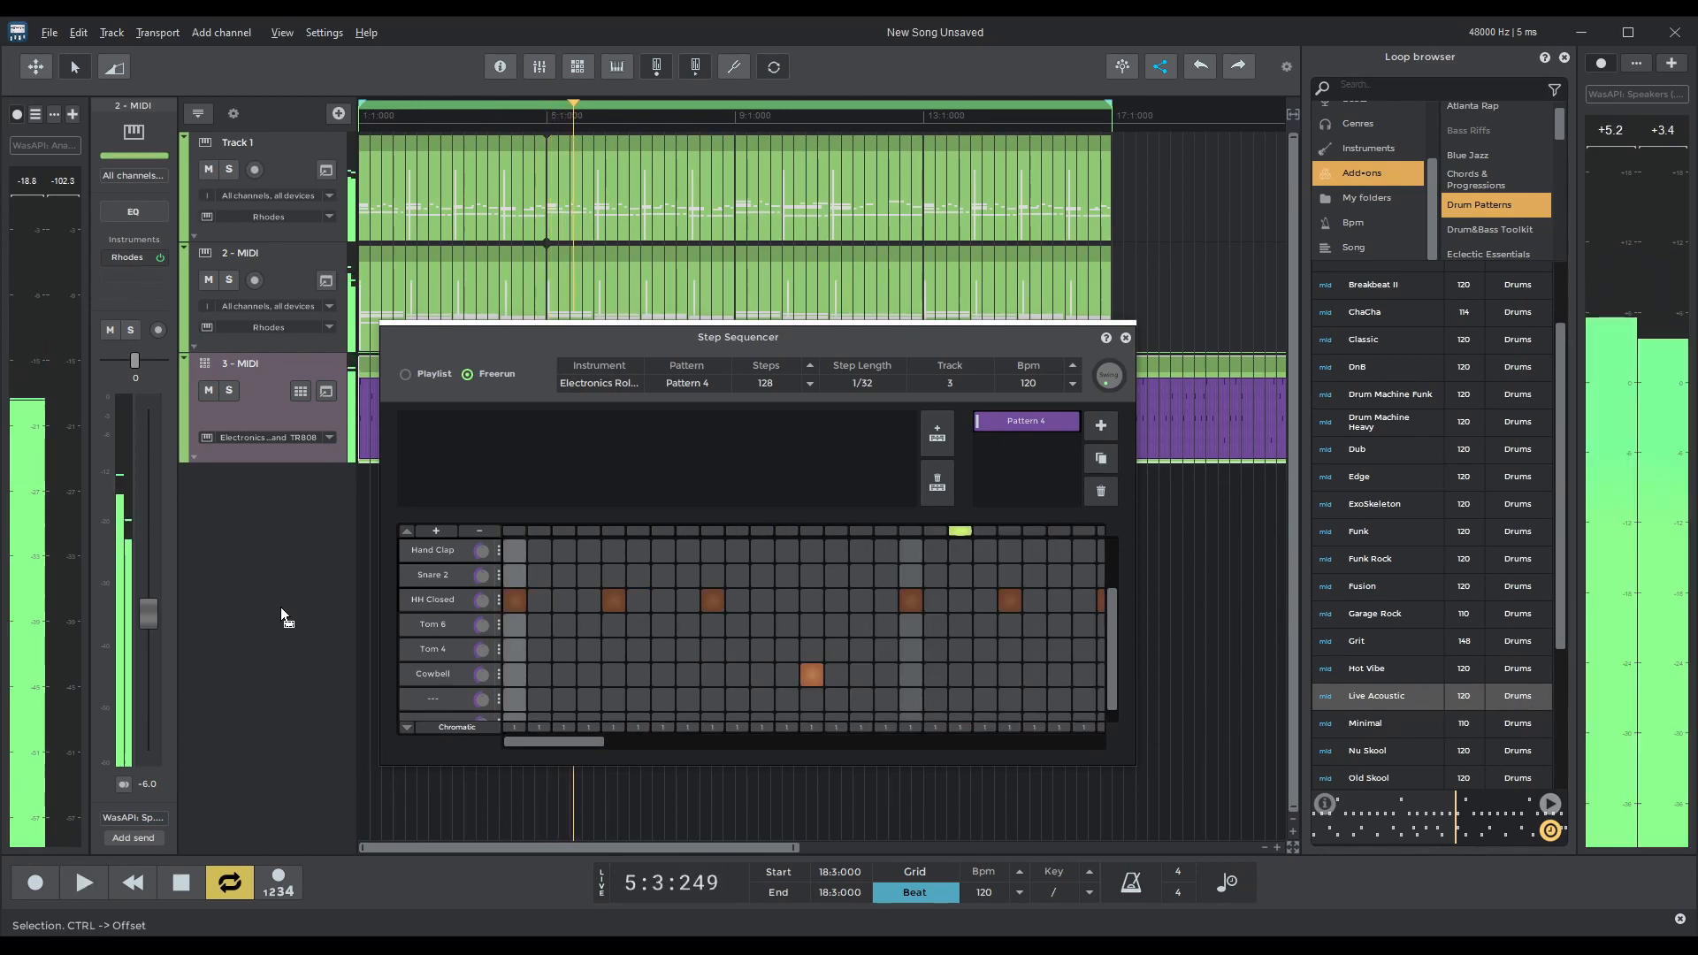
mouse_move(494, 693)
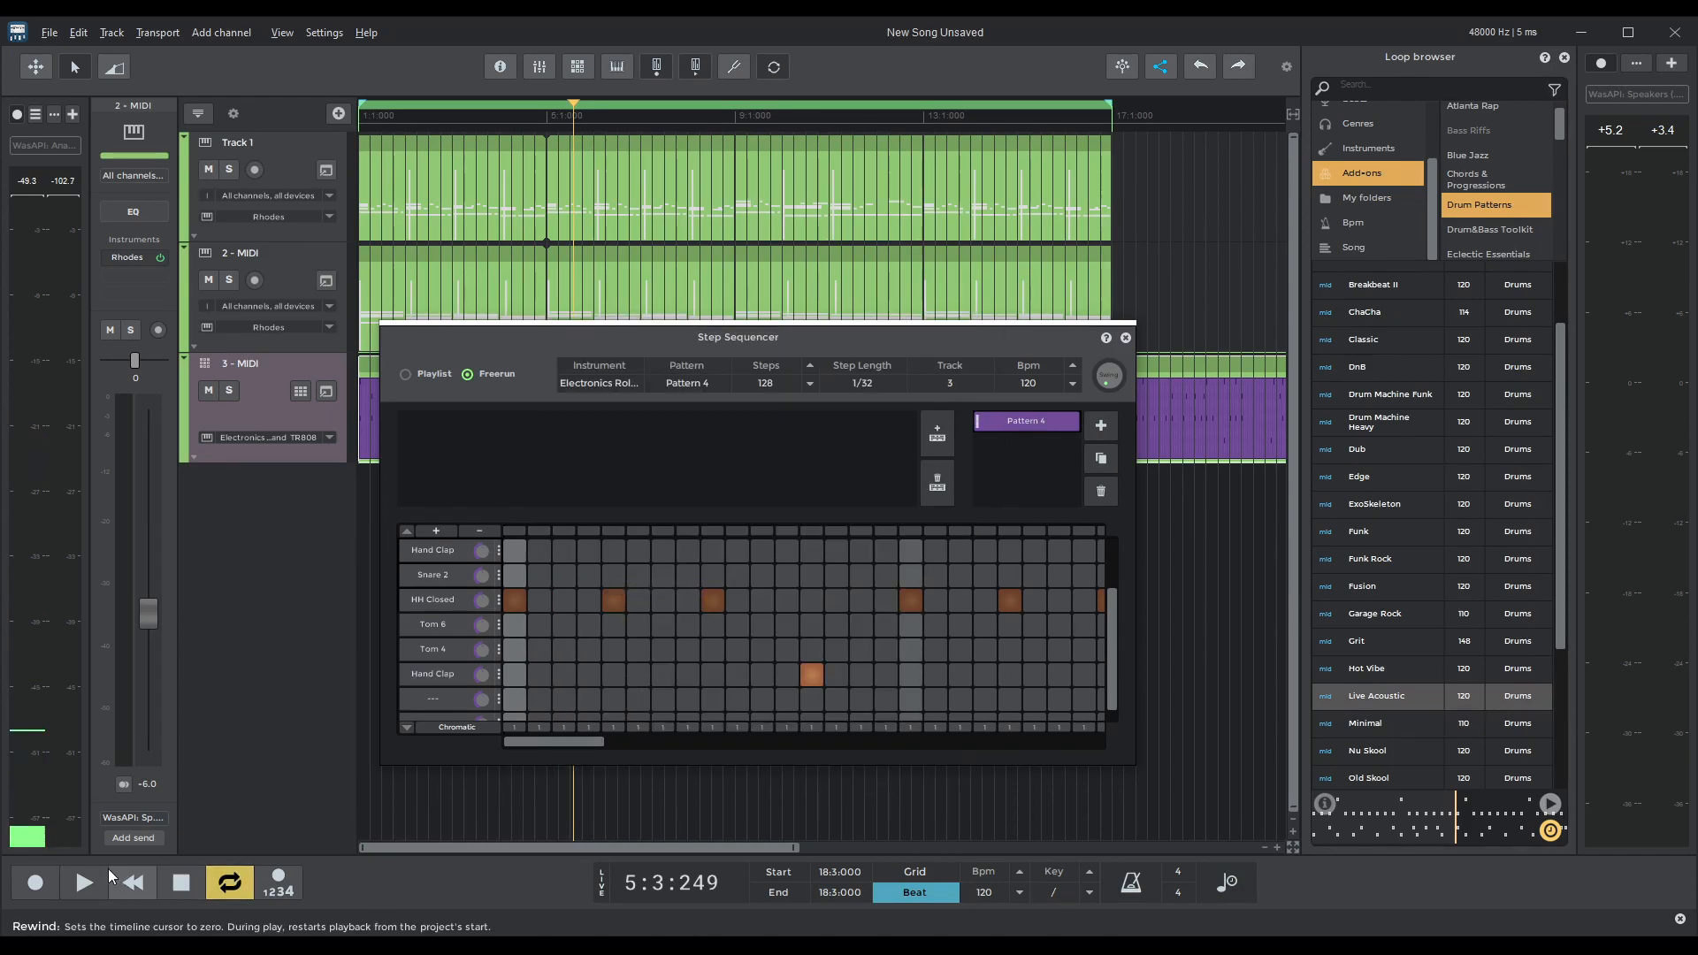
left_click(83, 881)
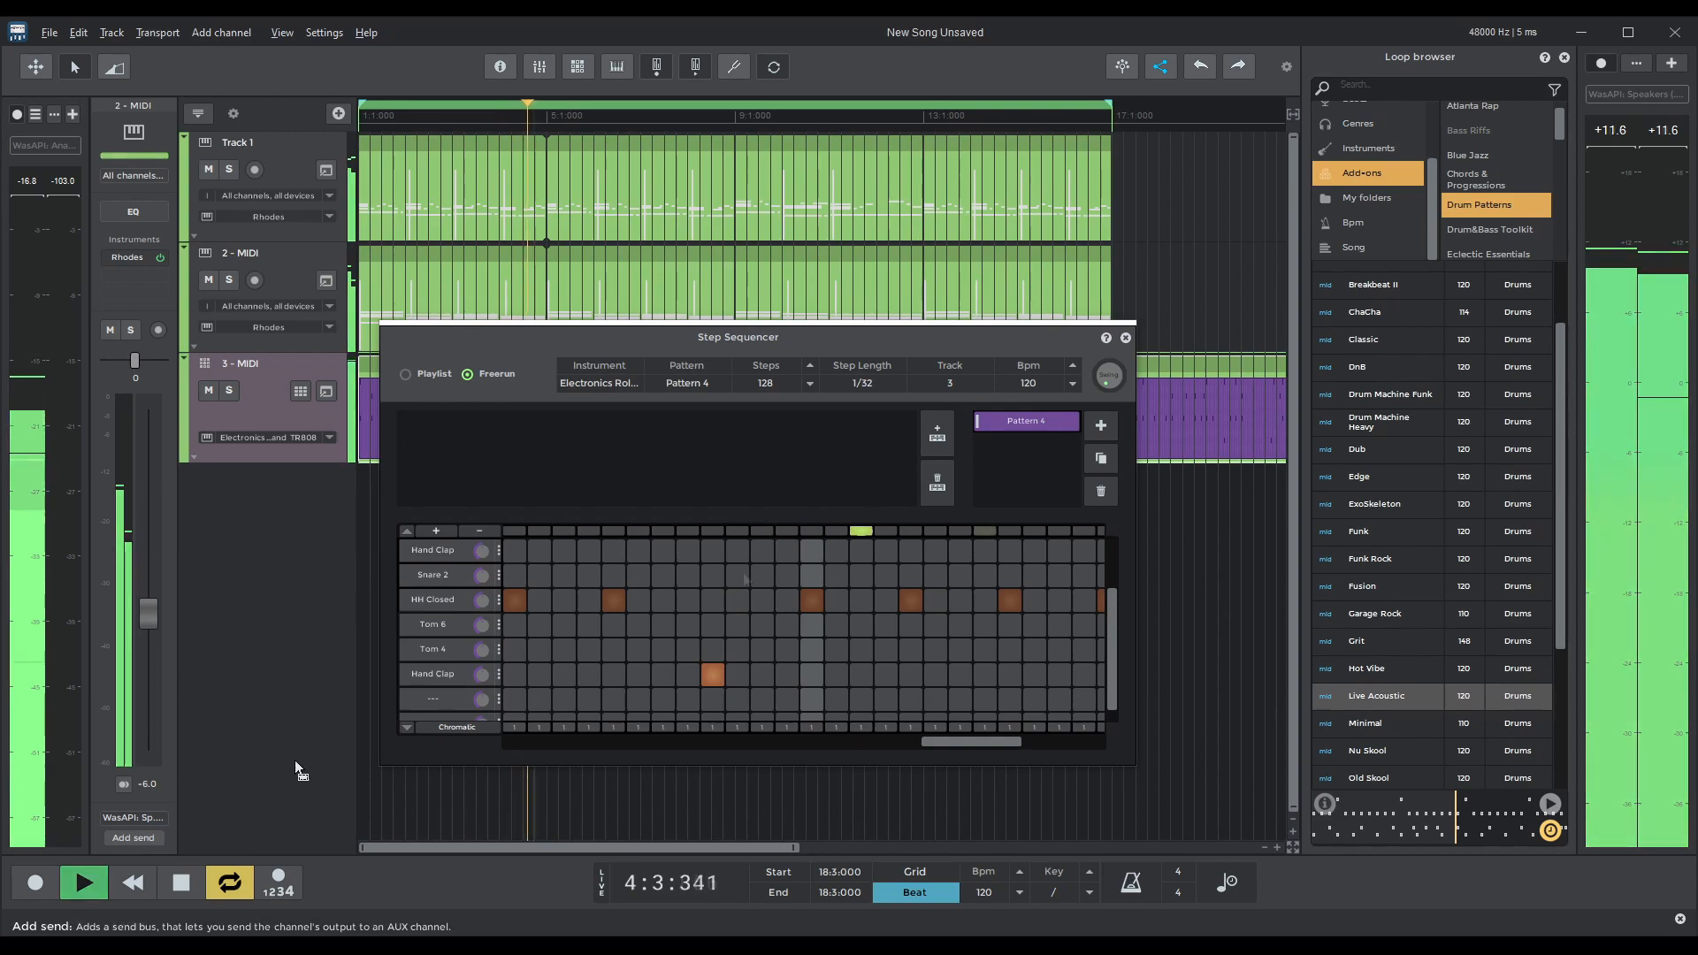
left_click_drag(739, 336, 778, 585)
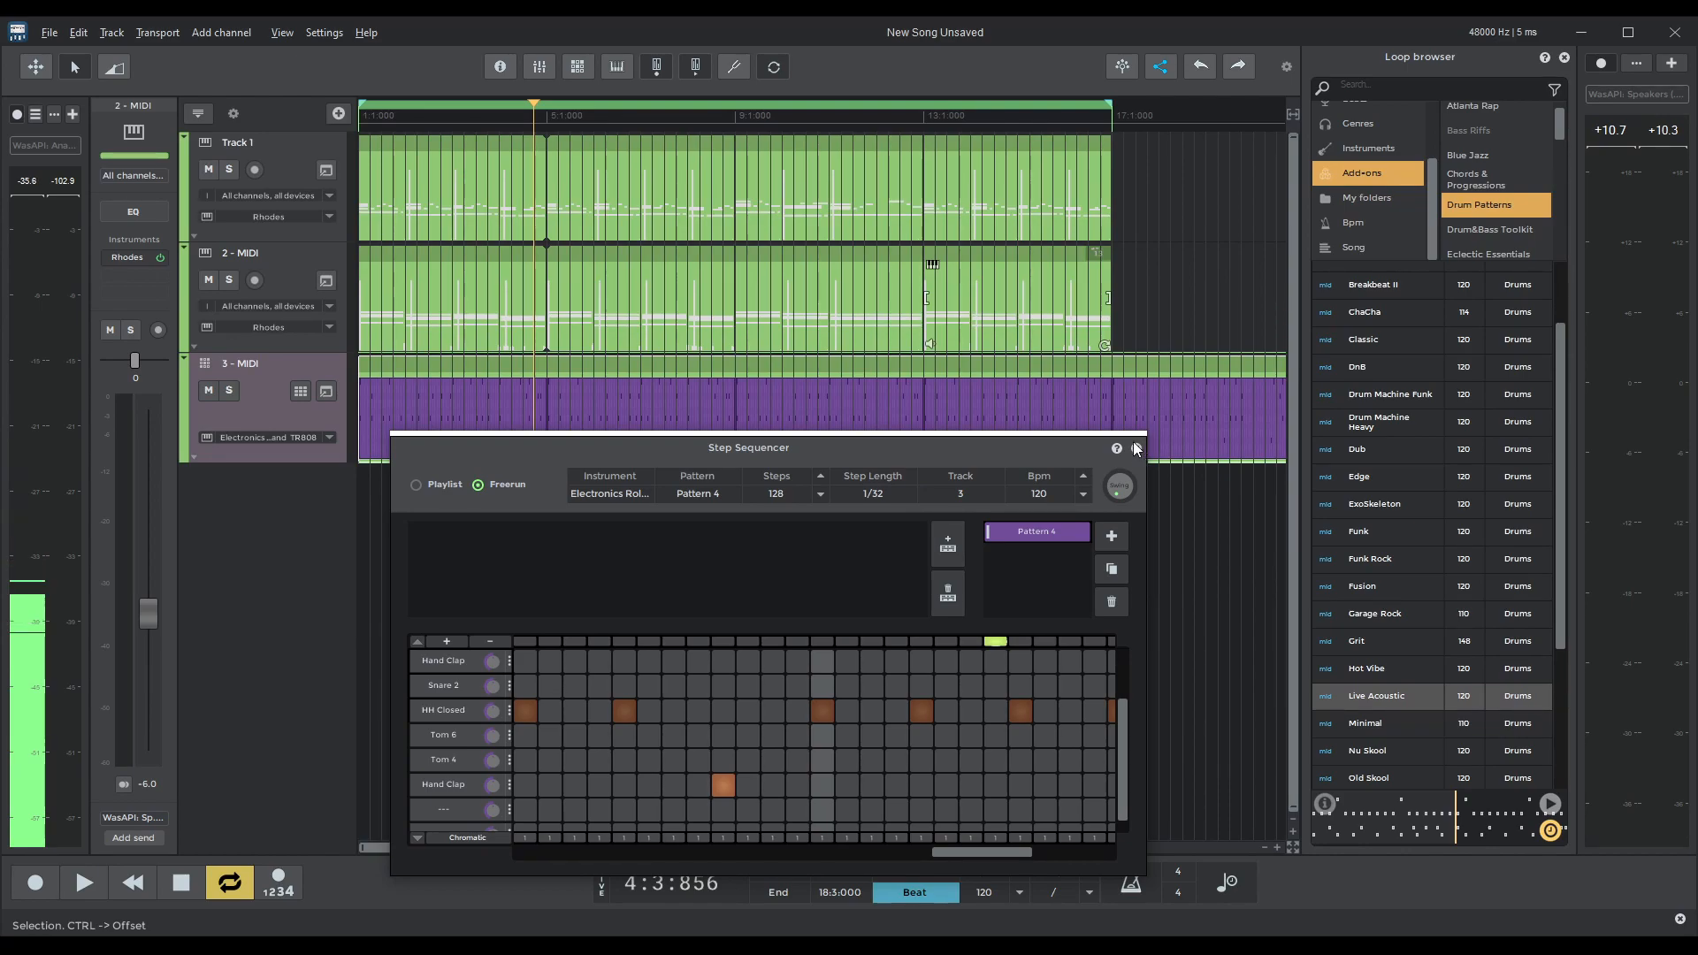
Extend the drum part to bar 17 and list Pattern 4 twice in the sequencer playlist.
left_click(1135, 447)
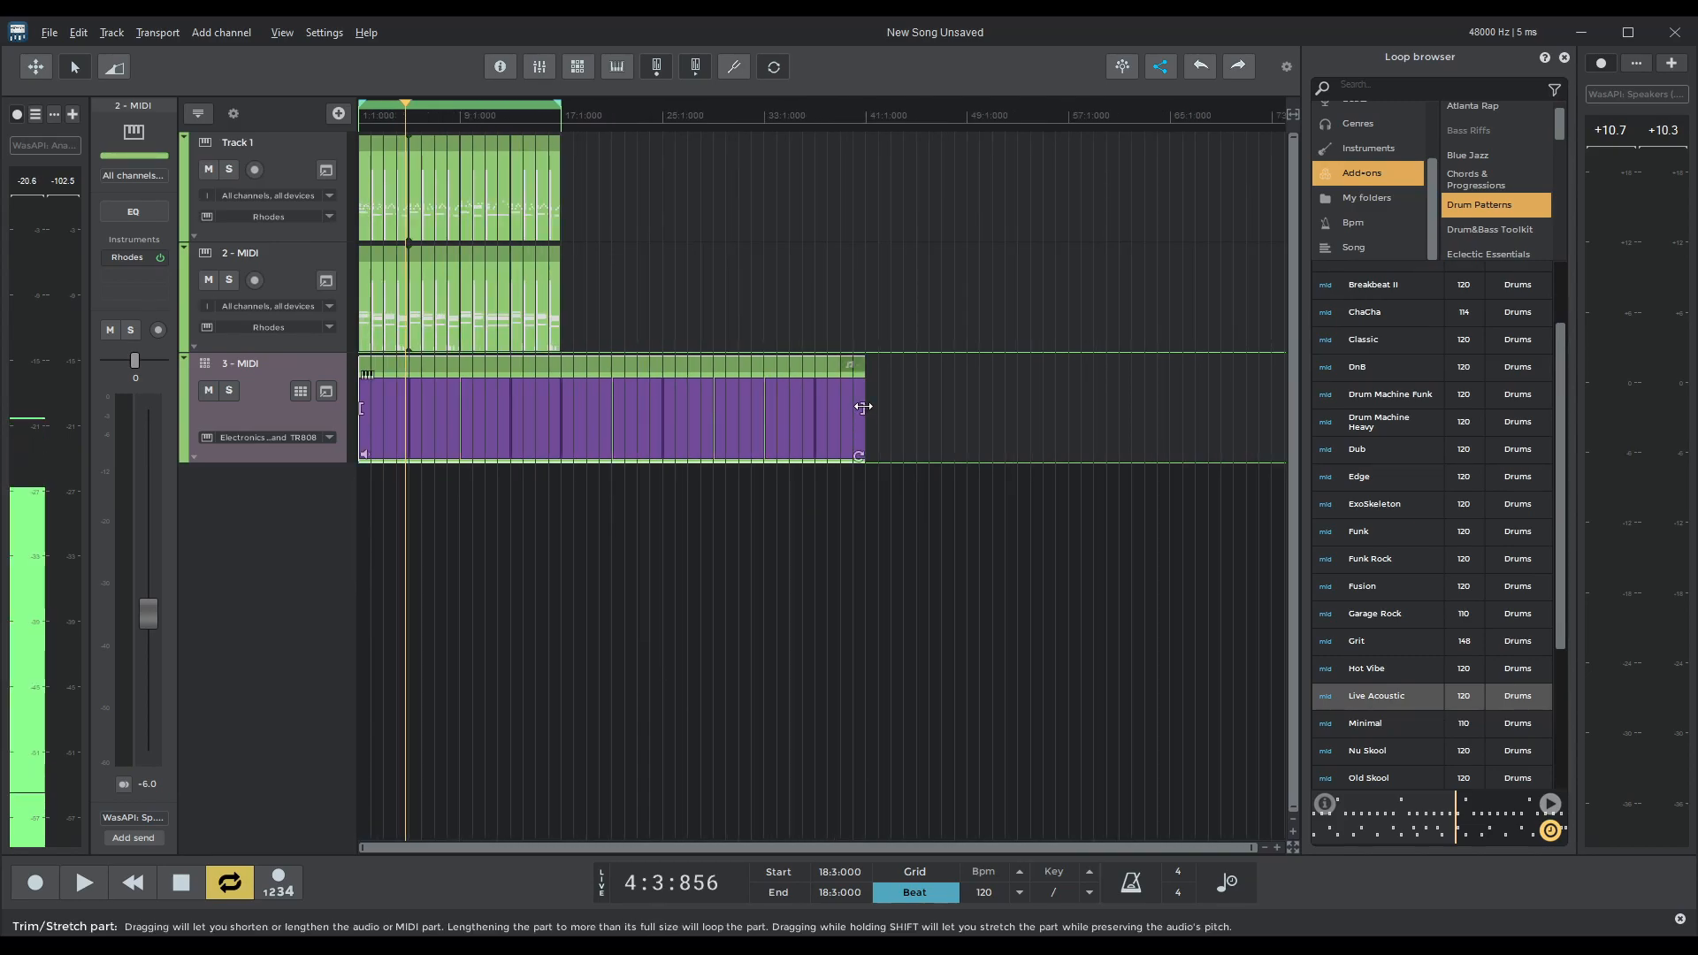
left_click_drag(862, 407, 562, 451)
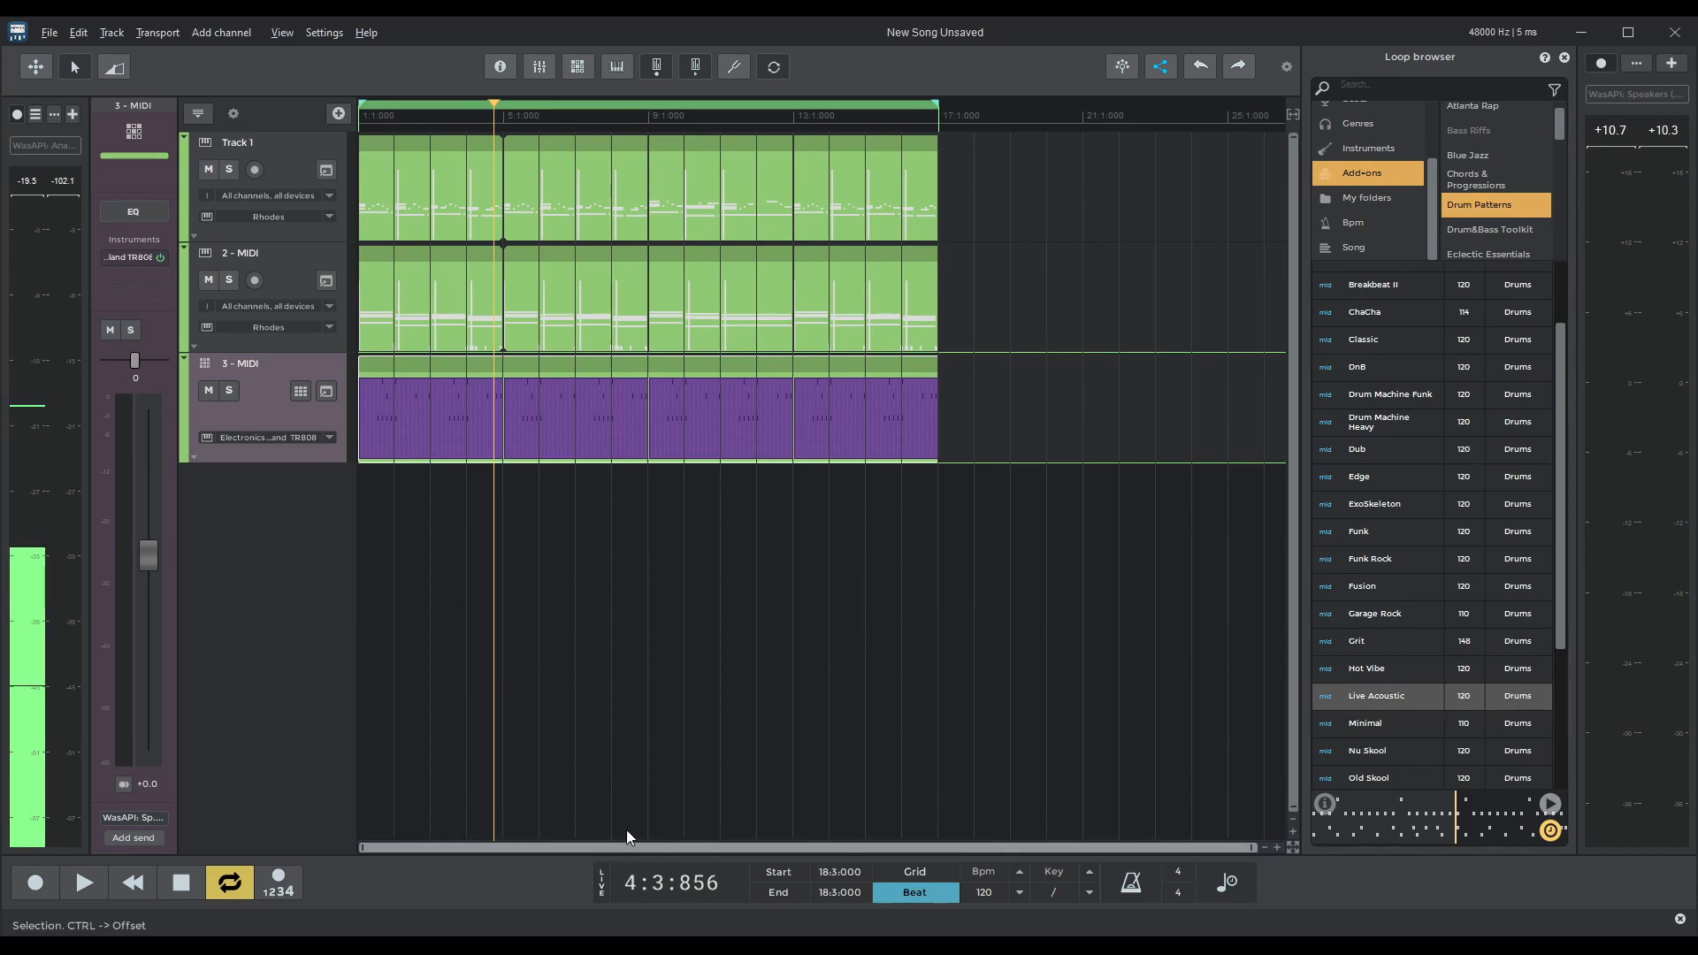
left_click(83, 882)
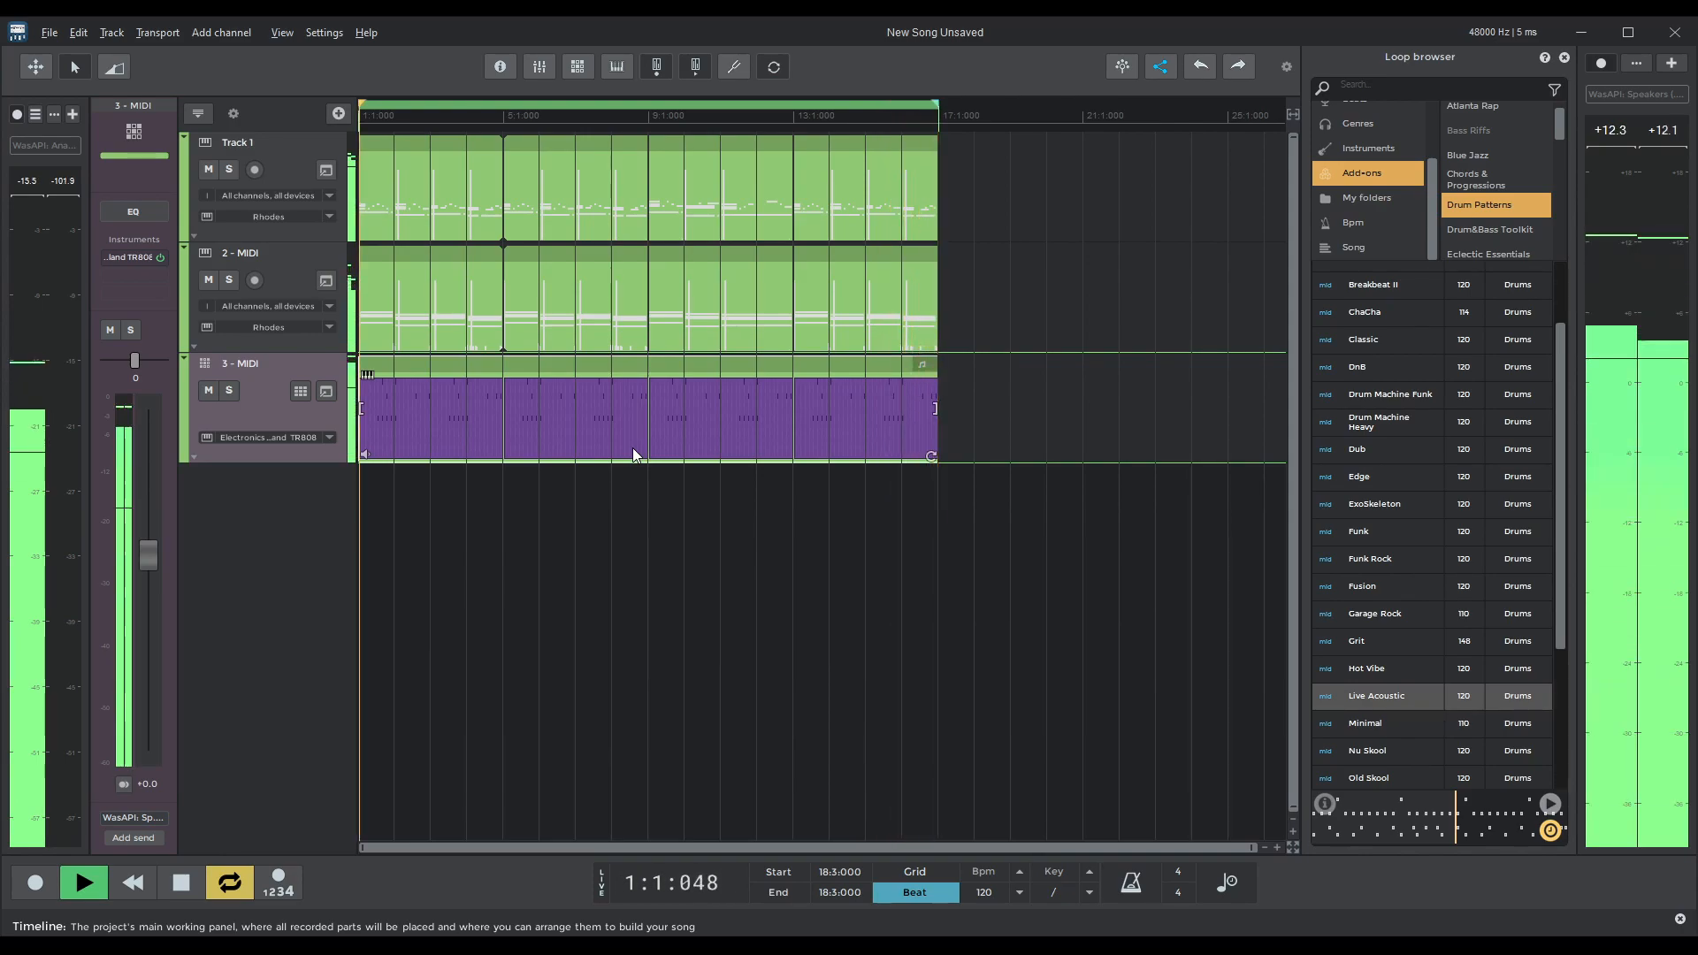
left_click(83, 880)
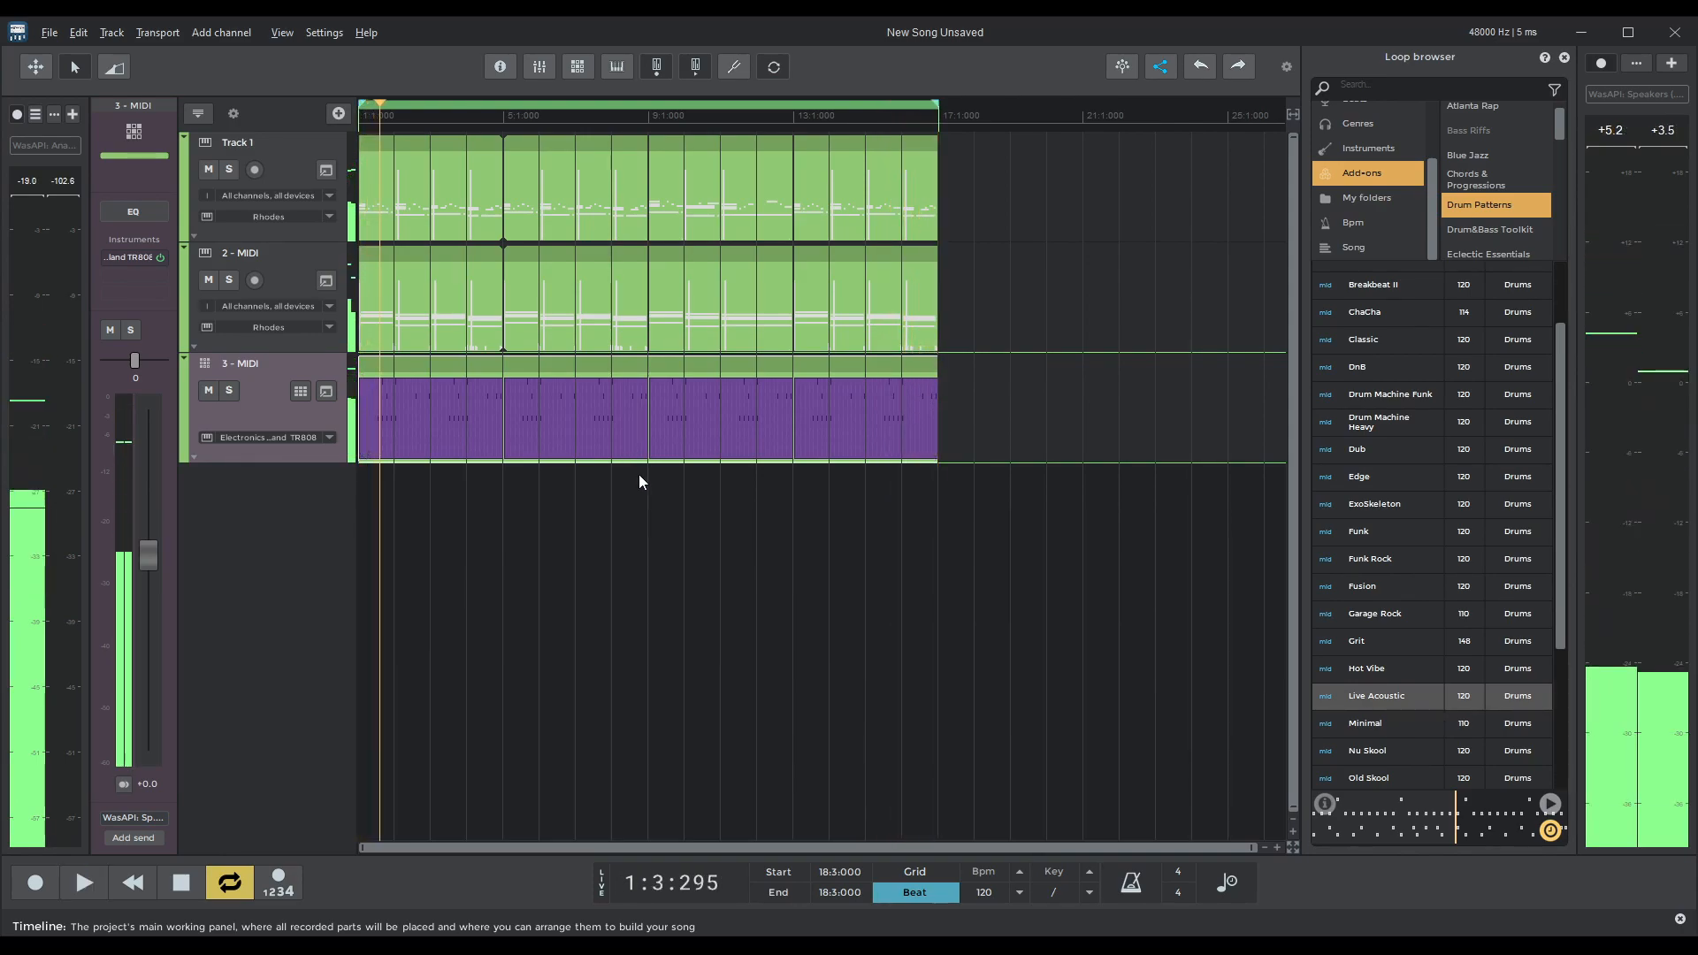
left_click(759, 436)
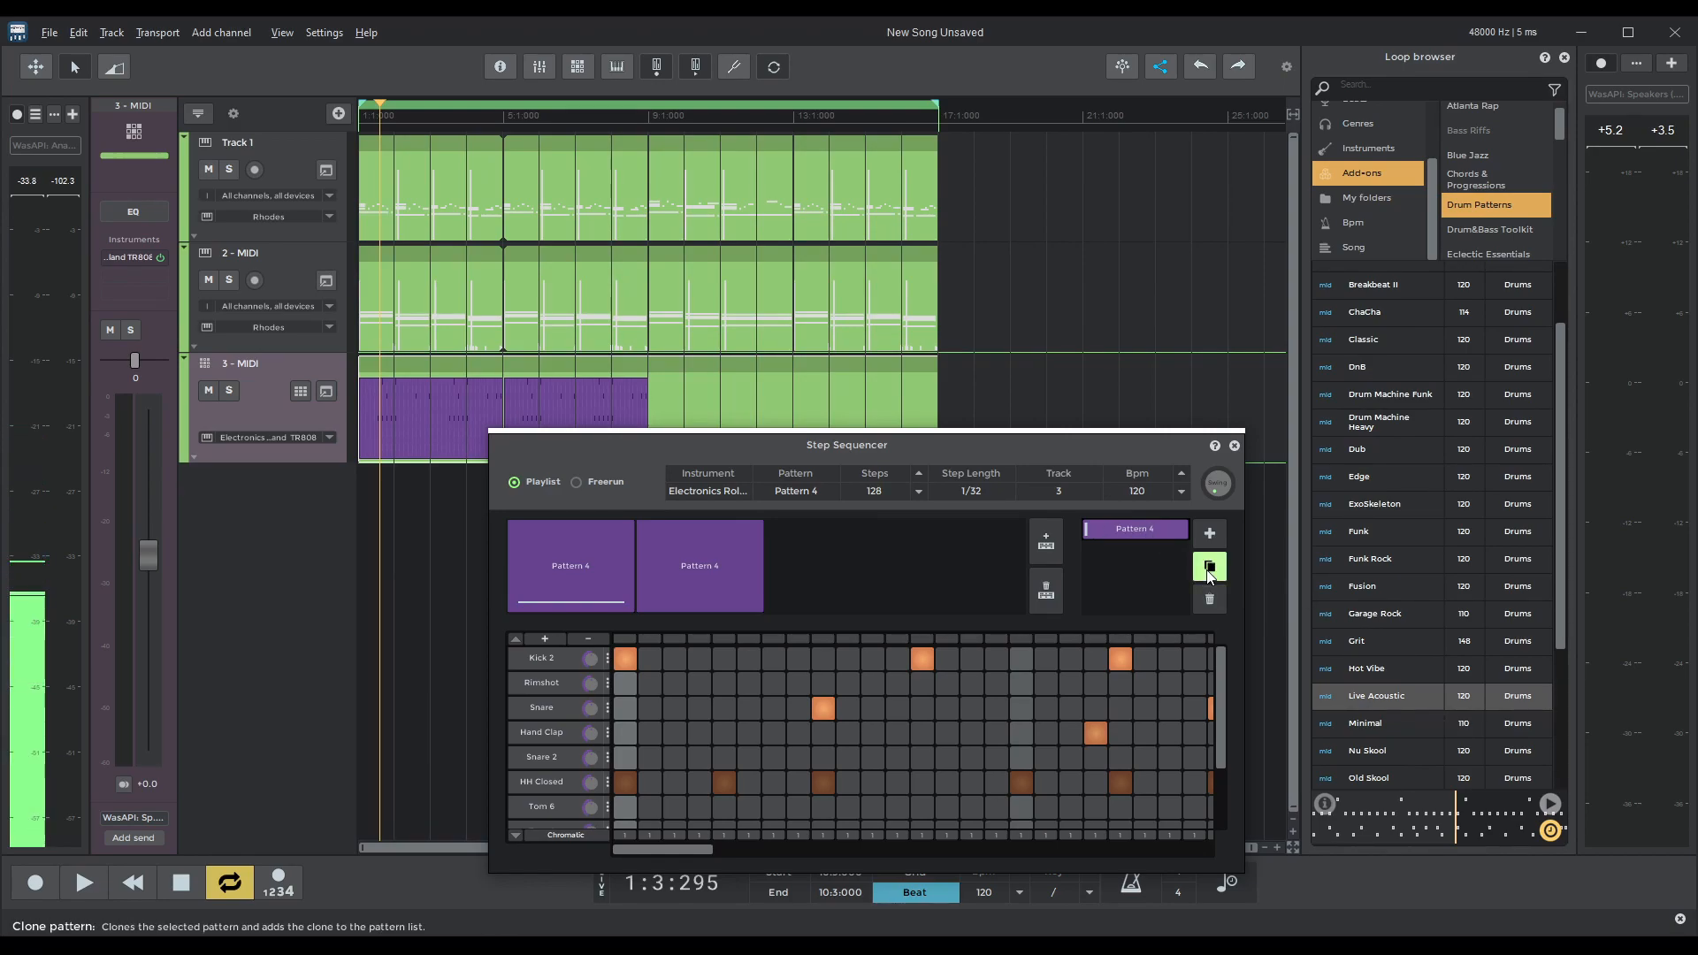
Clone Pattern 4 into a sparser 'Pattern 4 copy' and close the step sequencer.
left_click(1208, 568)
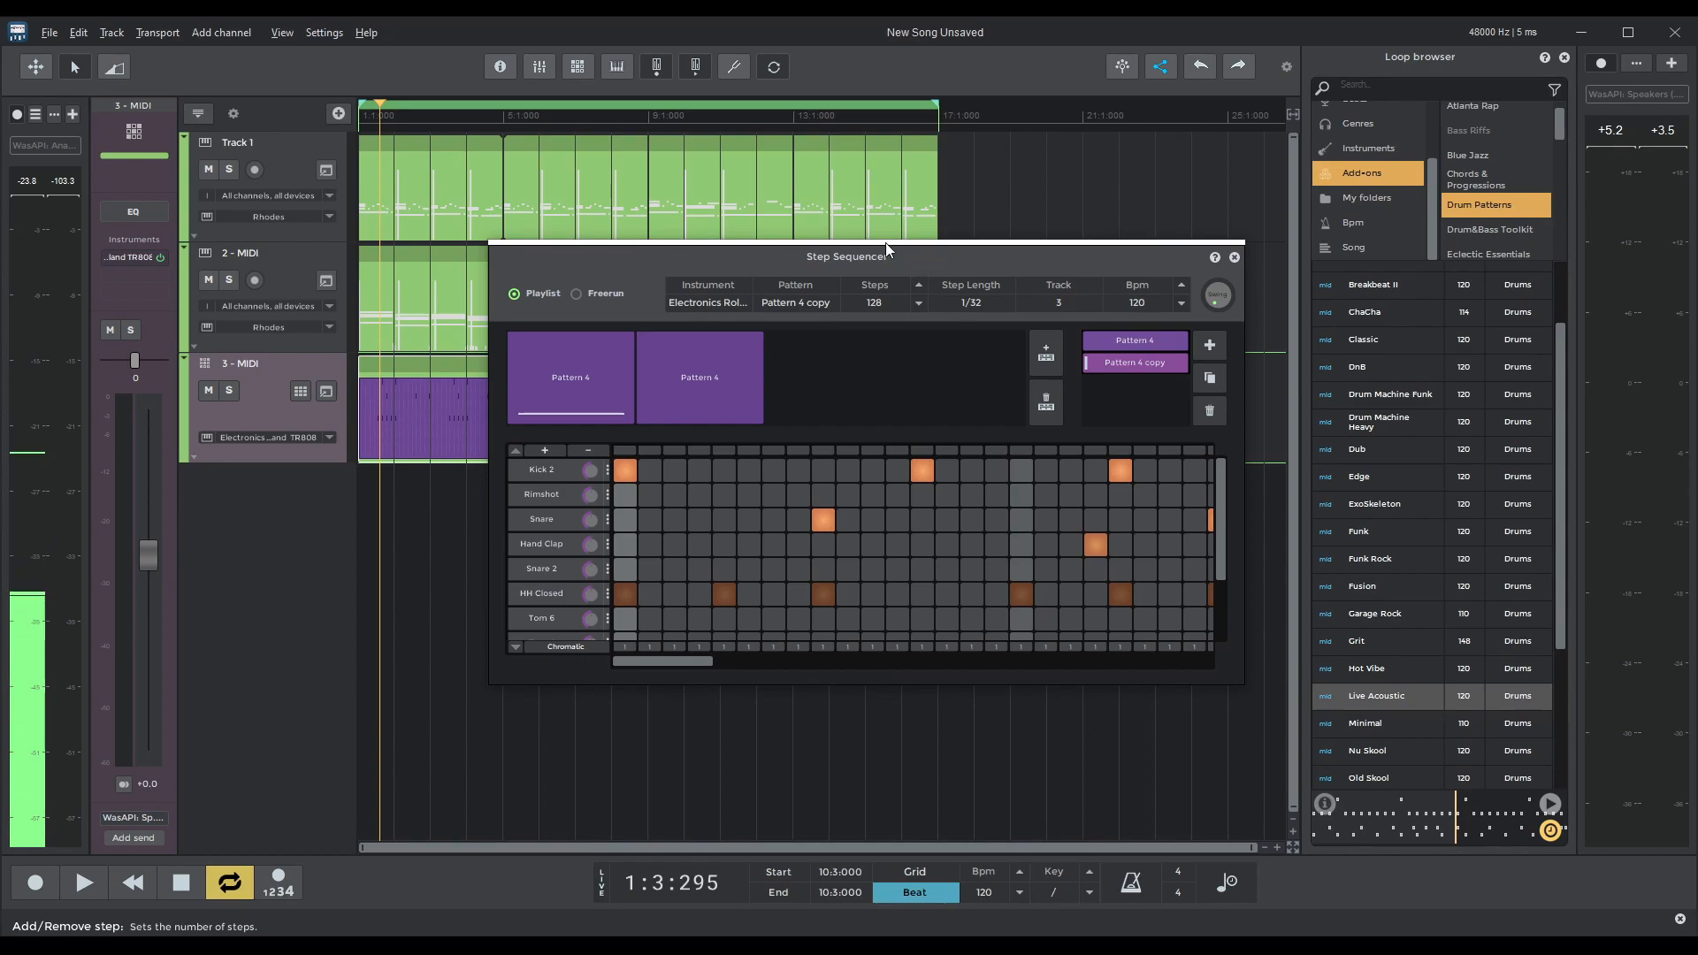
left_click_drag(884, 255, 459, 74)
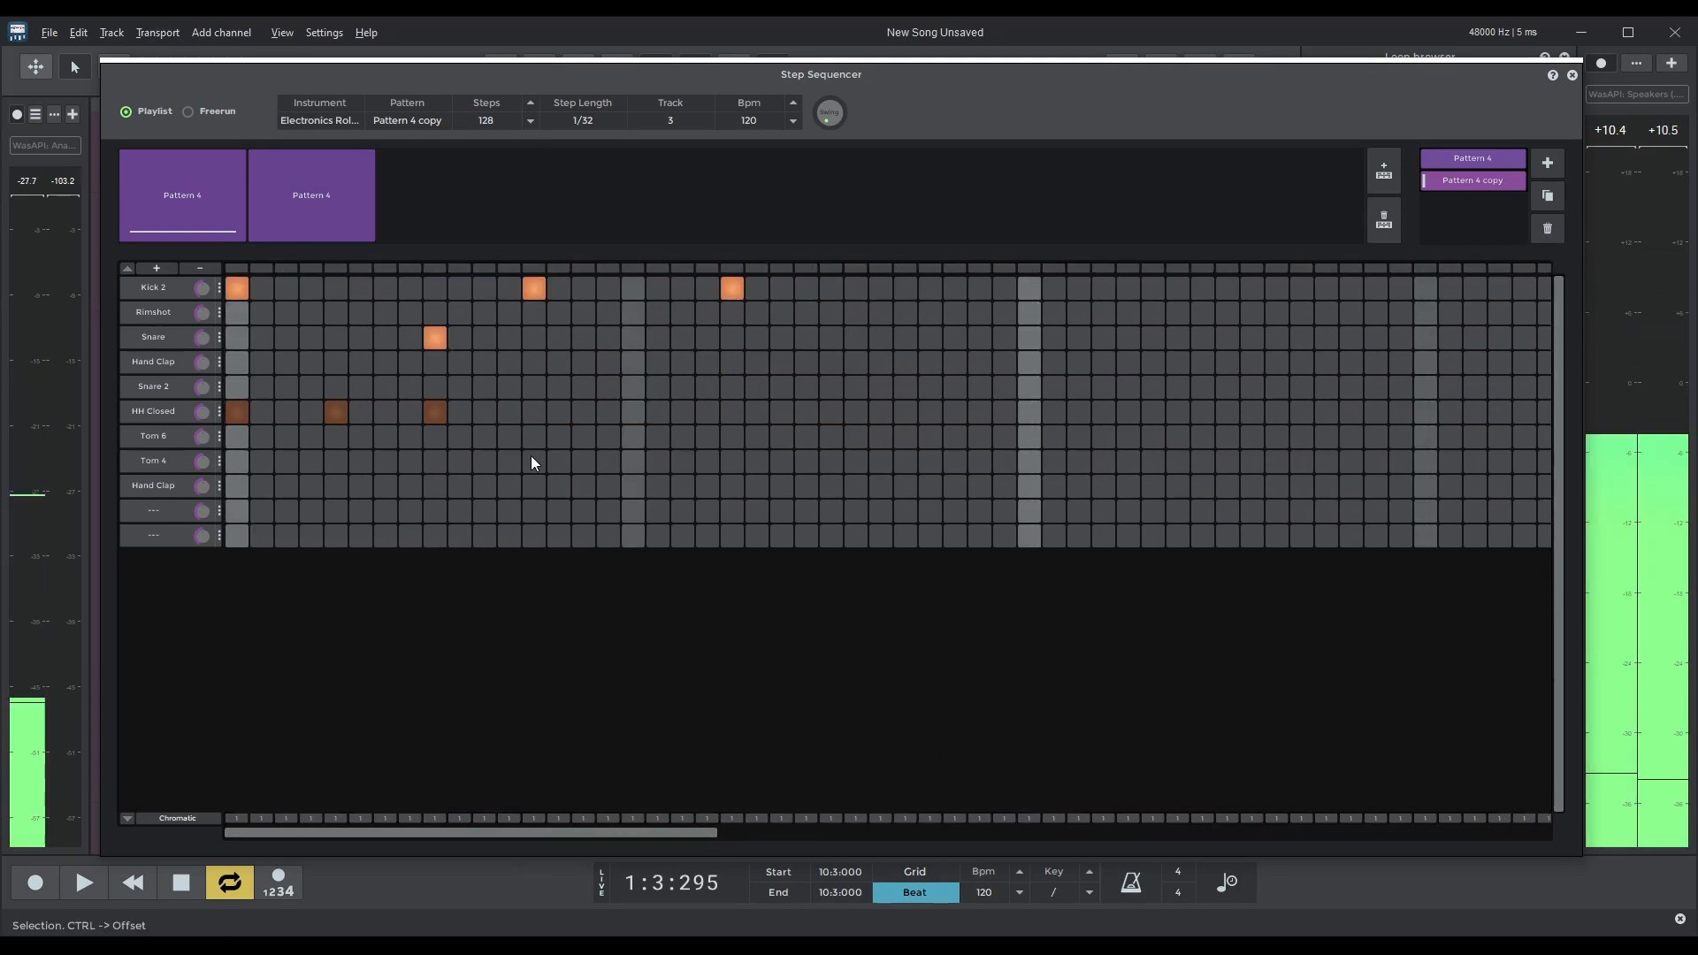
left_click(1471, 181)
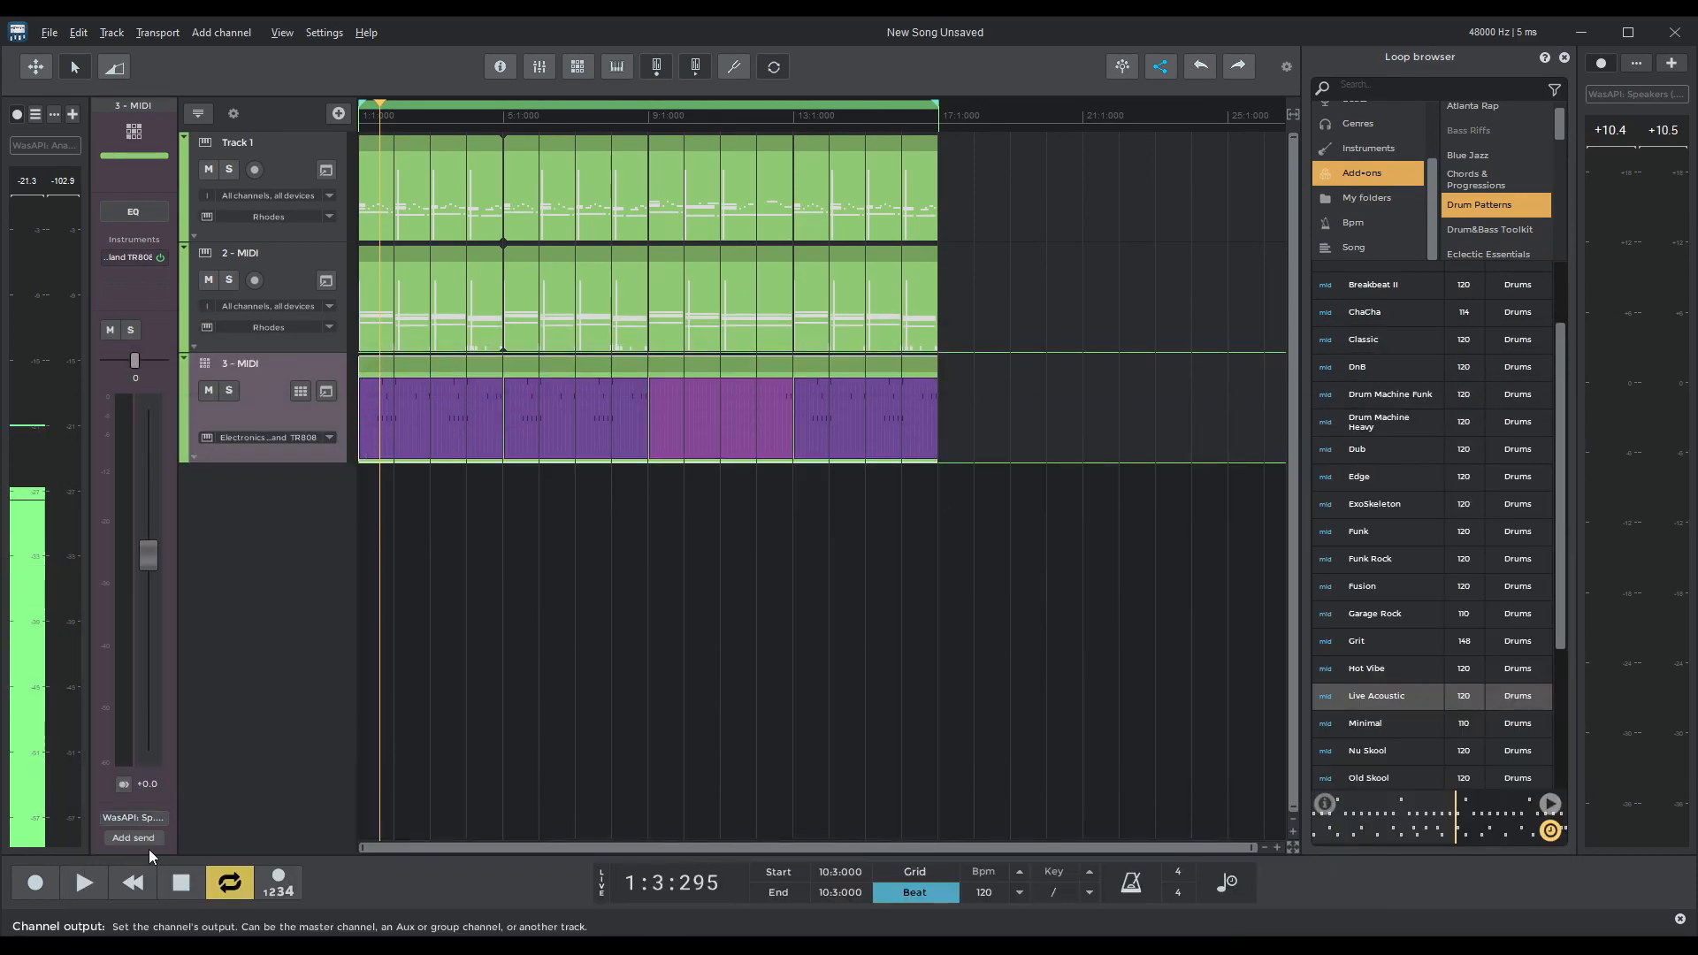
Show the Add-on Manager listing installed packs like Real Live Drums and Electronic Elements.
left_click(85, 883)
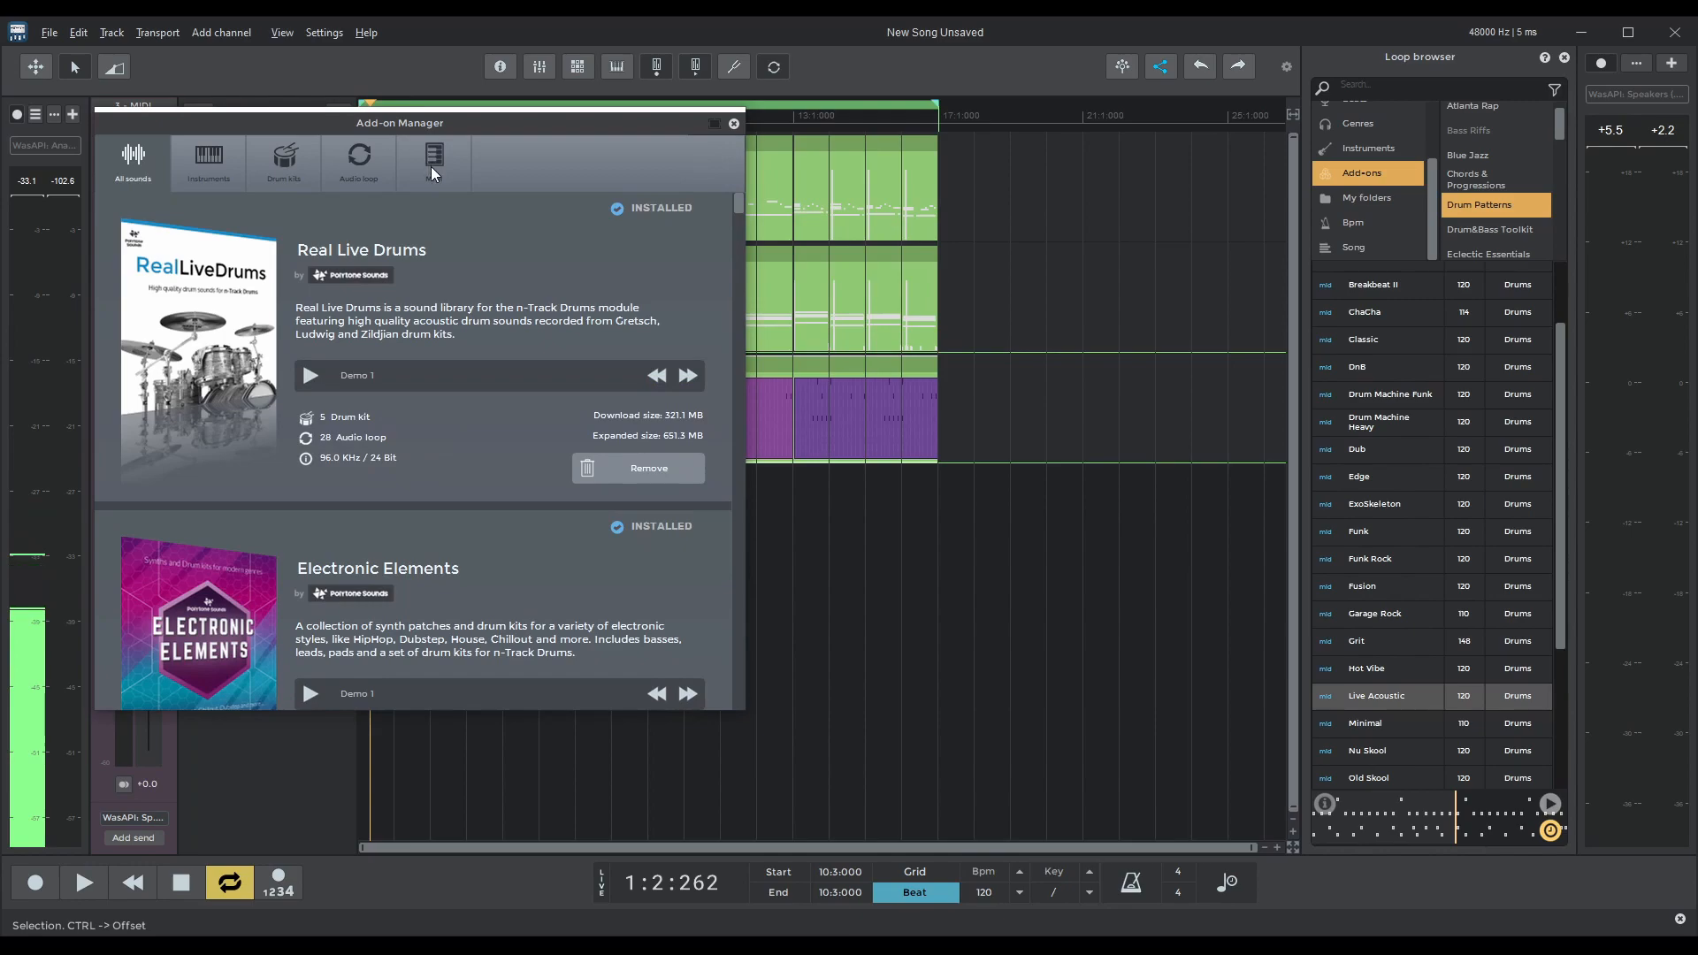
Browse the MIDI add-on packs (Advanced Drum Patterns, Bass Riffs) and close the Add-on Manager.
left_click(433, 162)
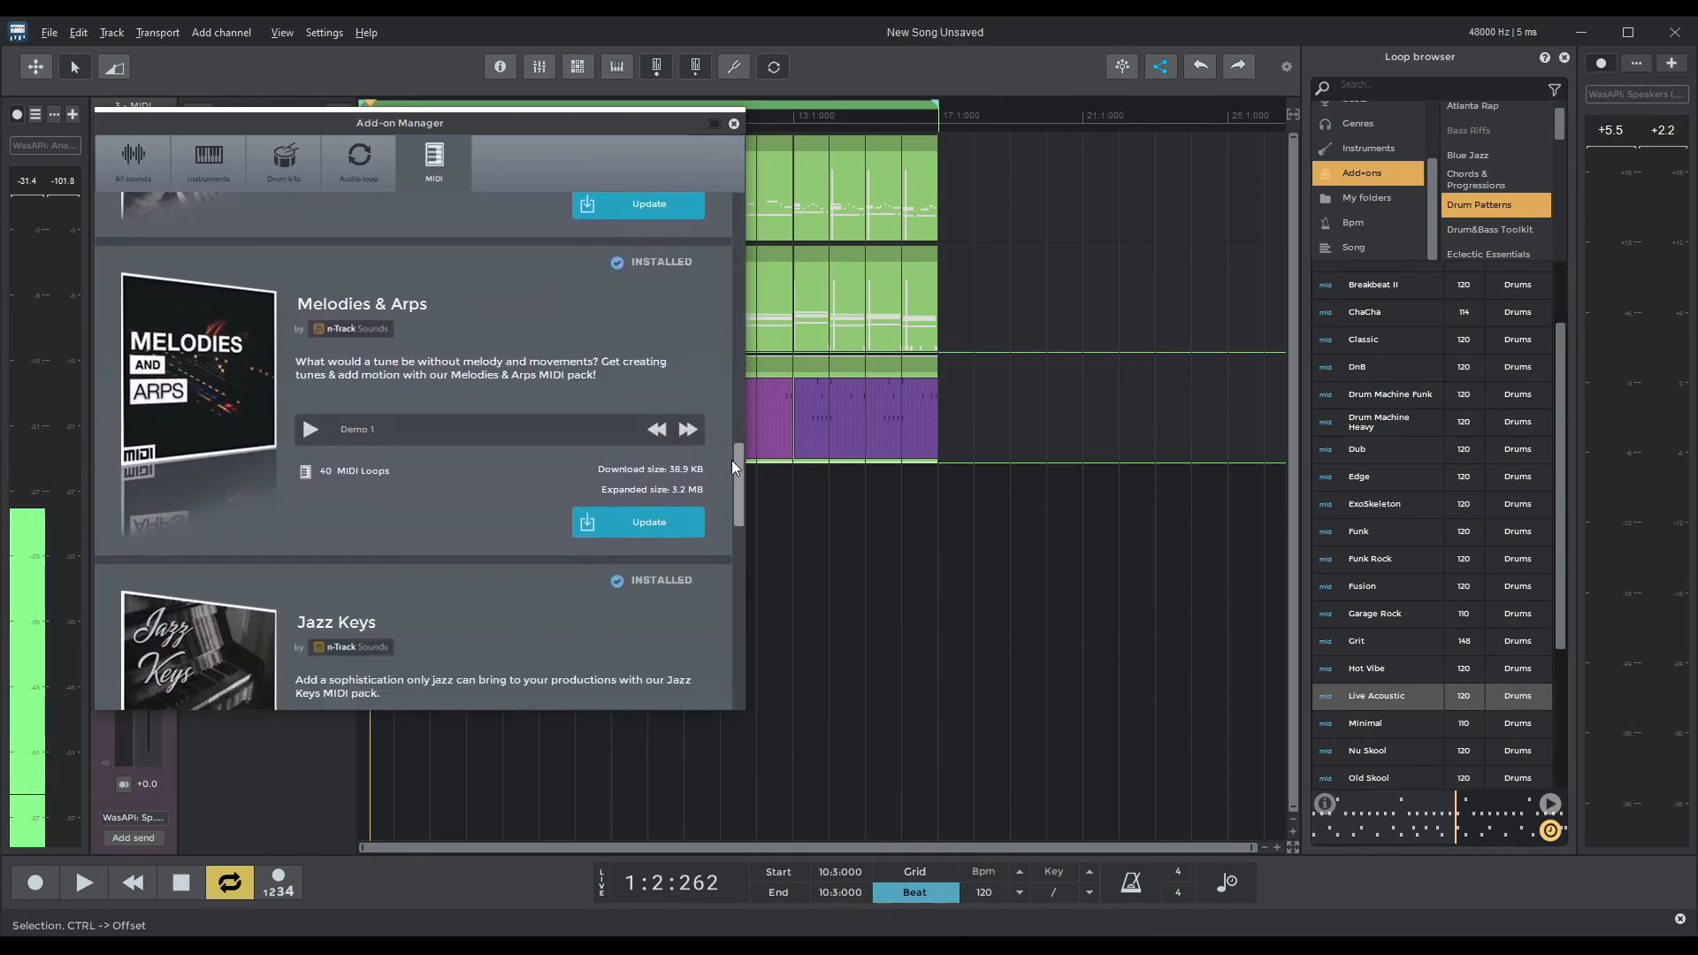
scroll("down", 3)
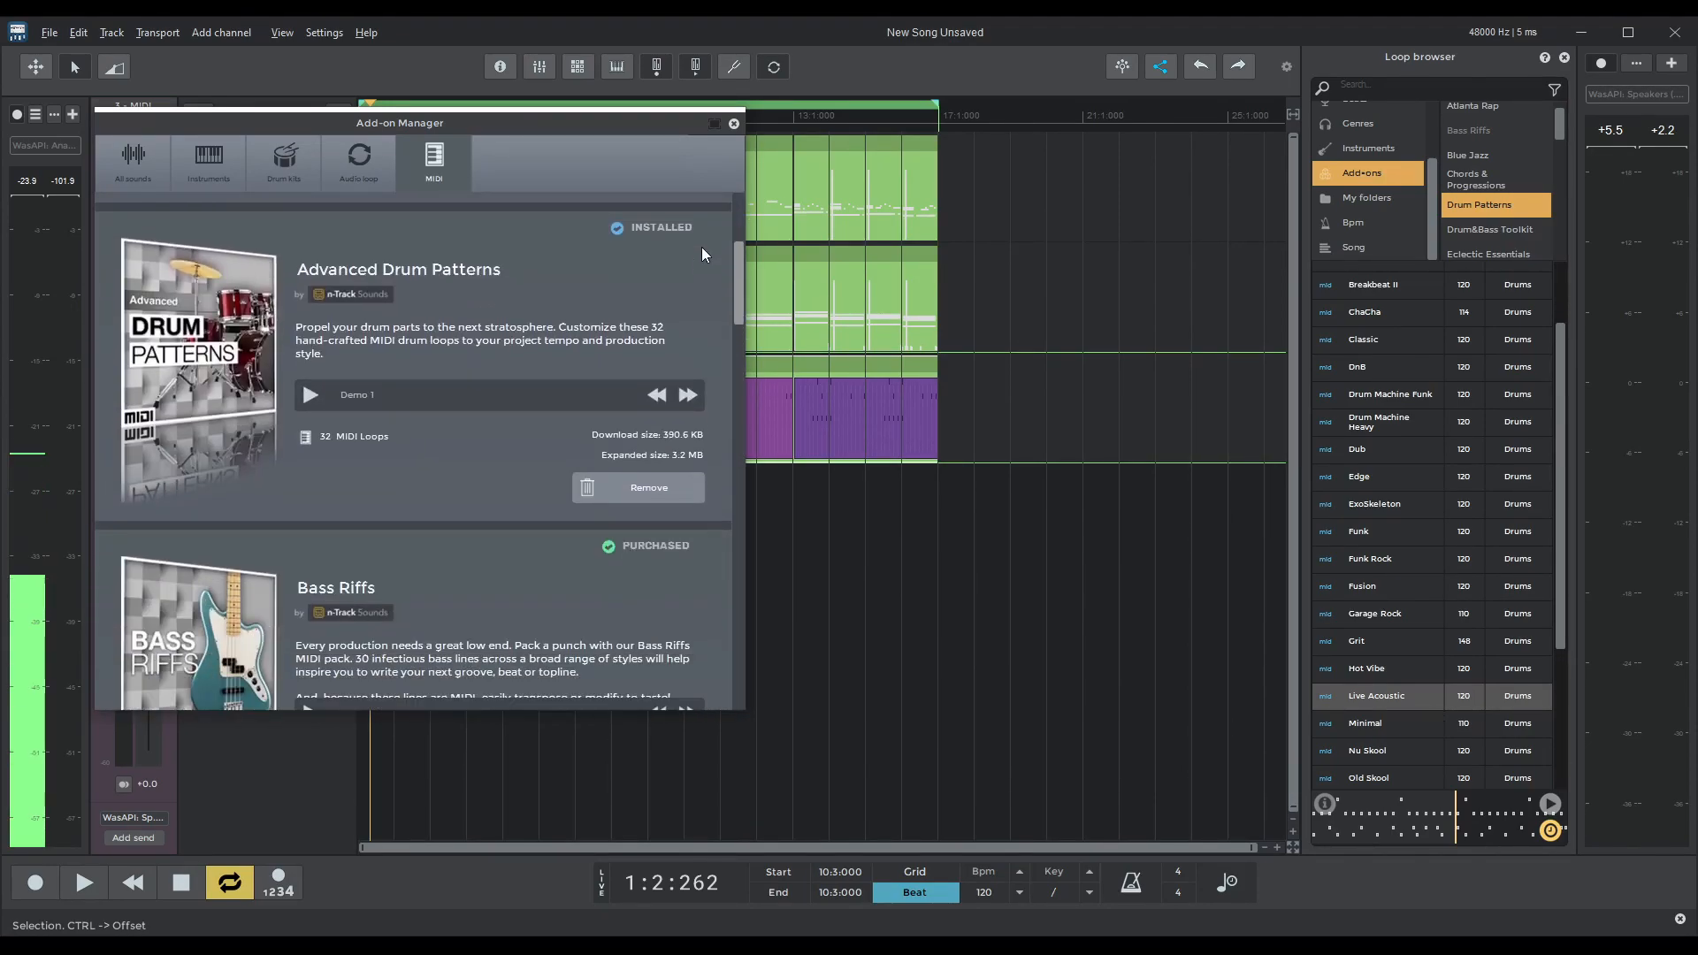
left_click(732, 122)
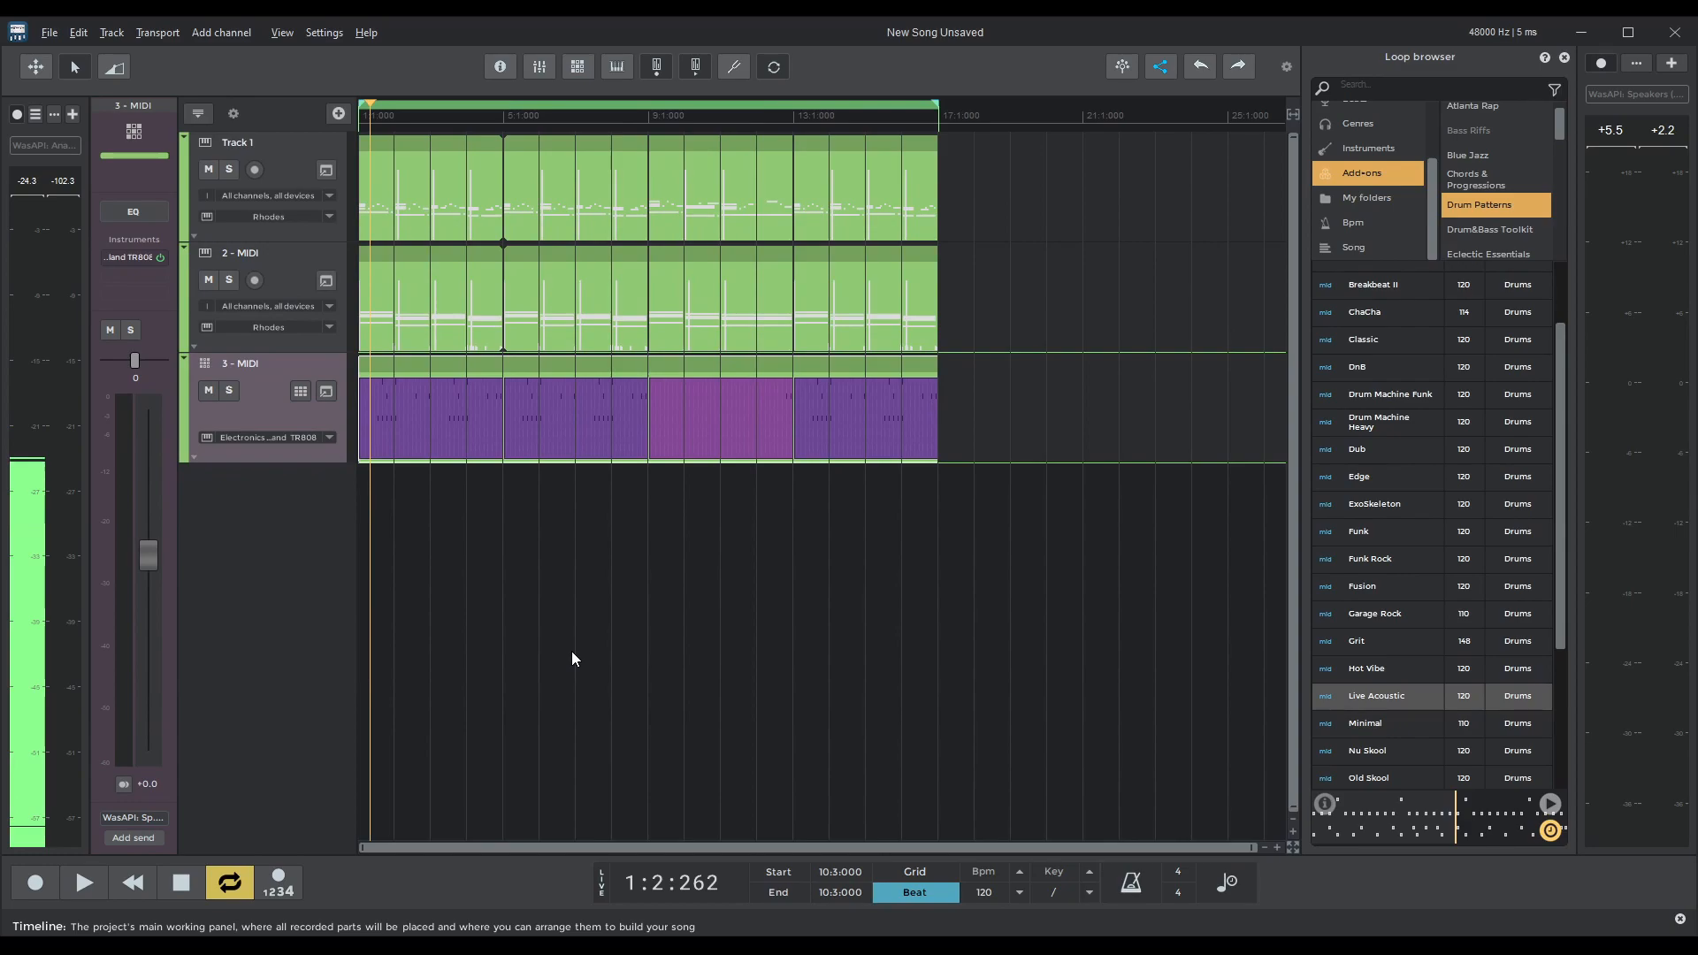